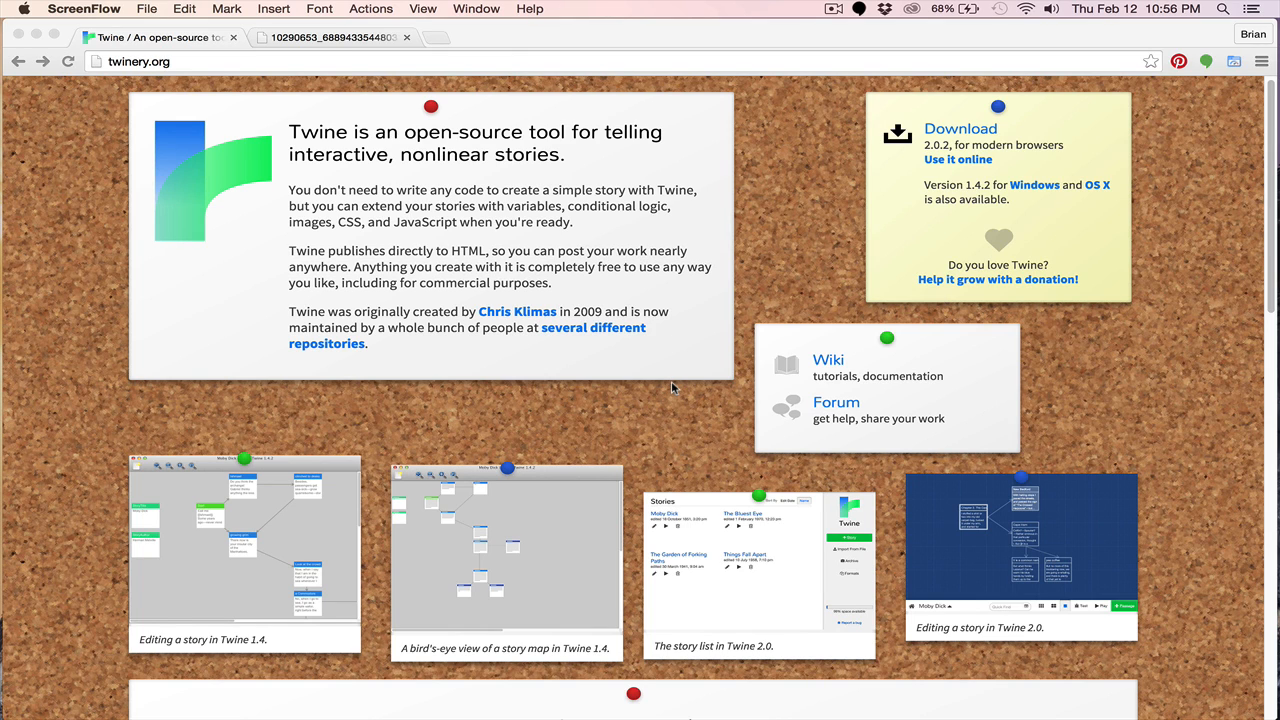
mouse_move(674, 366)
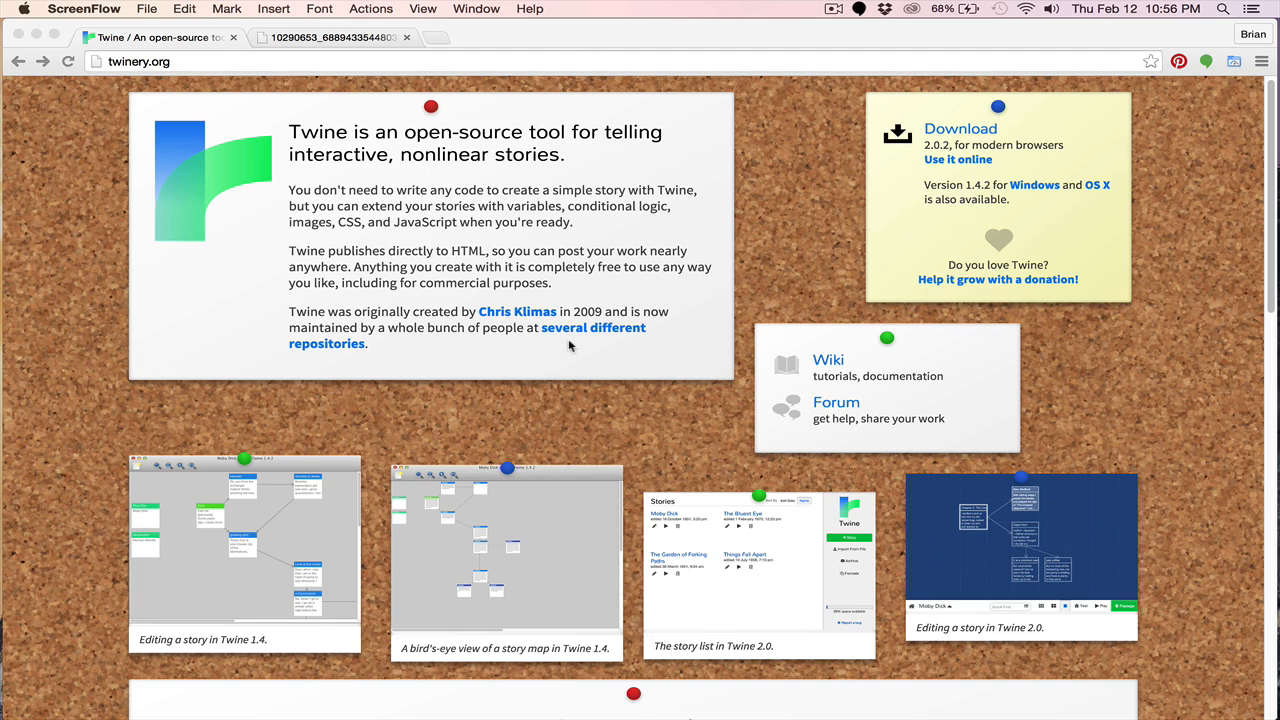
mouse_move(565, 343)
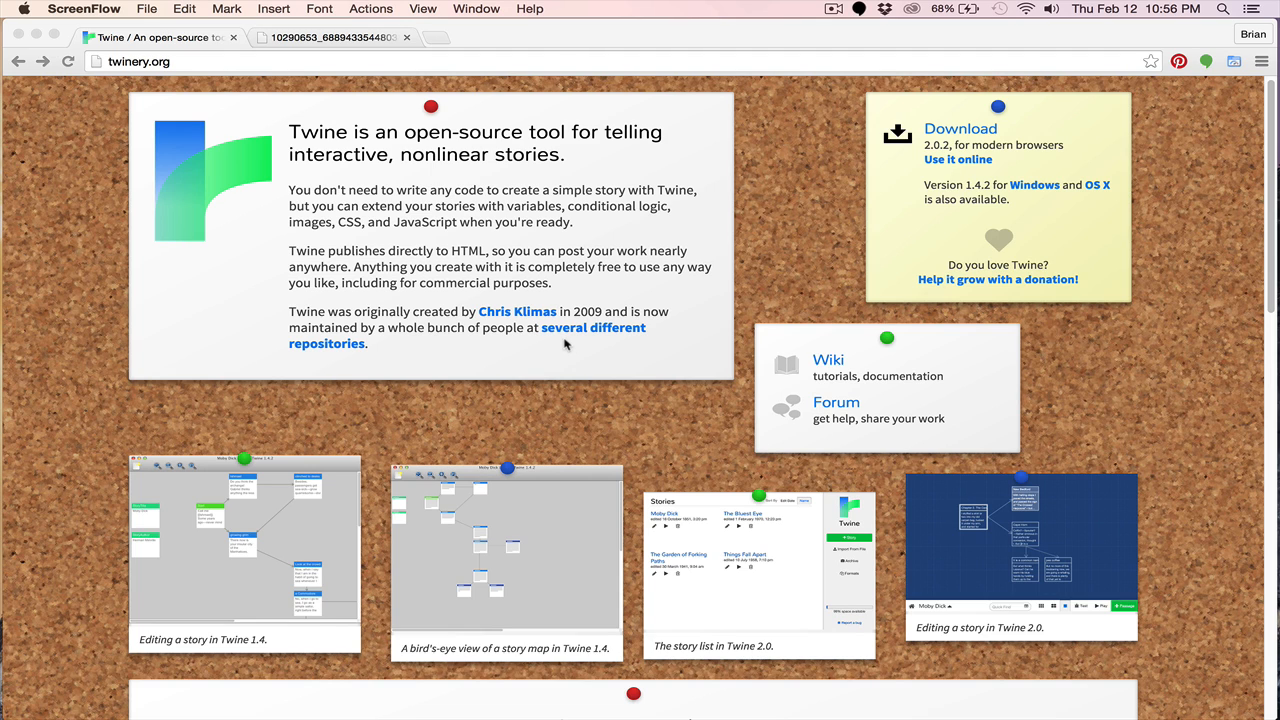
mouse_move(578, 366)
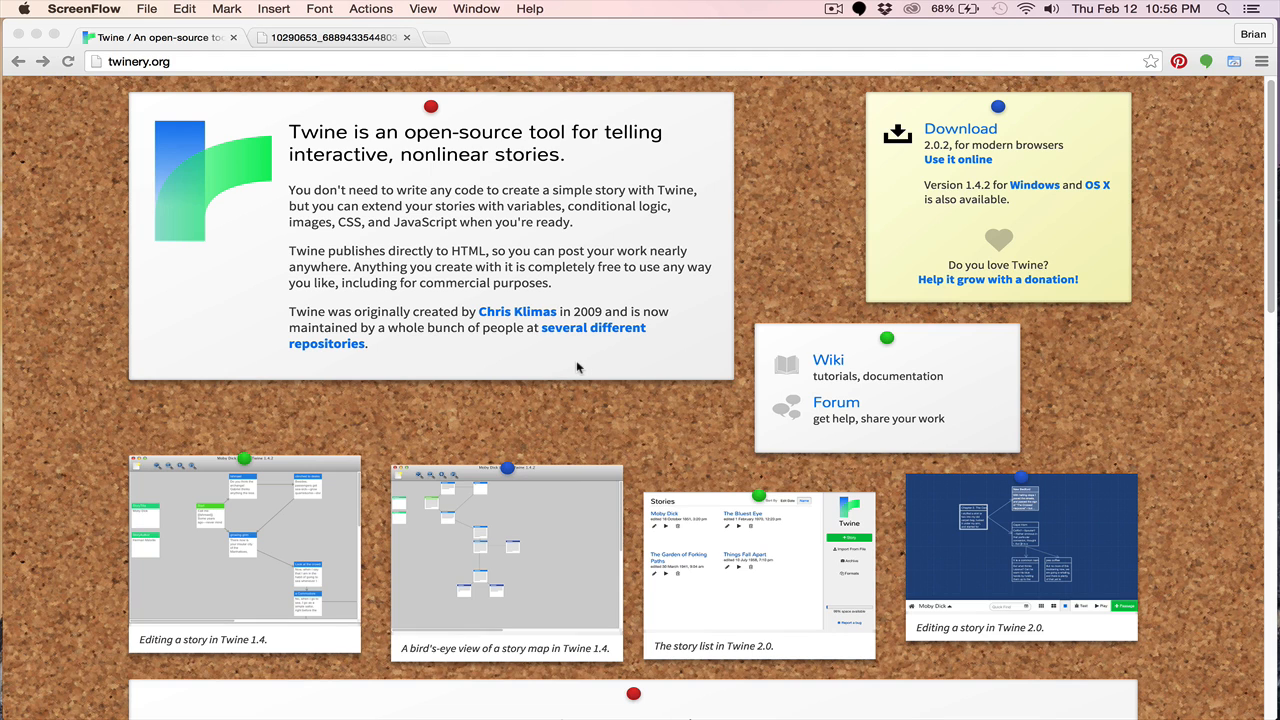
mouse_move(574, 366)
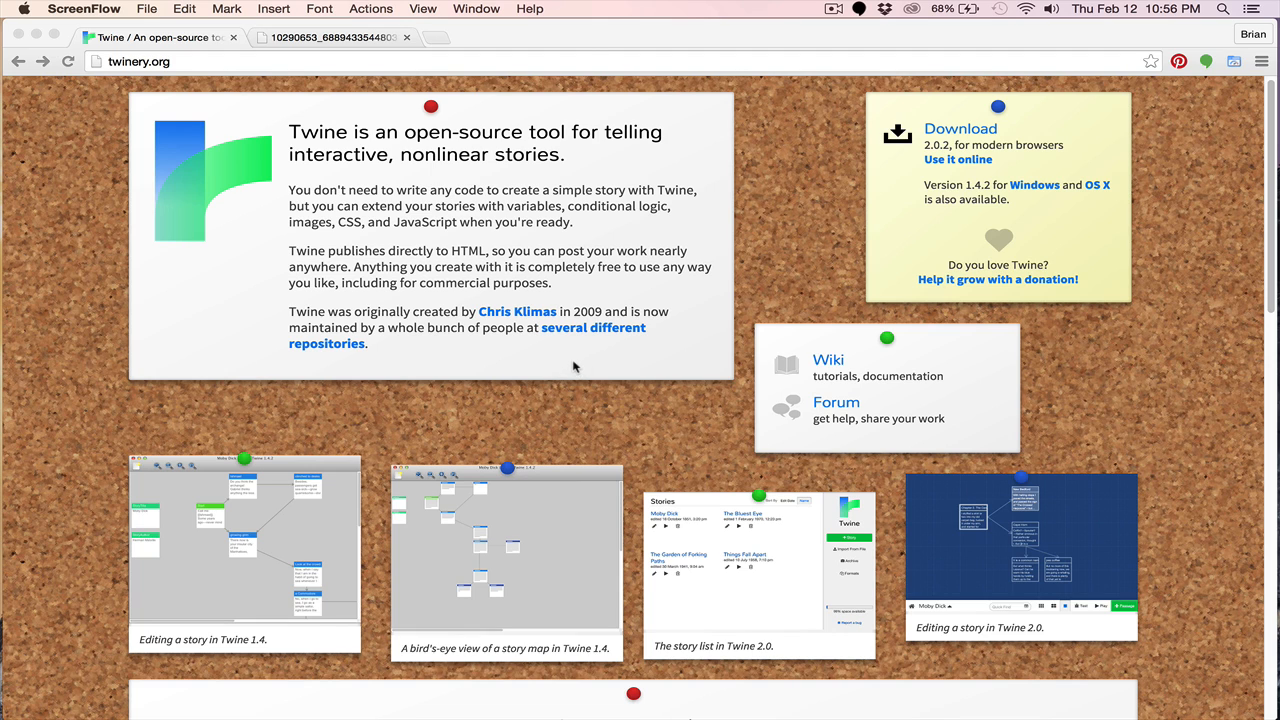
mouse_move(507, 300)
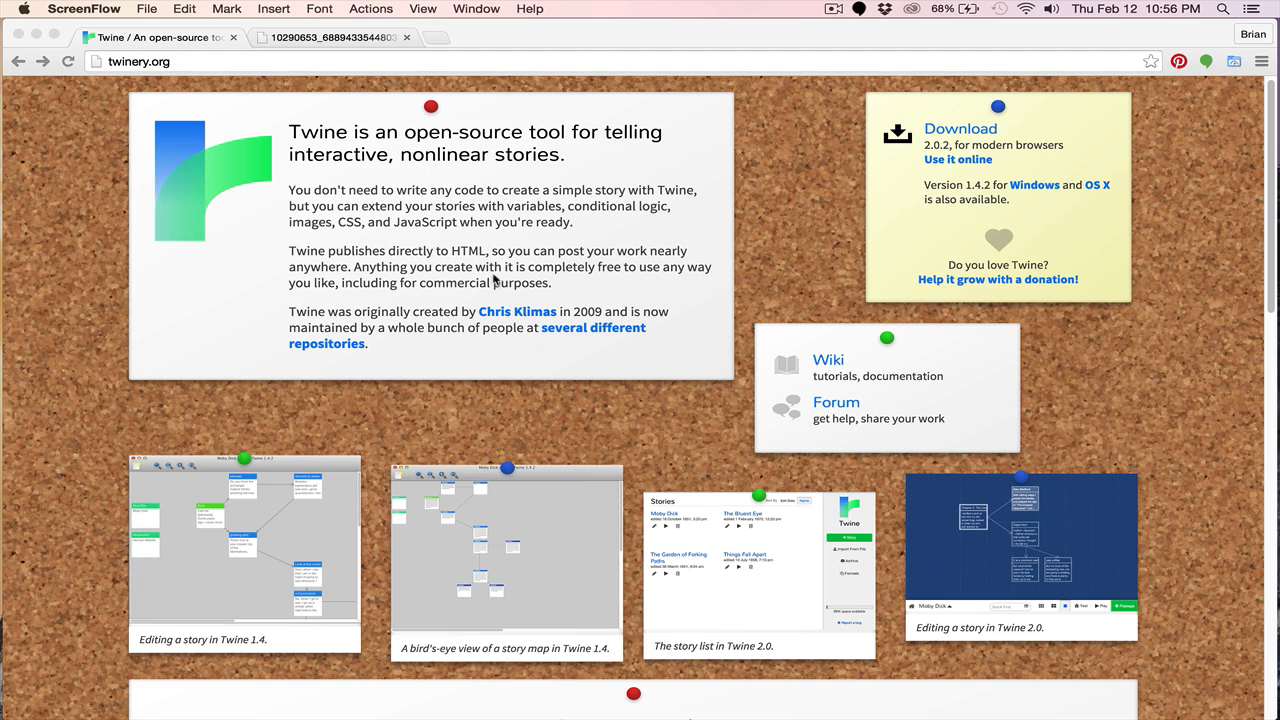
mouse_move(429, 220)
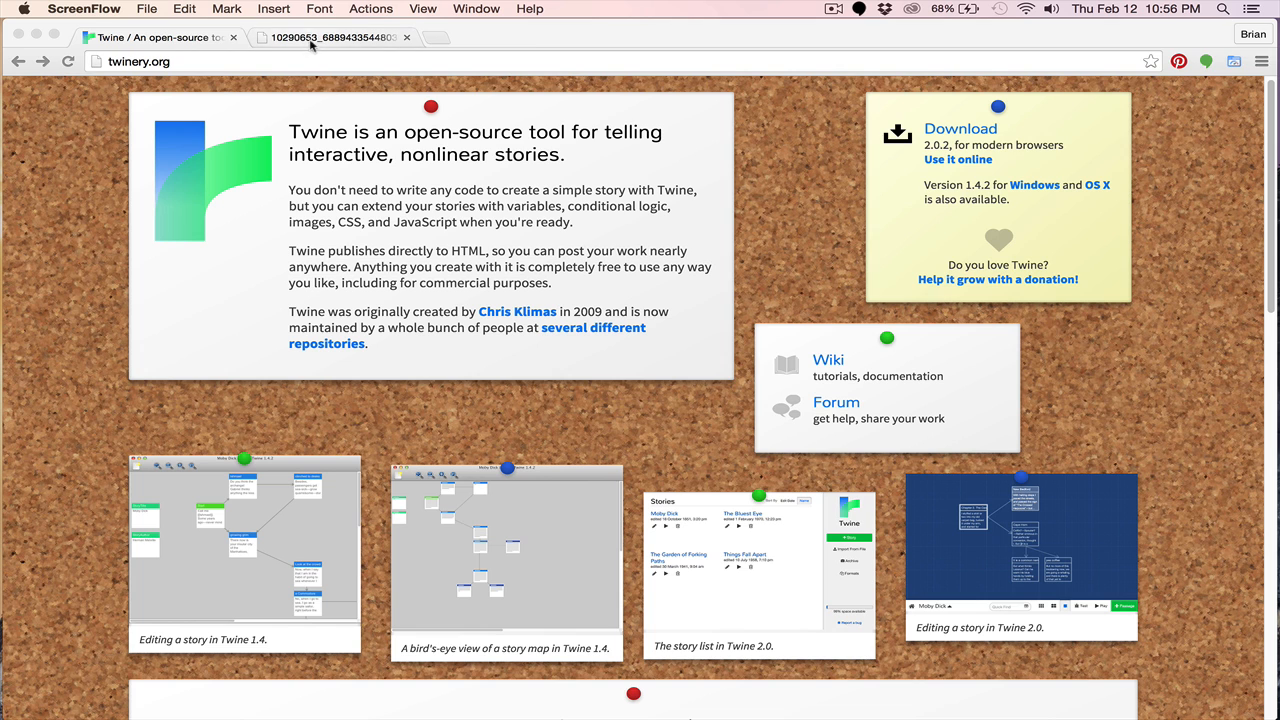
- Show the 'Should You Whip It?' yes/no flowchart image in Chrome's second tab
left_click(330, 38)
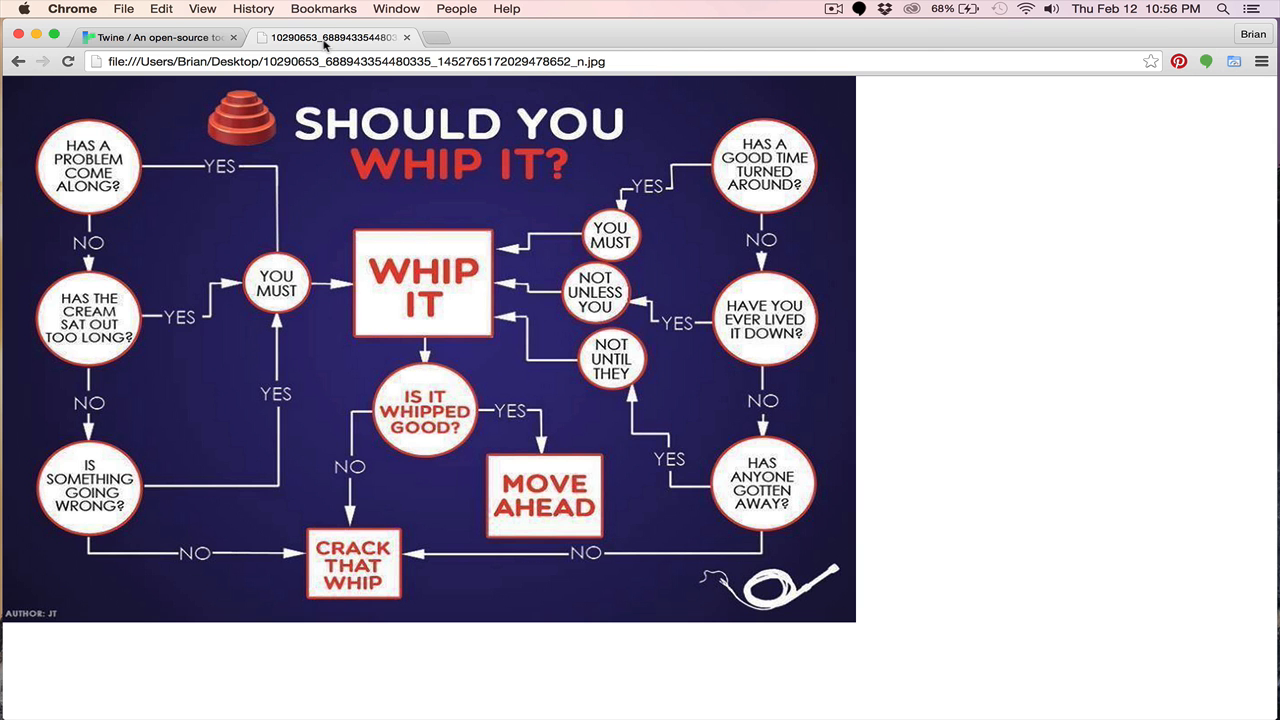
mouse_move(503, 188)
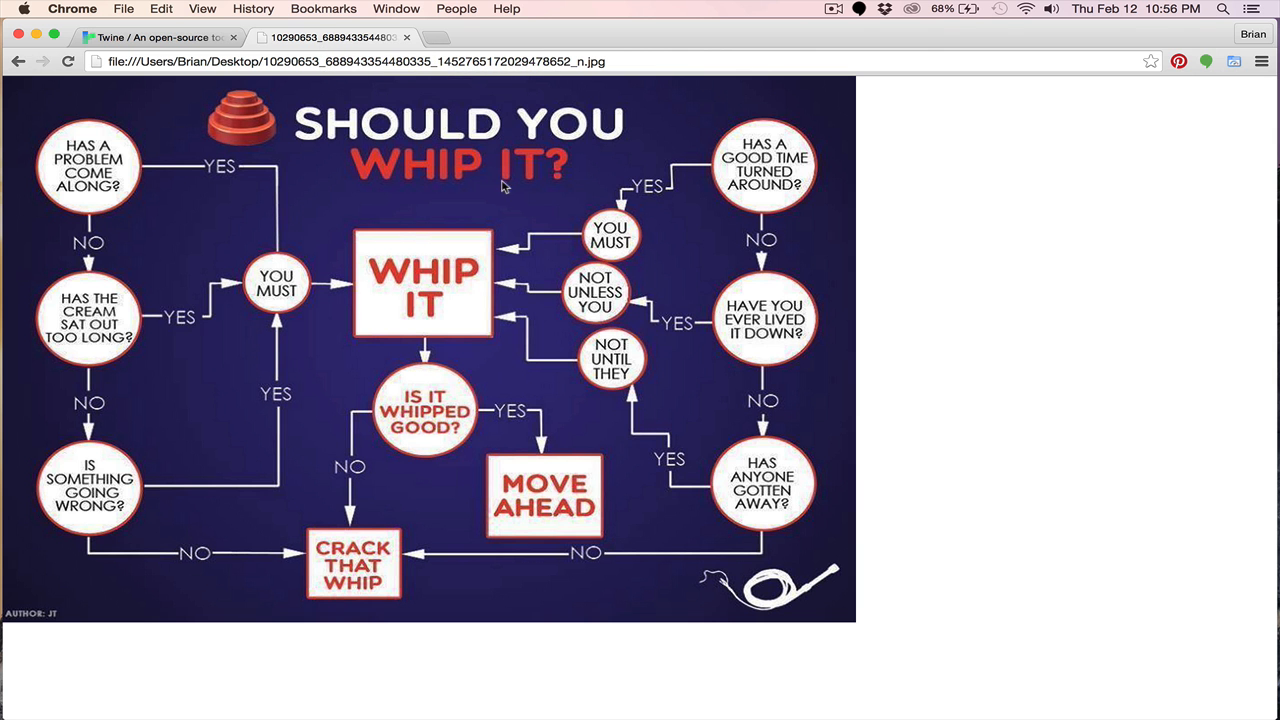
mouse_move(516, 192)
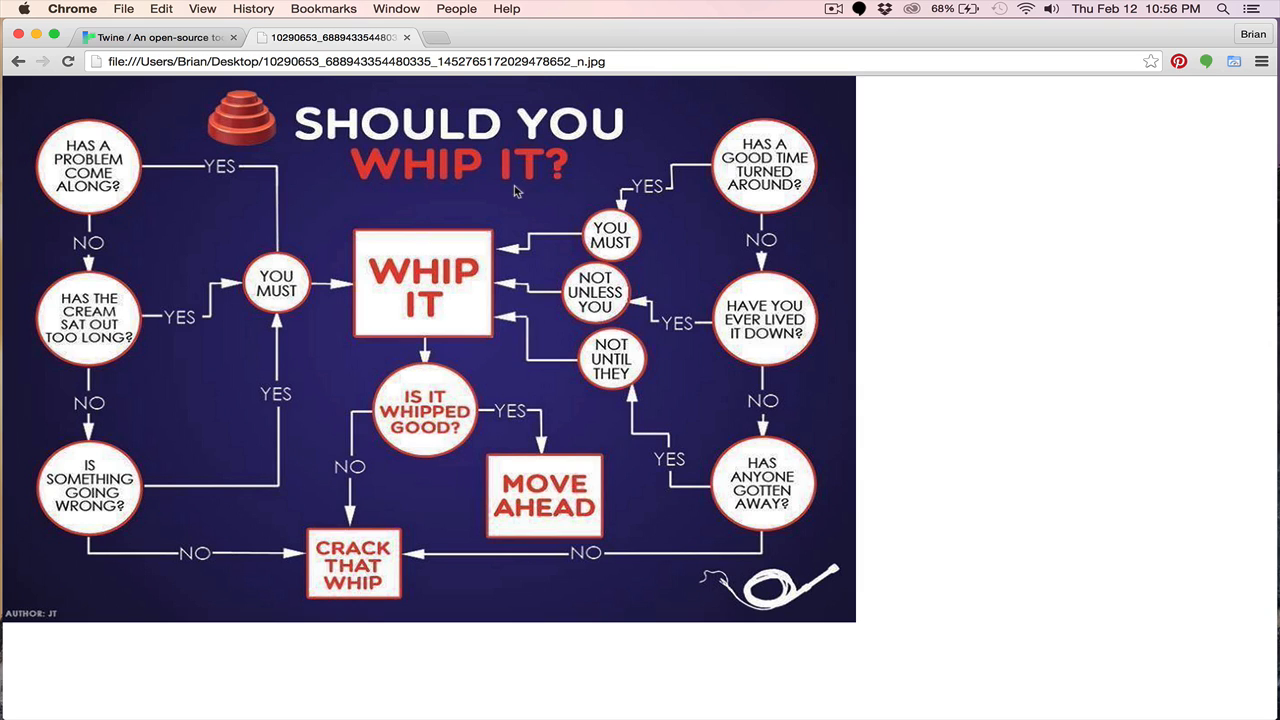
mouse_move(435, 172)
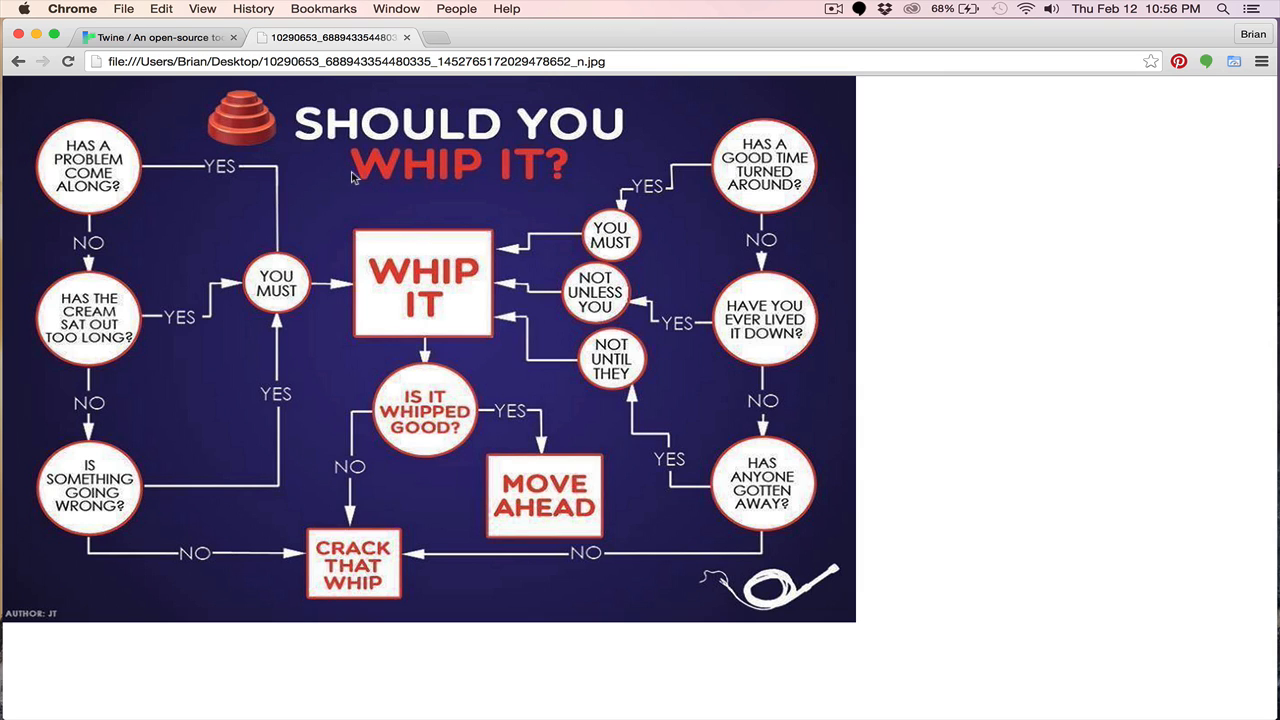
mouse_move(392, 175)
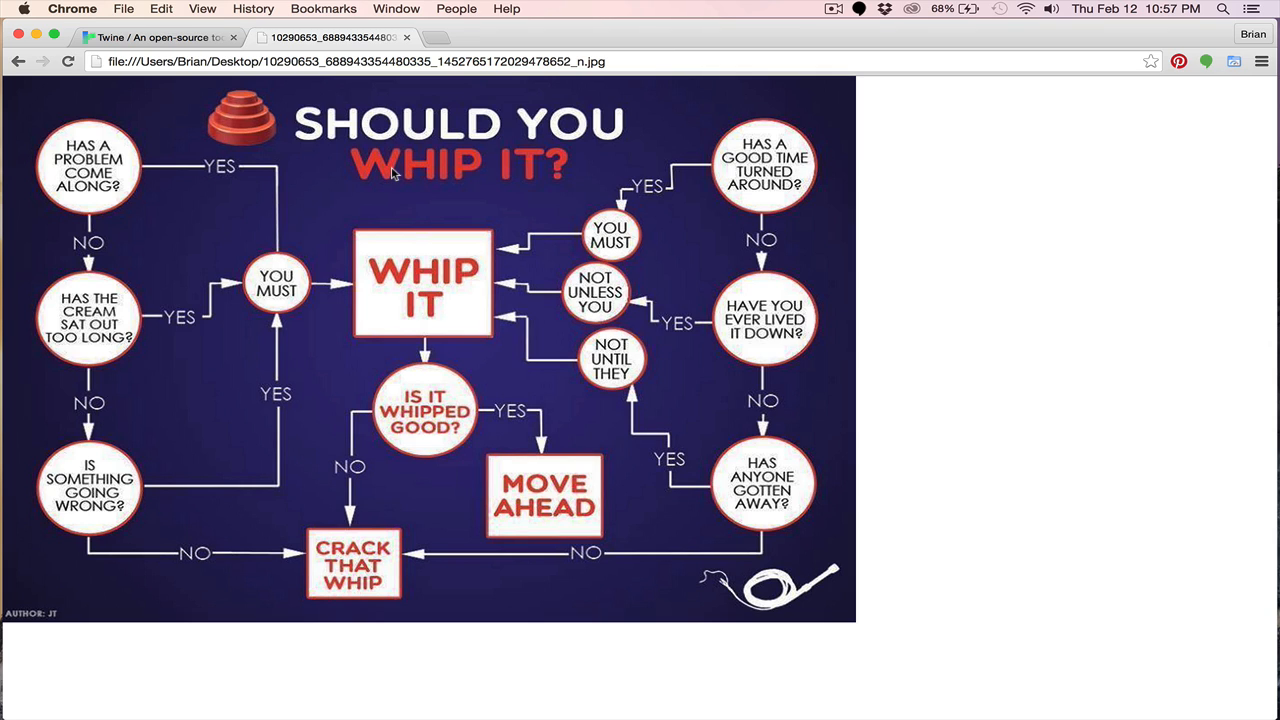
mouse_move(416, 180)
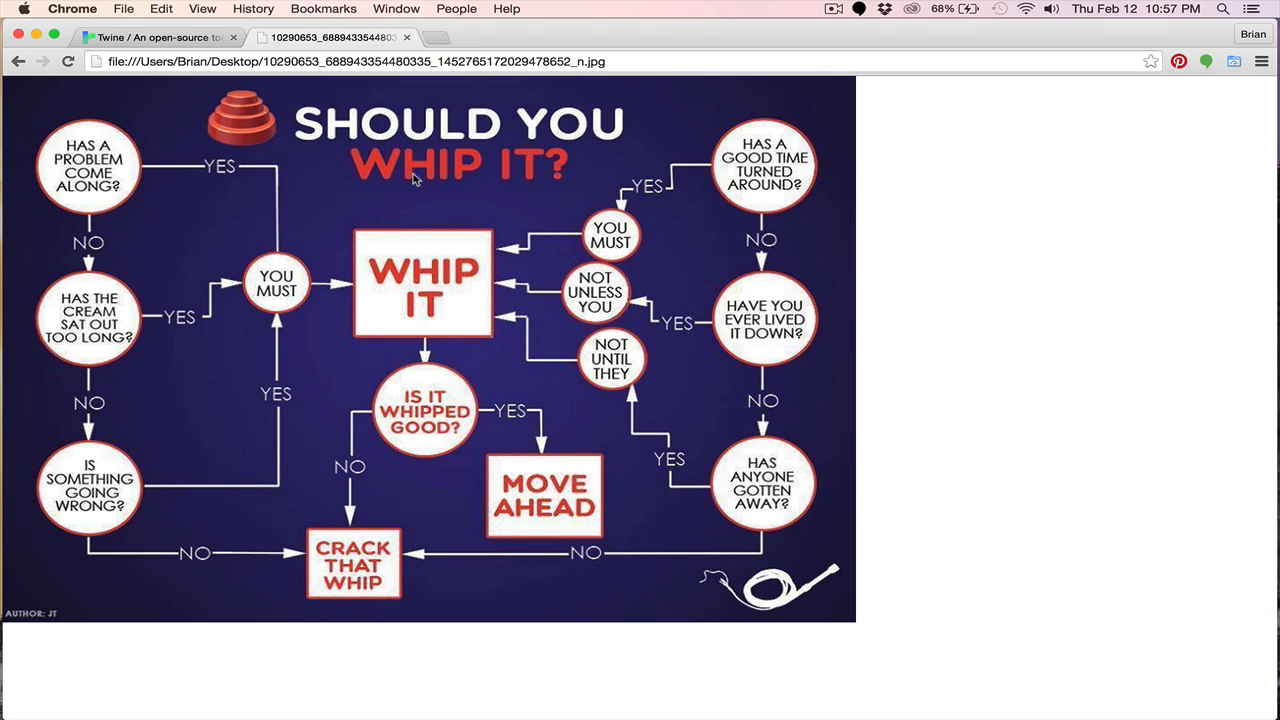
mouse_move(396, 189)
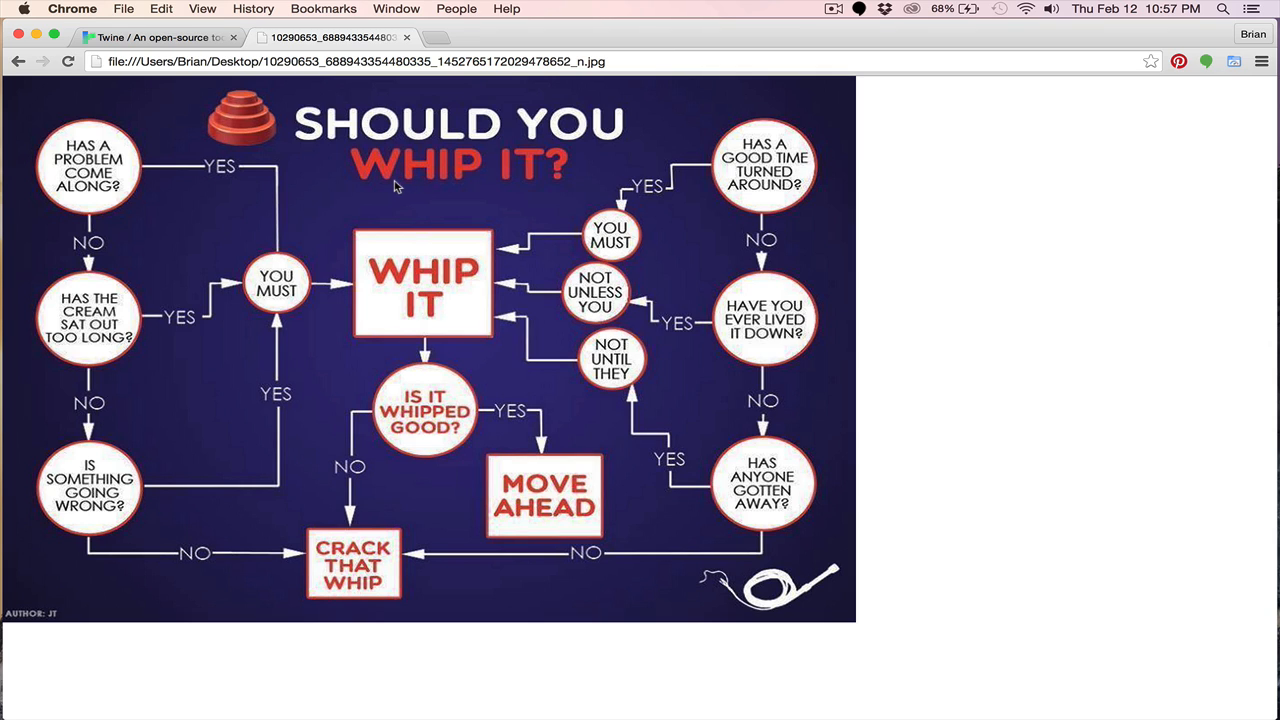
mouse_move(266, 175)
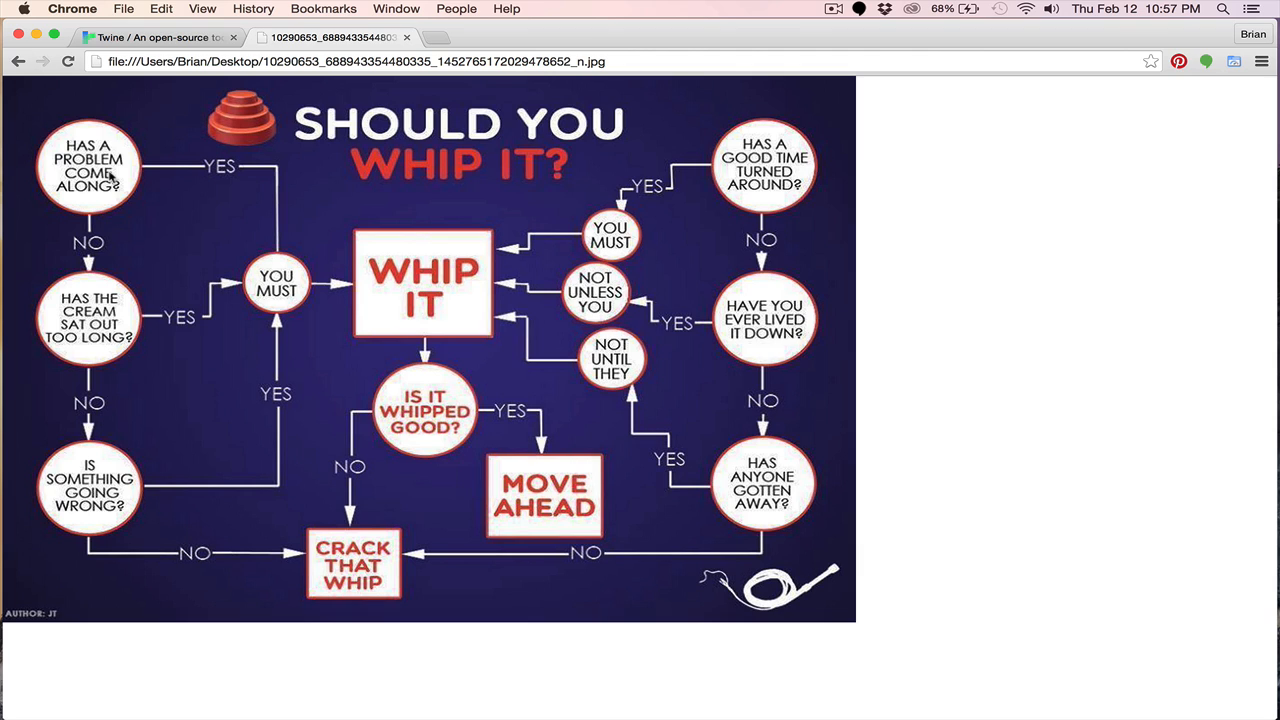
mouse_move(113, 140)
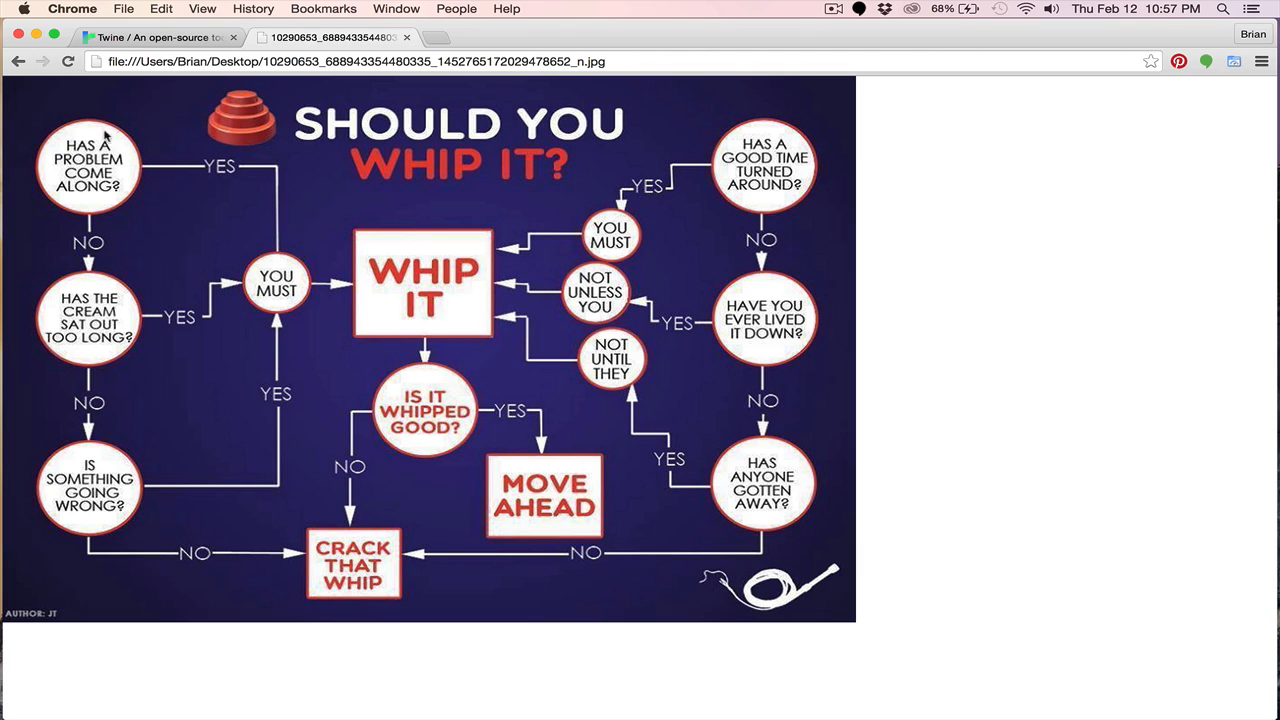
mouse_move(73, 195)
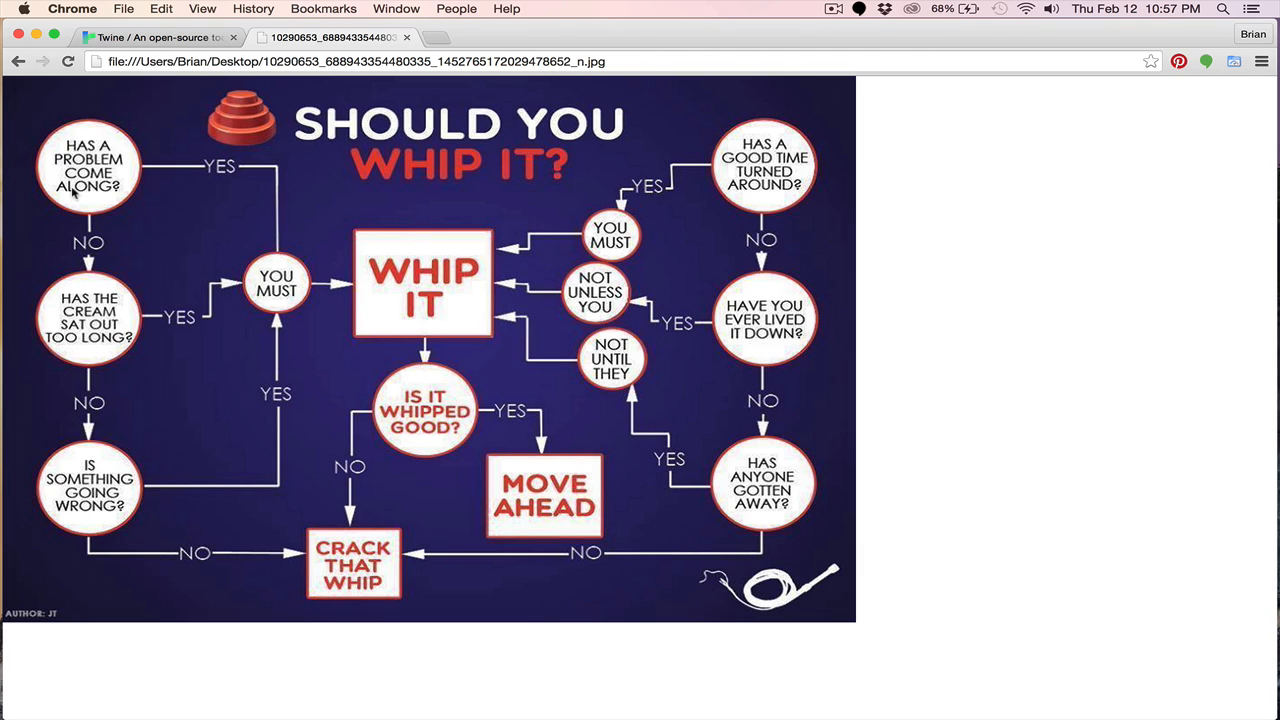
mouse_move(108, 268)
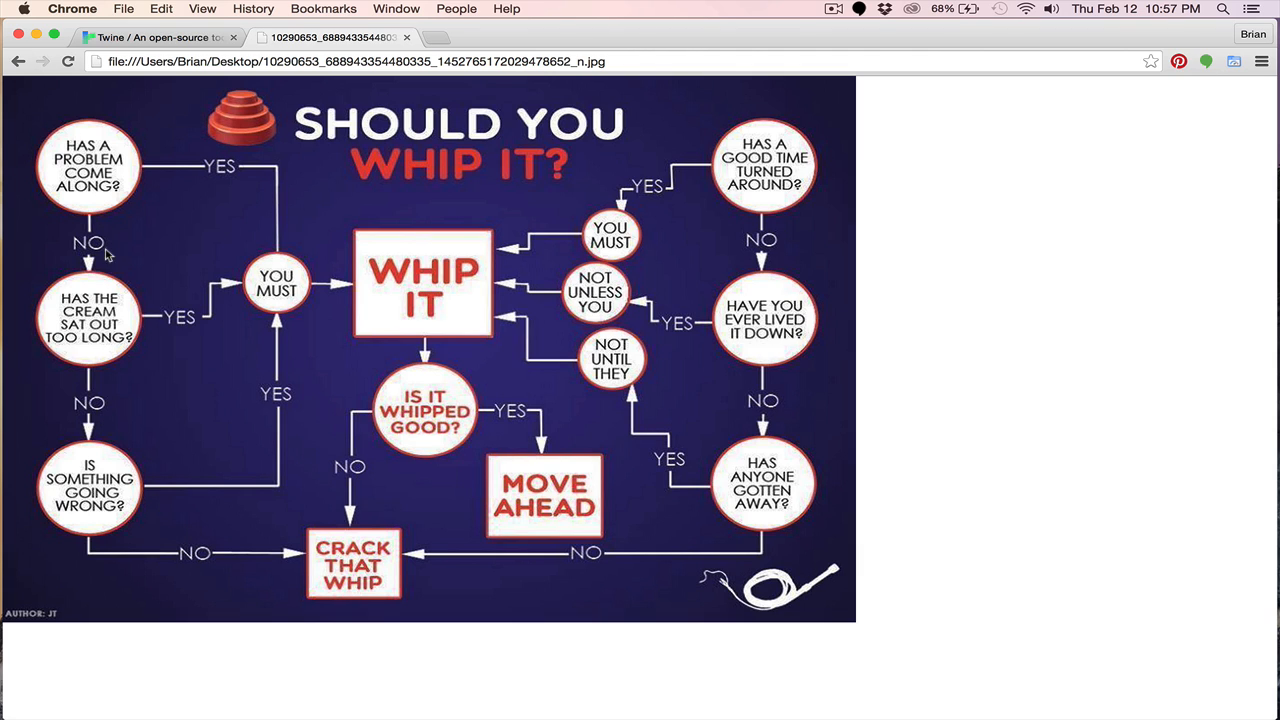
mouse_move(75, 305)
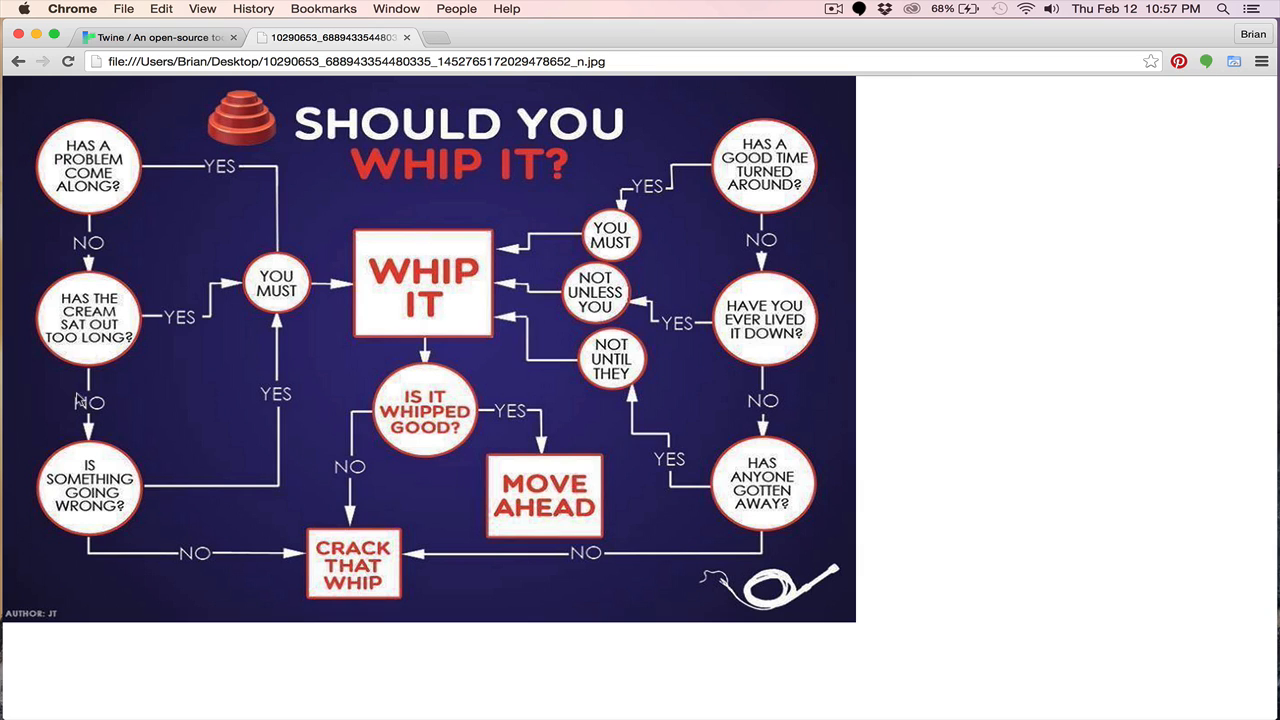
mouse_move(76, 516)
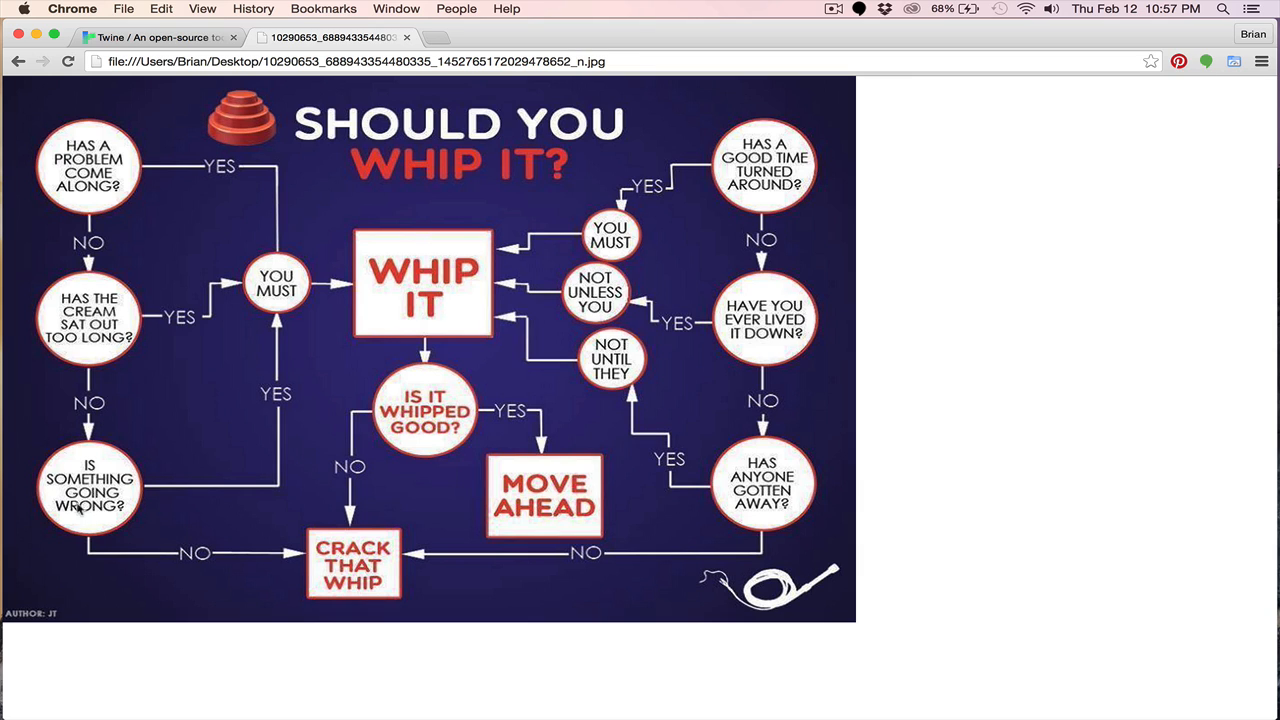
mouse_move(89, 497)
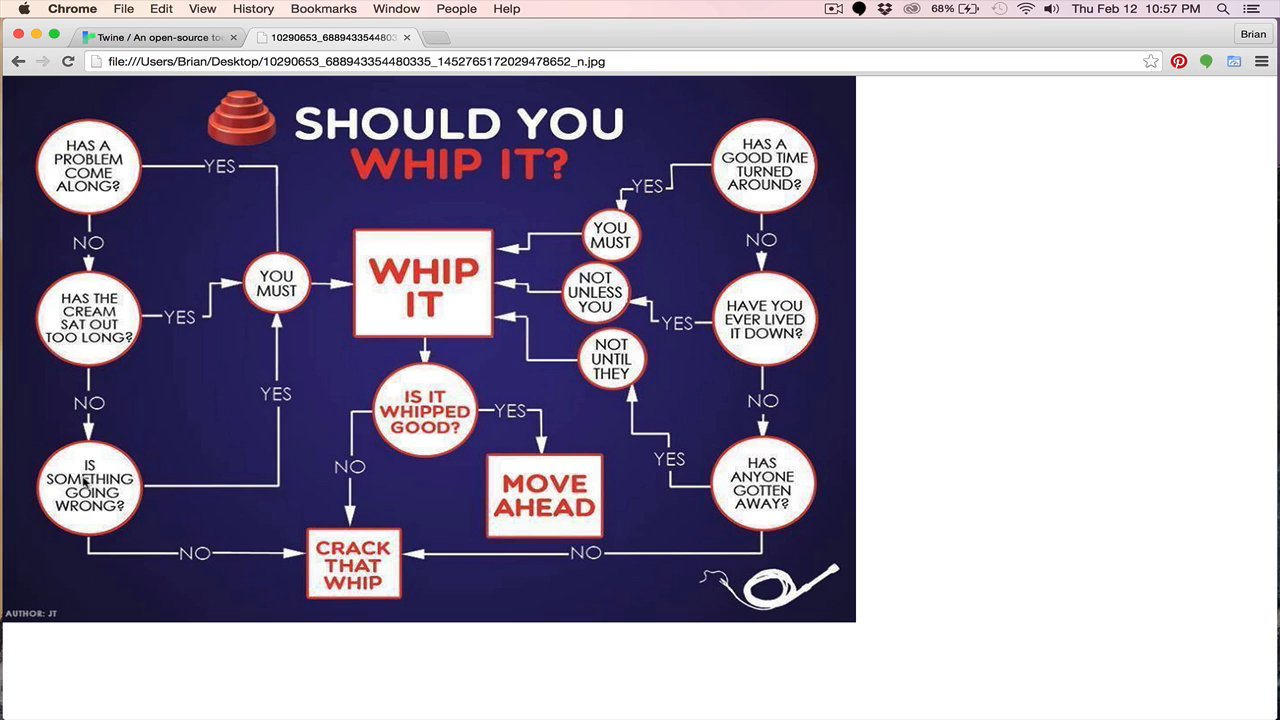
mouse_move(297, 288)
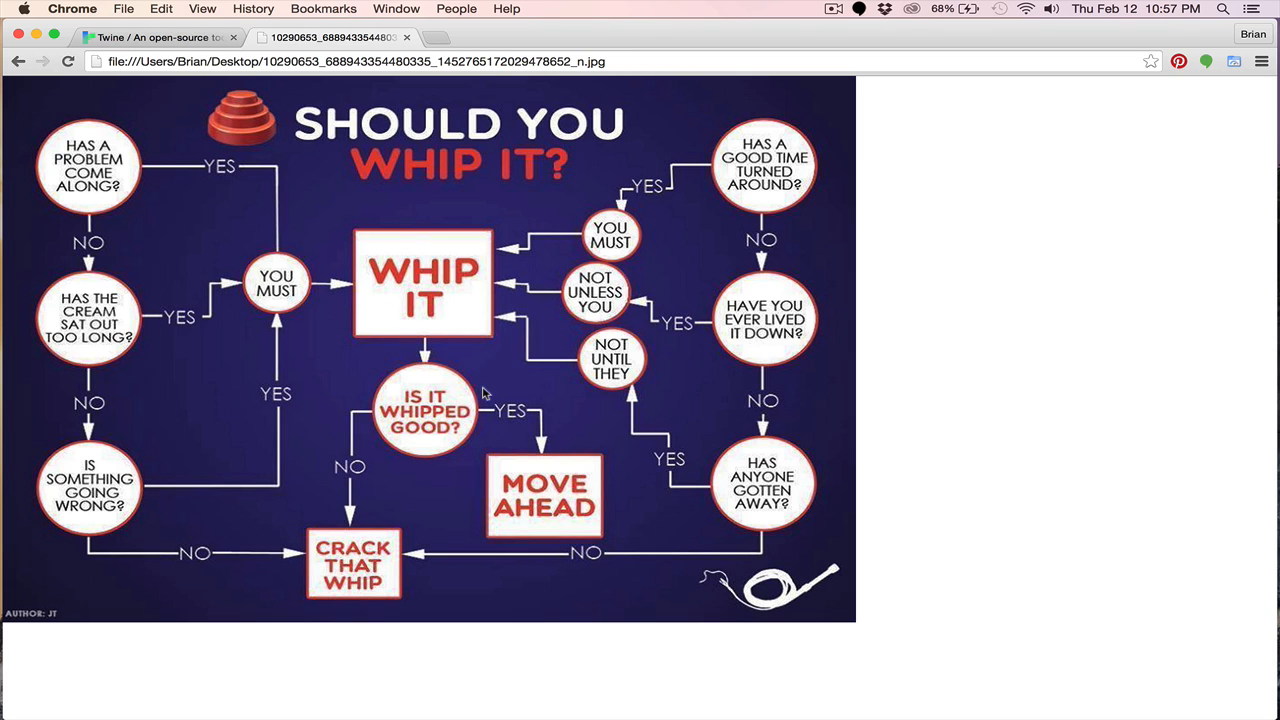
mouse_move(430, 378)
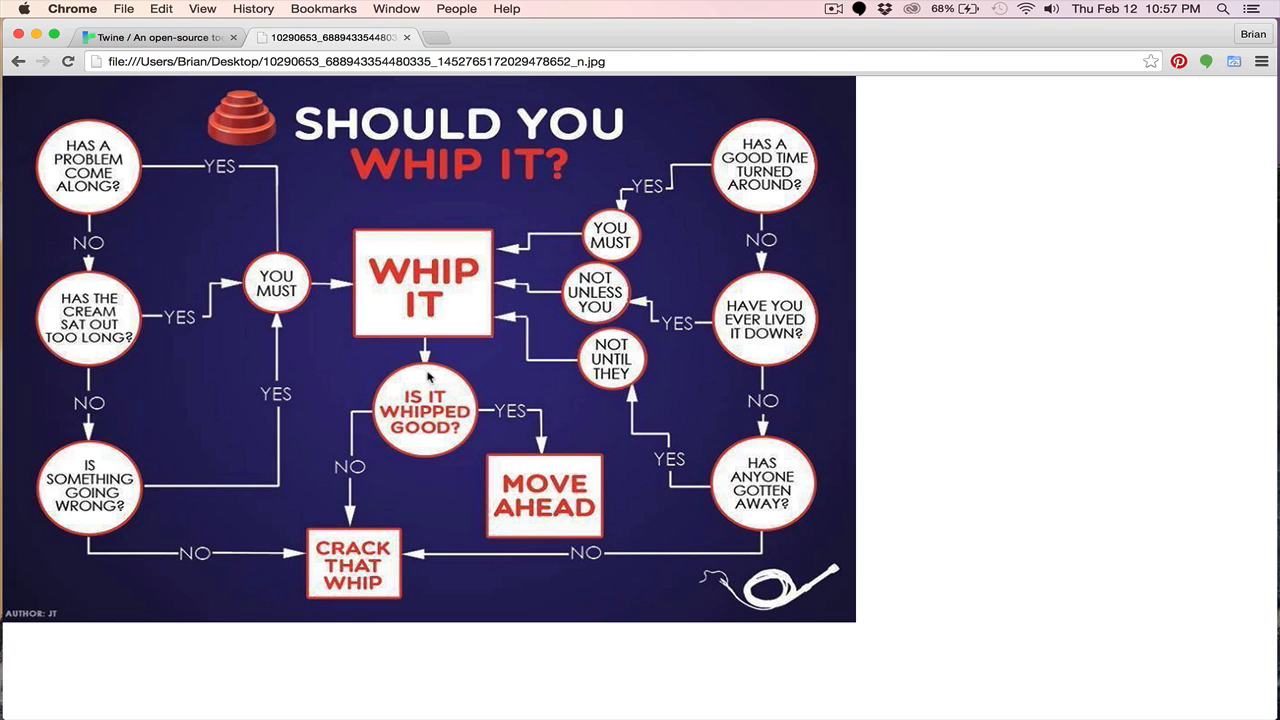
mouse_move(382, 409)
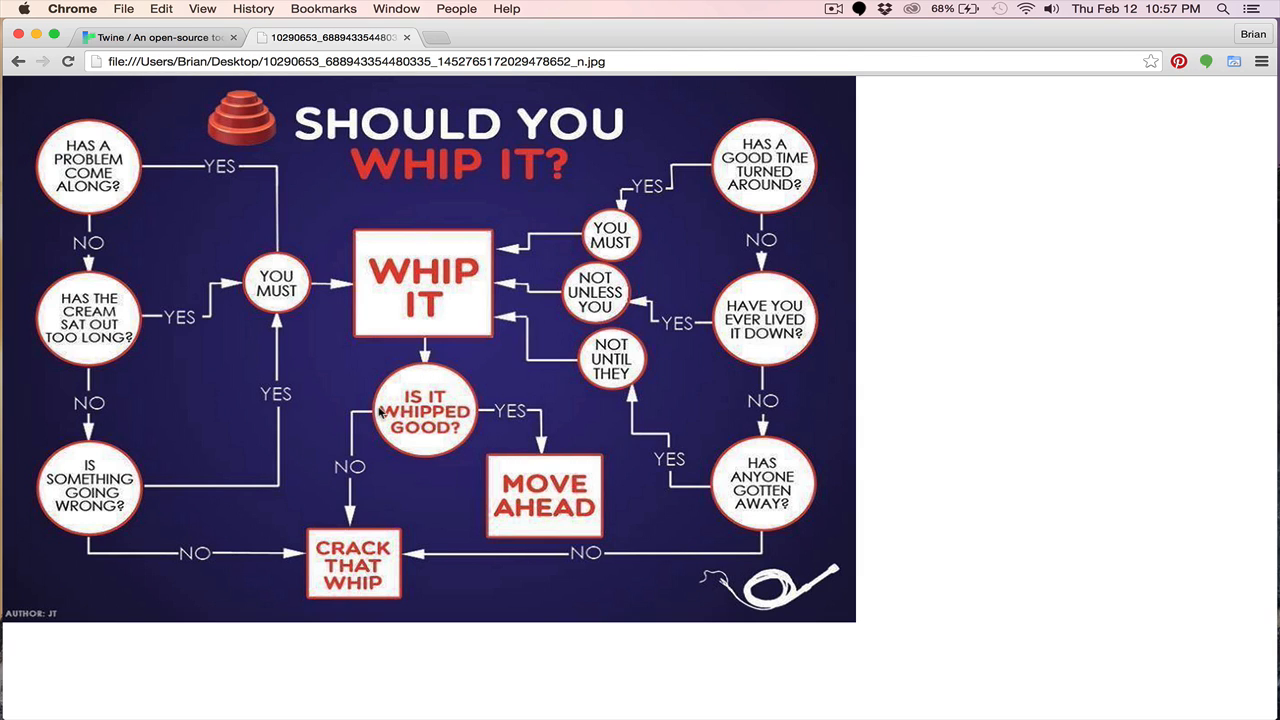
mouse_move(408, 394)
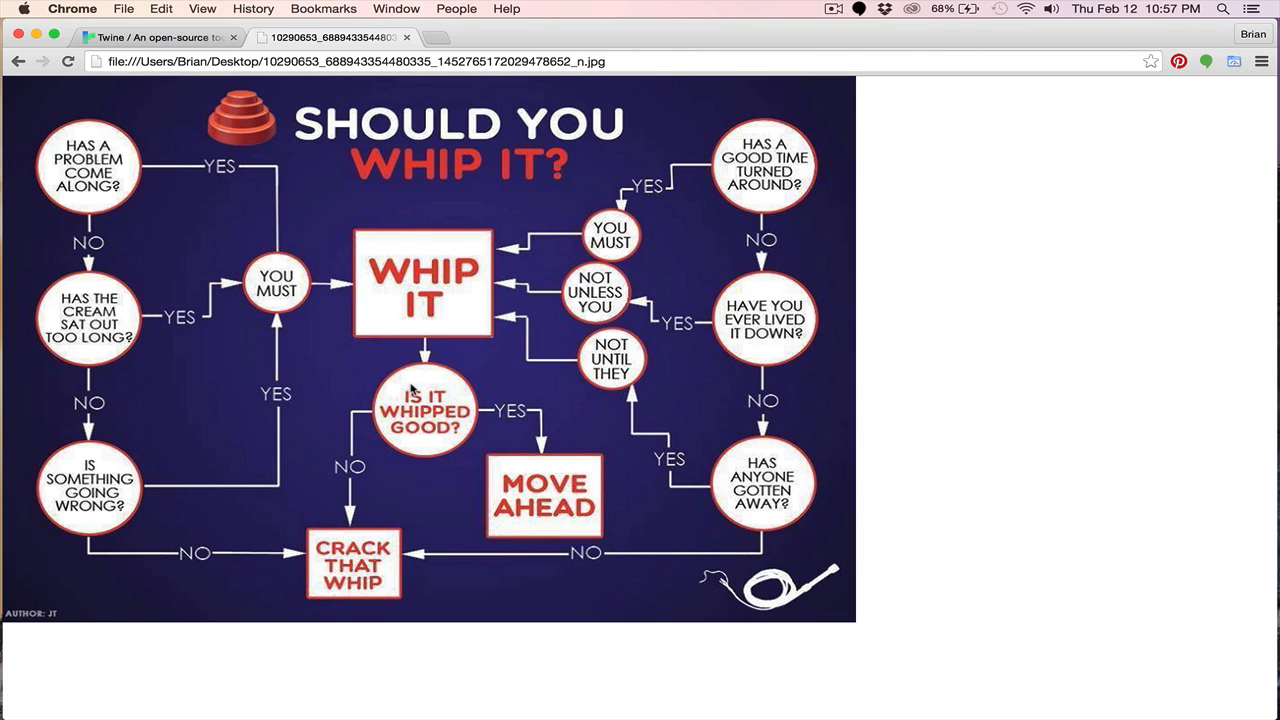
mouse_move(362, 467)
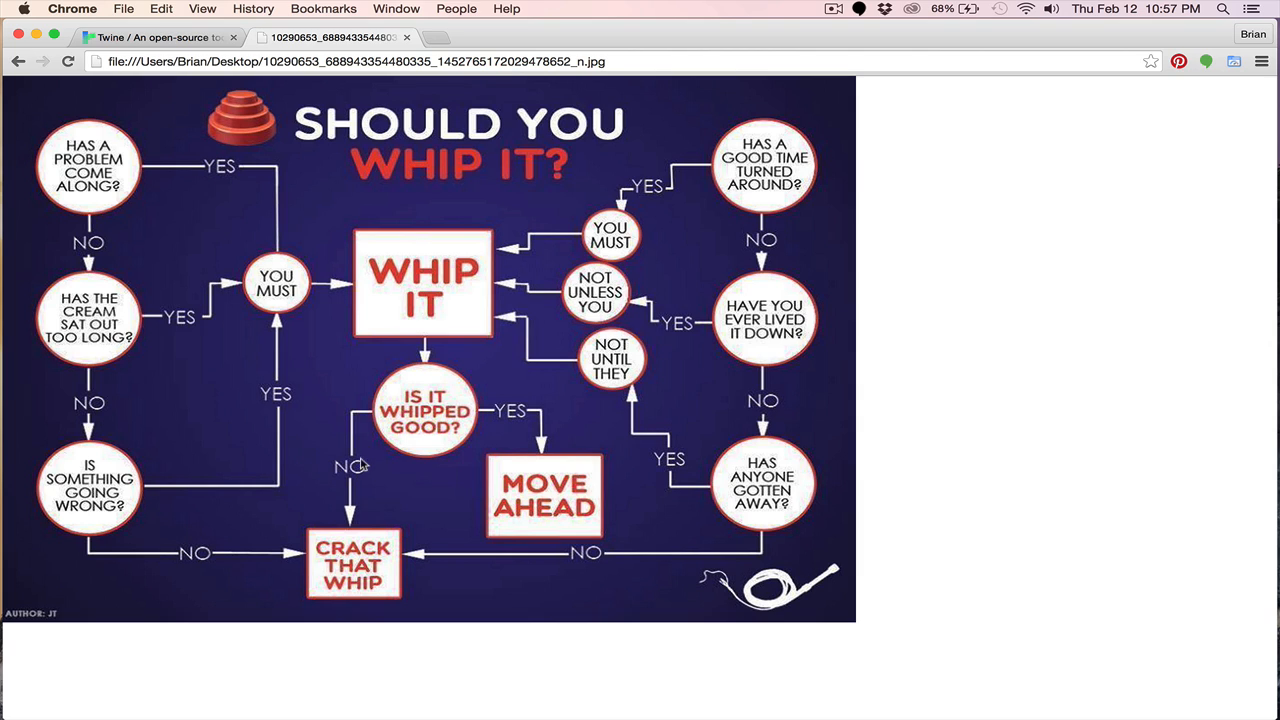
mouse_move(387, 546)
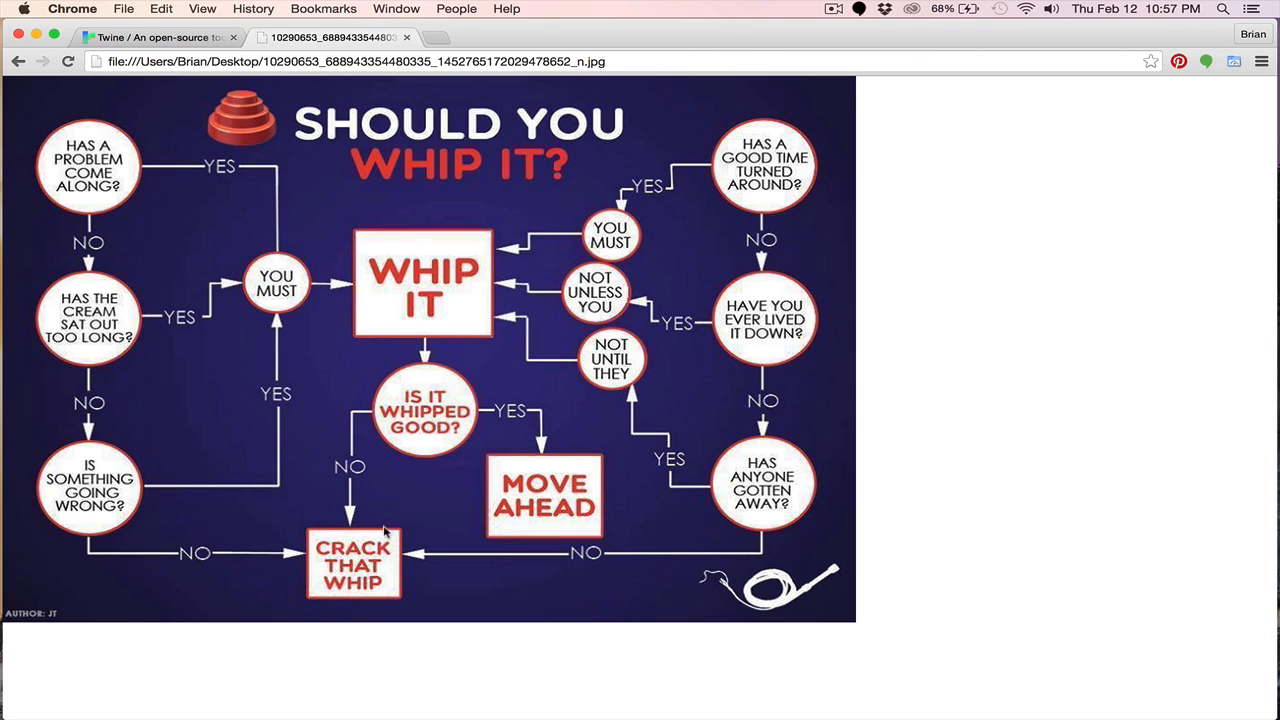
mouse_move(367, 565)
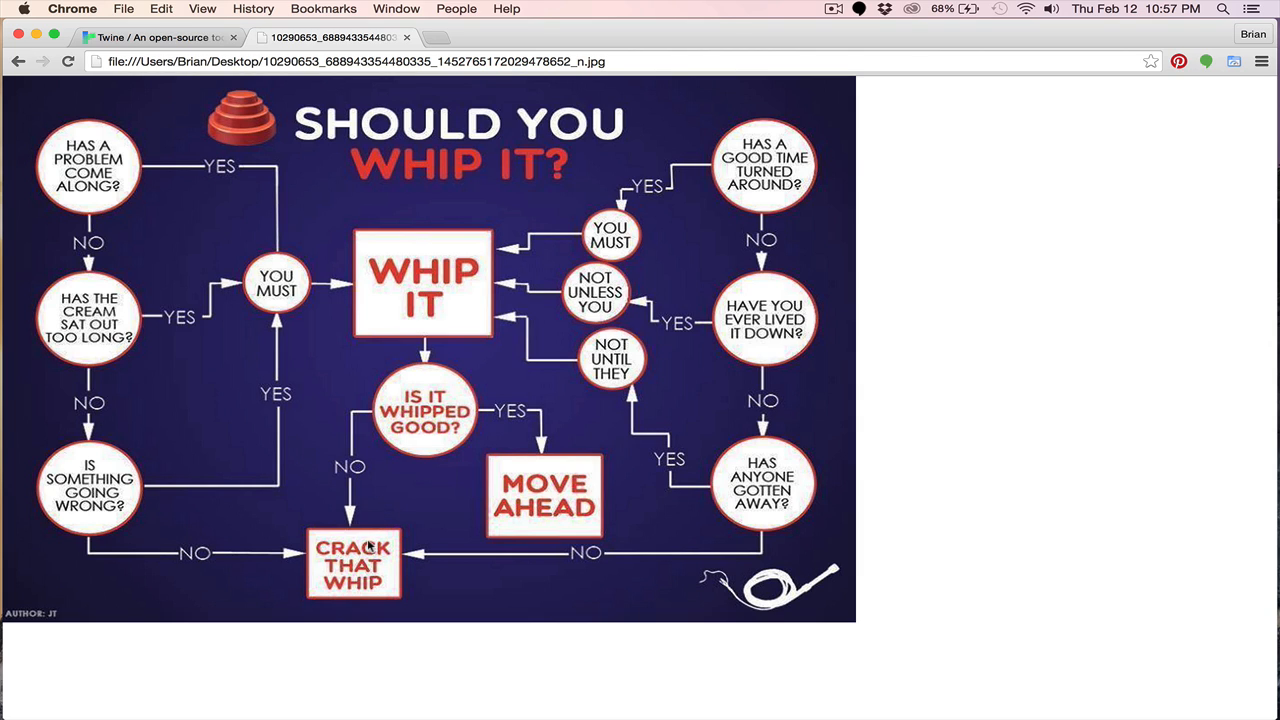
mouse_move(342, 405)
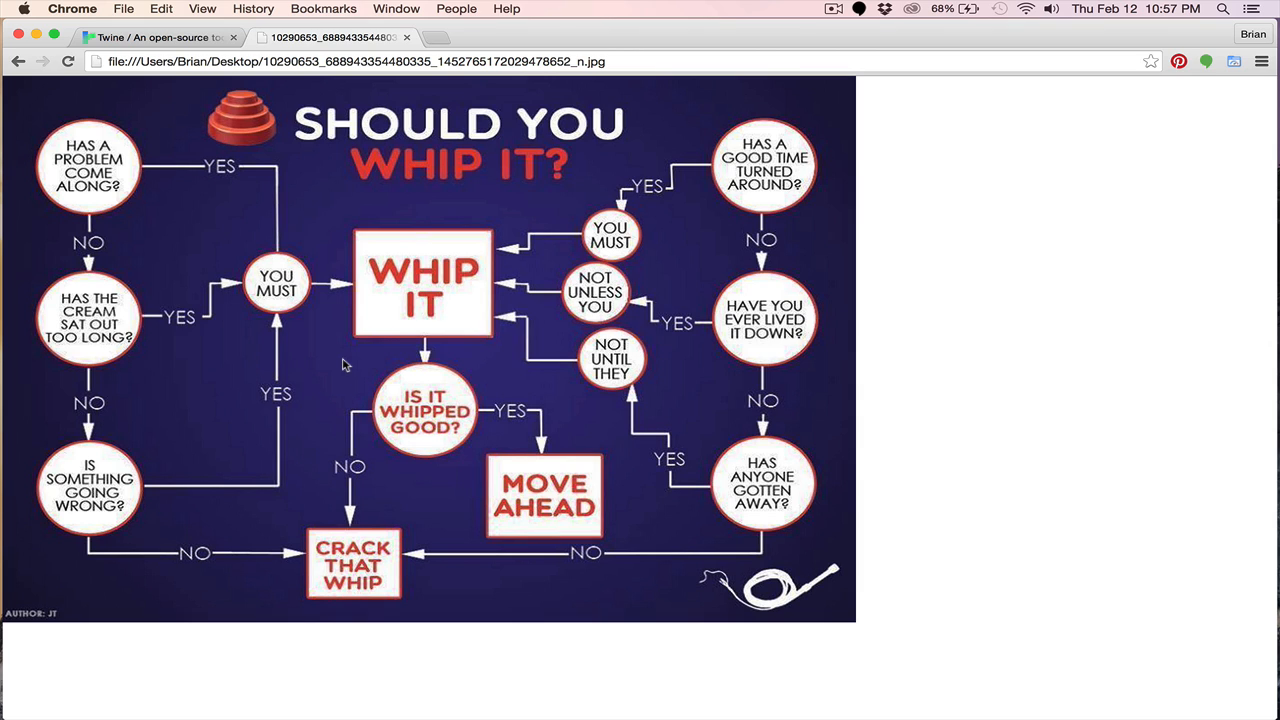
mouse_move(335, 357)
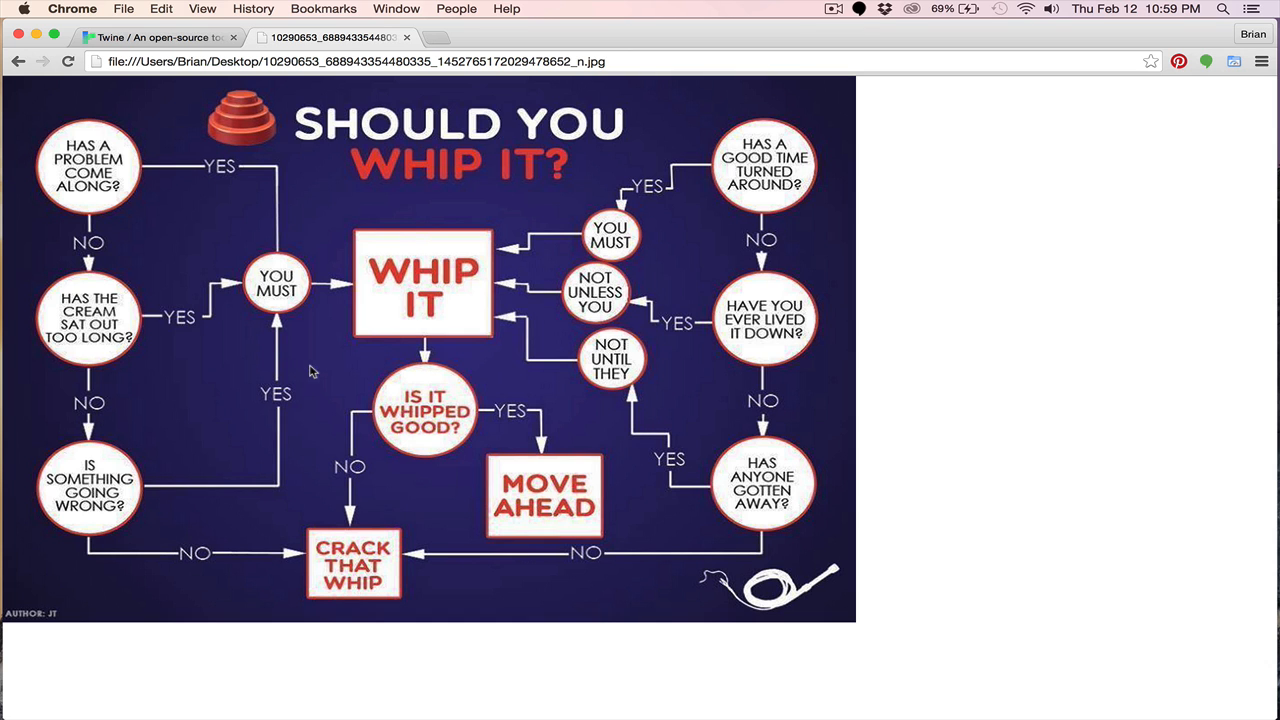
- Launch Twine 2 online from twinery.org and open the Derelict story's passage map
left_click(150, 38)
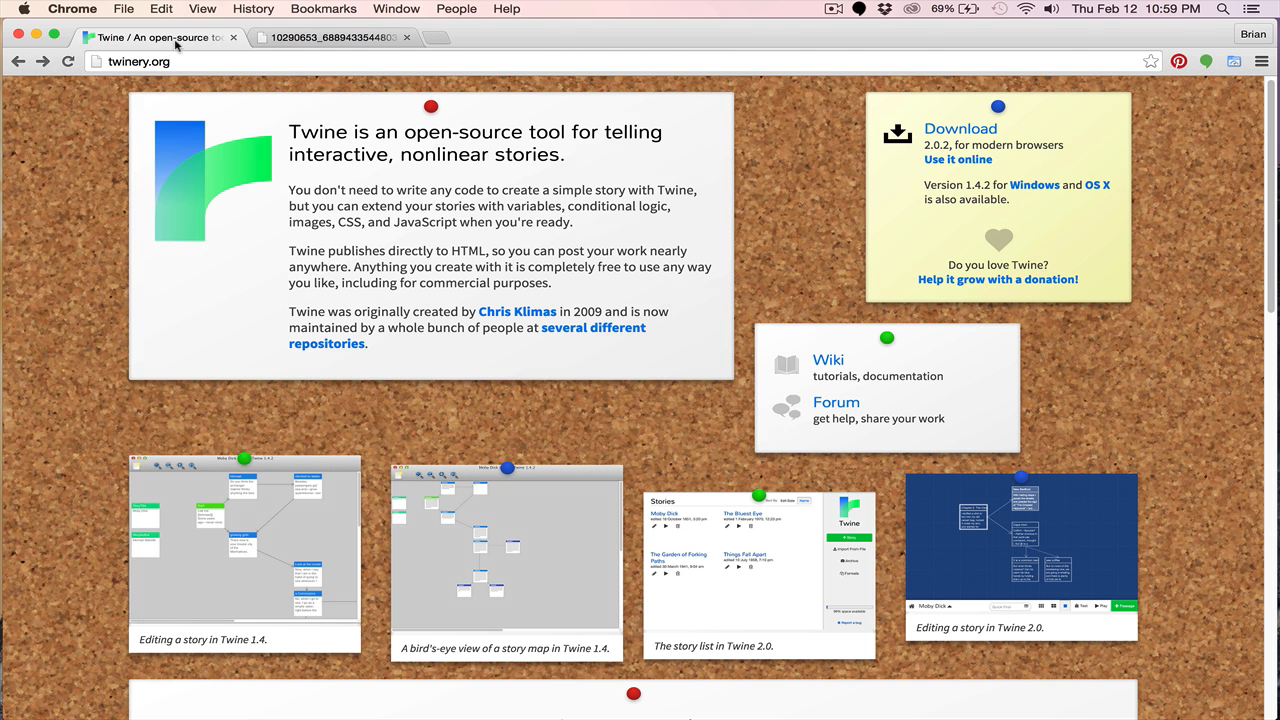
mouse_move(652, 188)
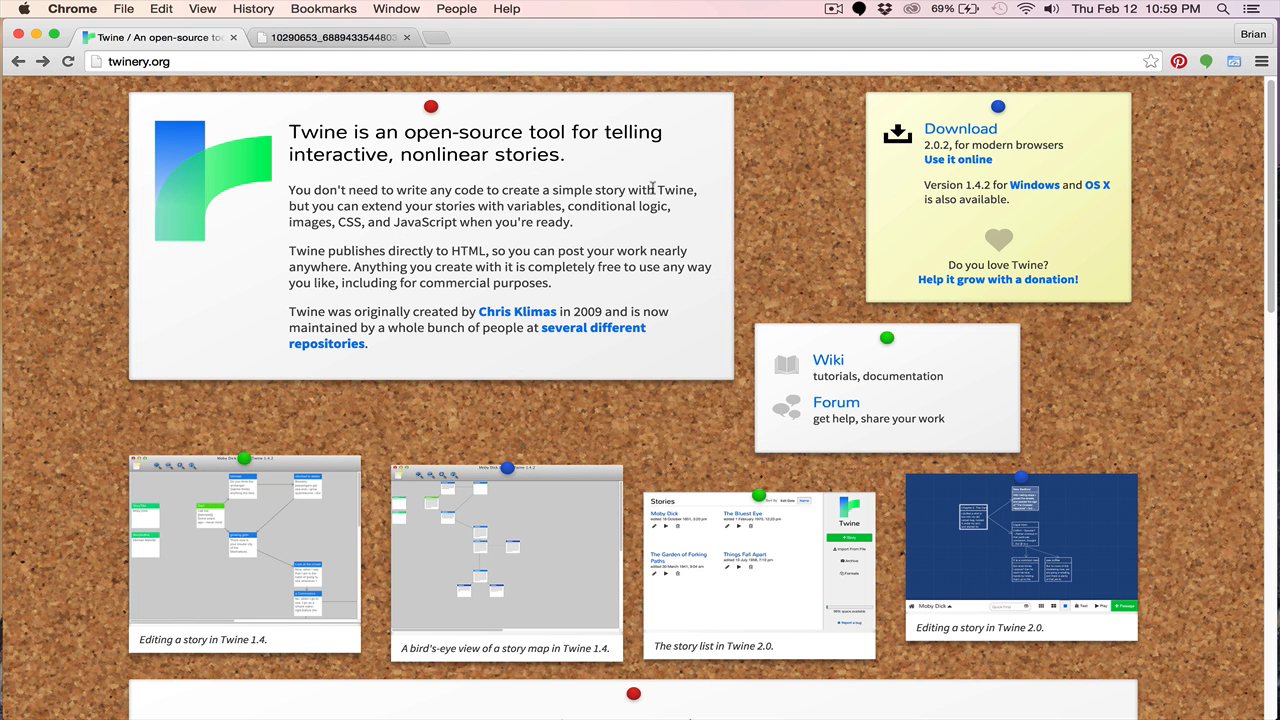
mouse_move(967, 160)
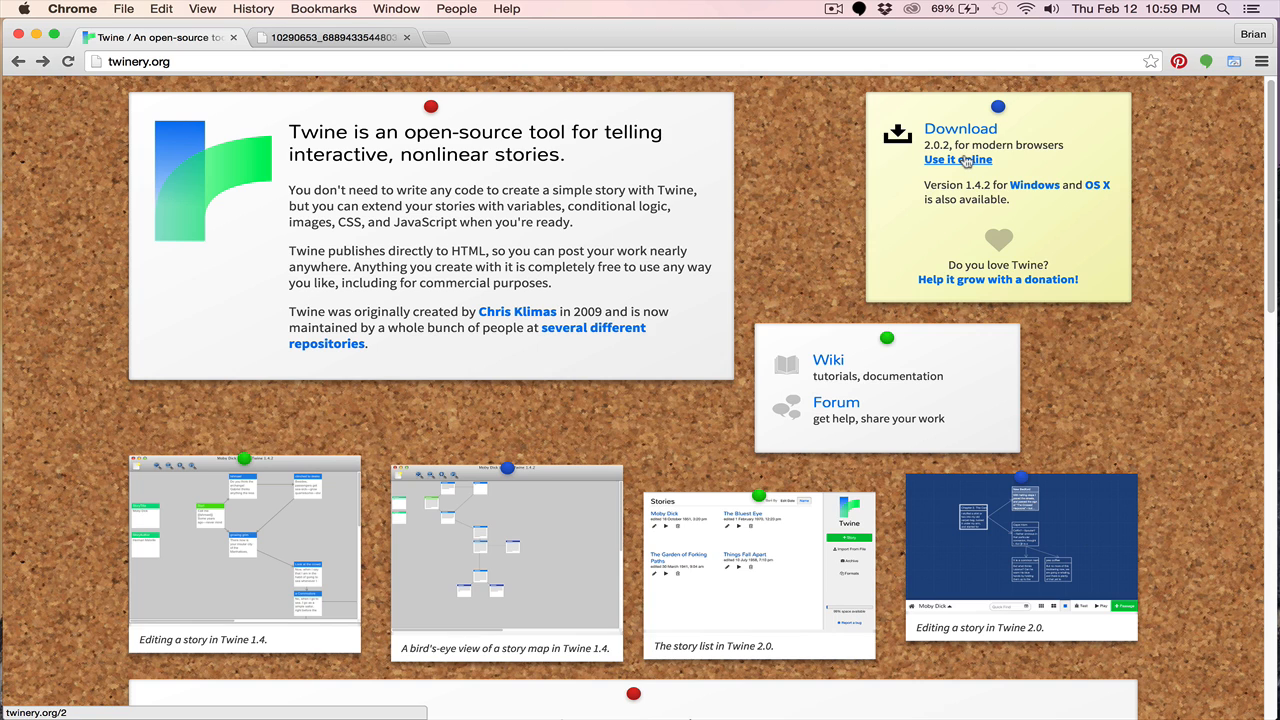
mouse_move(1012, 161)
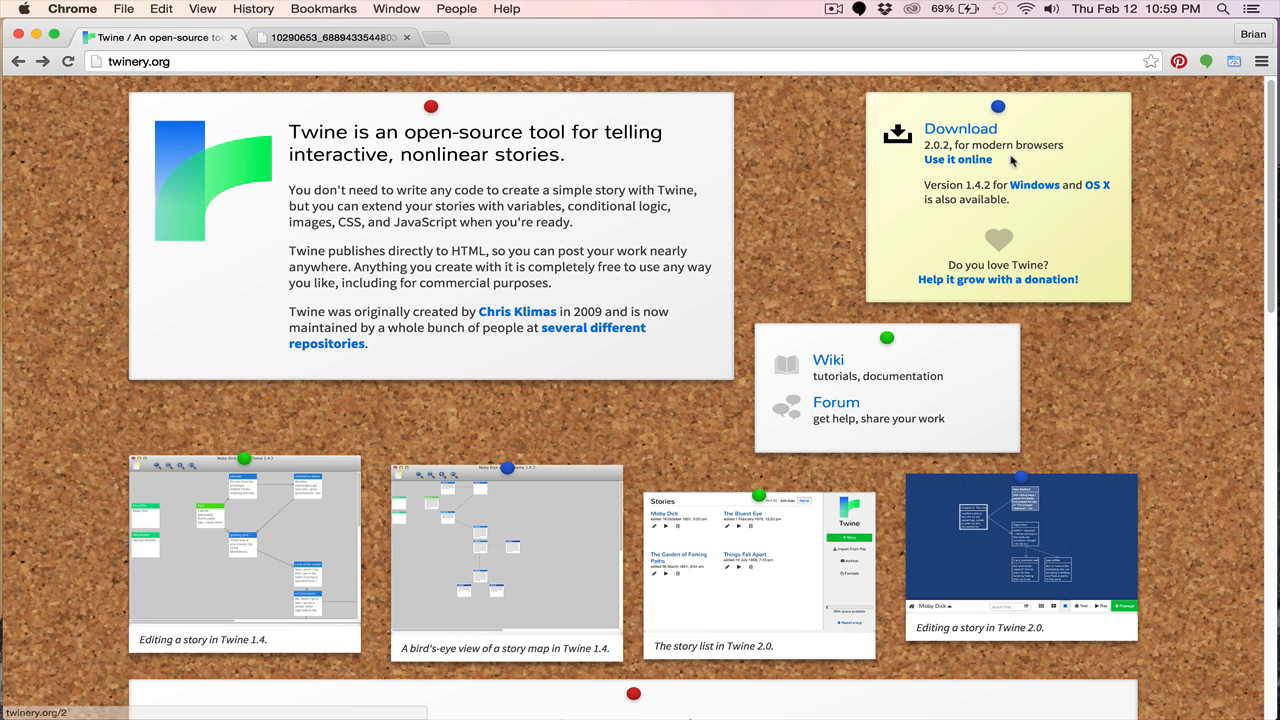
mouse_move(993, 162)
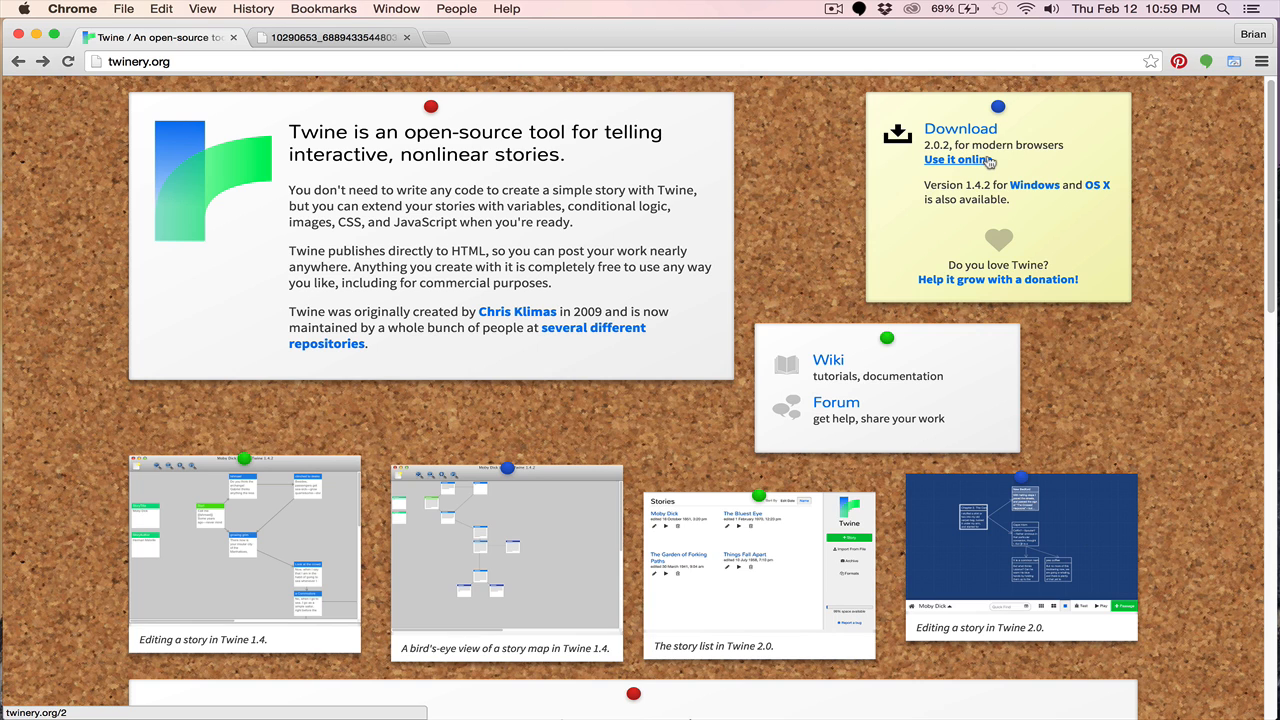
left_click(957, 159)
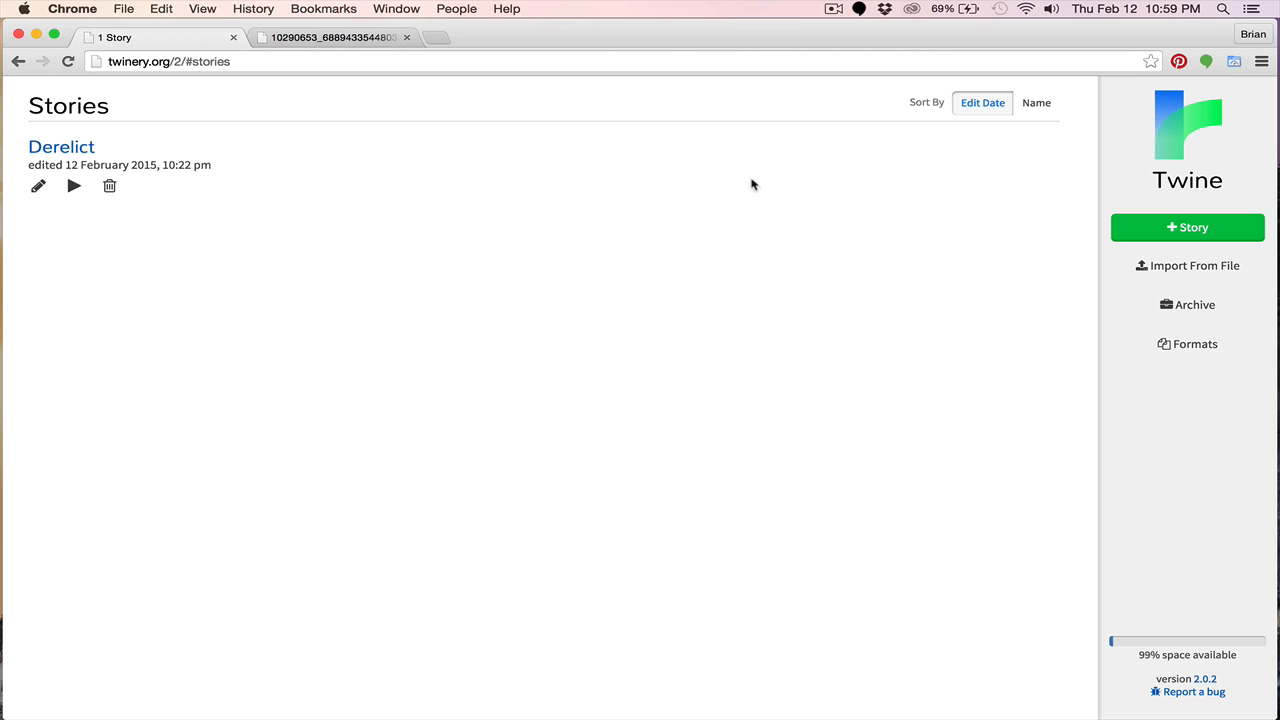
mouse_move(62, 149)
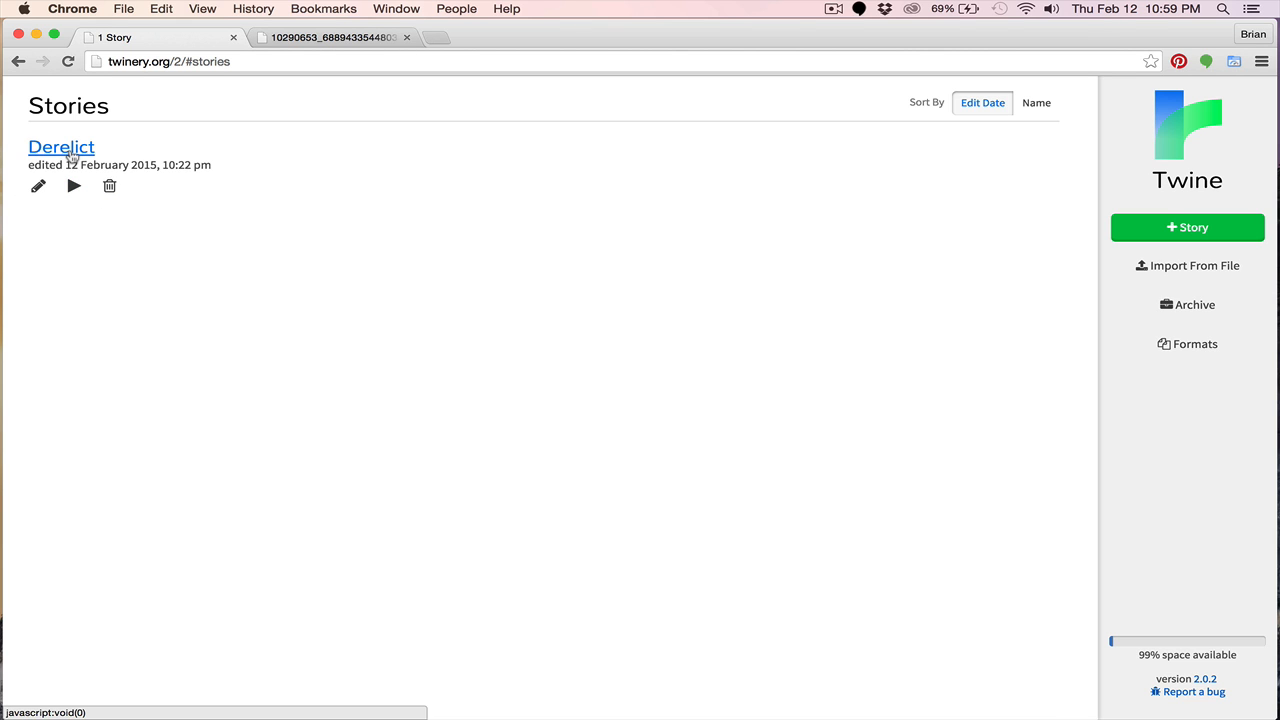
left_click(61, 146)
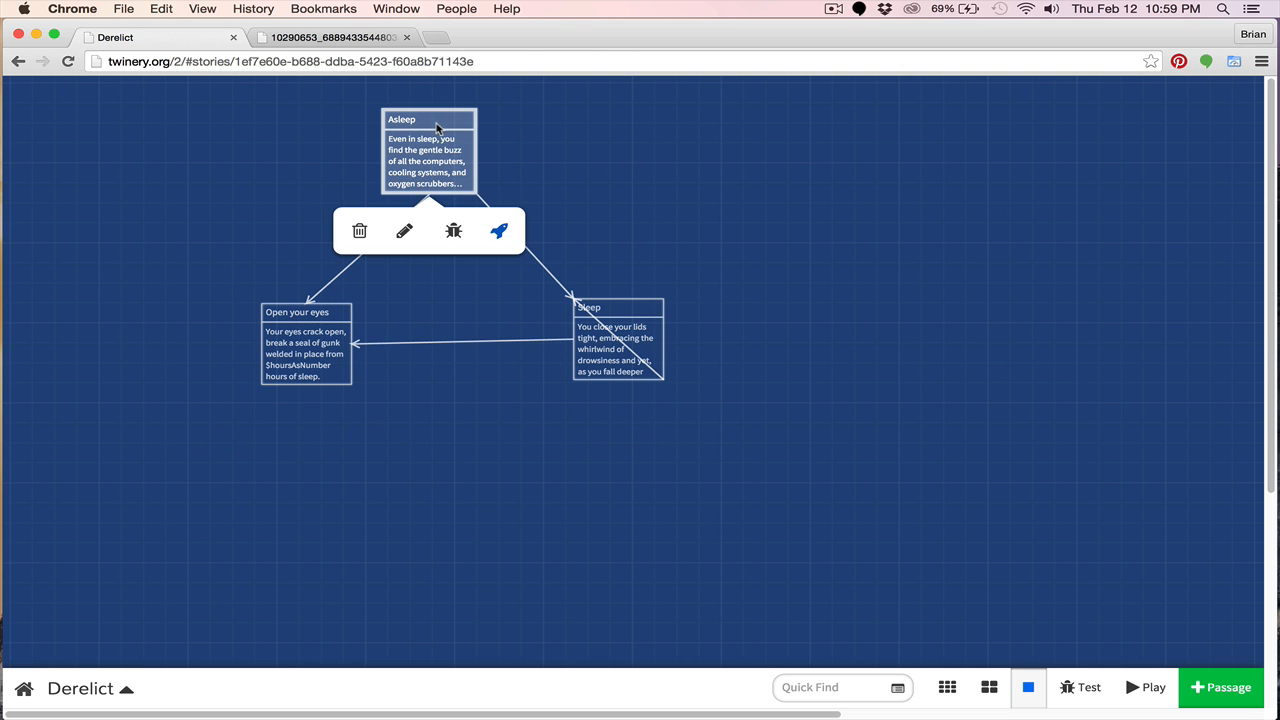
- Inspect the Sleep passage's hours counter, then open the Open your eyes passage editor
left_click(404, 231)
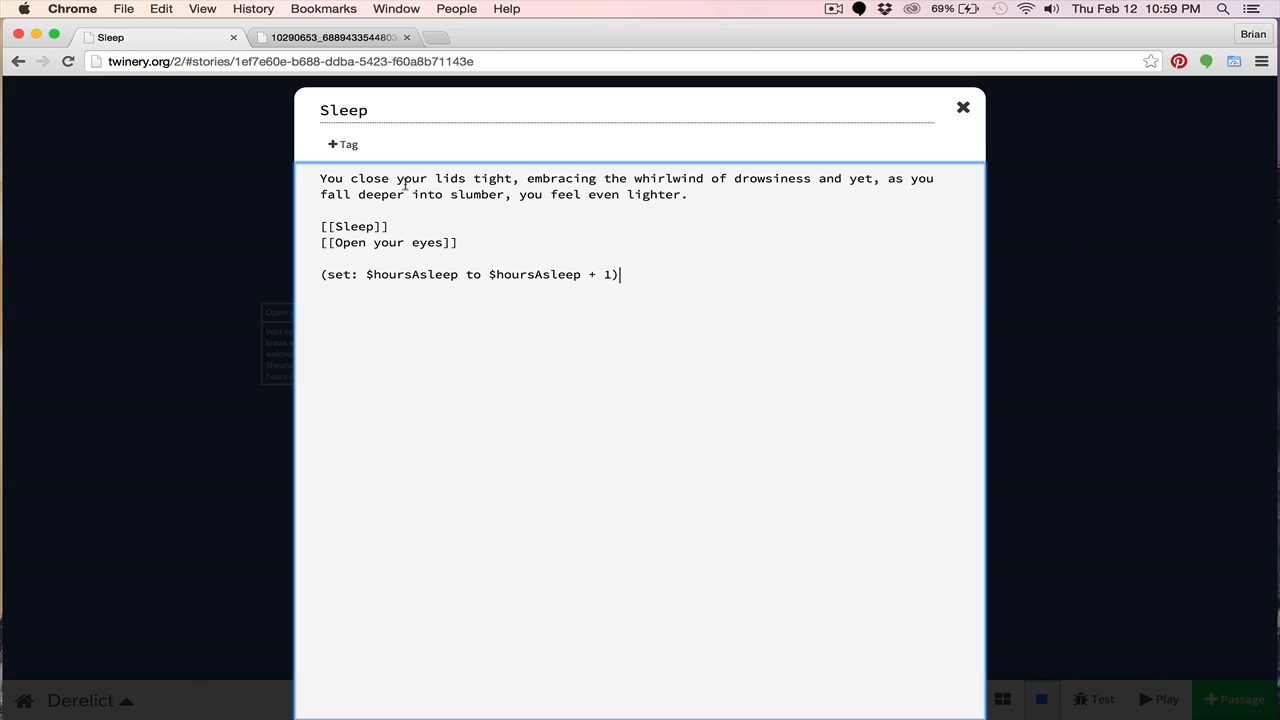
mouse_move(438, 210)
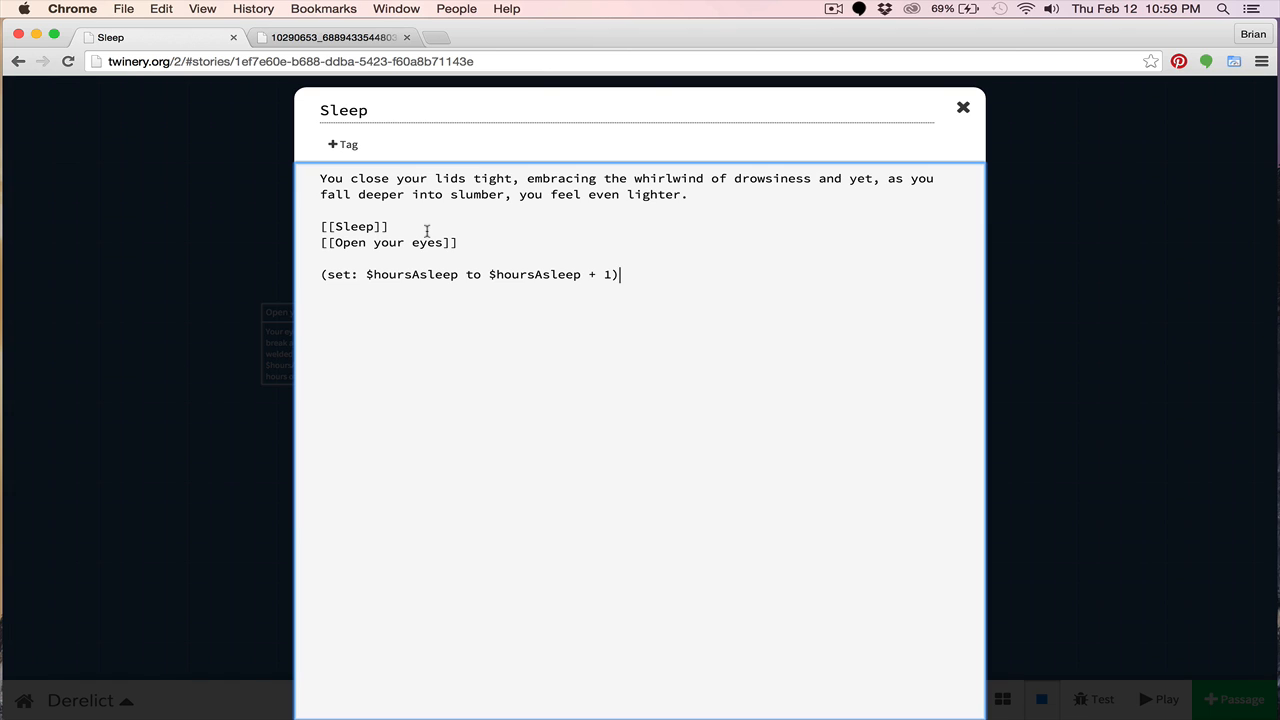
mouse_move(400, 242)
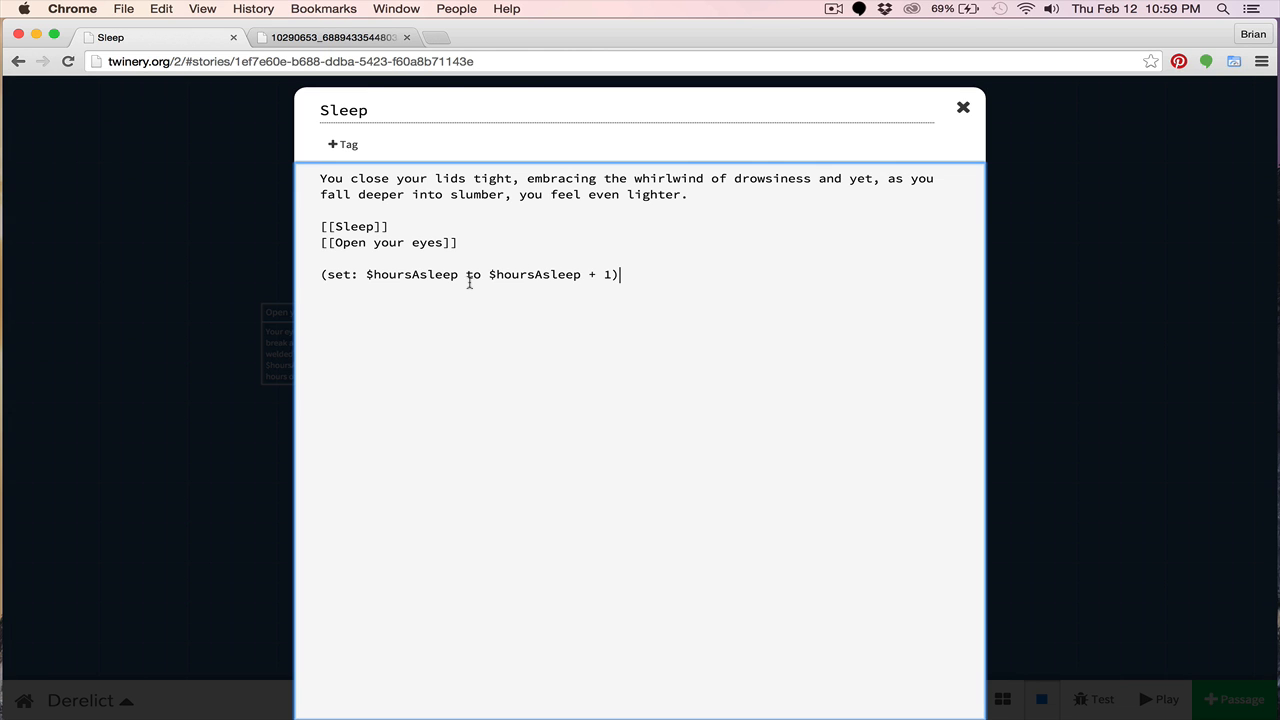
left_click(963, 106)
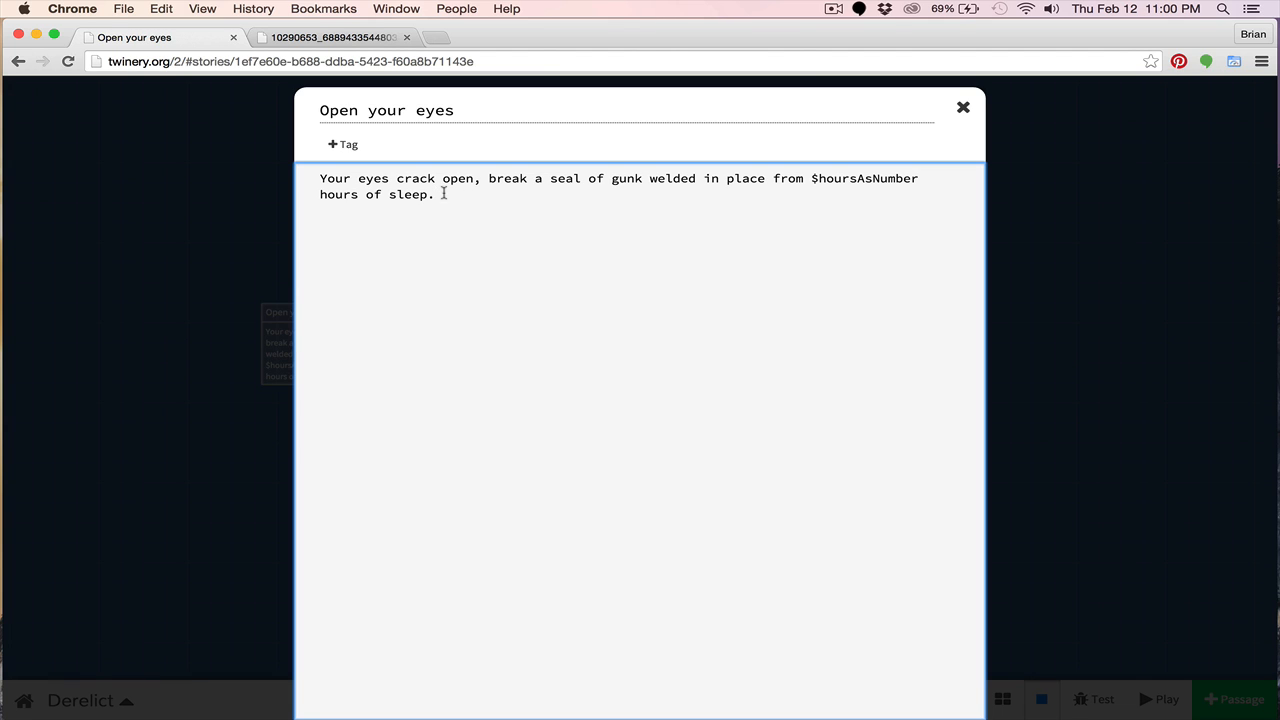
mouse_move(961, 107)
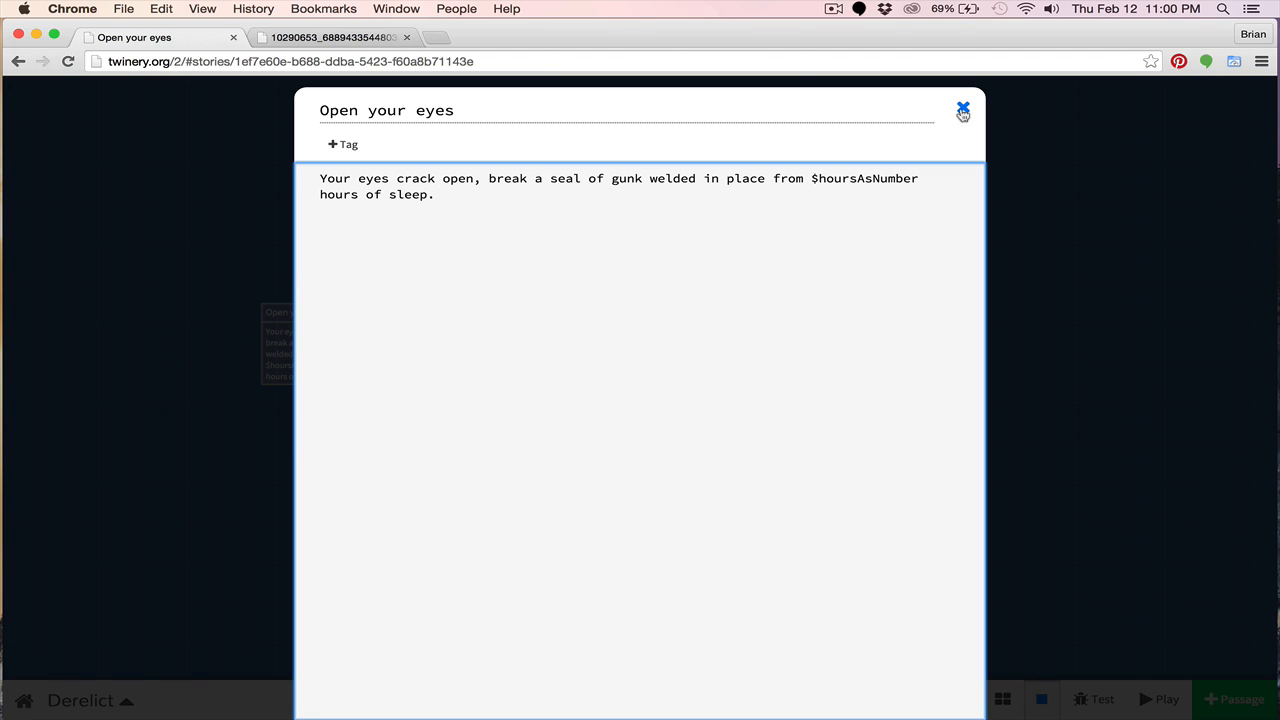
left_click(961, 107)
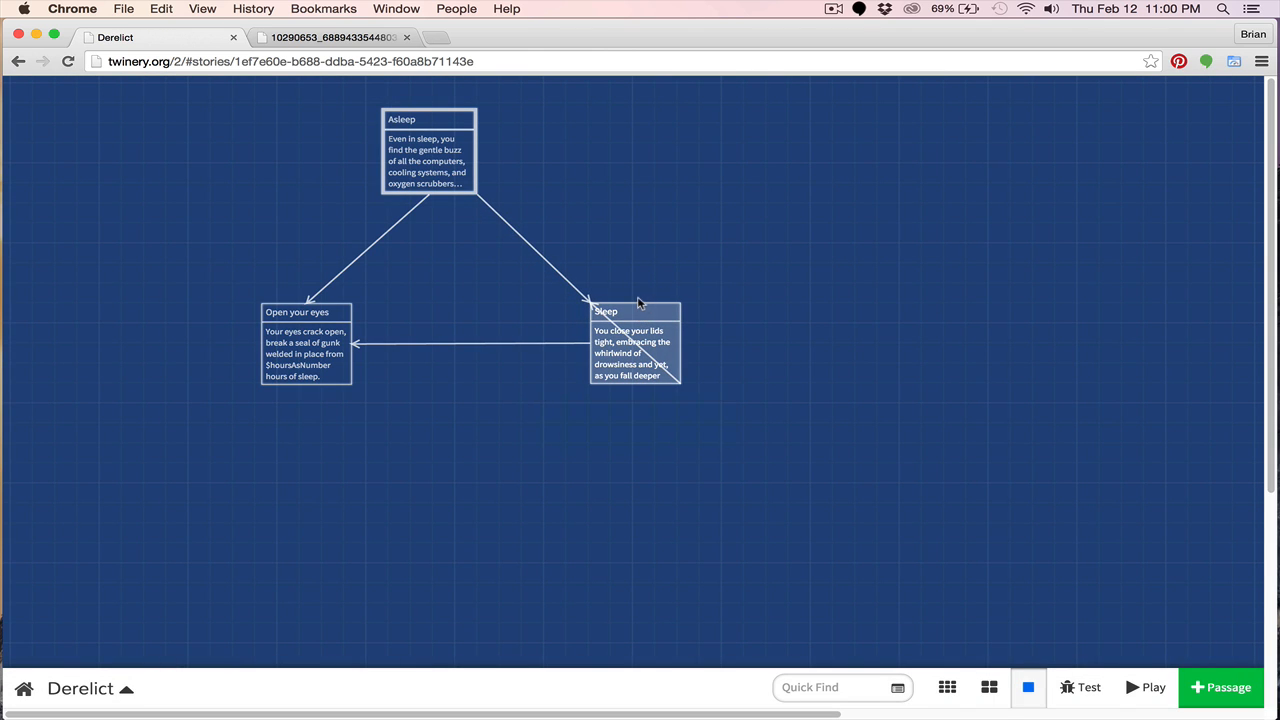
mouse_move(634, 293)
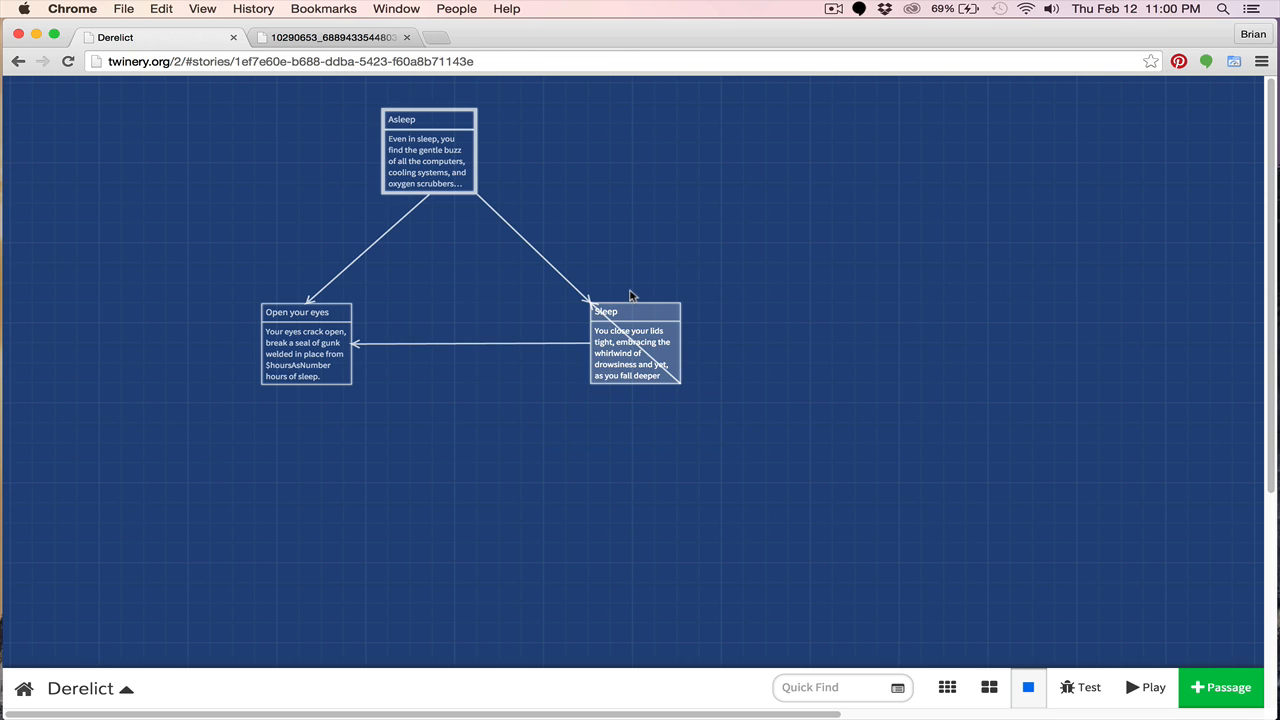
mouse_move(624, 286)
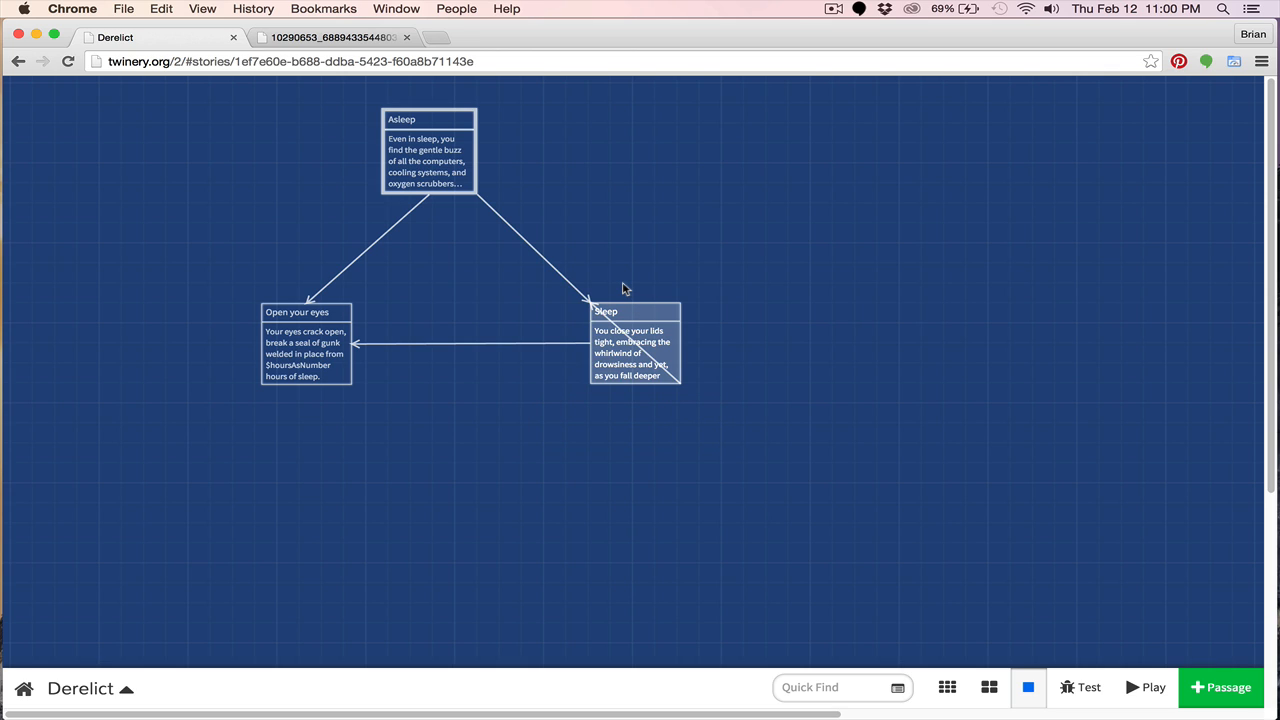
mouse_move(617, 273)
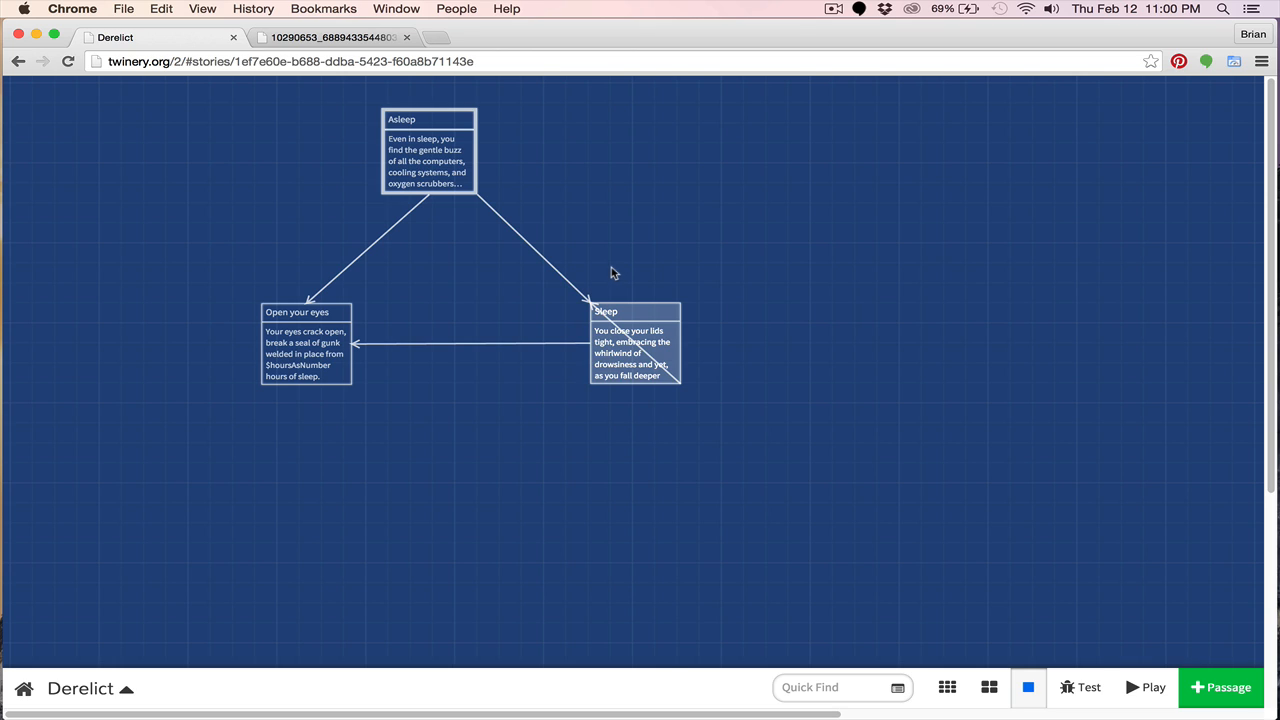
mouse_move(633, 280)
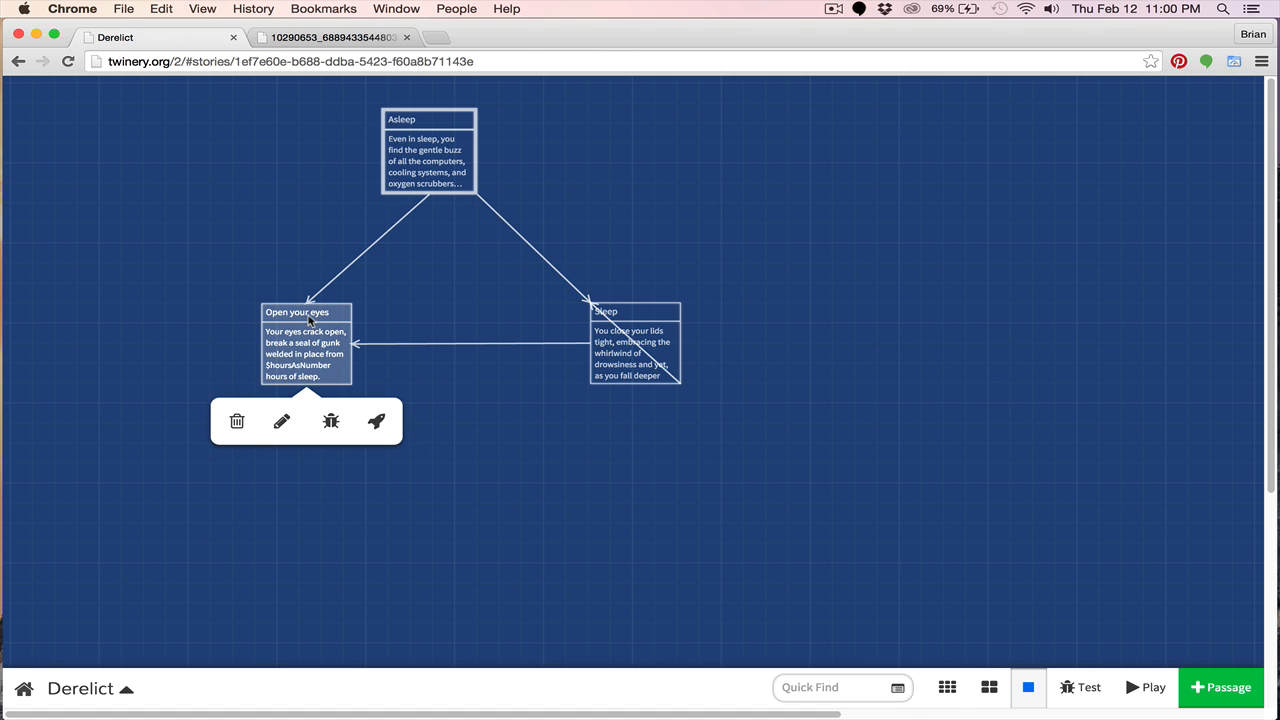
left_click(282, 421)
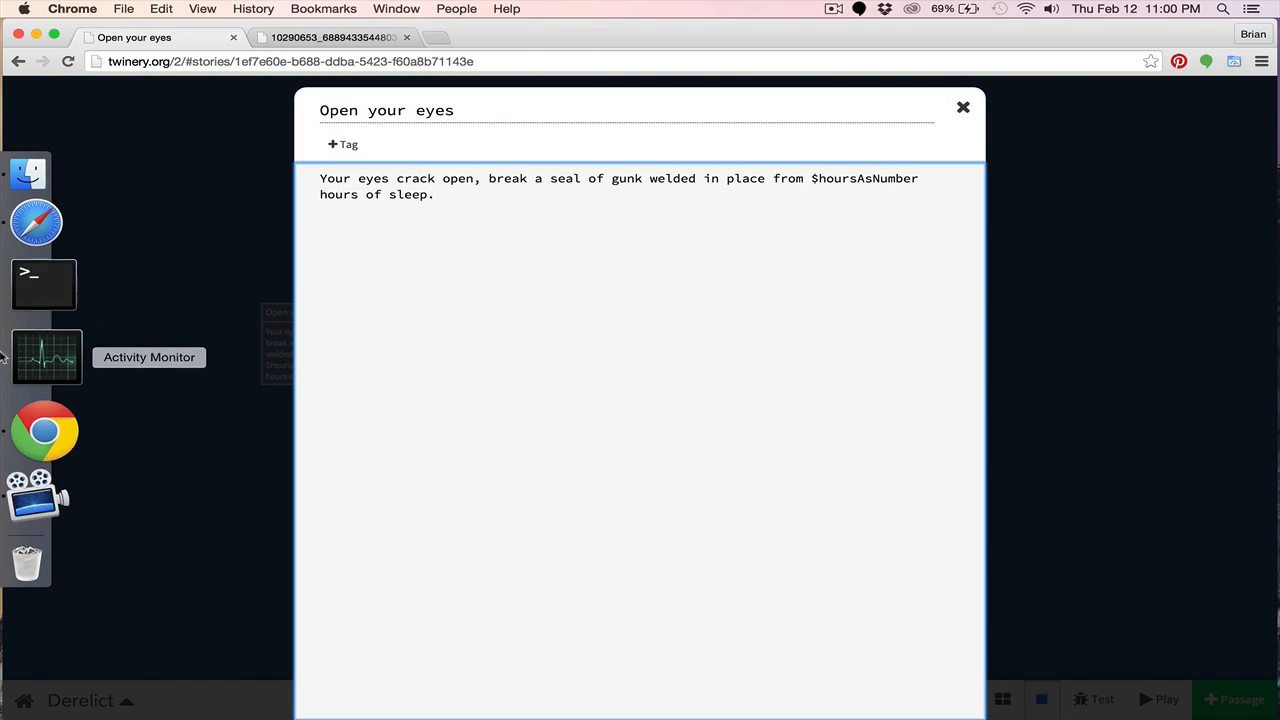
mouse_move(232, 342)
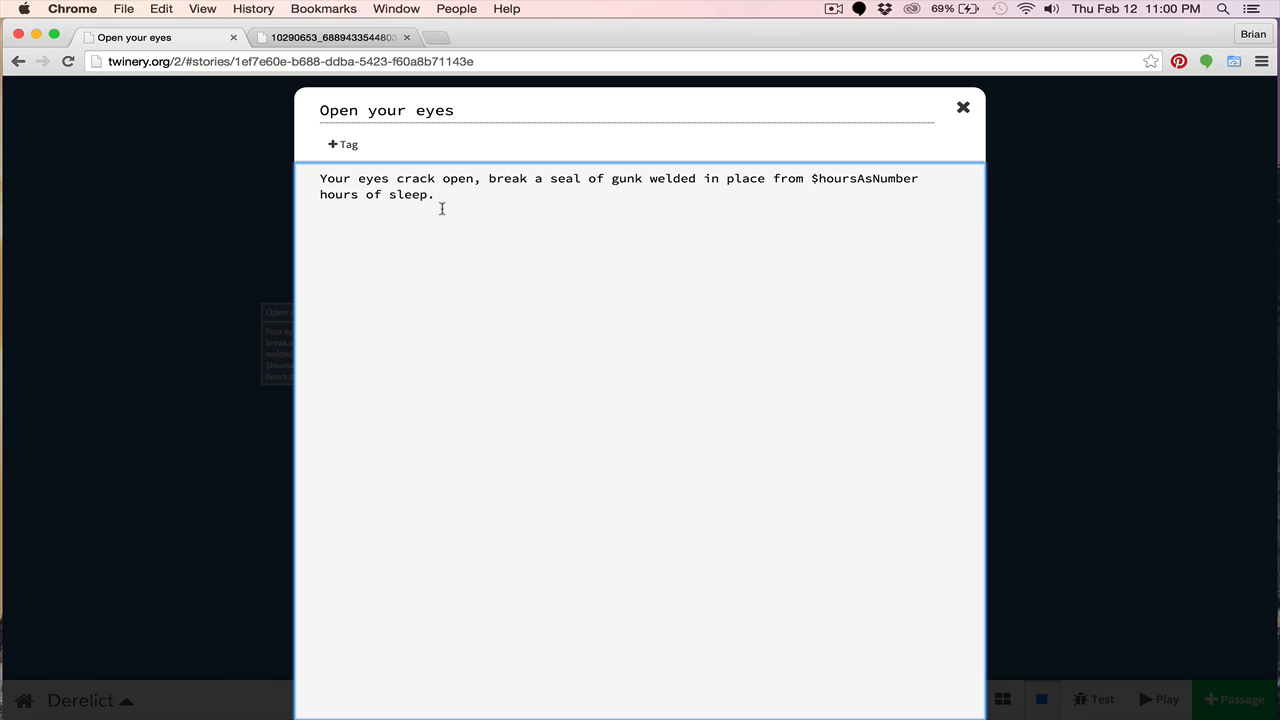
mouse_move(451, 211)
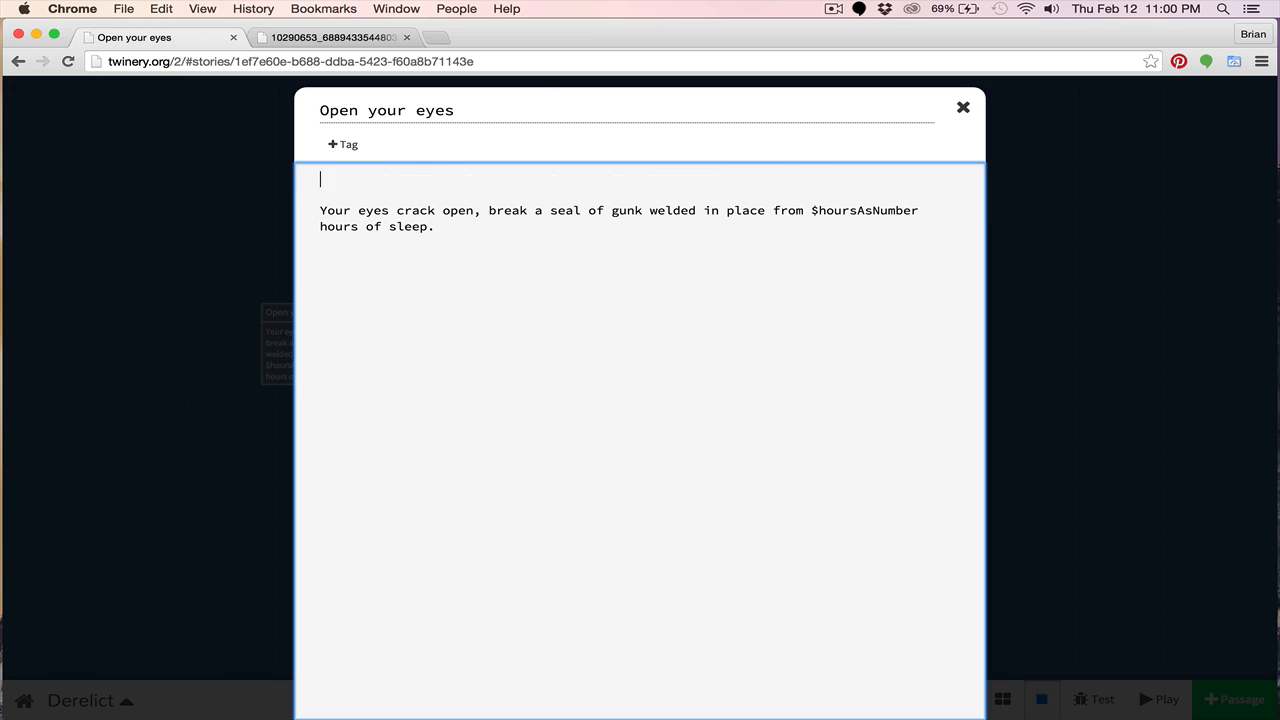
- Type the (if: $hoursAsleep is 8) [ condition on the passage's first line
type("(")
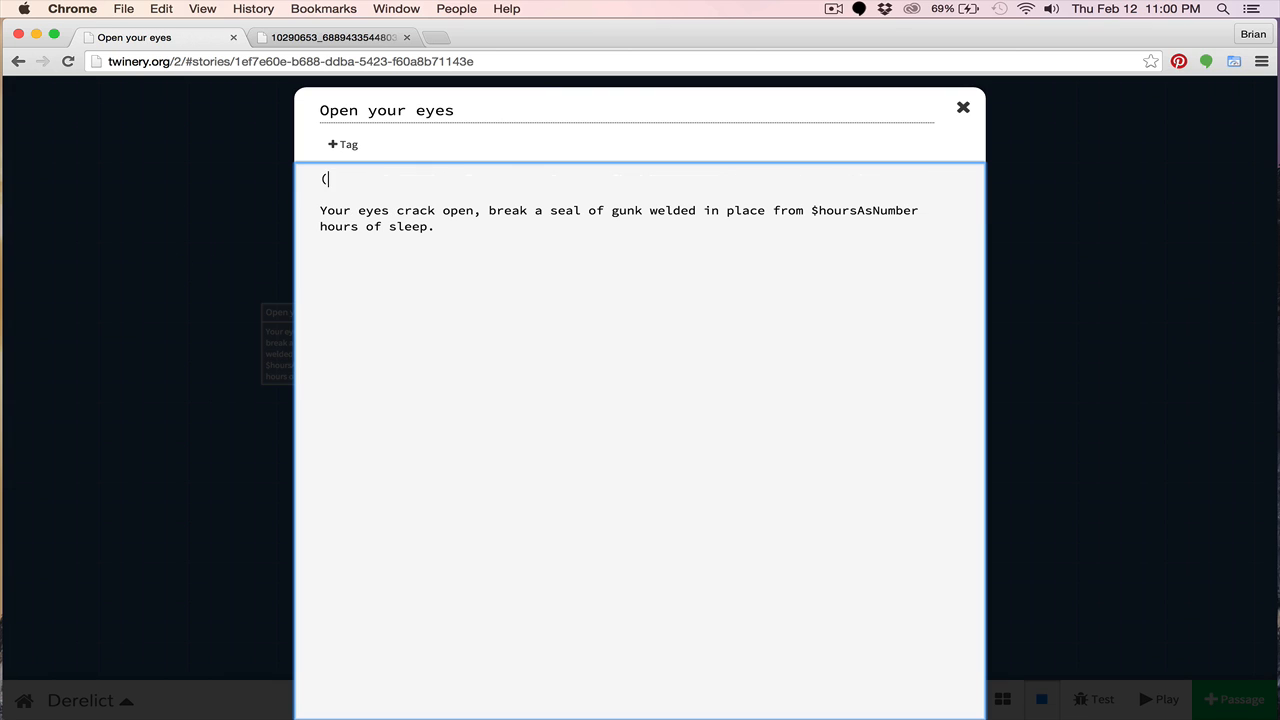
mouse_move(362, 329)
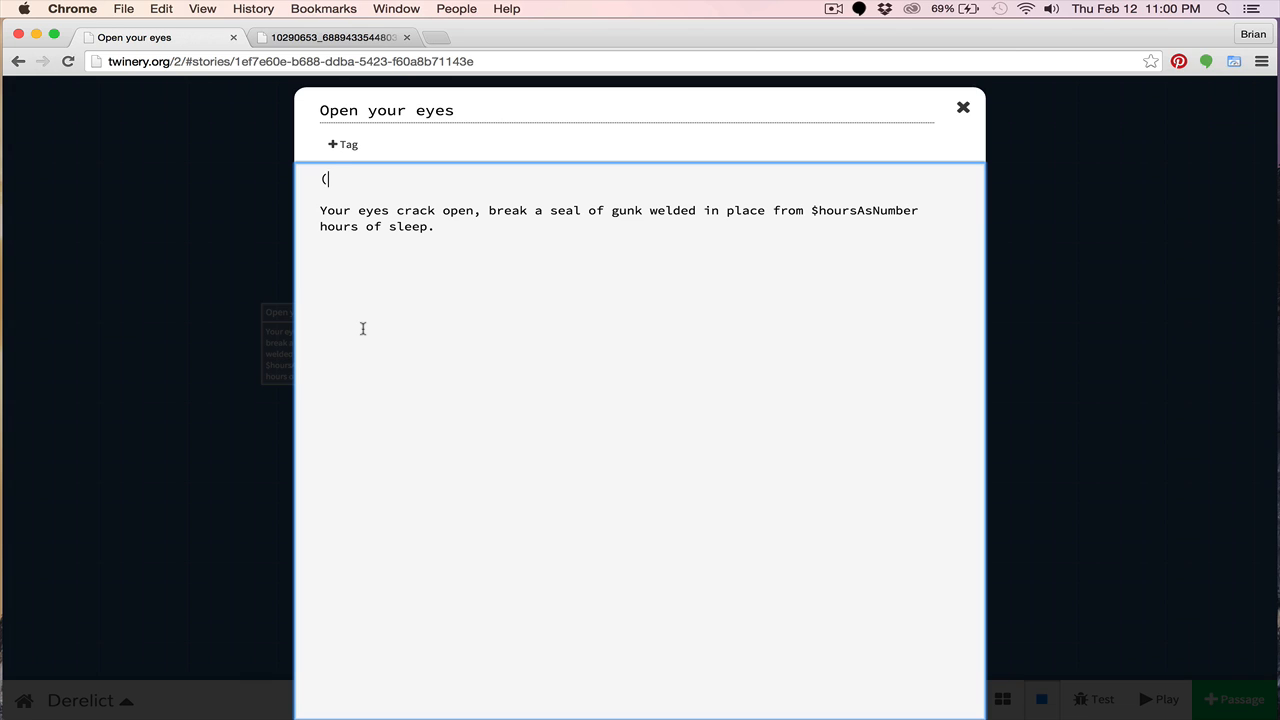
type("if")
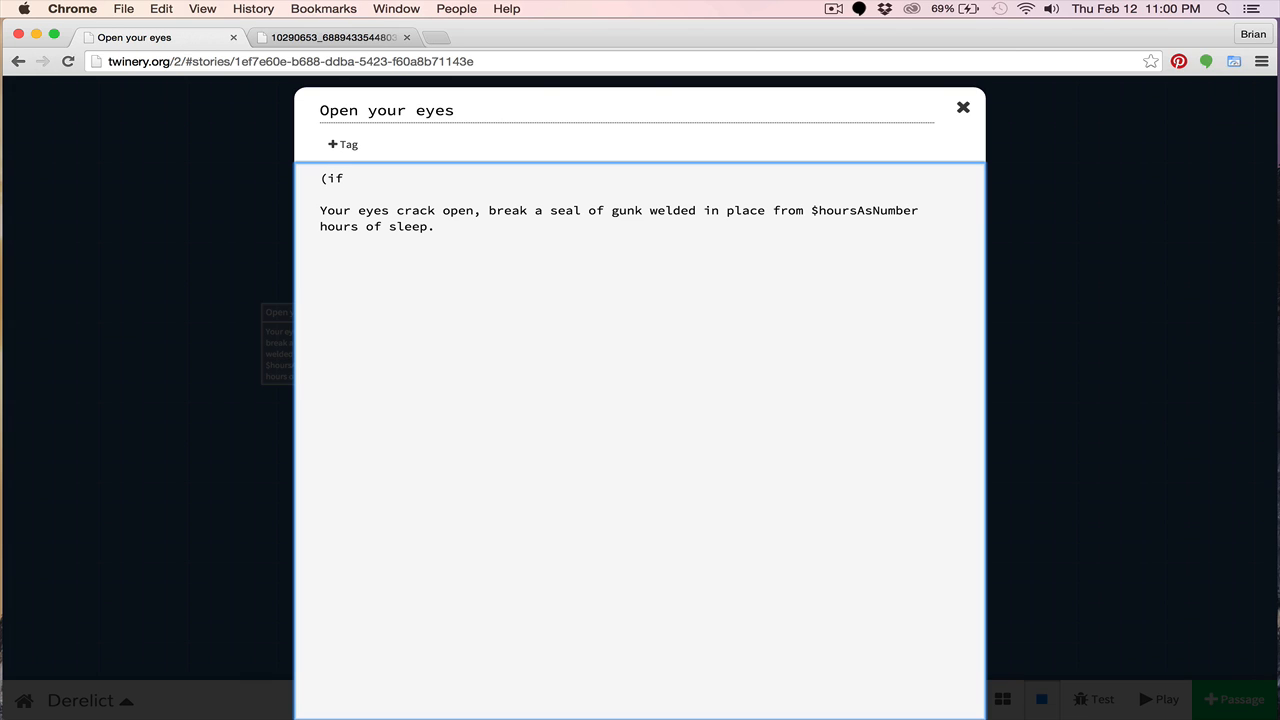
type(":")
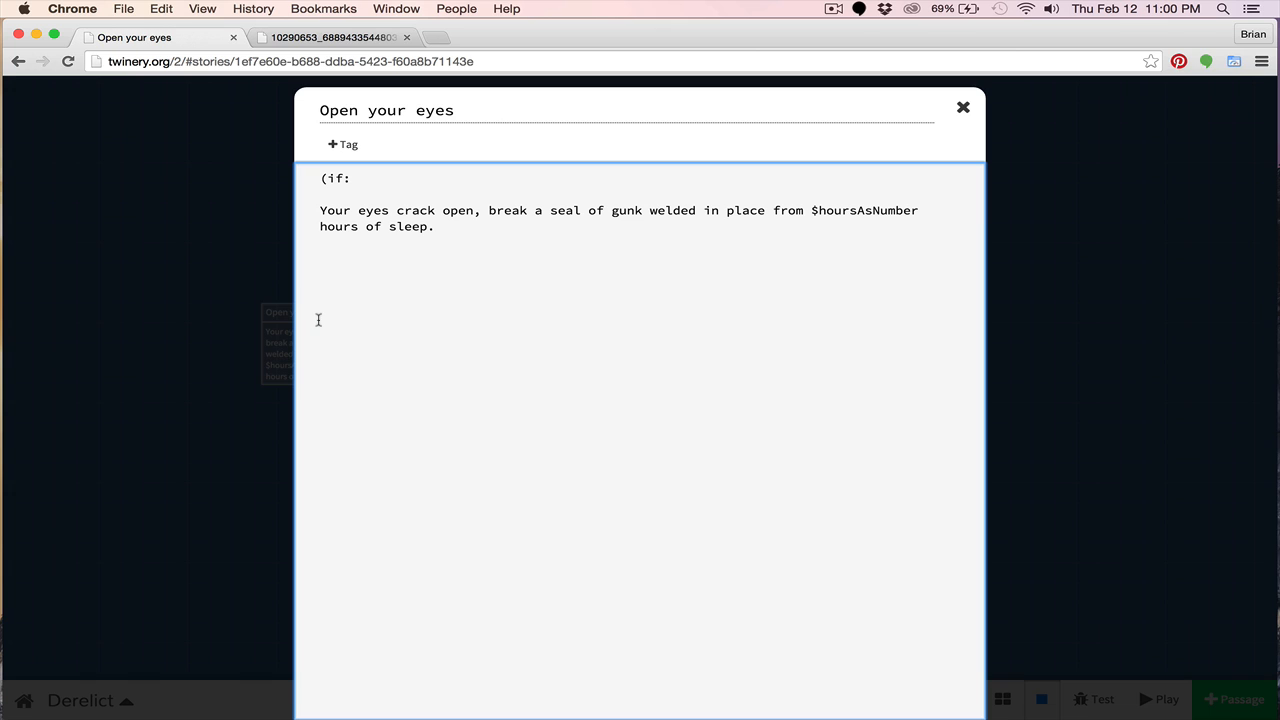
type("$hou")
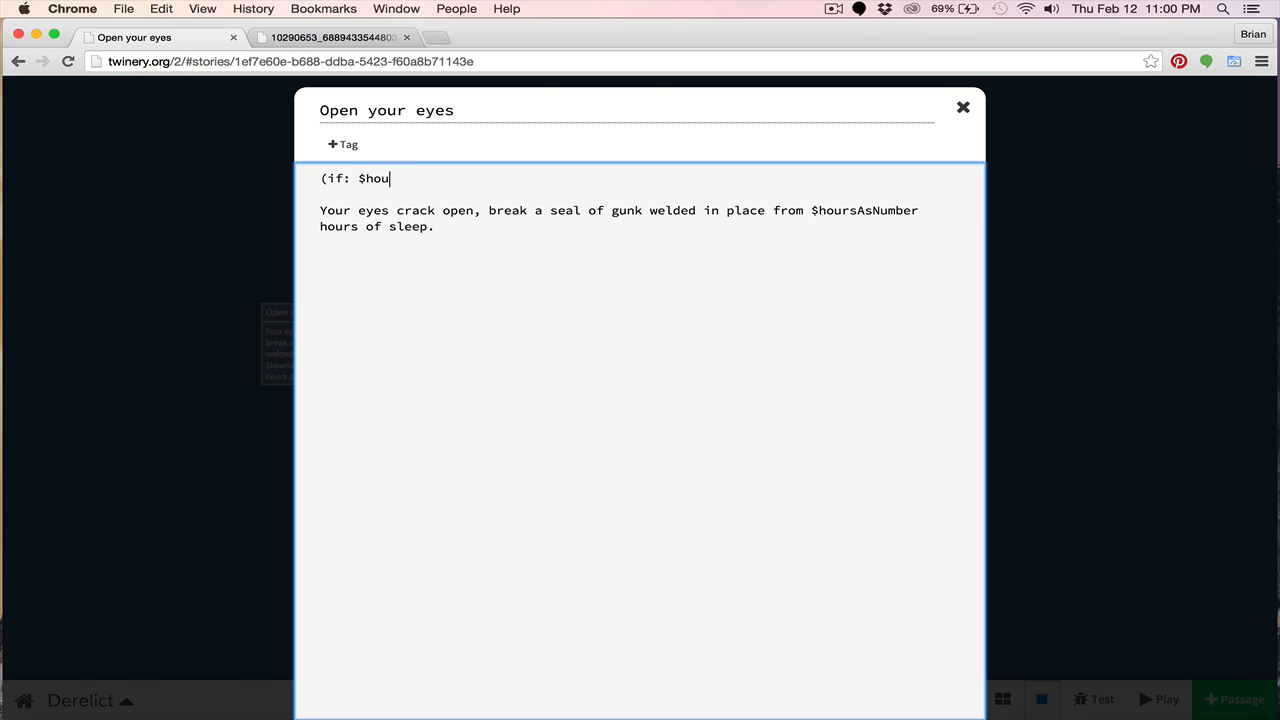
type("rsAls")
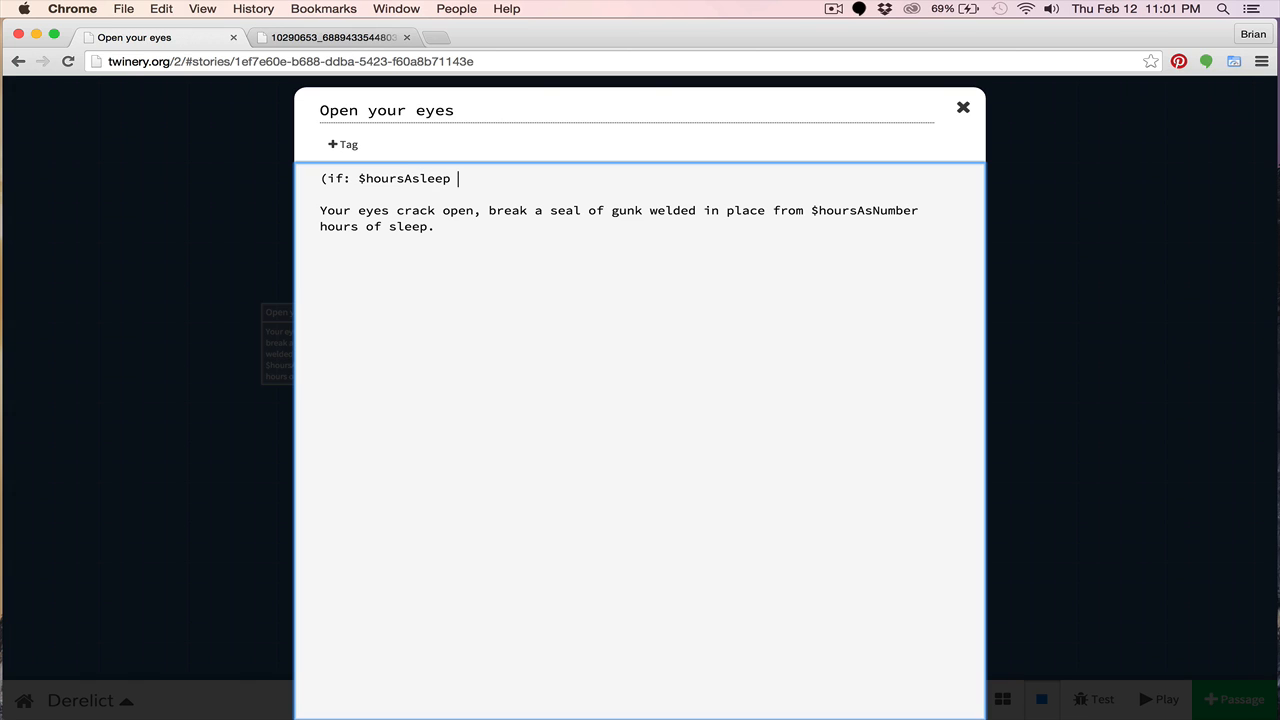
type("is")
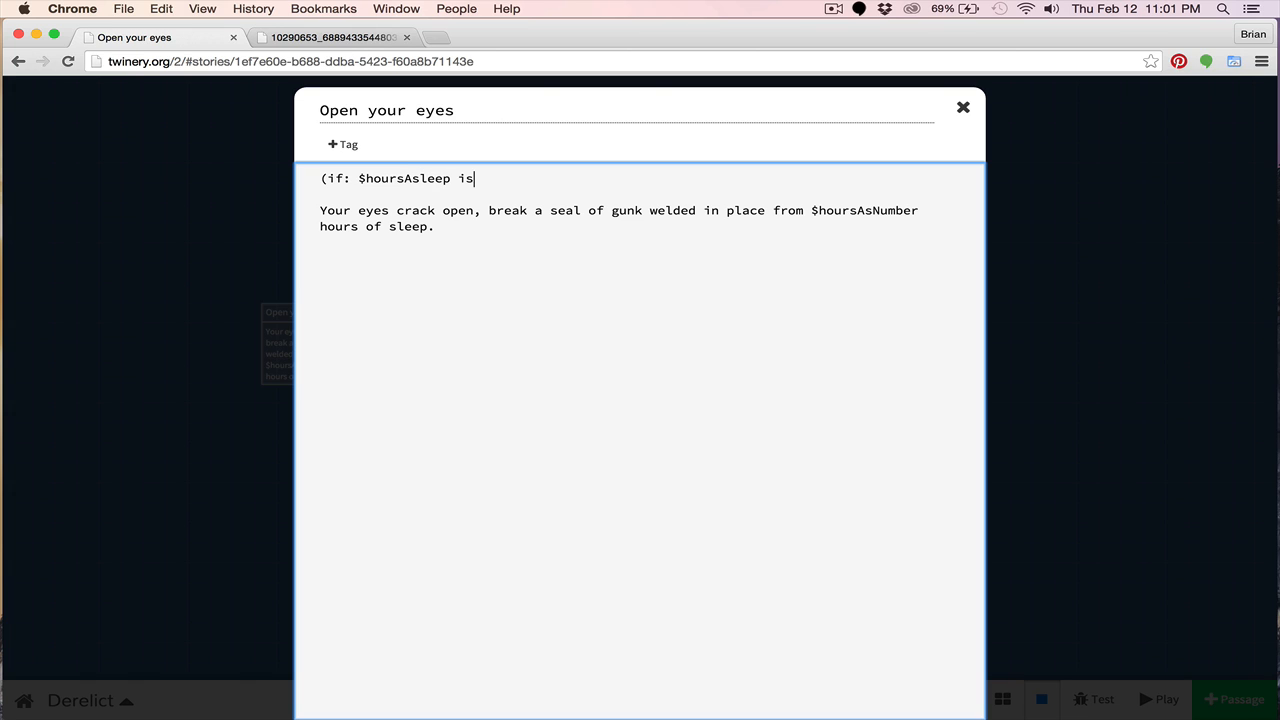
type("8")
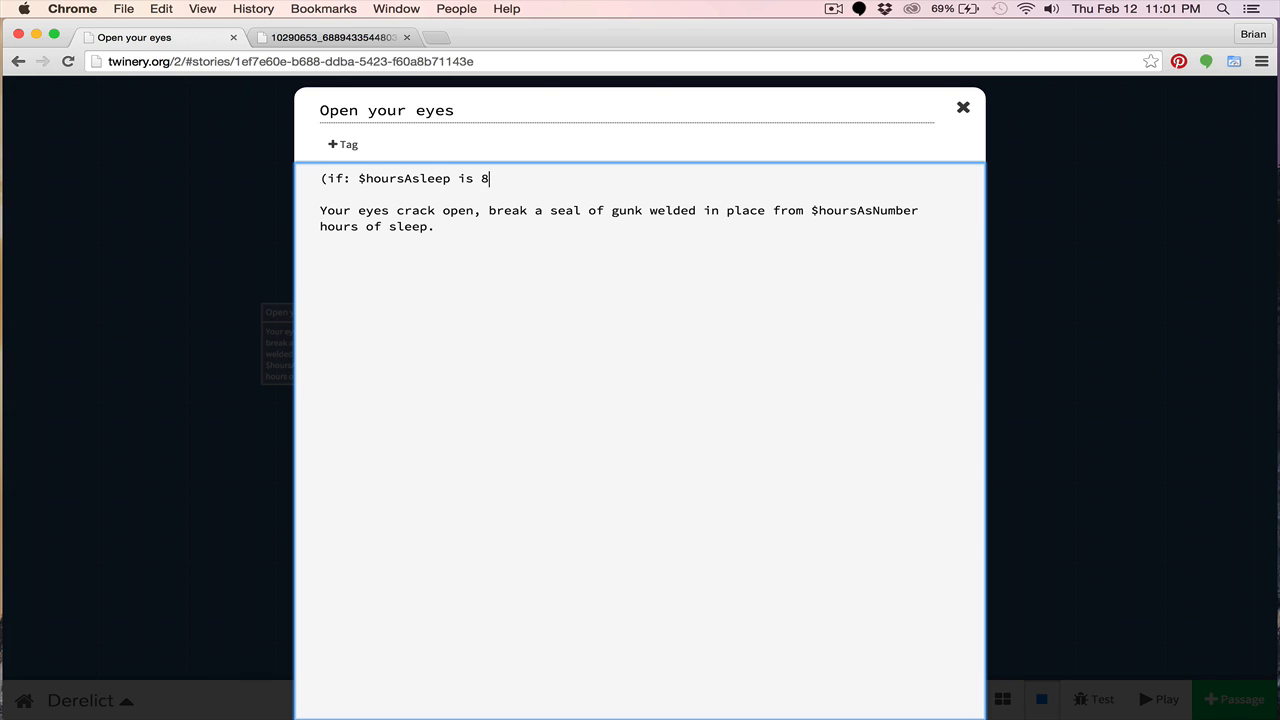
type(")")
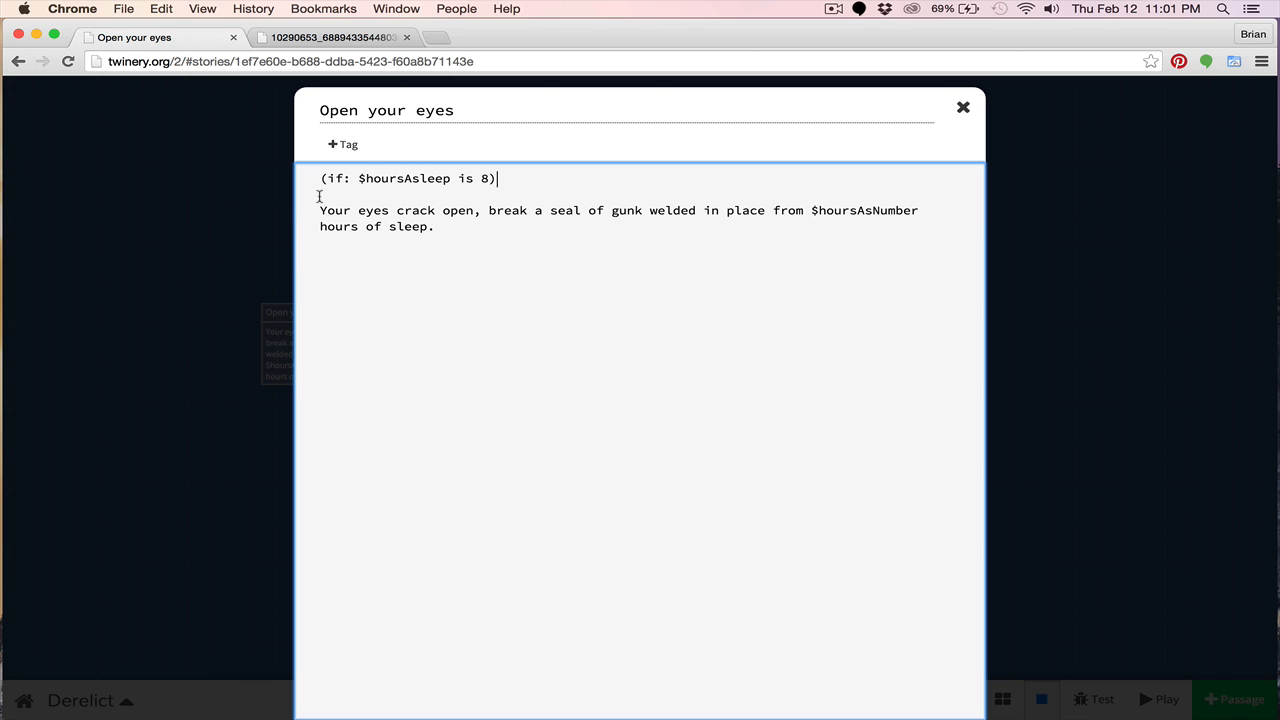
mouse_move(442, 190)
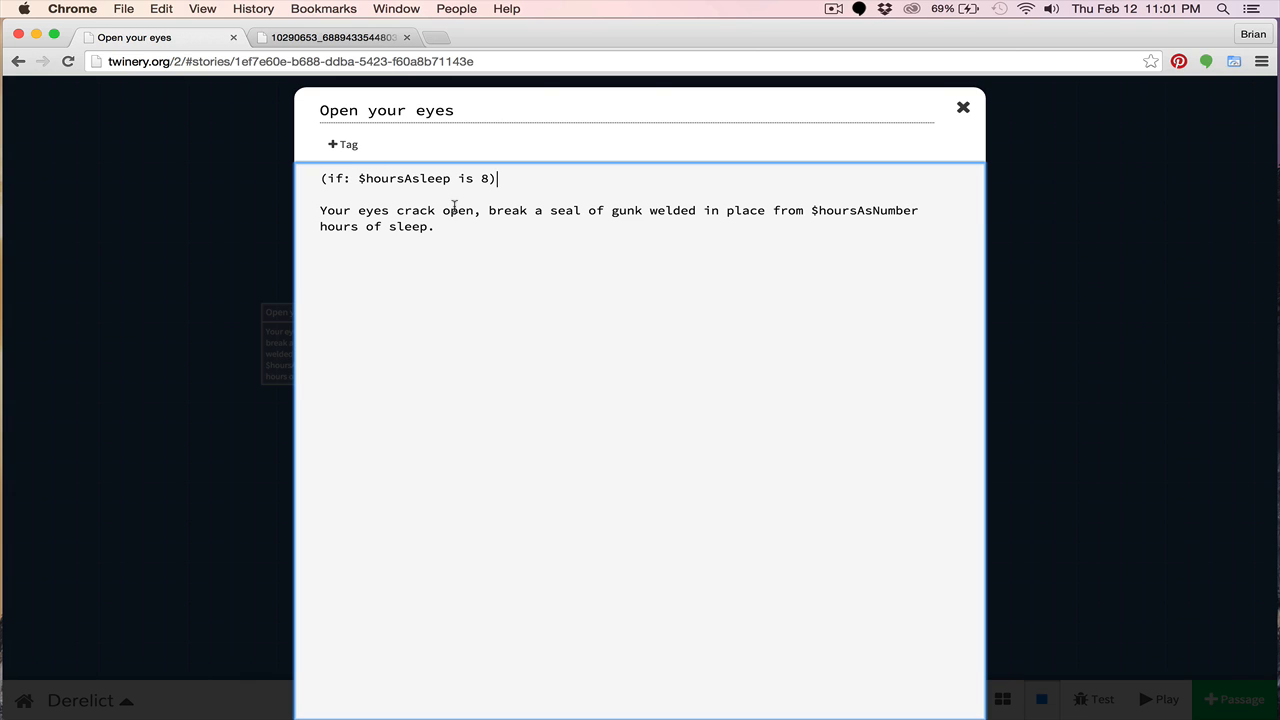
type("\" \"")
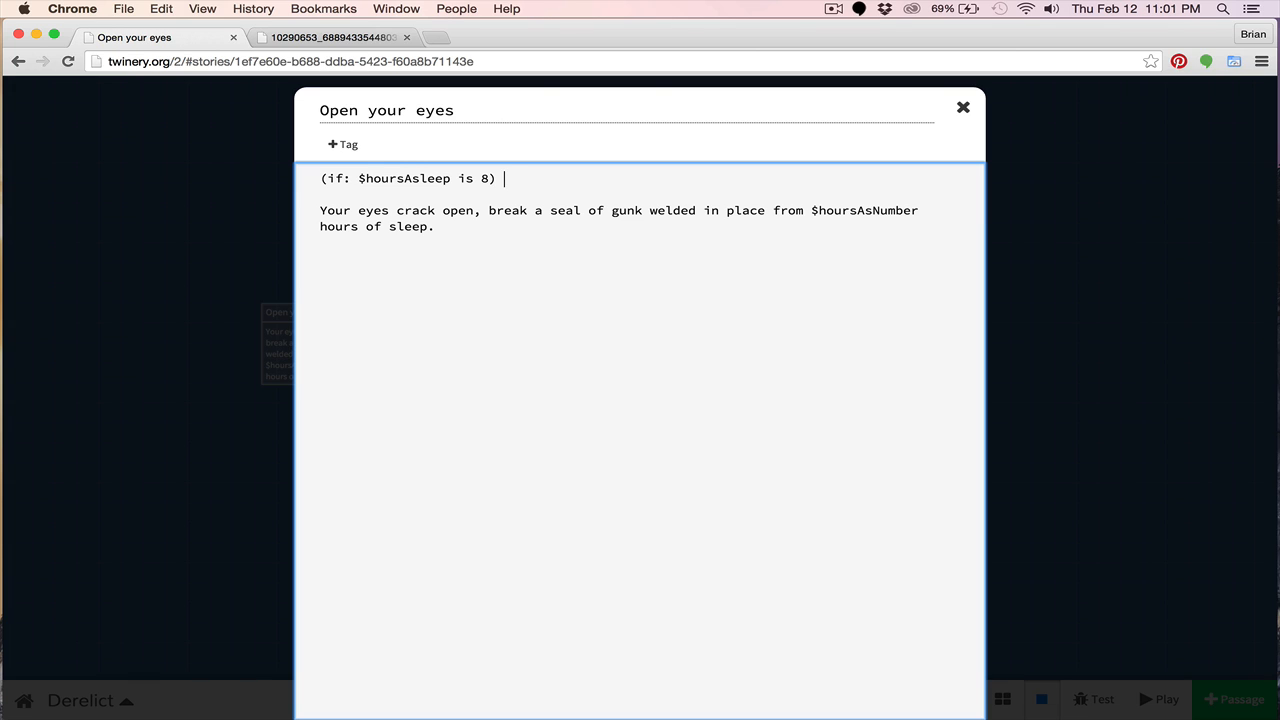
type("[")
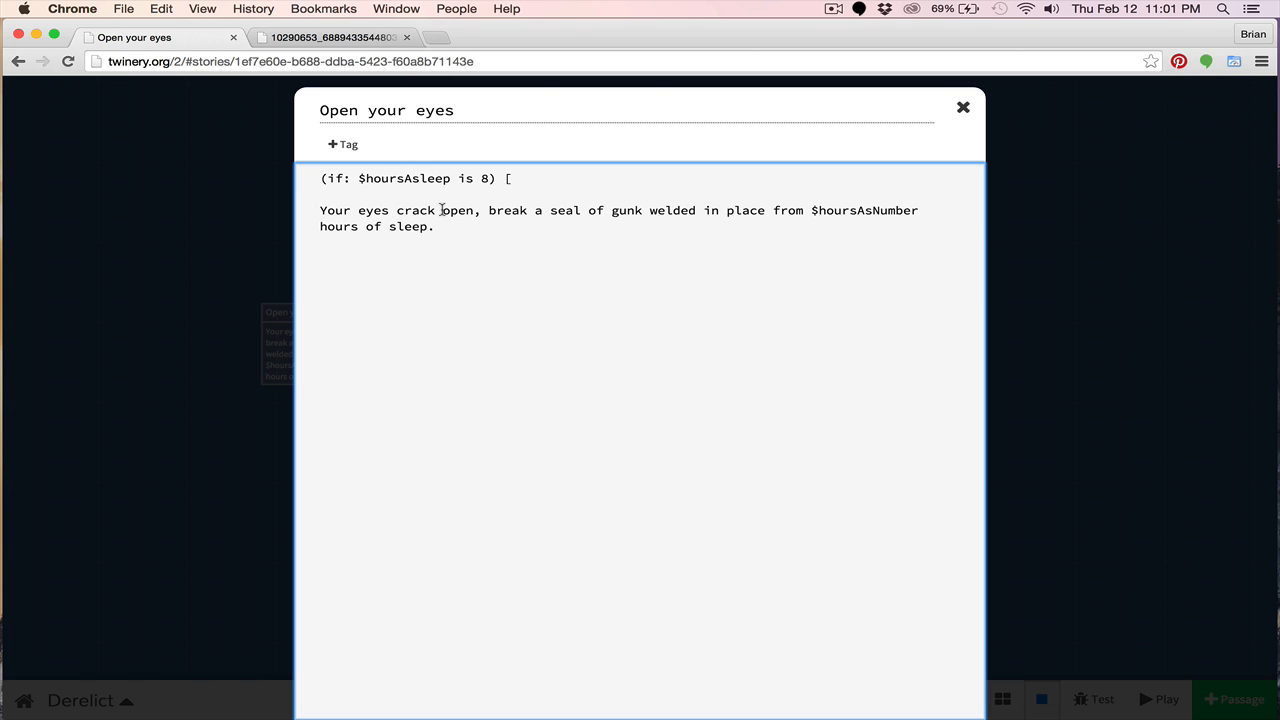
- Write the hook text about eyes fluttering open toward yellow lights over the bulkhead, ending with ]
left_click(527, 178)
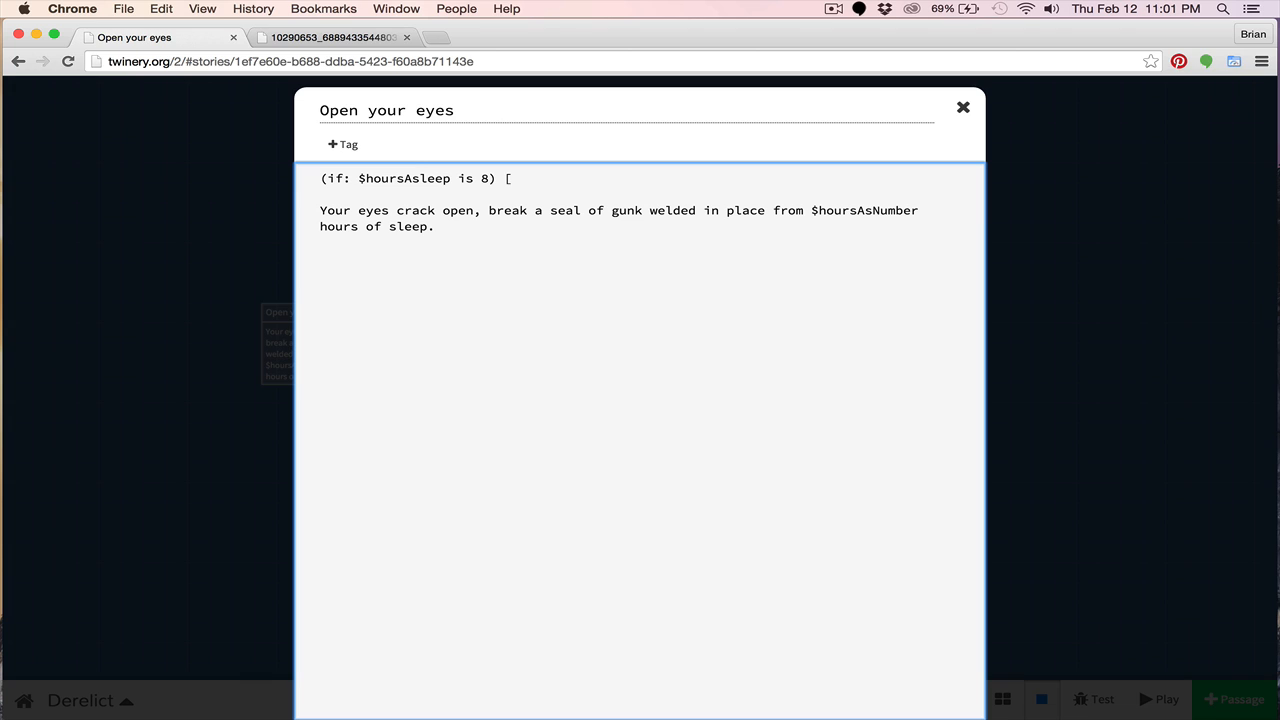
type("Yours eyes")
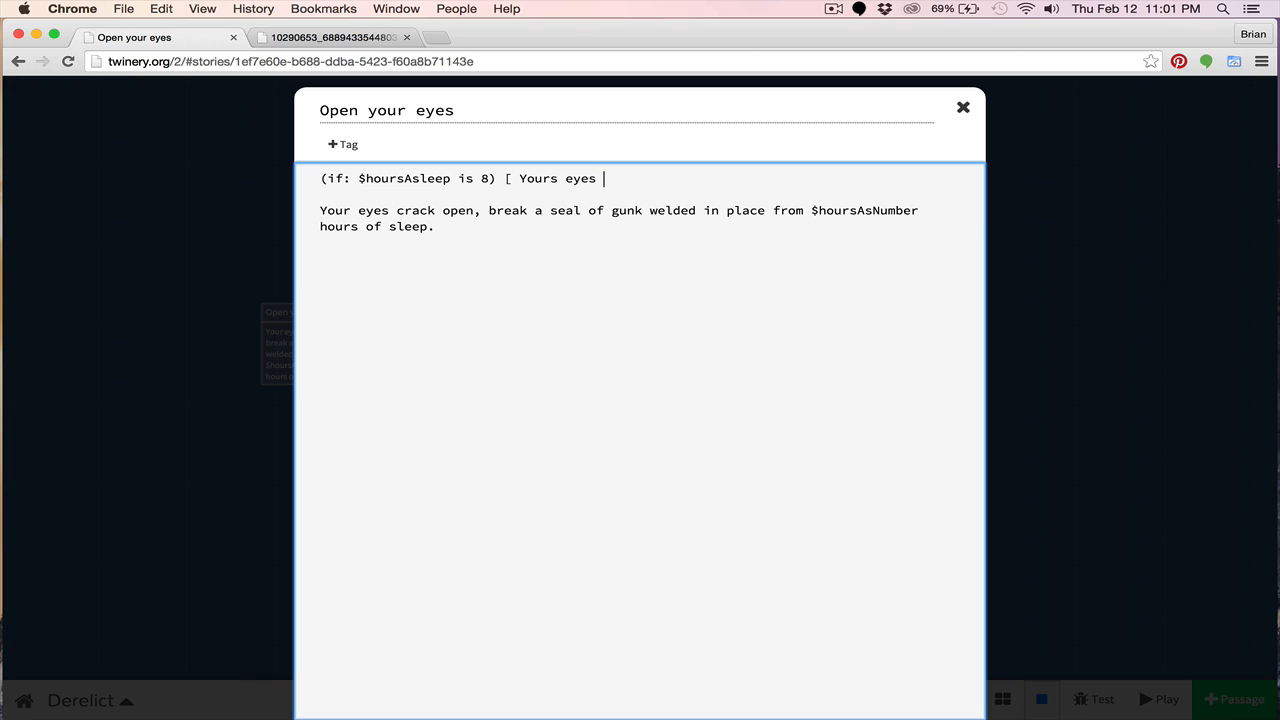
type("flutter open an")
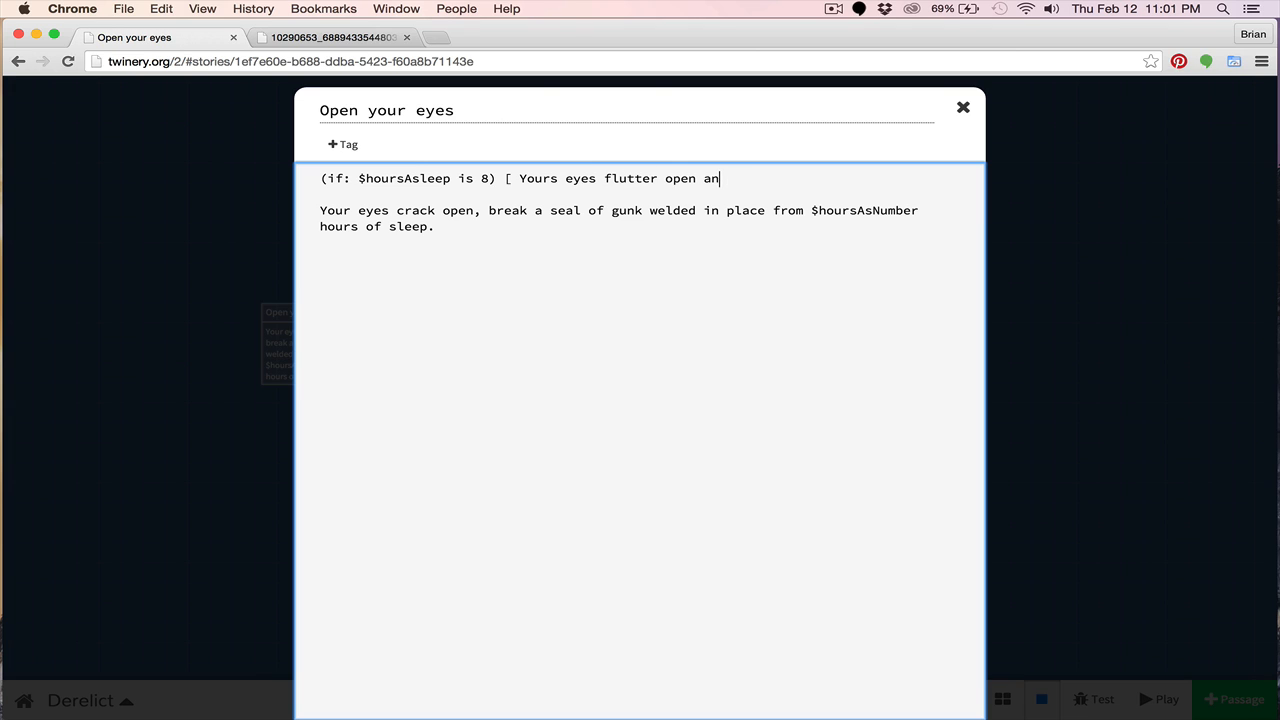
type(", giving you v")
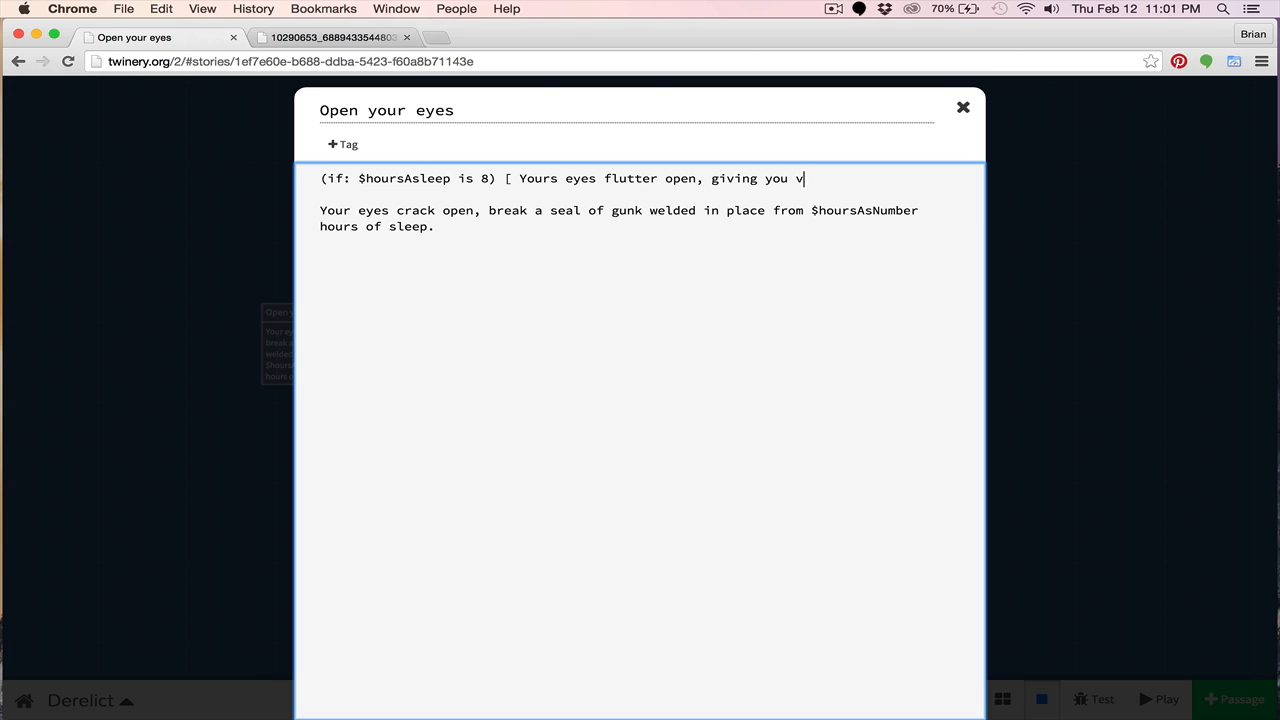
type("antage to a stream of yellow lights washing over the")
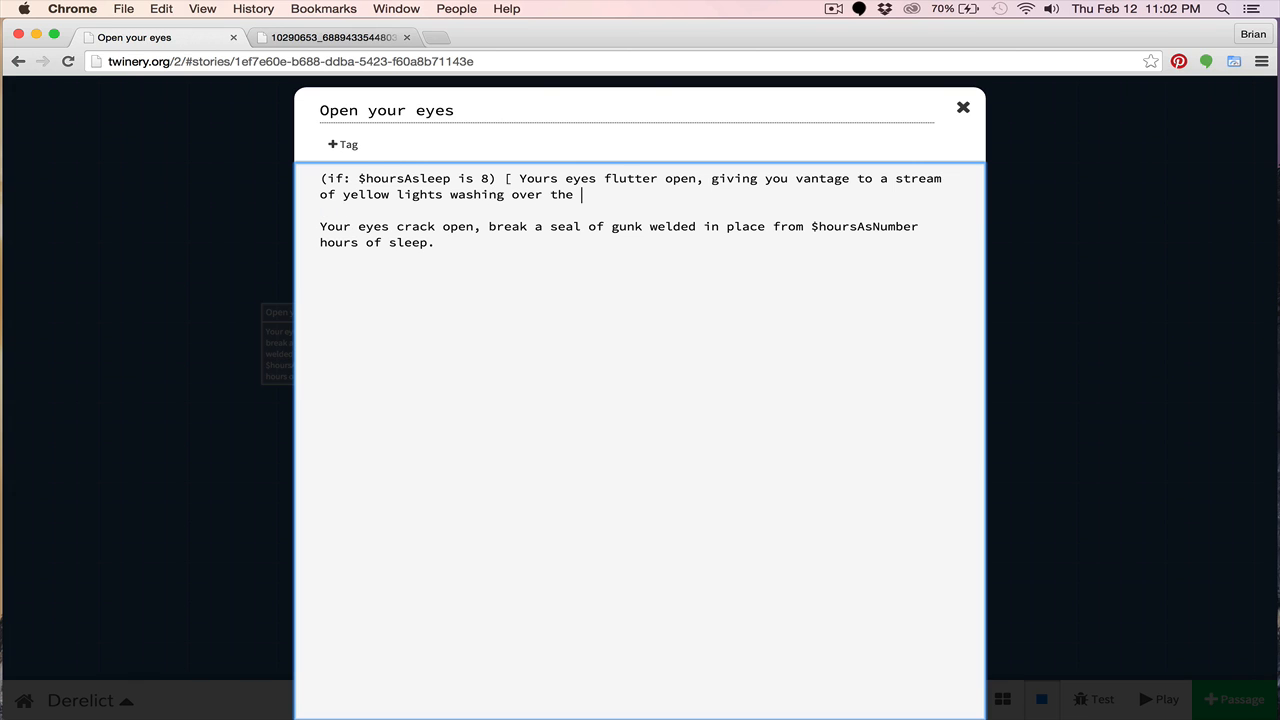
type("bulkhead. ]")
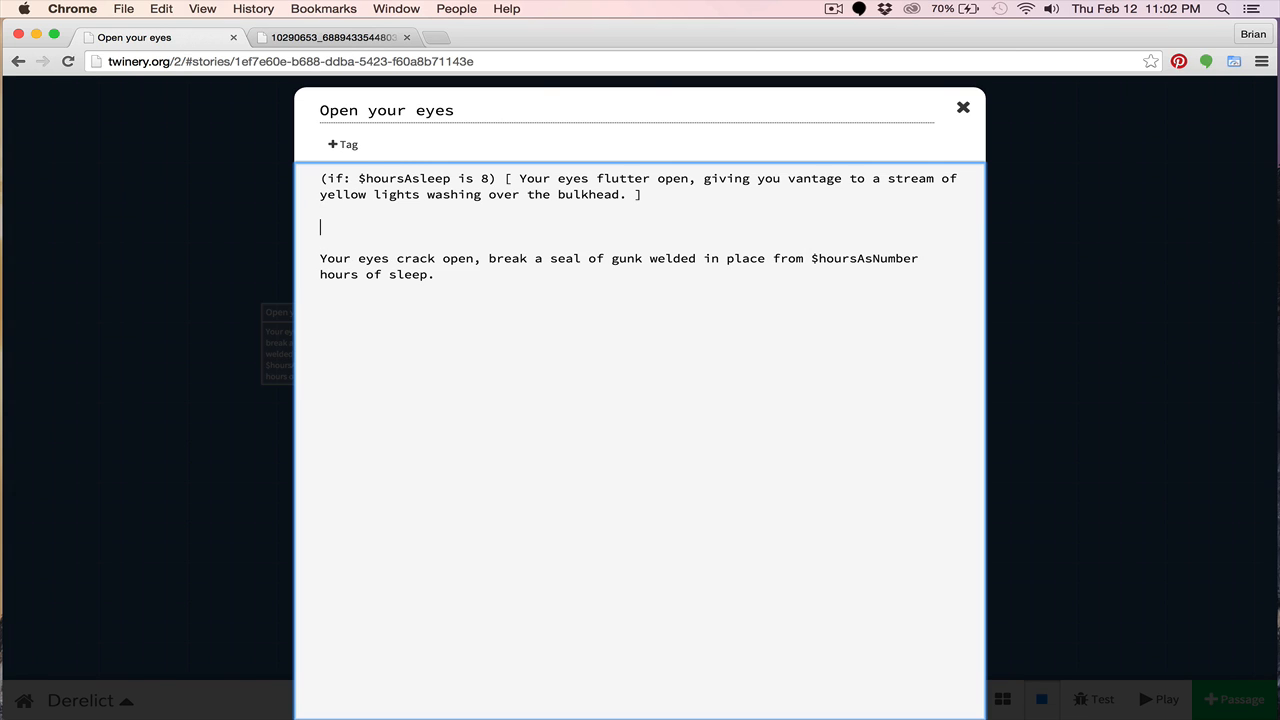
- Wrap the eyes-crack-open sentence in an (if: $hoursAsleep > 8) hook and close the editor
type("i")
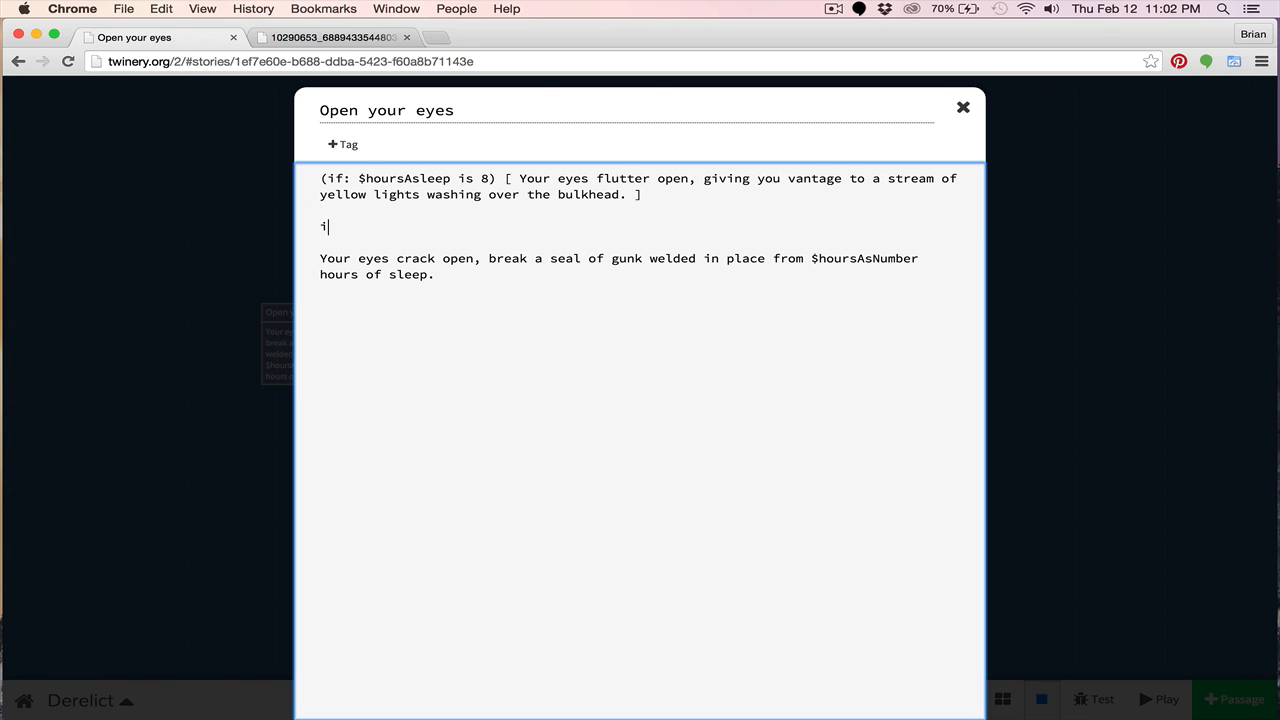
type("(if")
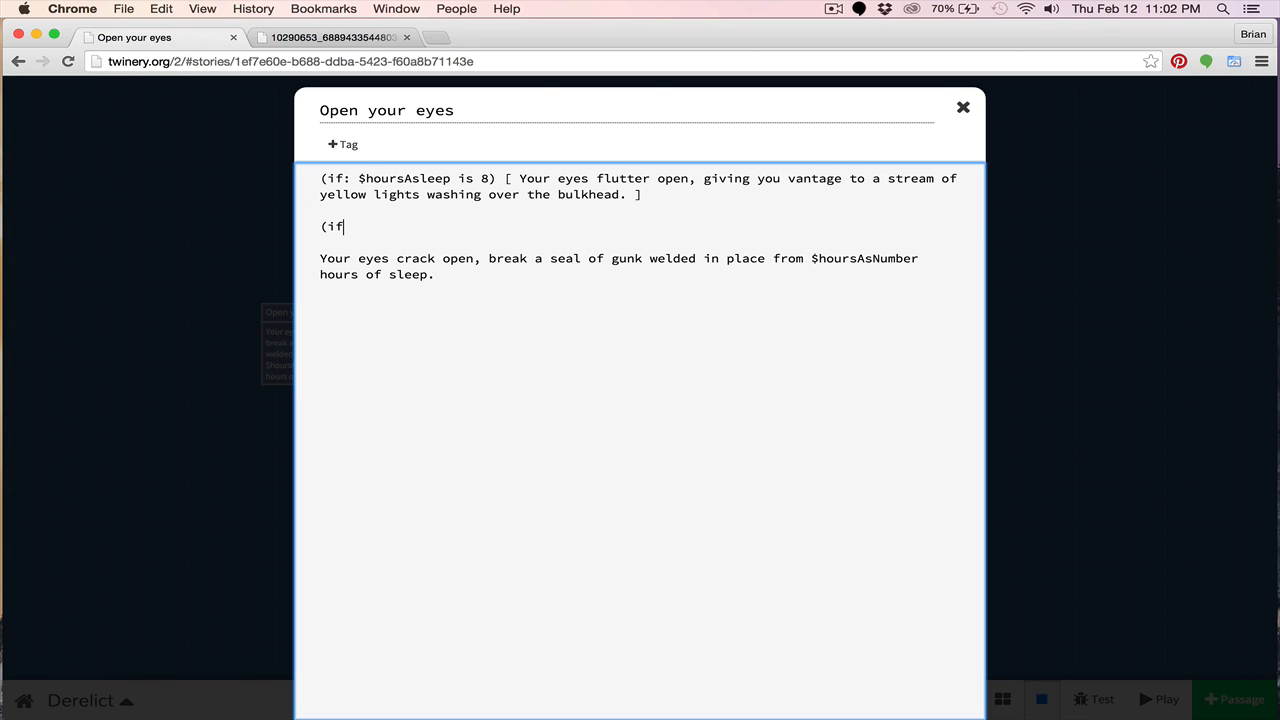
type(": $hours")
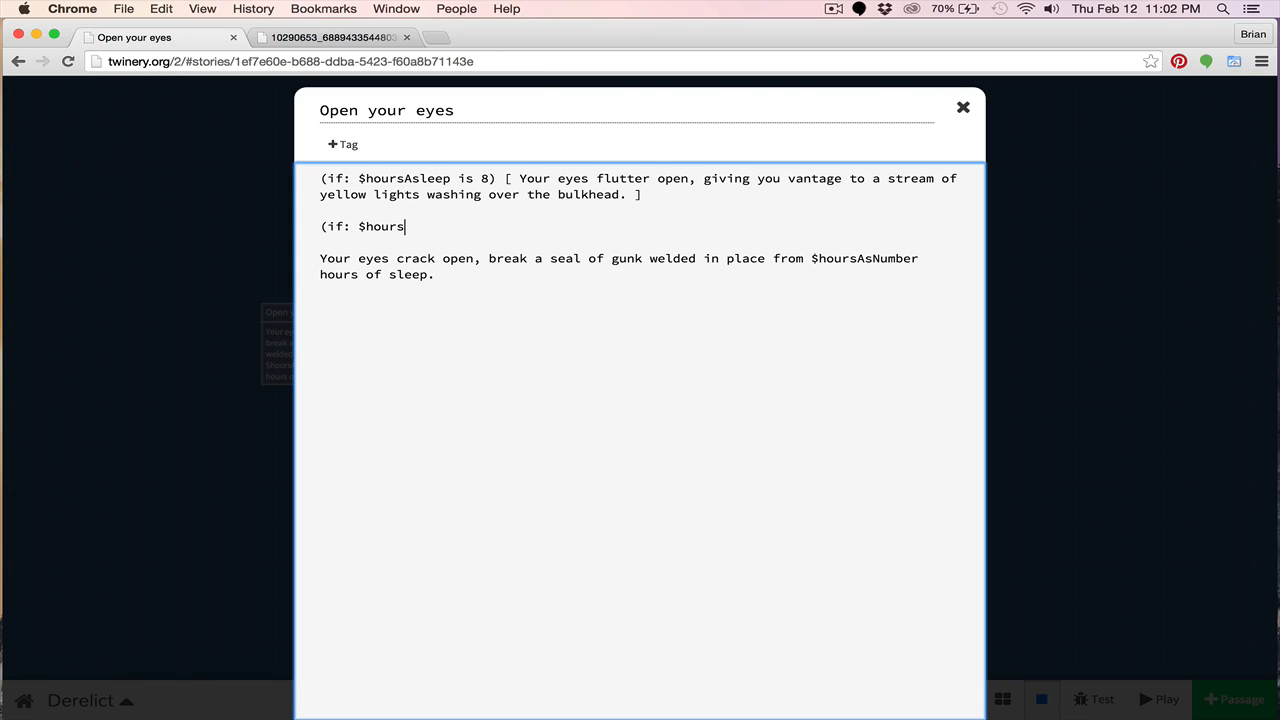
type("Asleep")
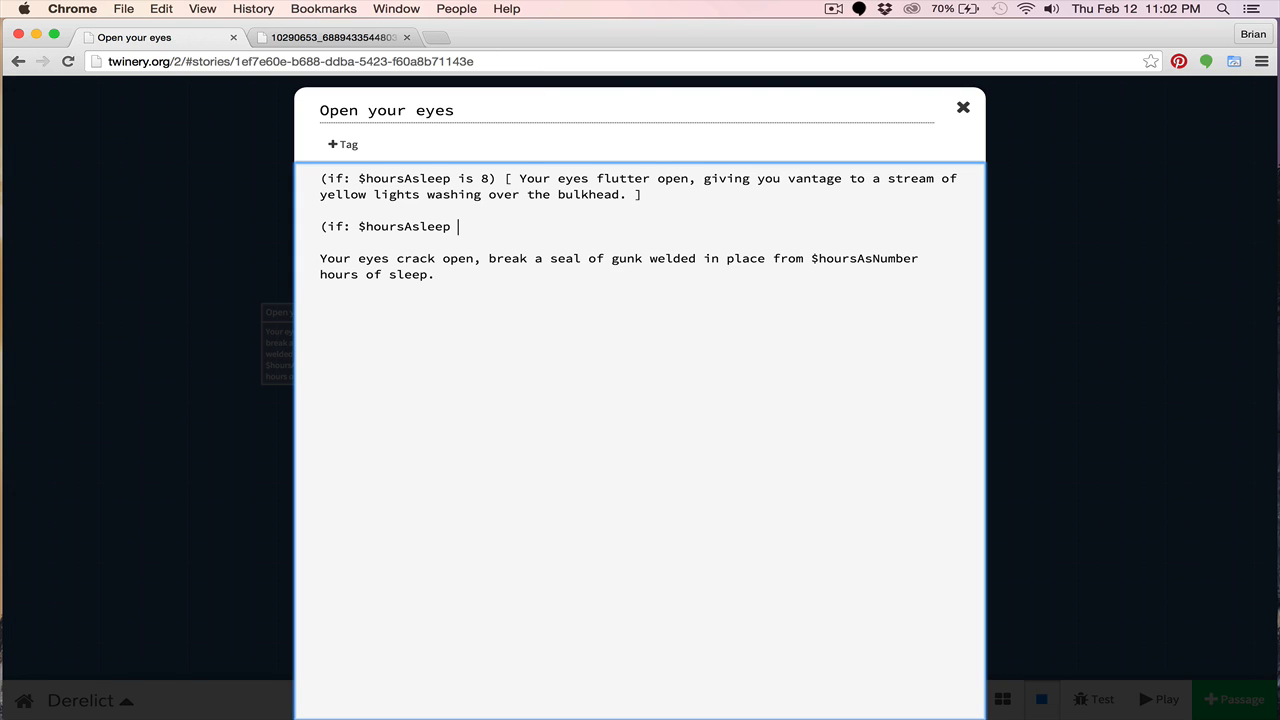
type("> 9")
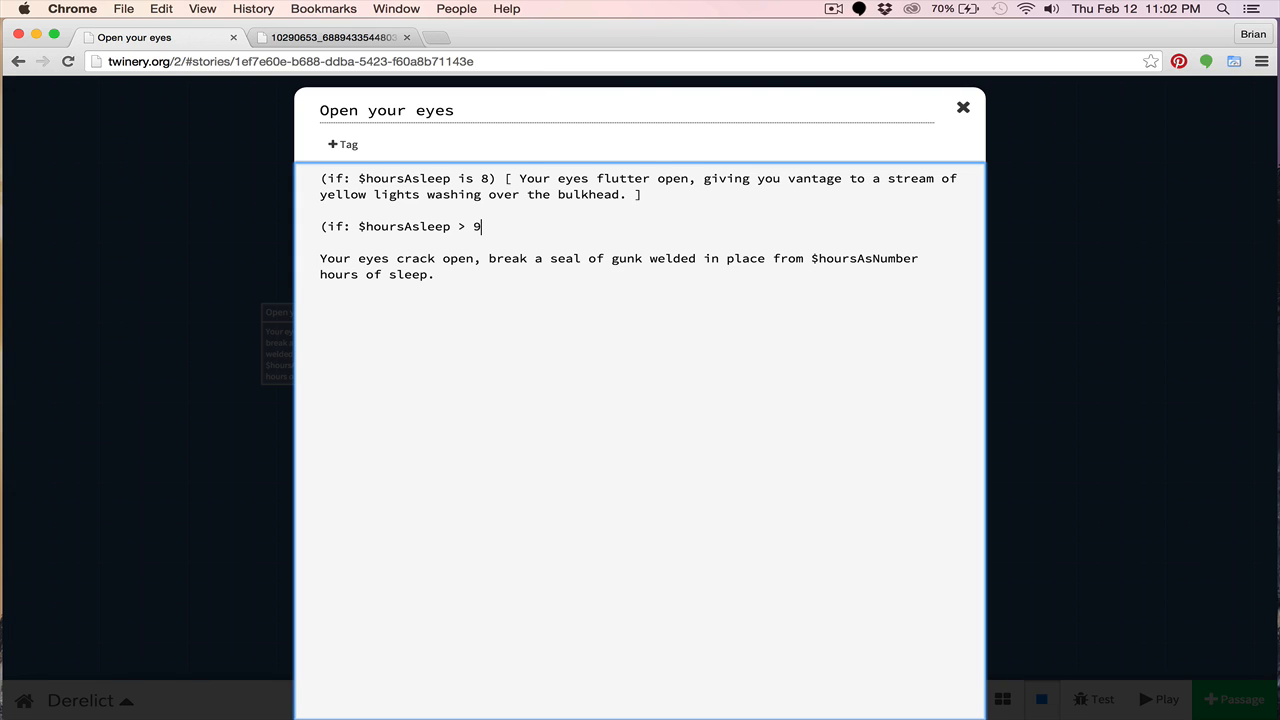
type("8)")
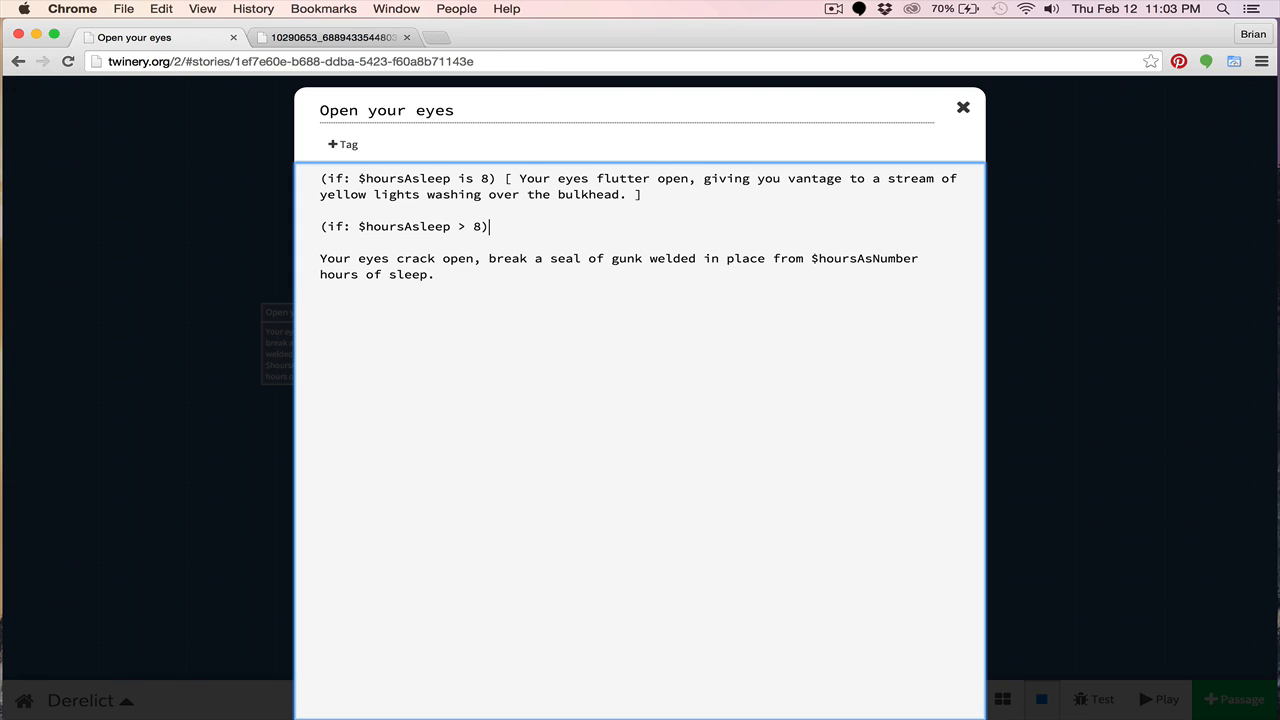
type("[")
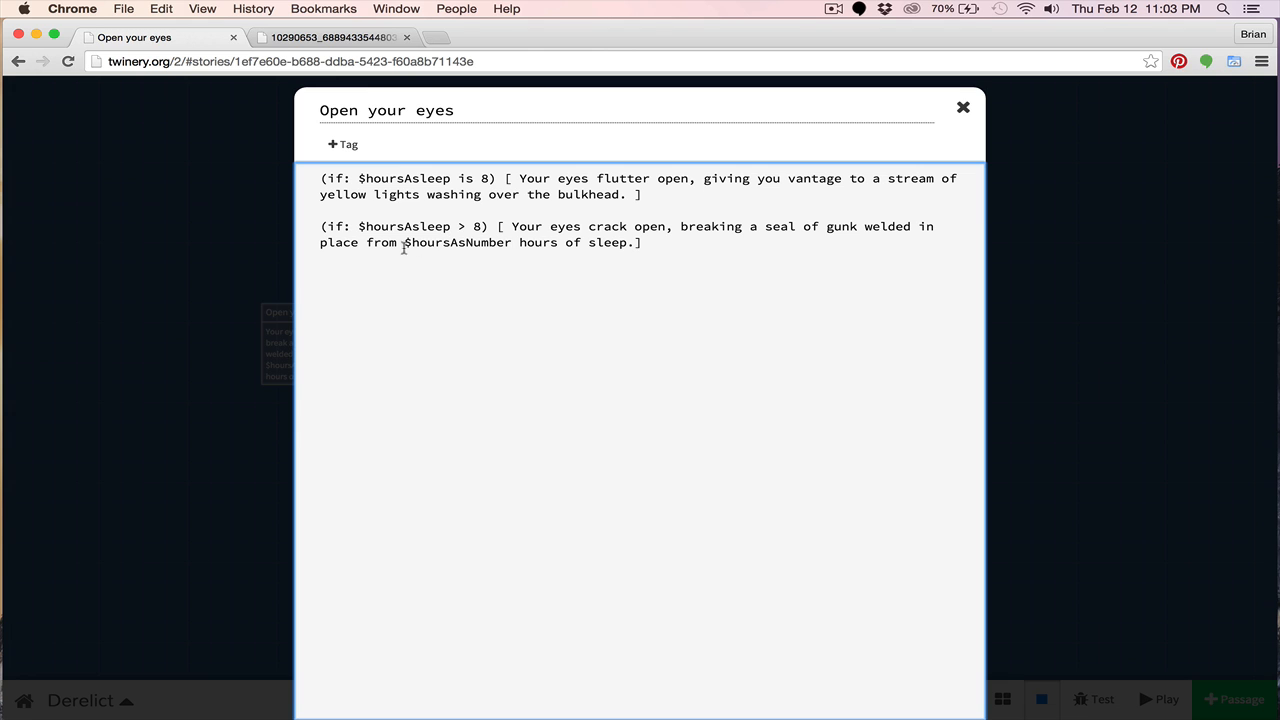
left_click(653, 242)
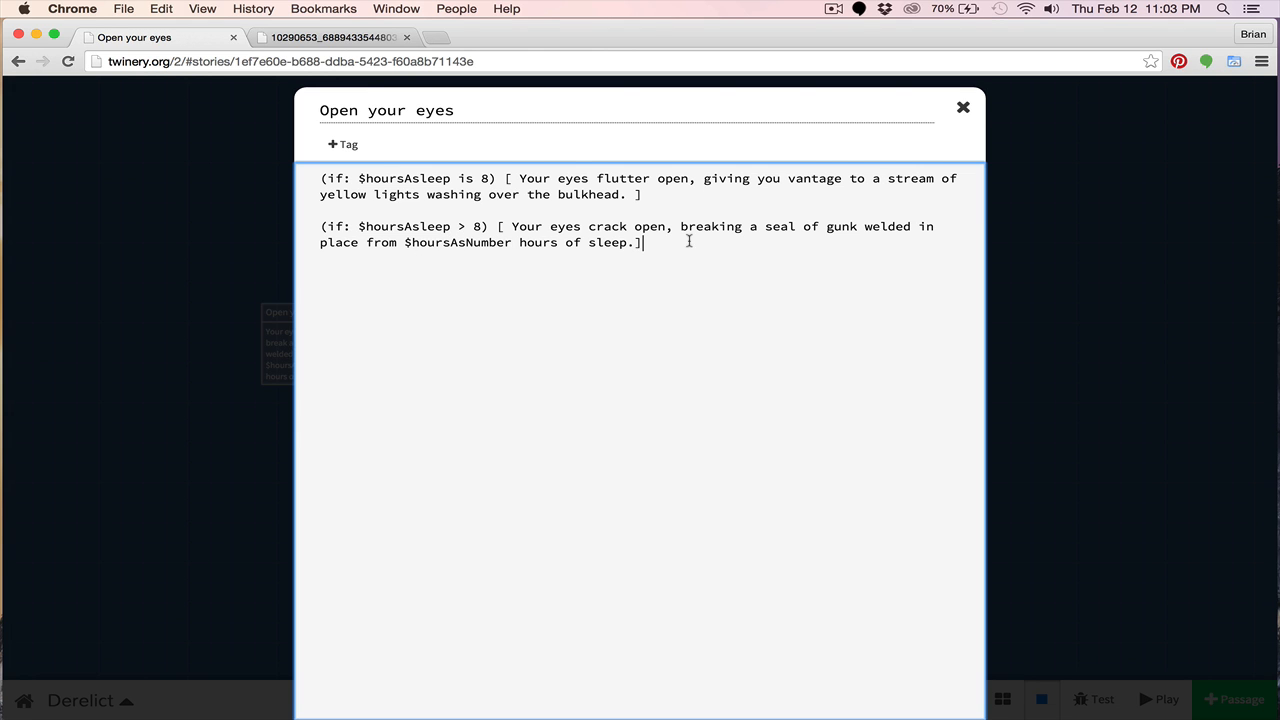
left_click(962, 106)
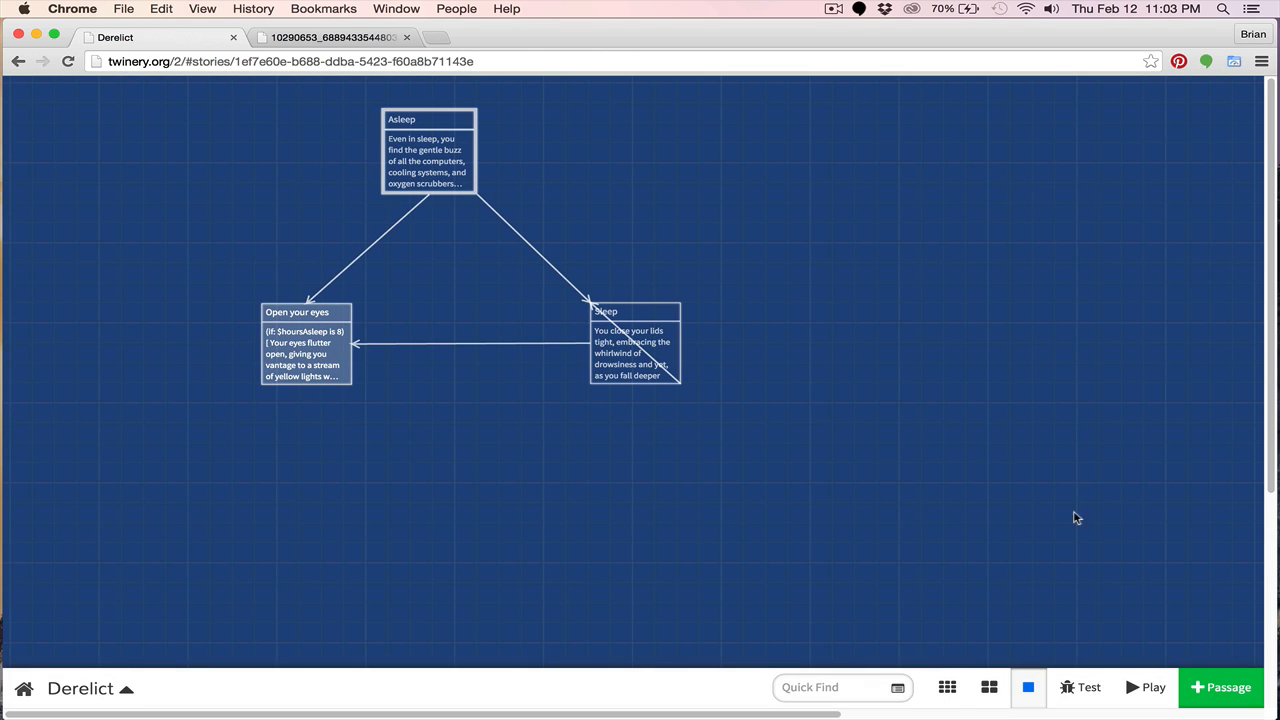
- Play the story and follow Open your eyes to see the yellow-lights text
left_click(1145, 688)
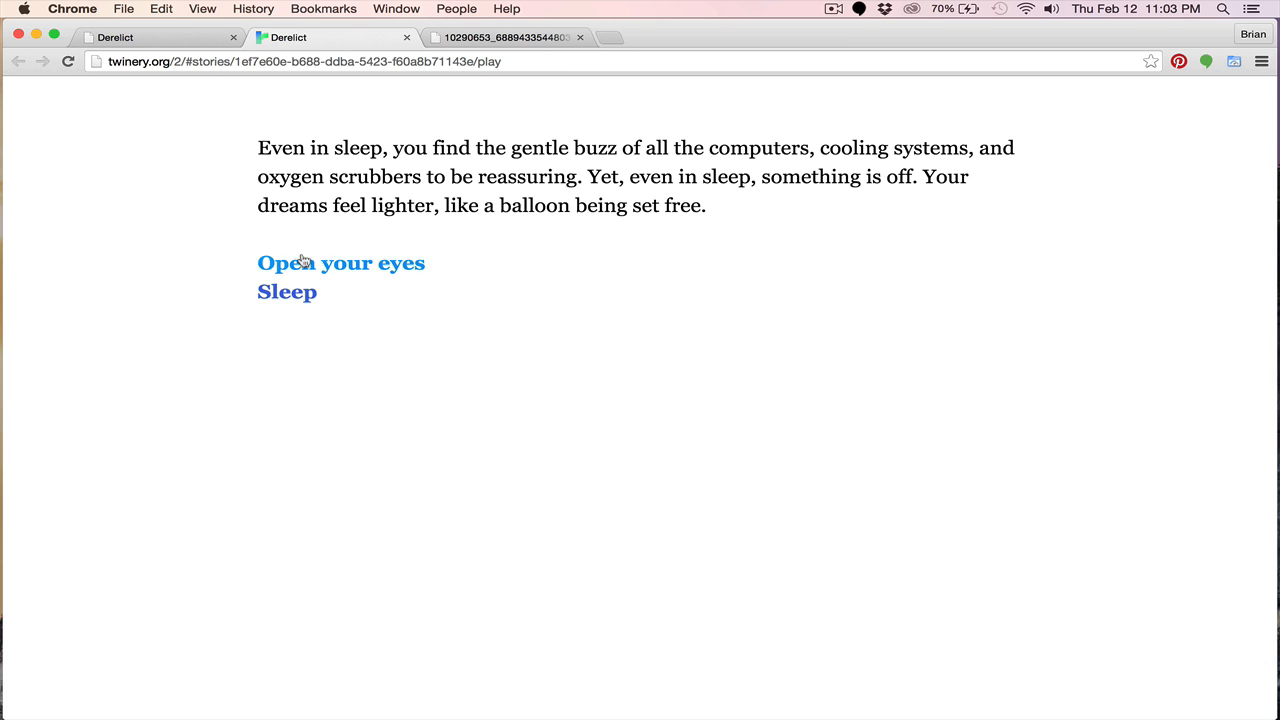
left_click(340, 263)
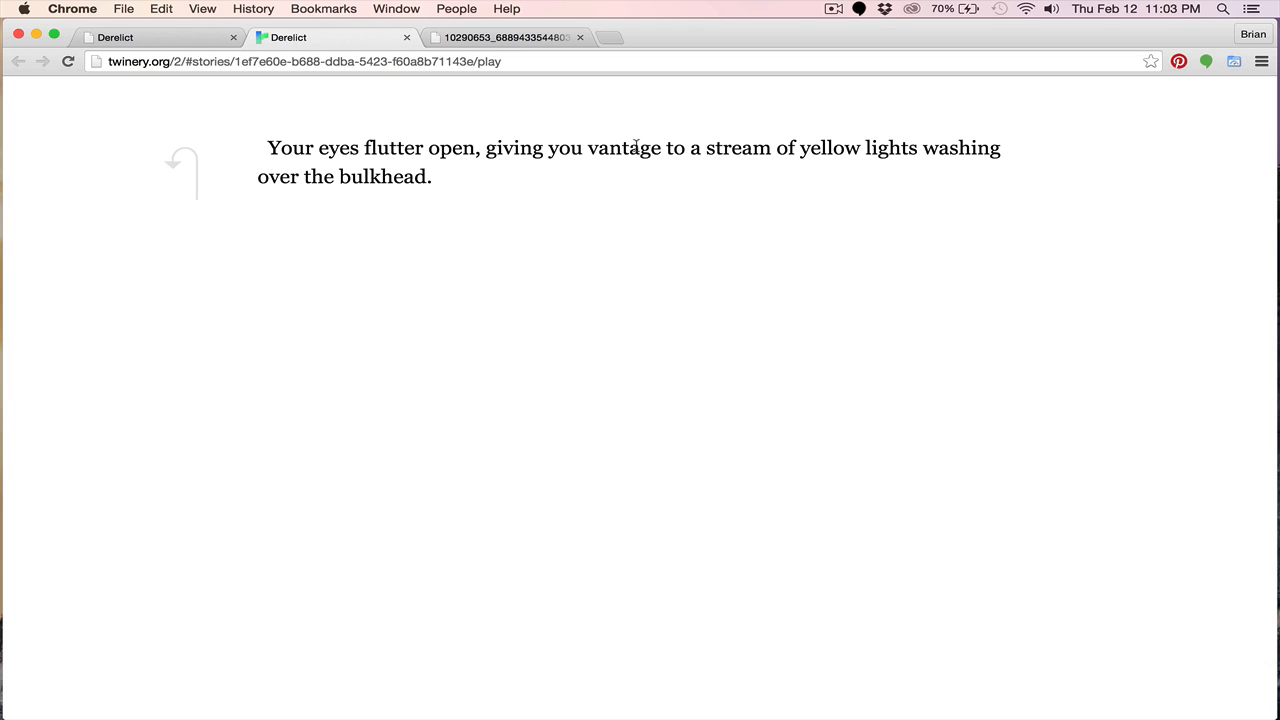
mouse_move(660, 172)
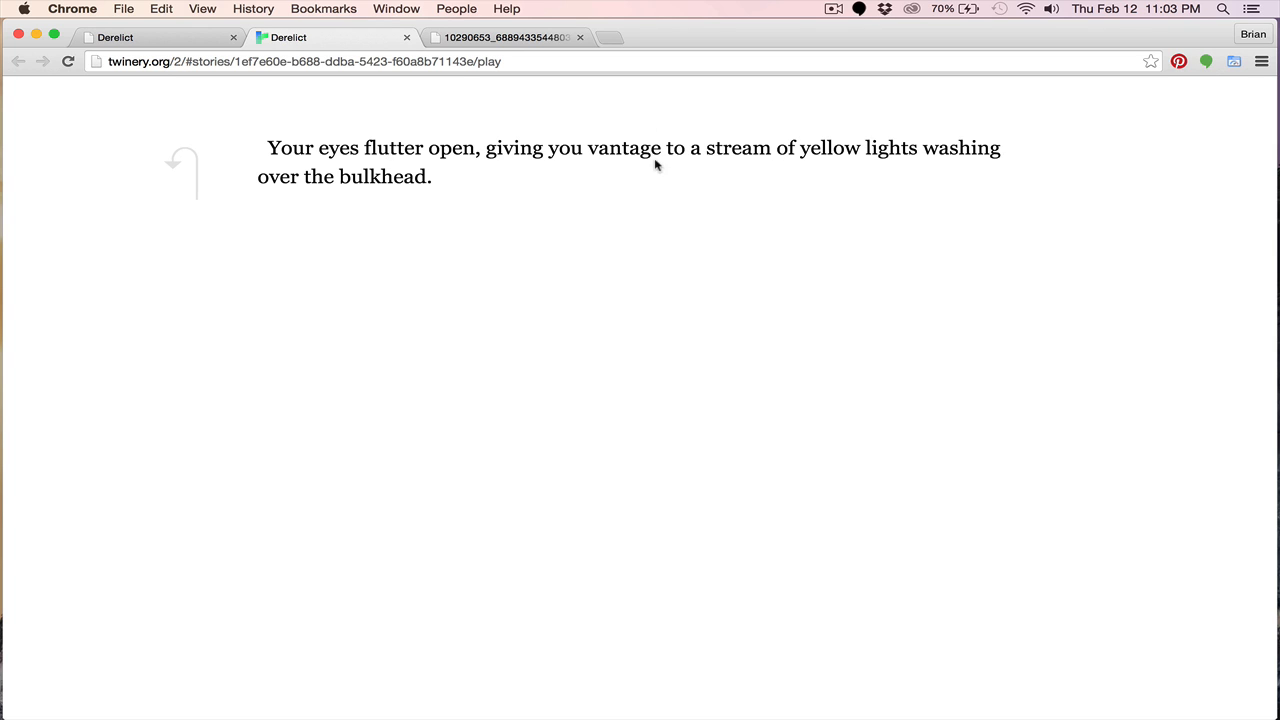
mouse_move(267, 148)
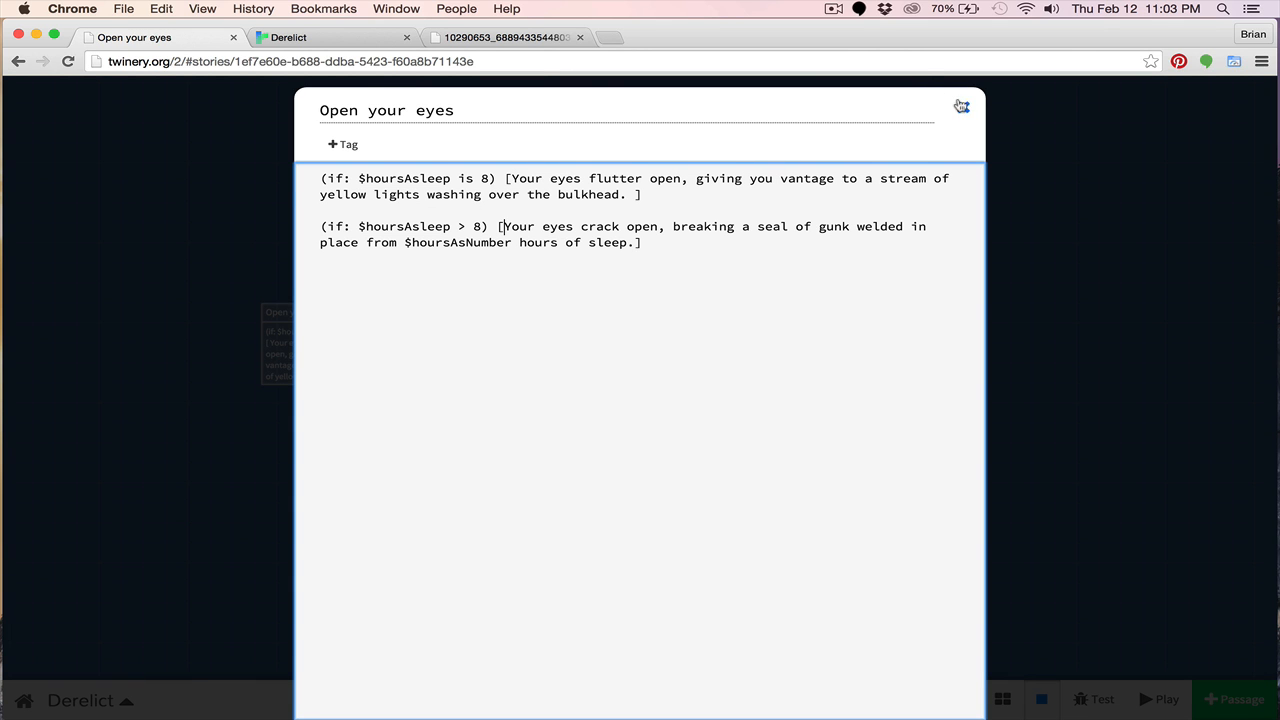
- Close the Open your eyes editor after removing the spaces after each opening bracket
left_click(962, 105)
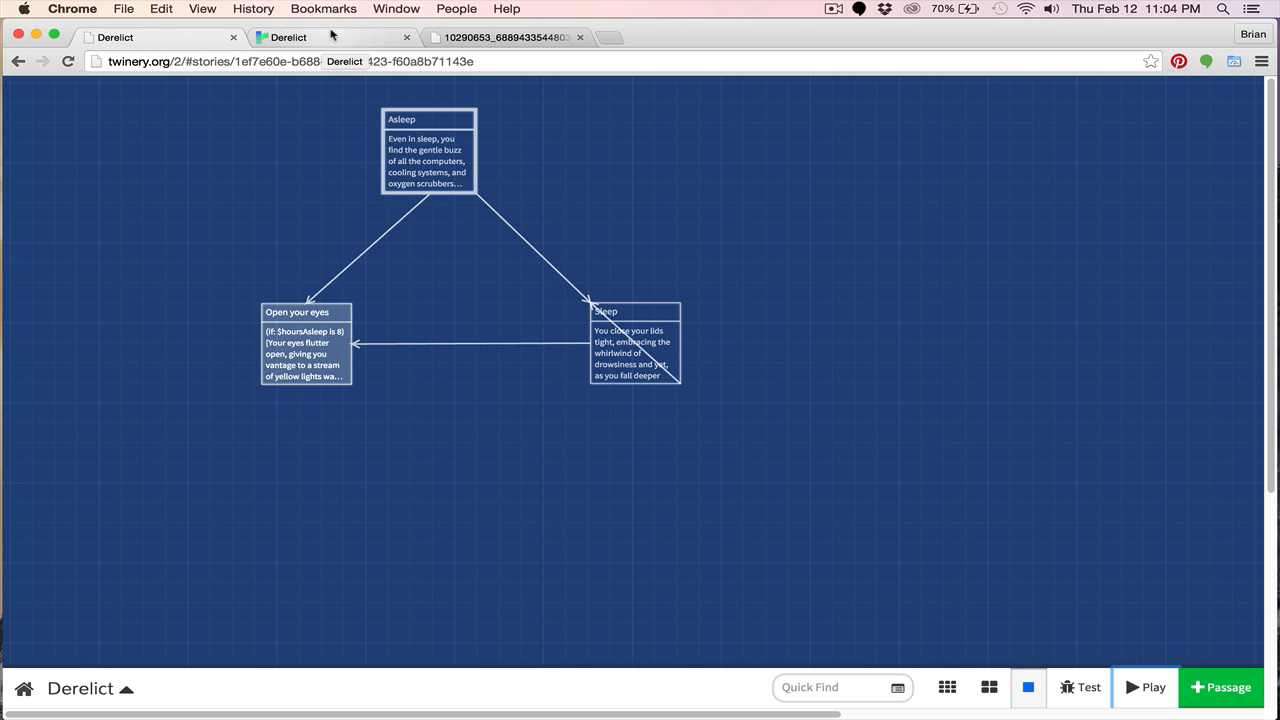
- Replay the story to Open your eyes, see it report 0 hours, and return to editing
left_click(1147, 688)
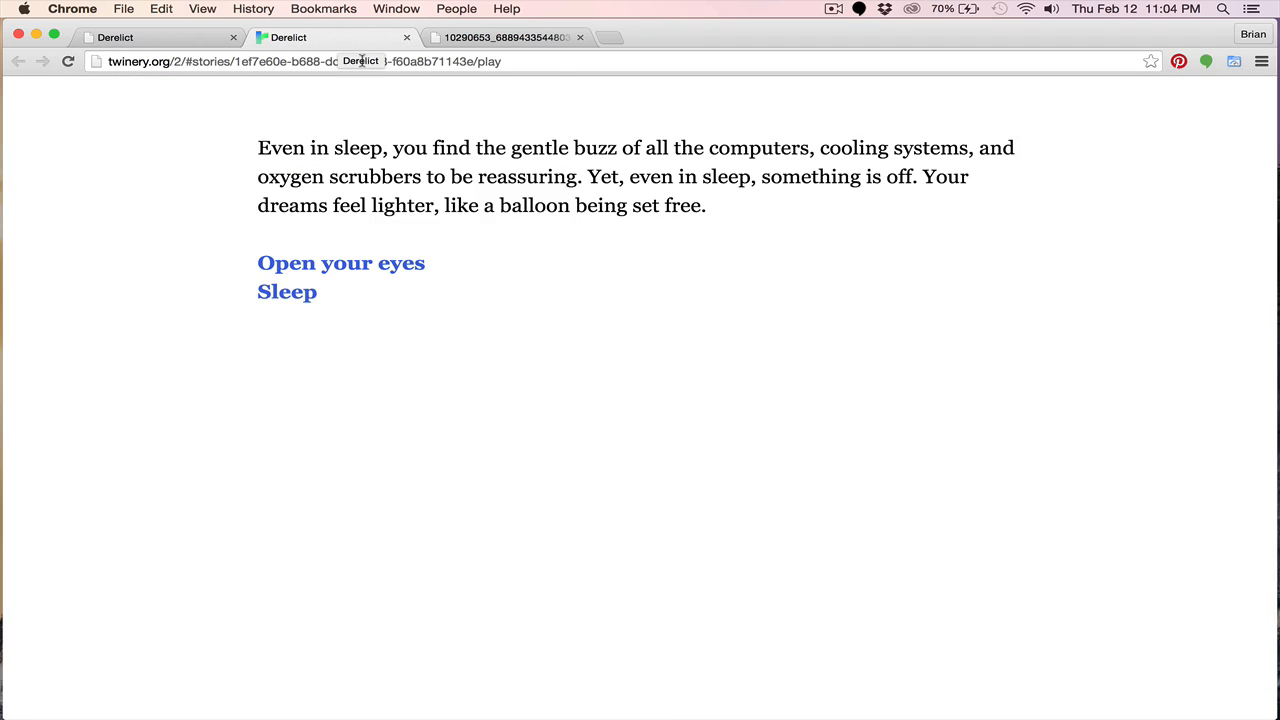
mouse_move(393, 230)
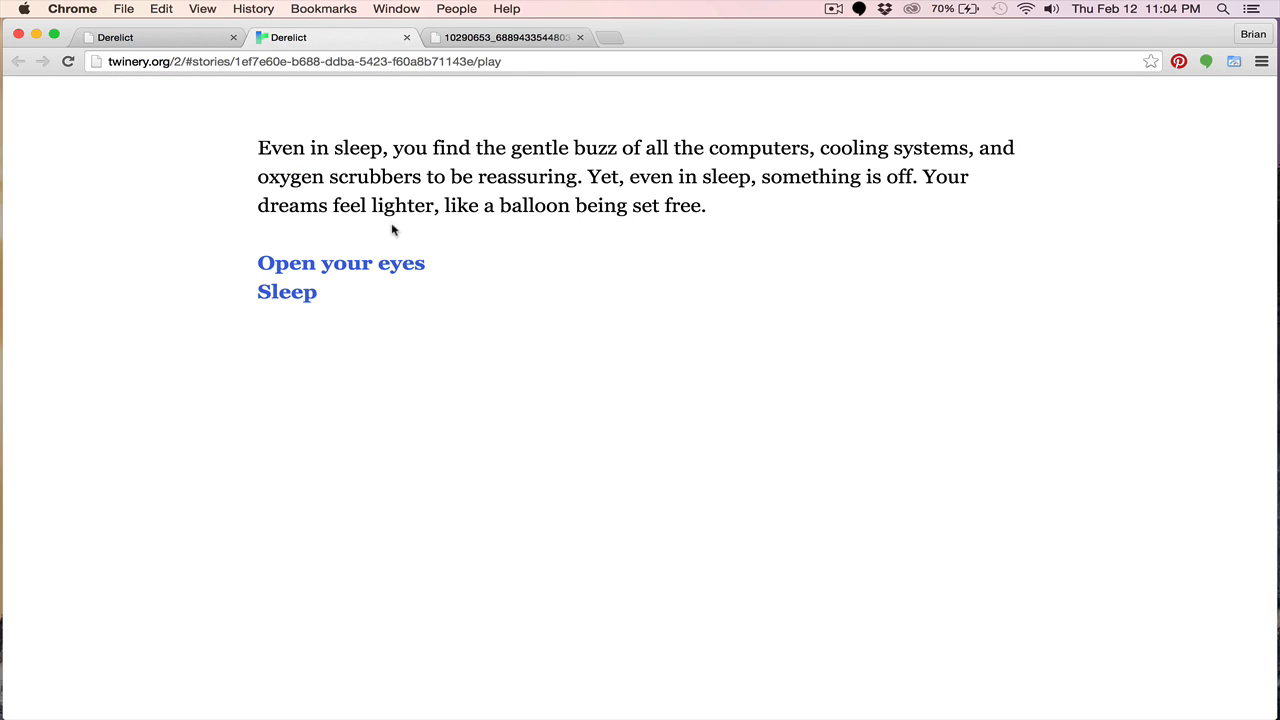
mouse_move(398, 225)
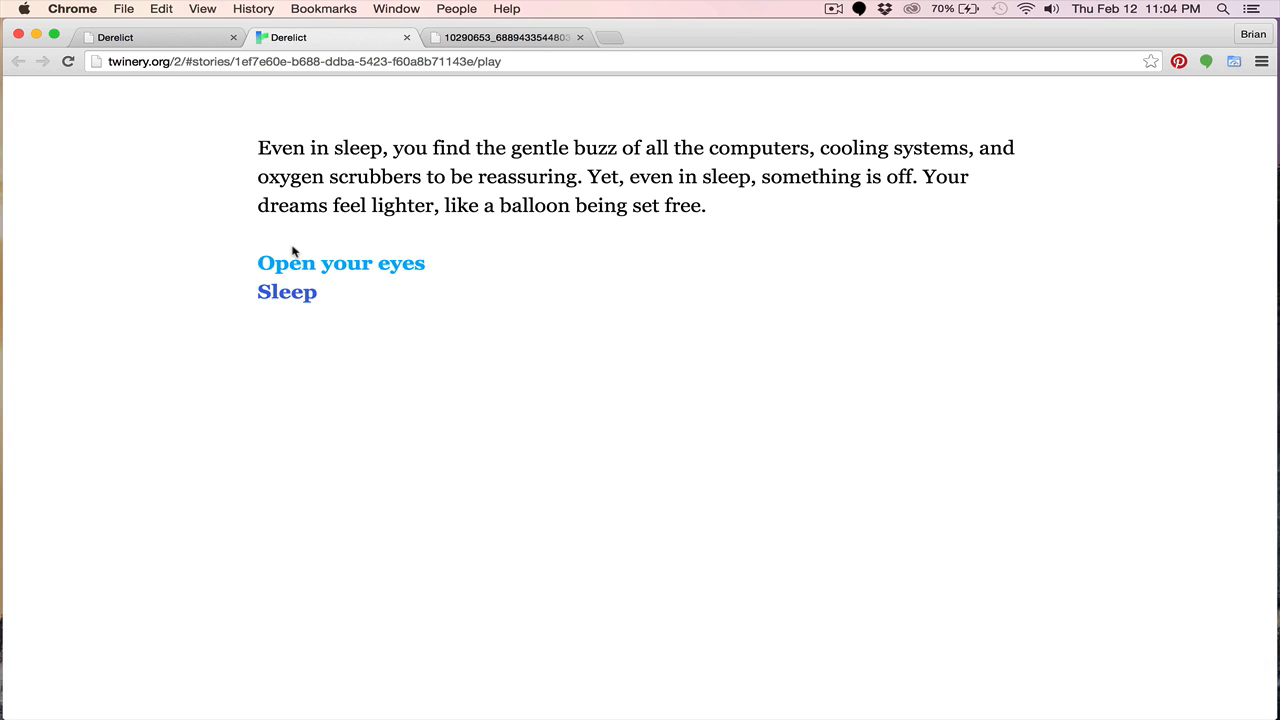
mouse_move(293, 300)
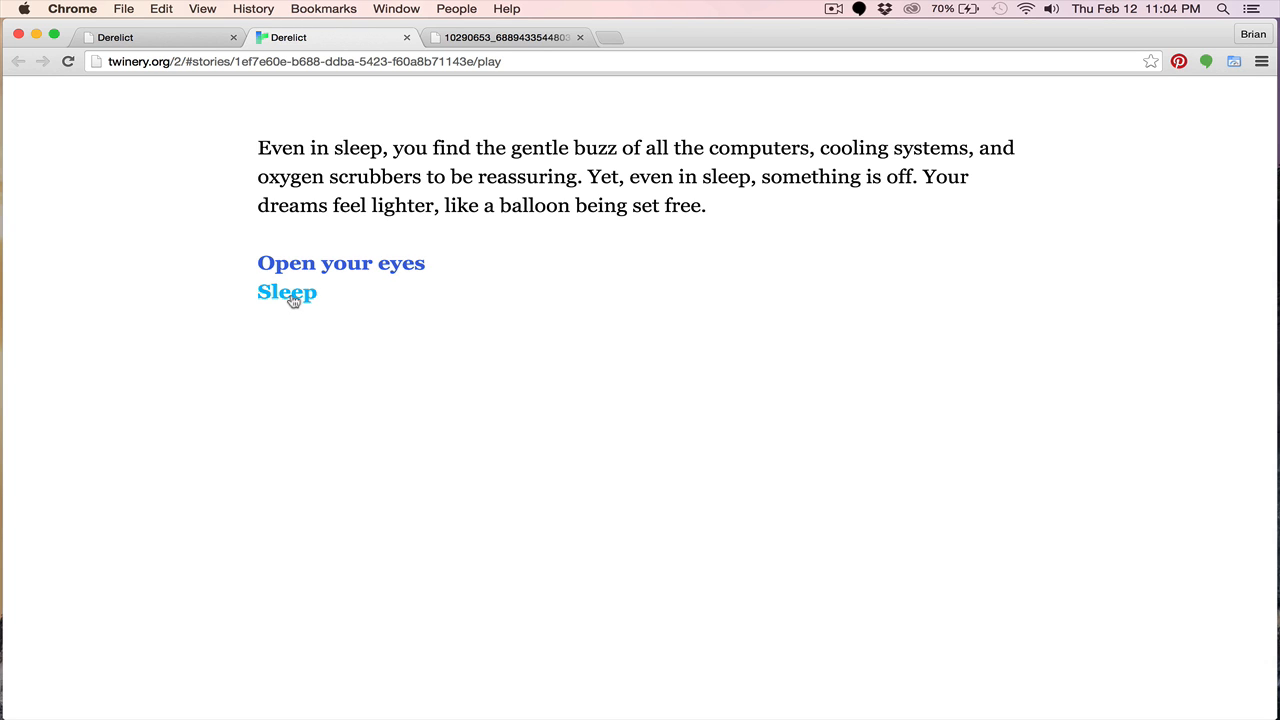
left_click(287, 291)
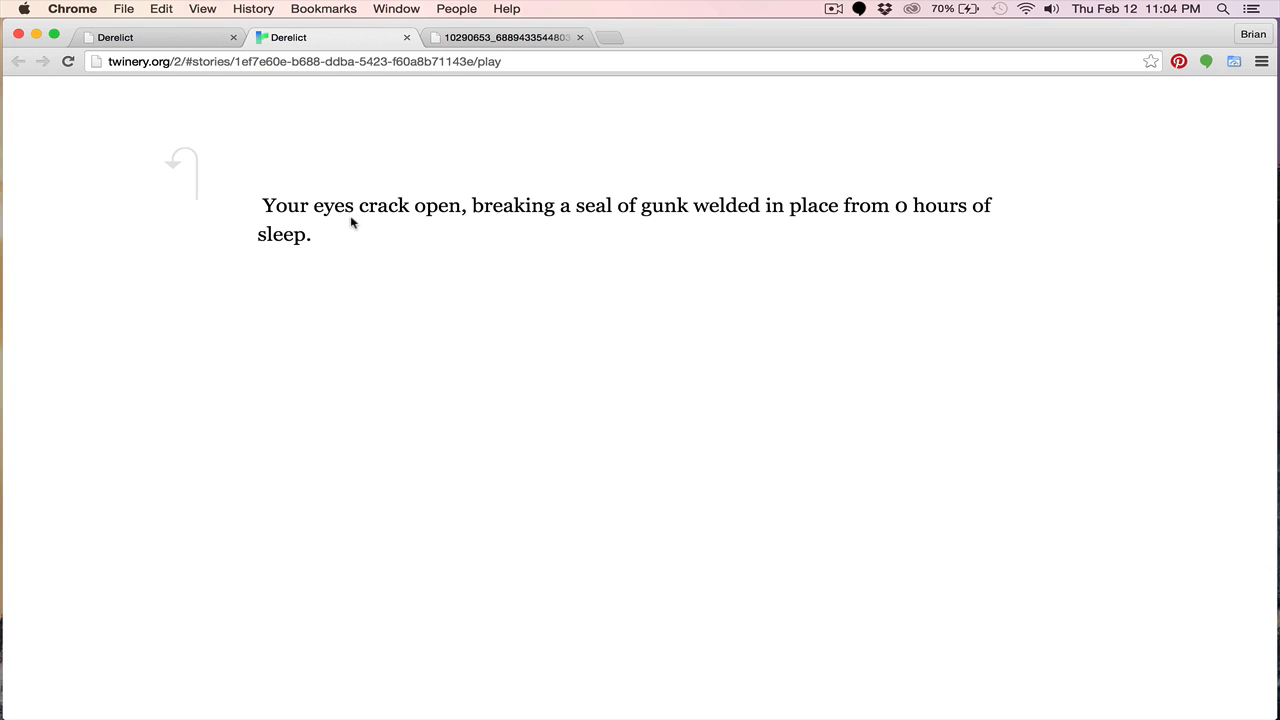
mouse_move(592, 221)
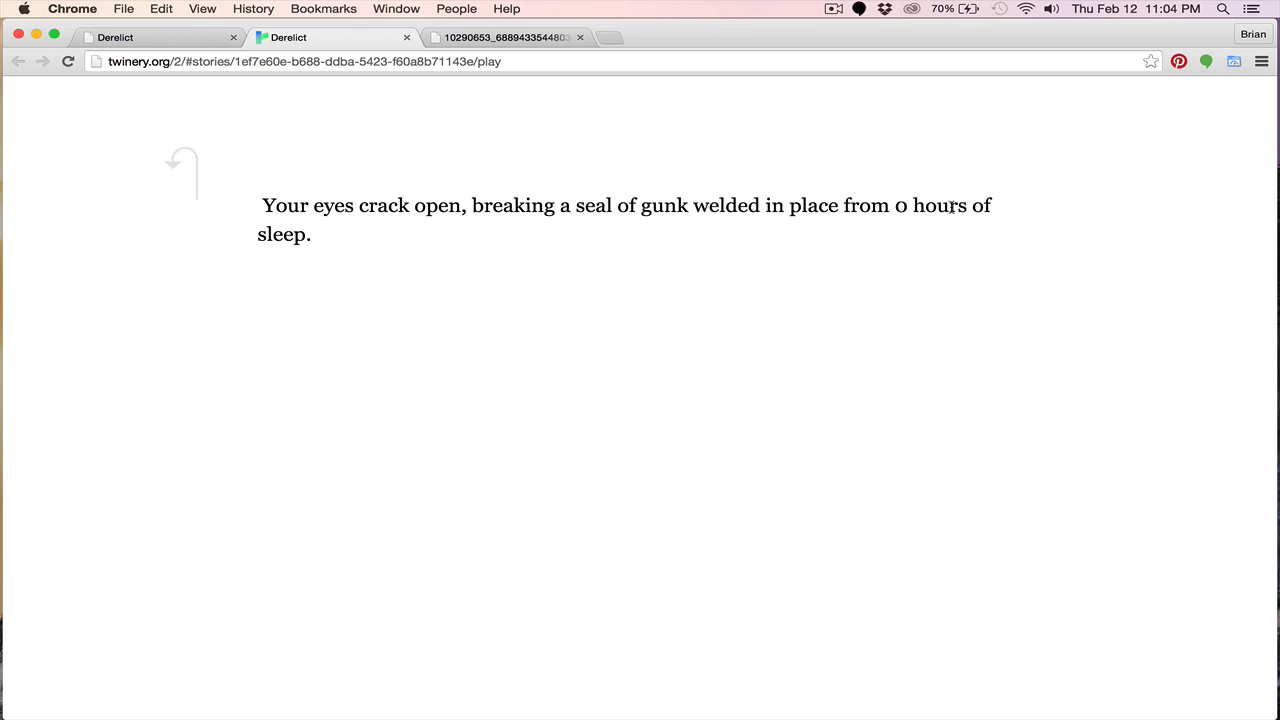
left_click(150, 37)
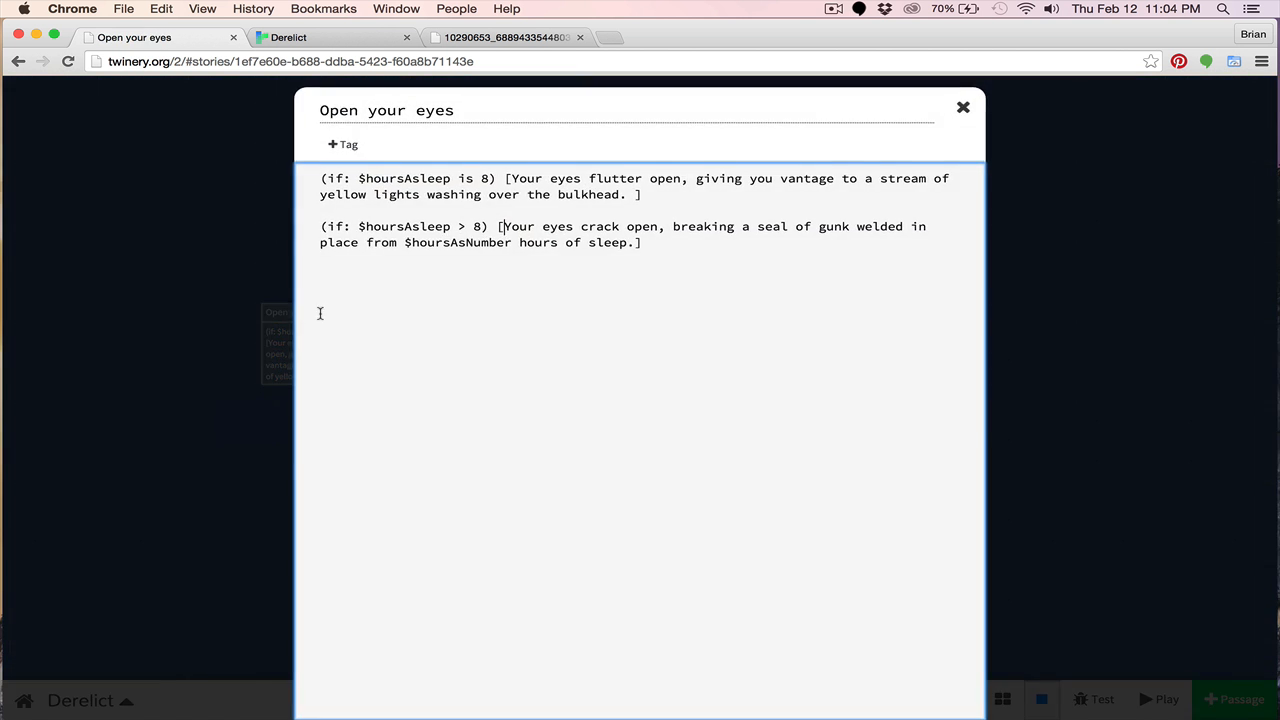
- Replace $hoursAsNumber with $hoursAsleep in Open your eyes and close the editor
double_click(465, 242)
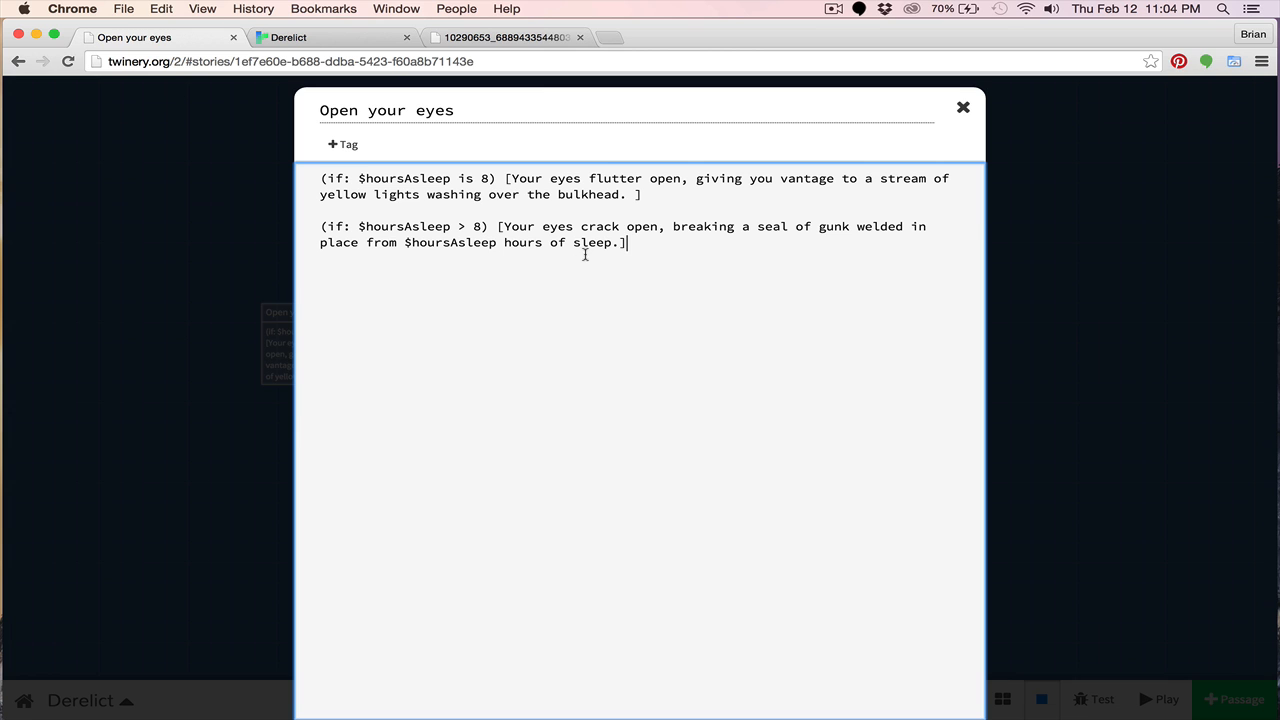
left_click(964, 107)
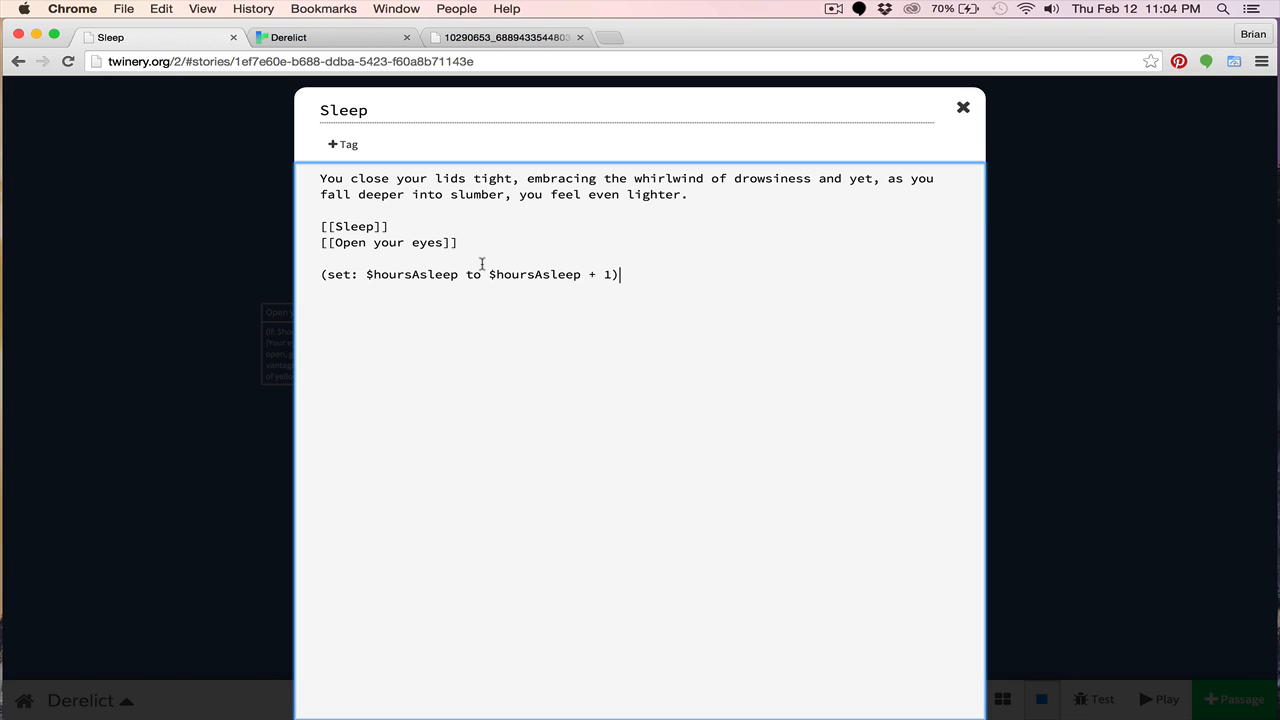
mouse_move(392, 216)
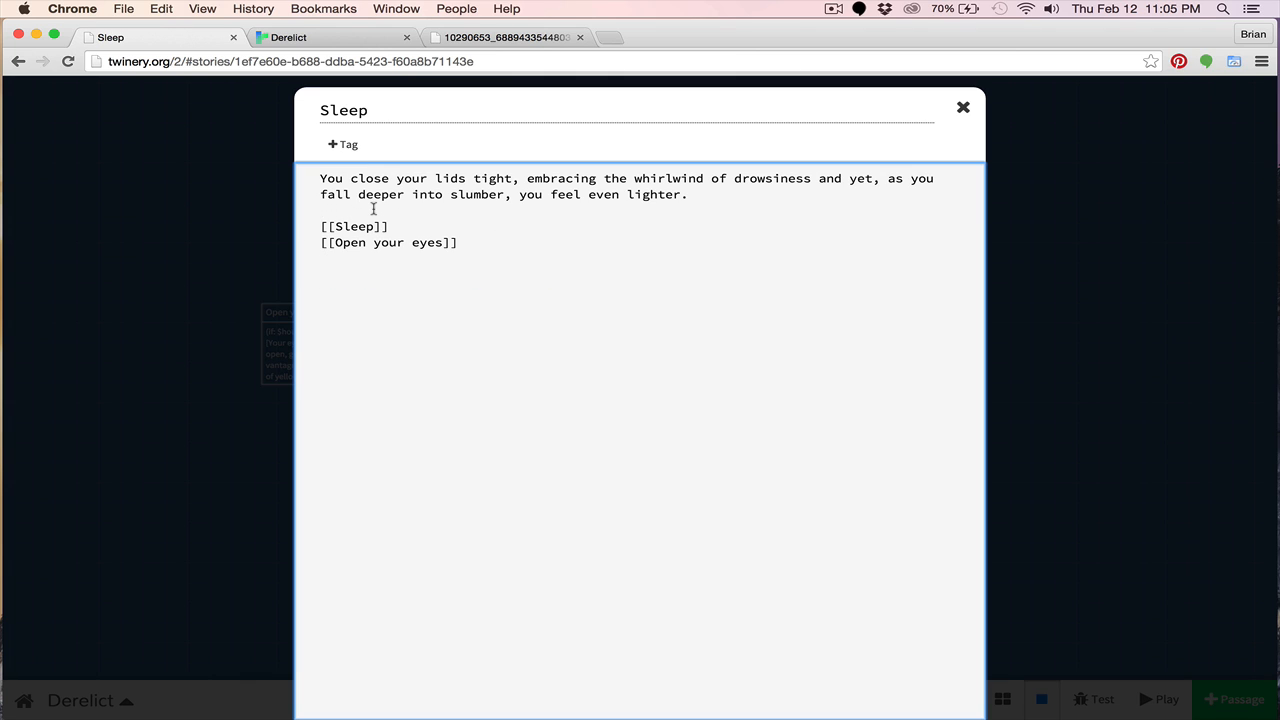
- Put (set: $hoursAsleep to $hoursAsleep + 1) first and wrap [[Sleep]] in (if: $hoursAsleep < 12)
type("(set: $hoursAsleep to $hoursAsleep + 1)")
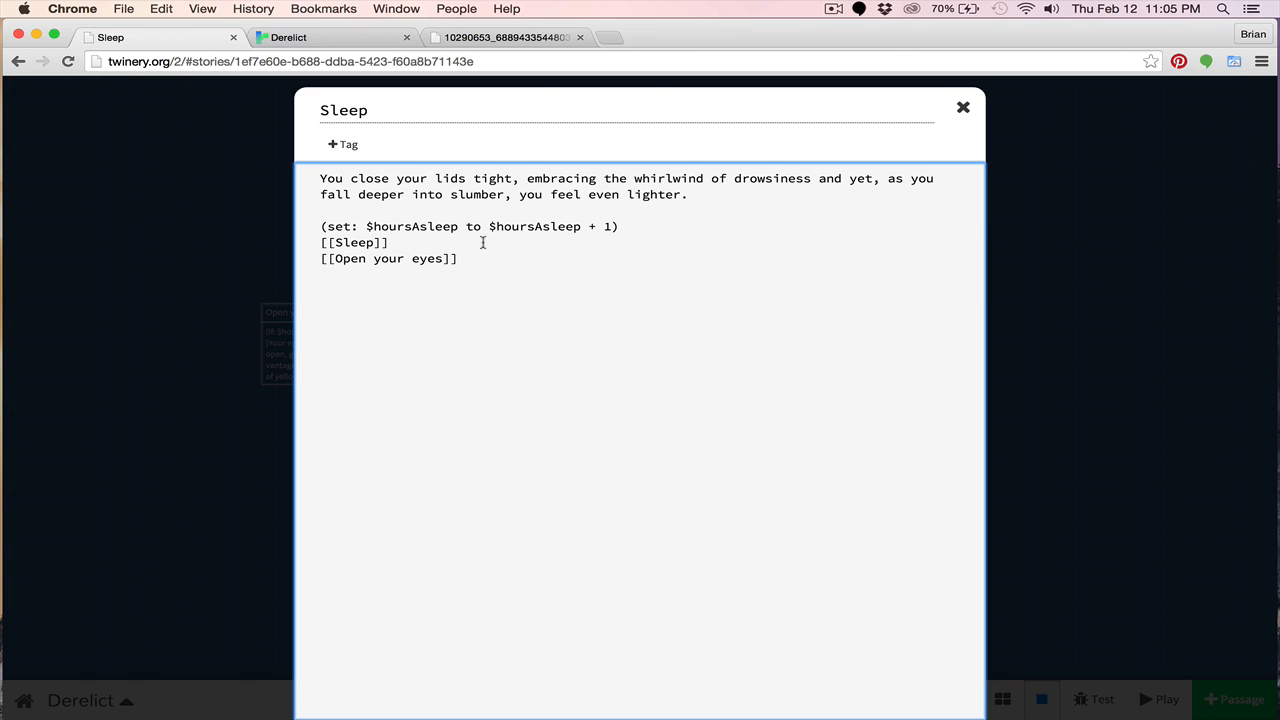
mouse_move(474, 242)
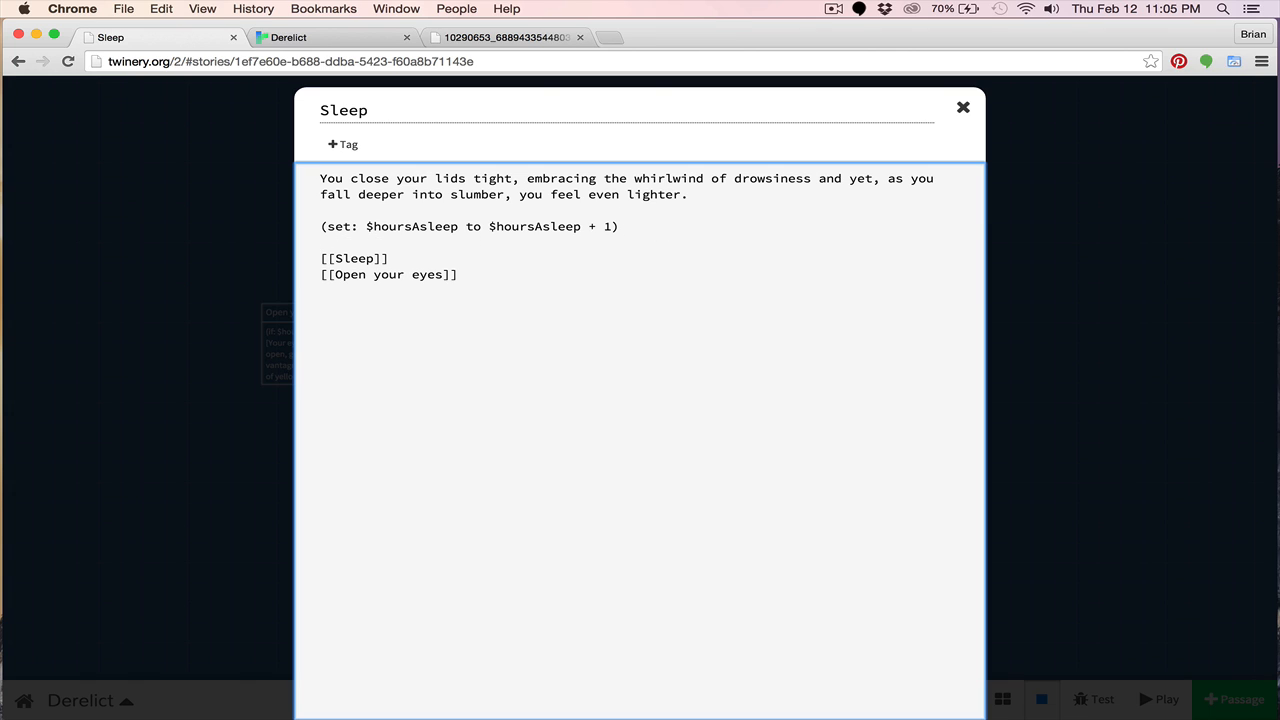
type("(if:")
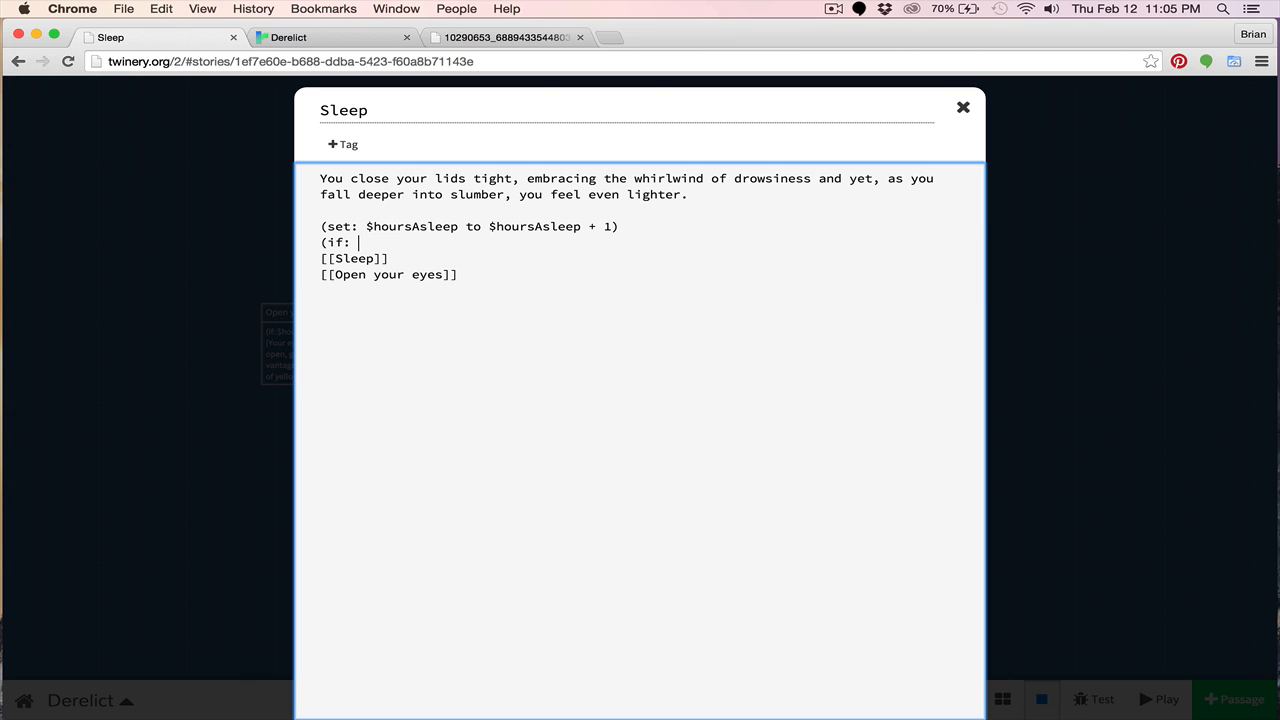
type("$hous")
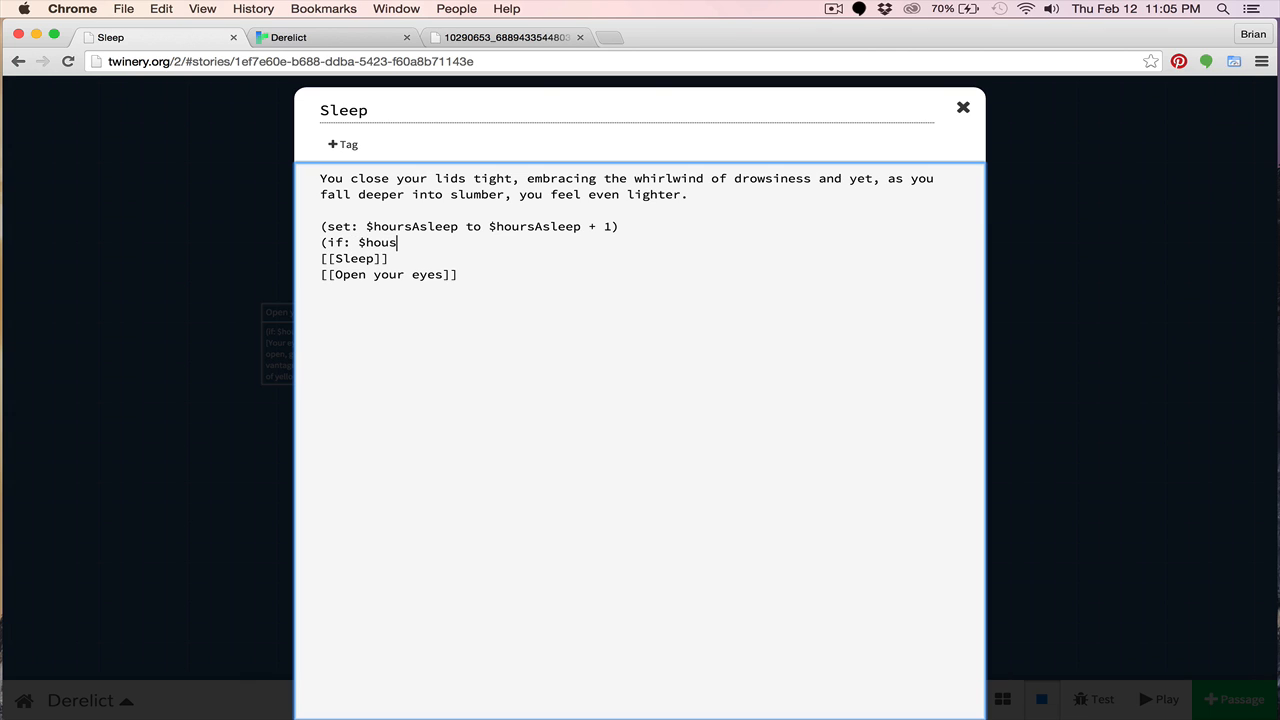
type("eAsle")
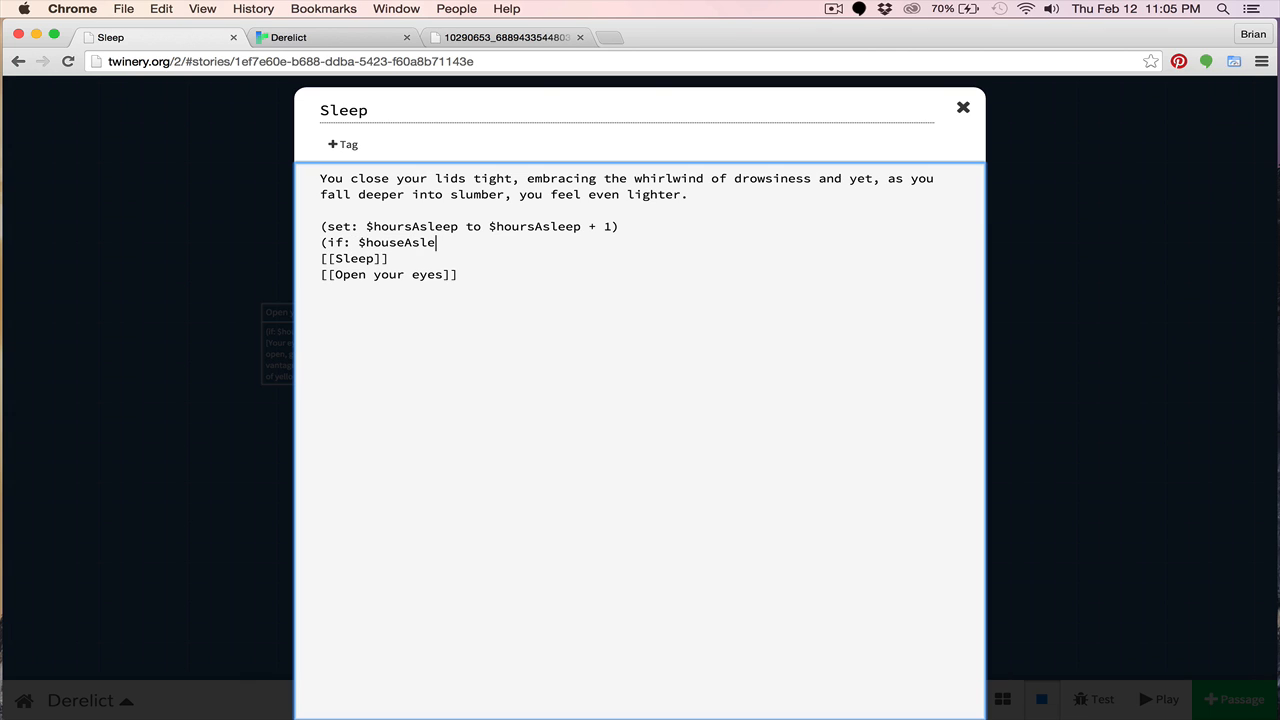
key("Backspace")
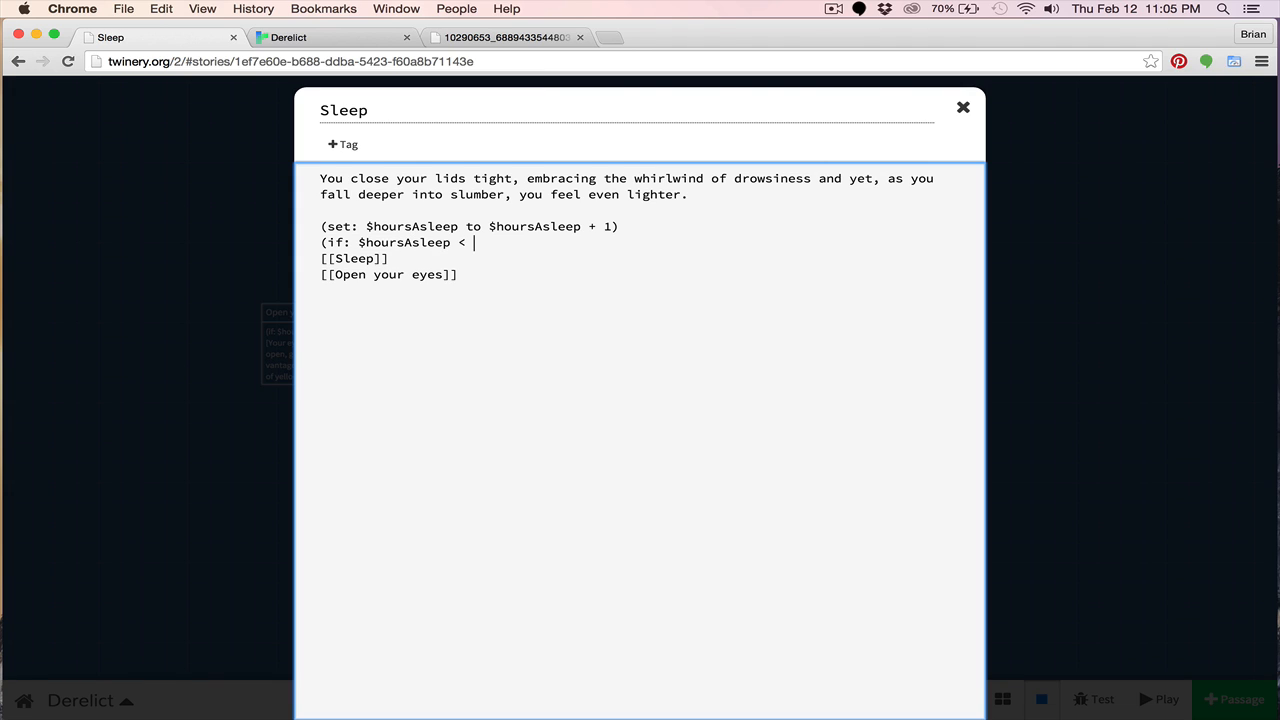
type("12")
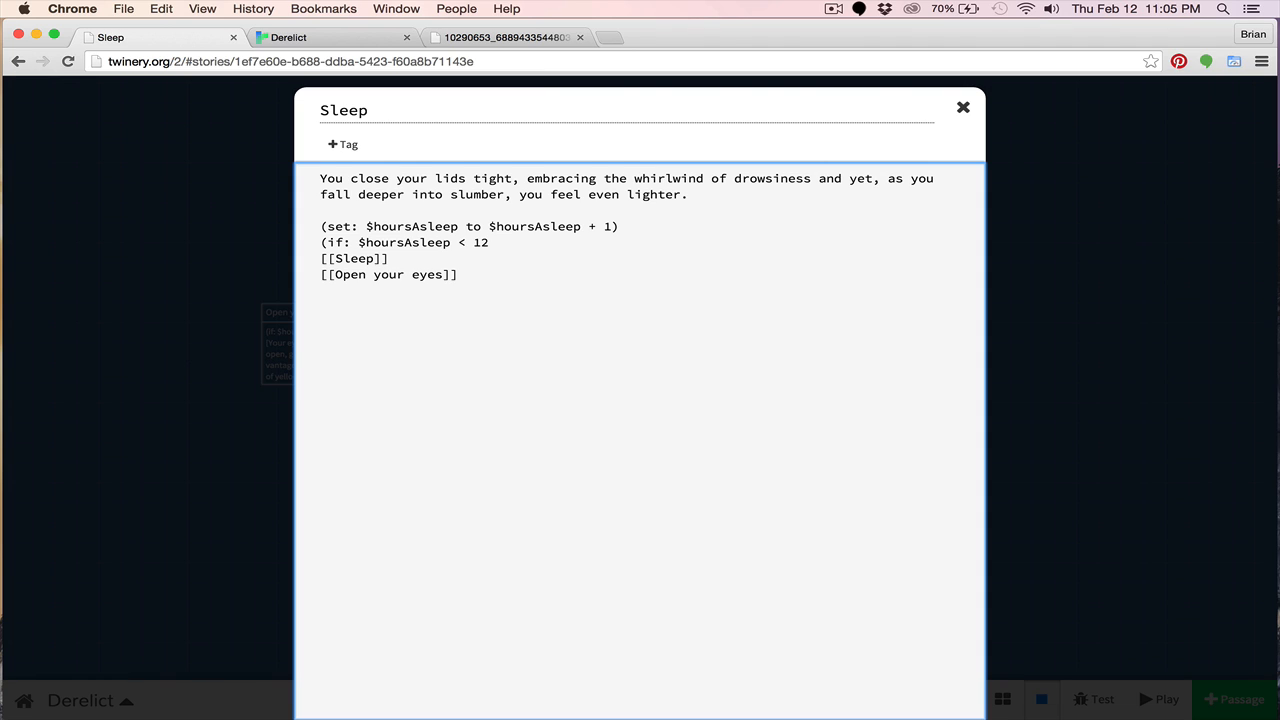
type(")")
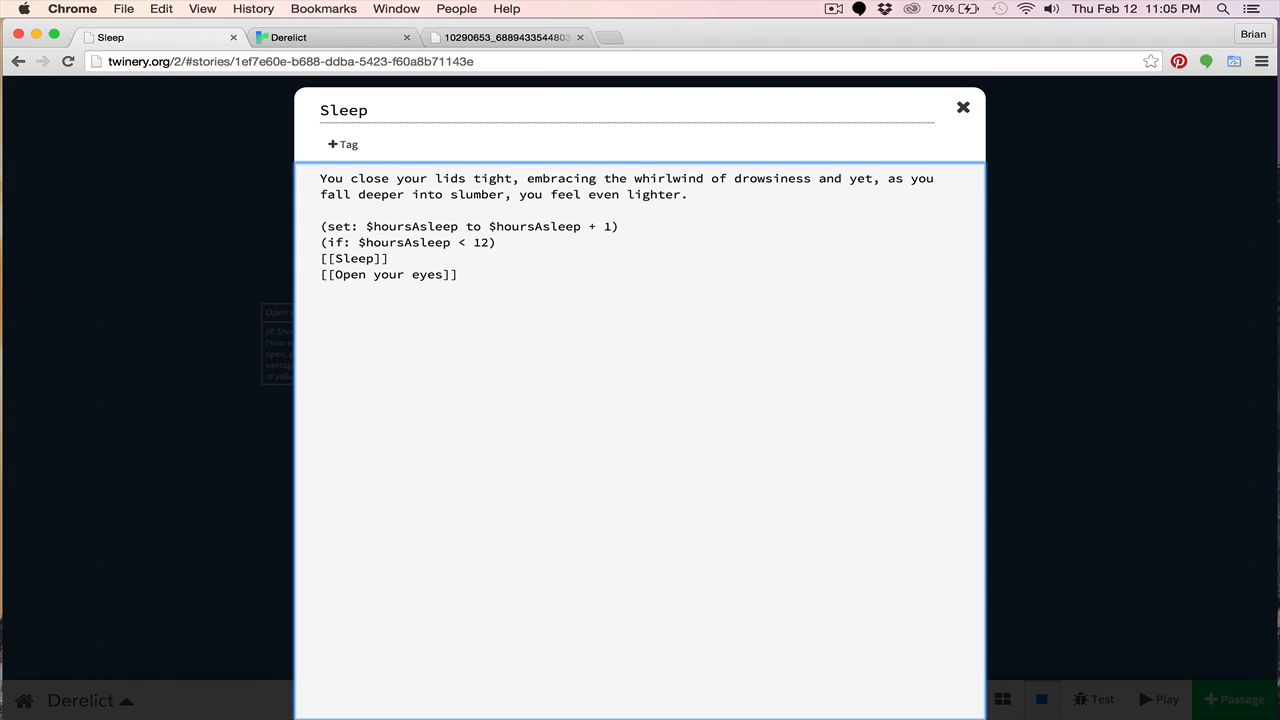
type("[[[Sleep")
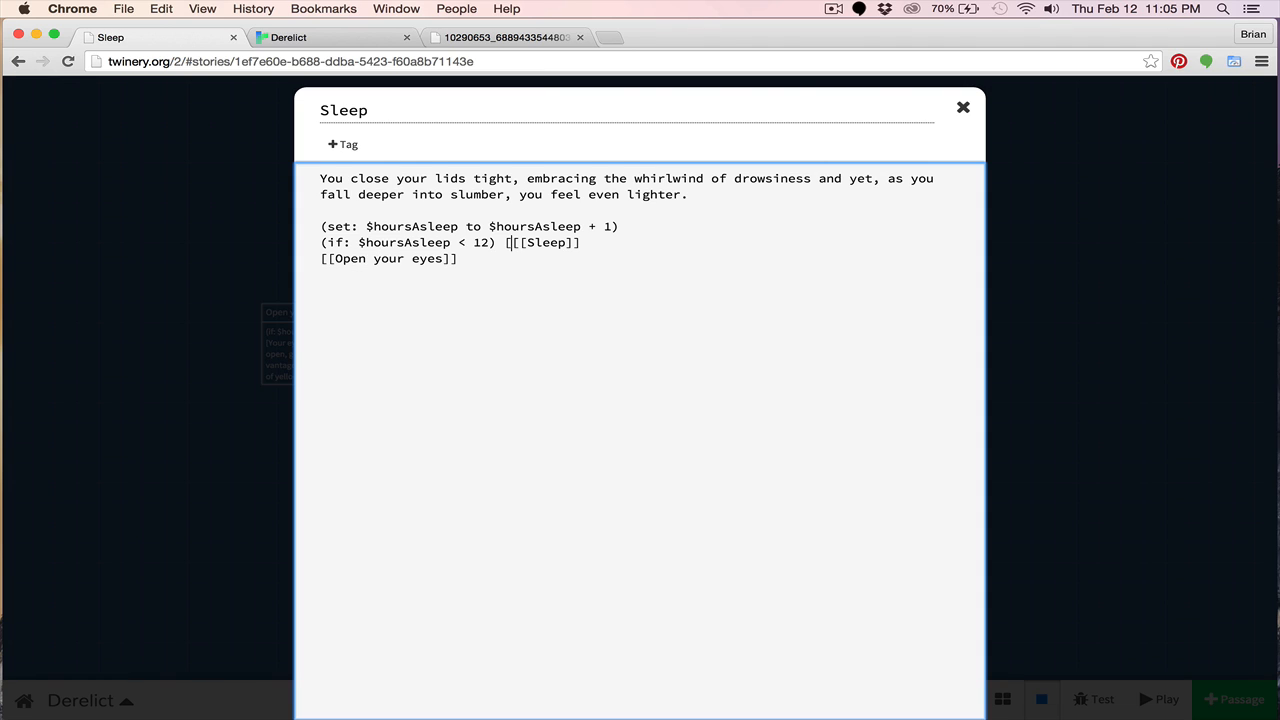
type("[")
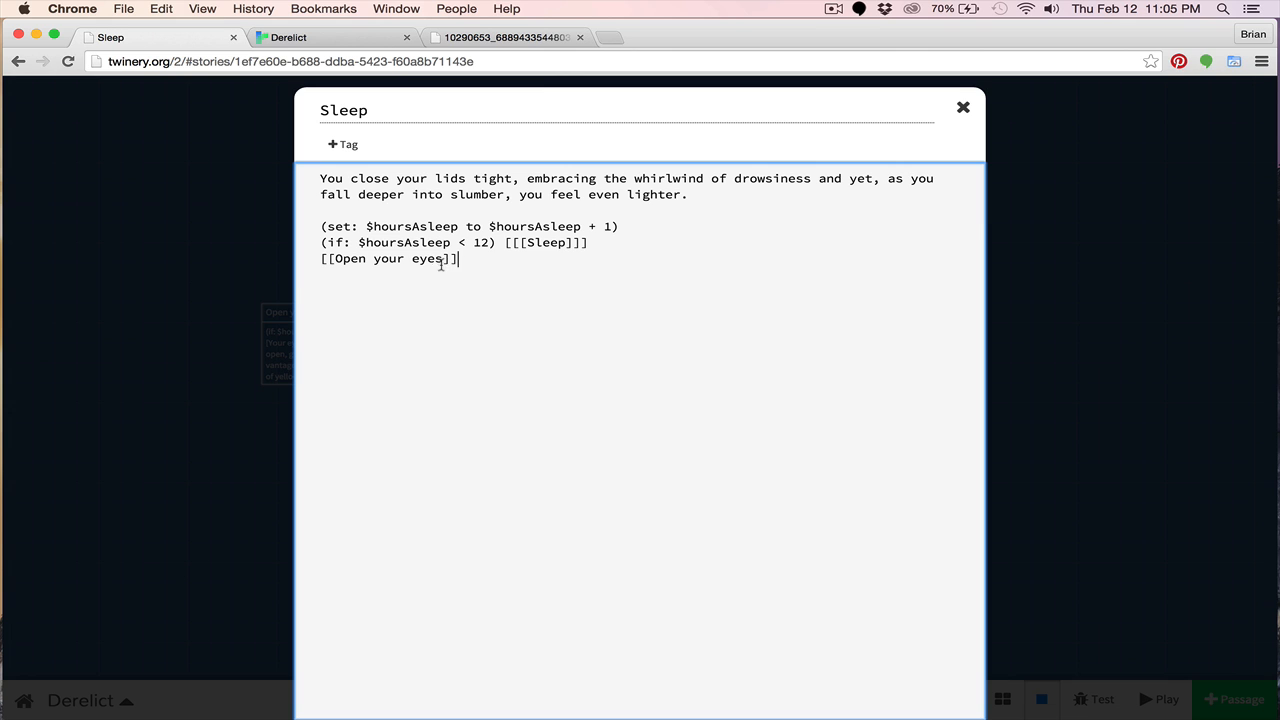
mouse_move(961, 106)
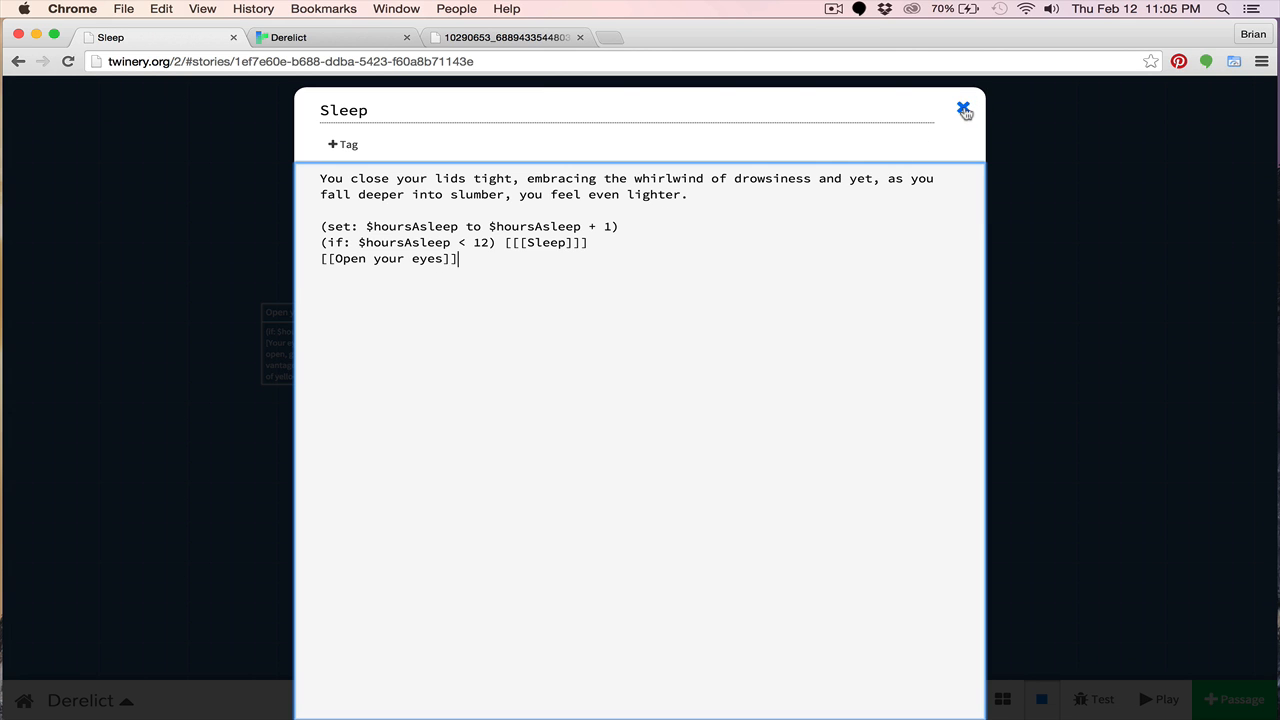
left_click(960, 105)
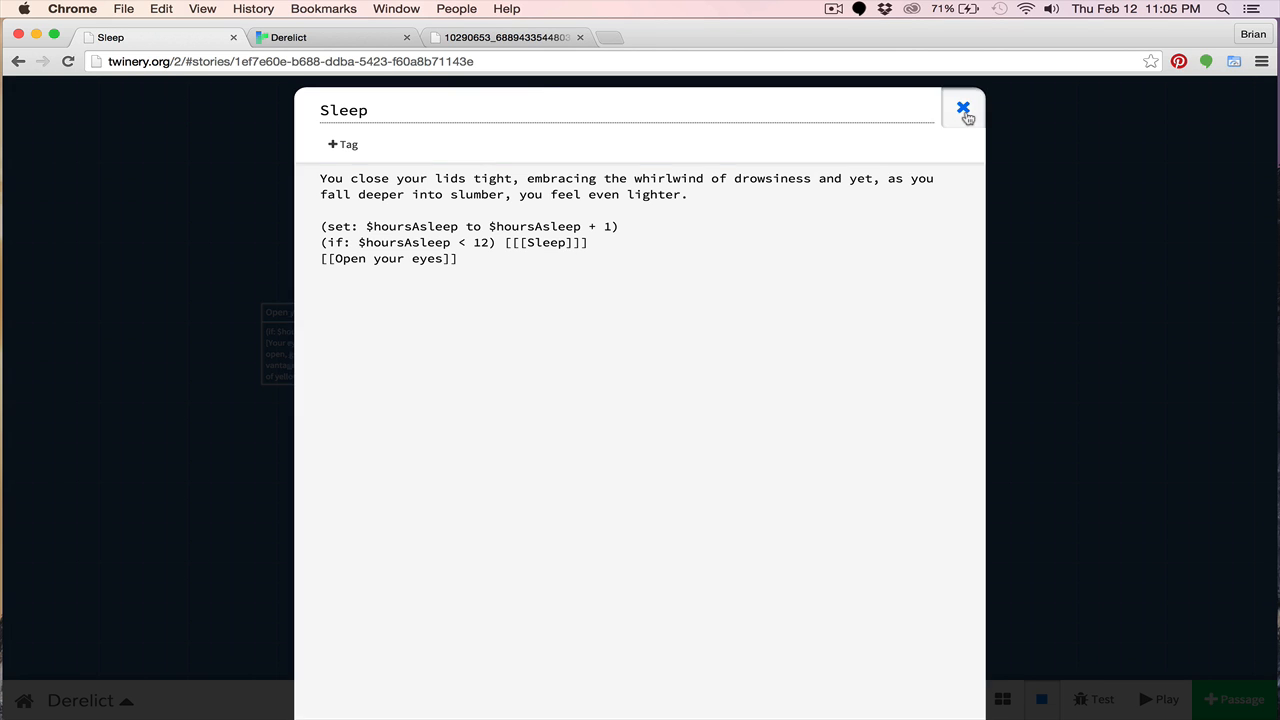
left_click(959, 107)
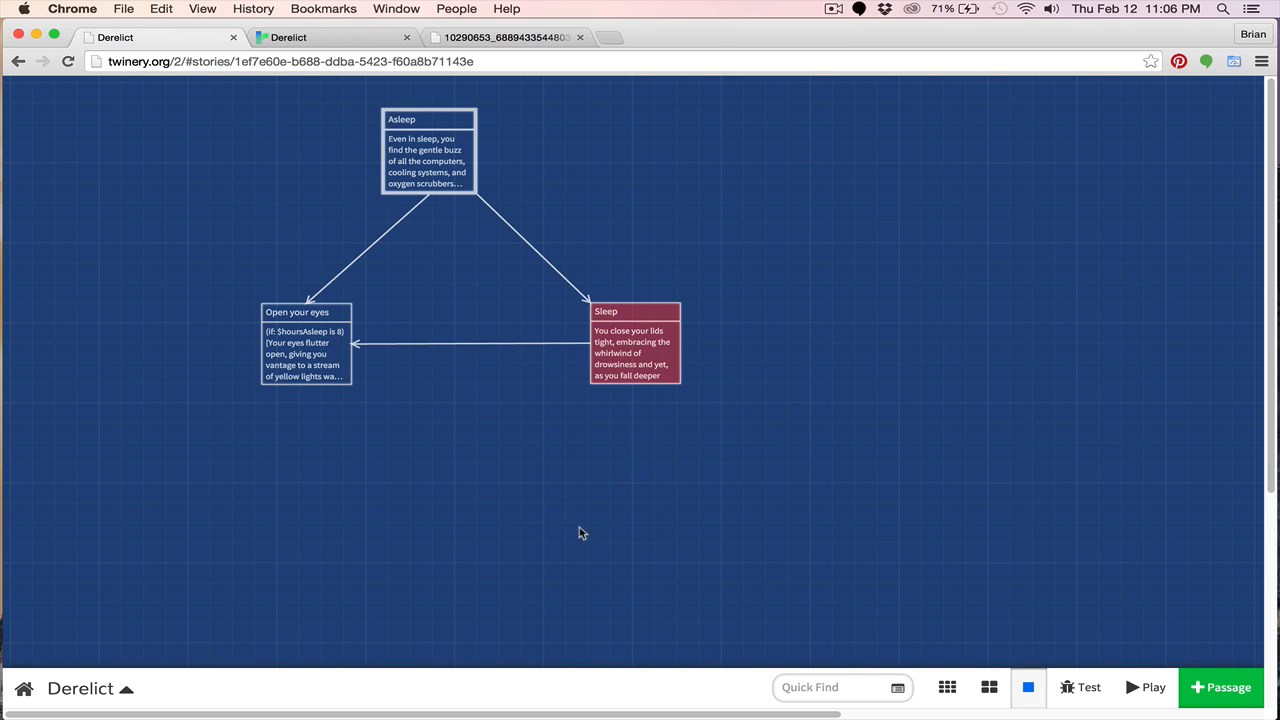
left_click(634, 345)
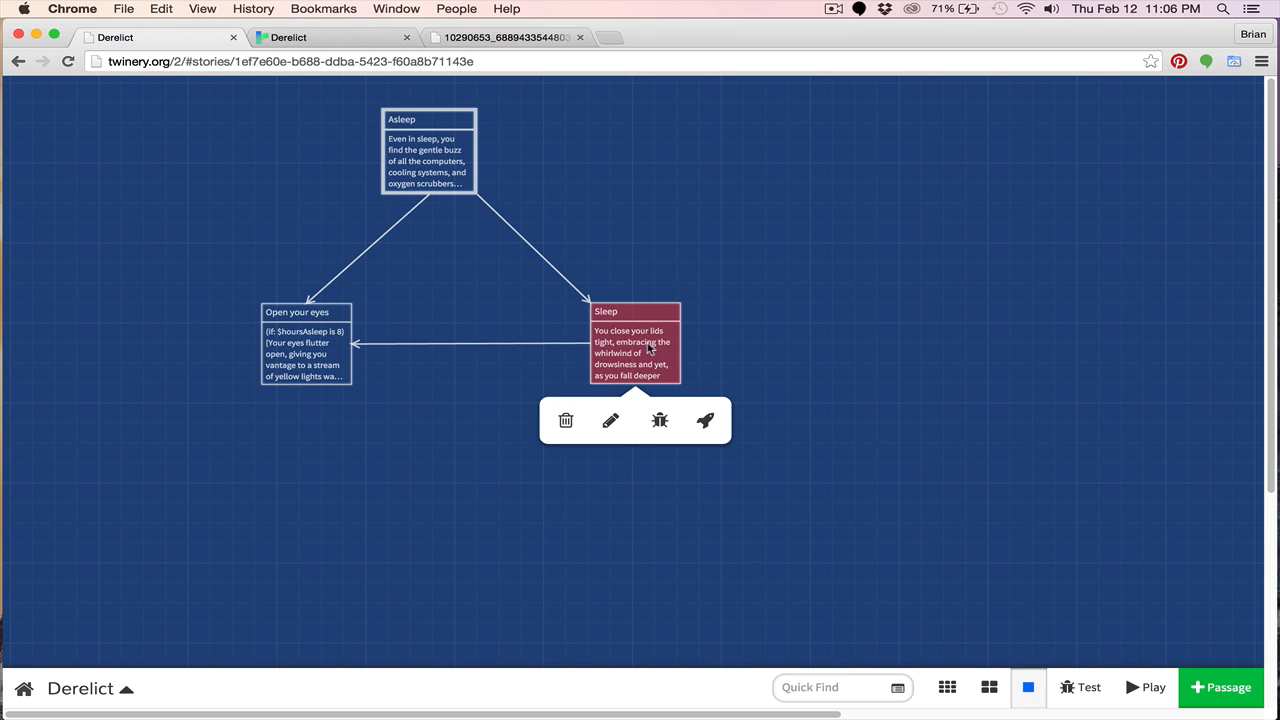
mouse_move(639, 319)
type("You hav")
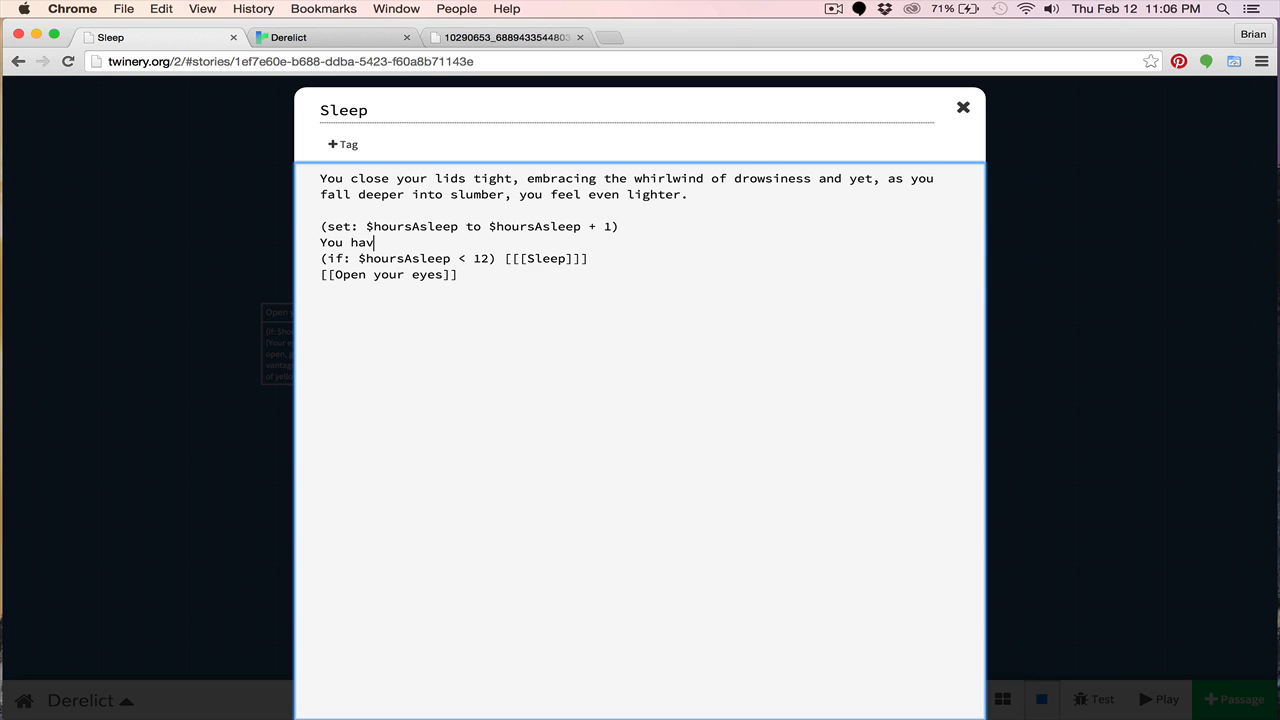
- Add 'You have slept $hoursAsleep hours.' below the counter in Sleep, then close the editor
type("e")
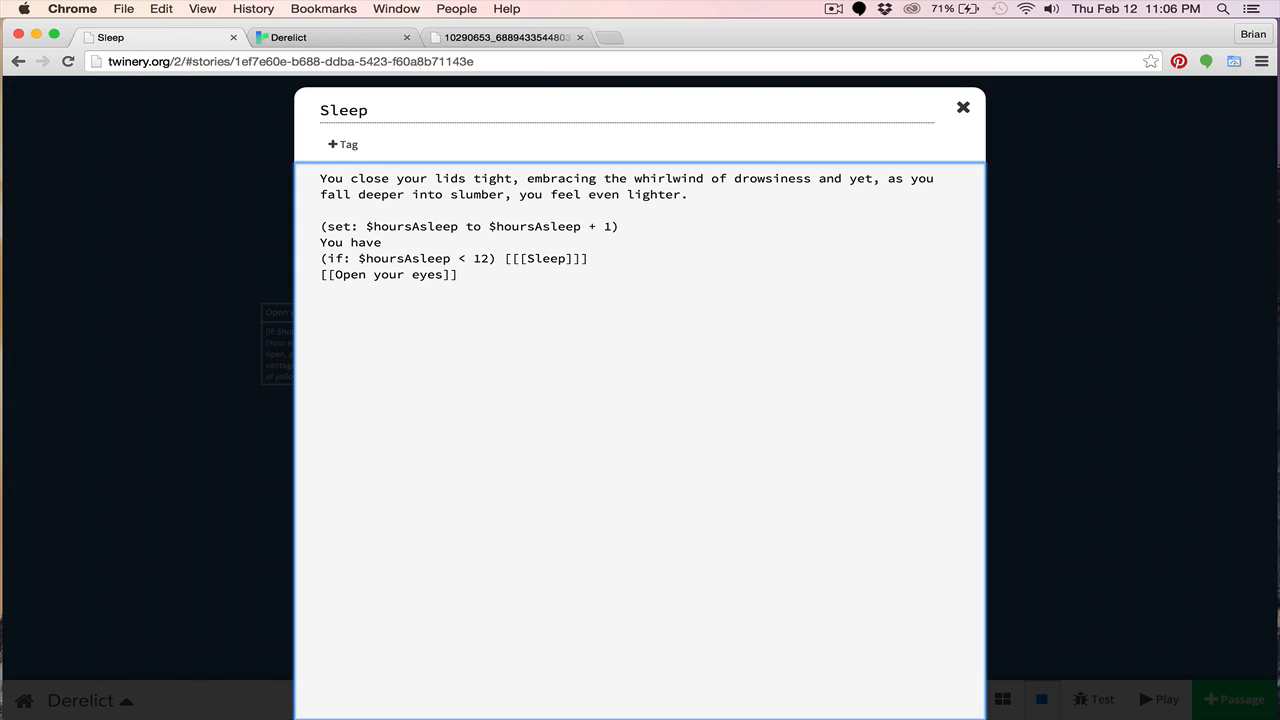
type("slept")
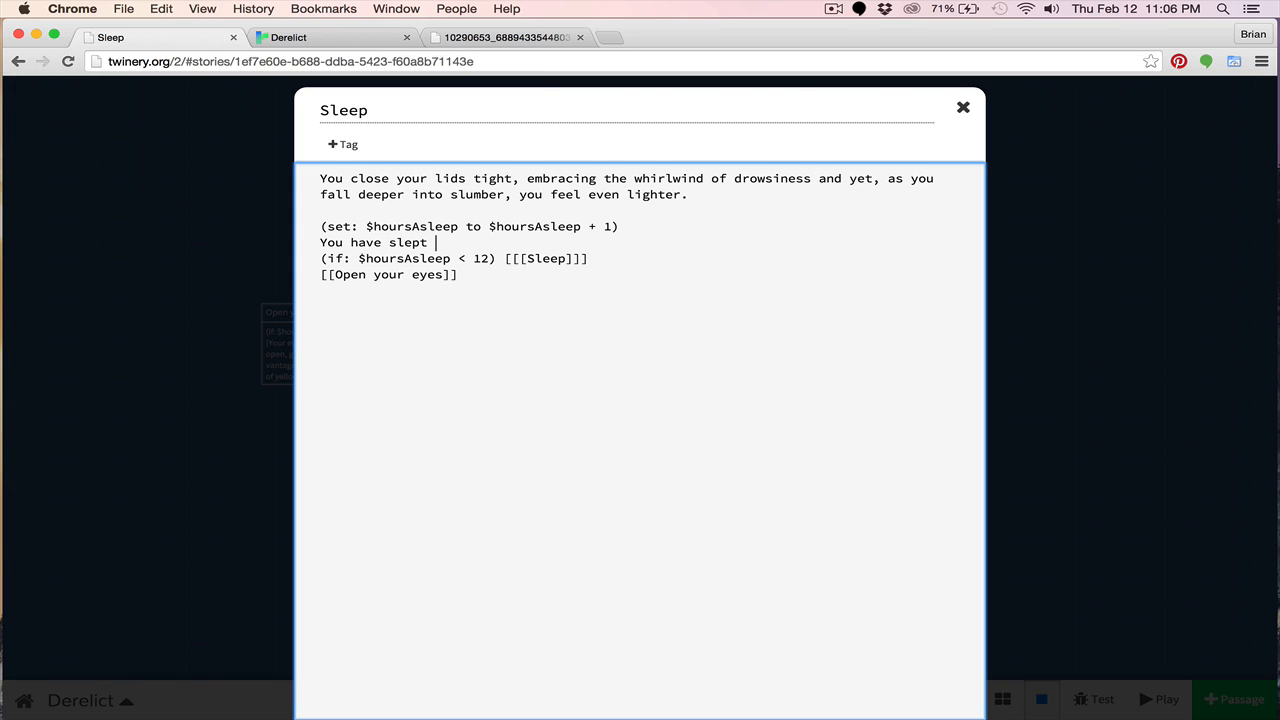
type("$hous")
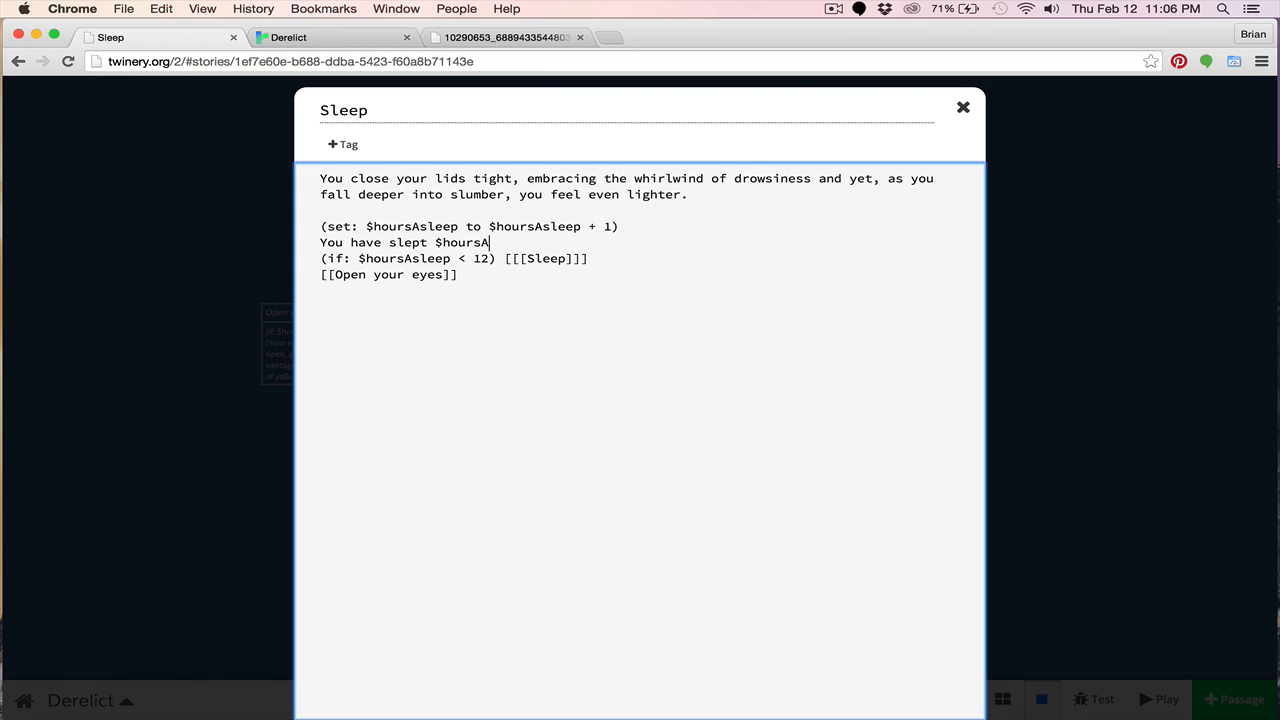
type("sleep hours.")
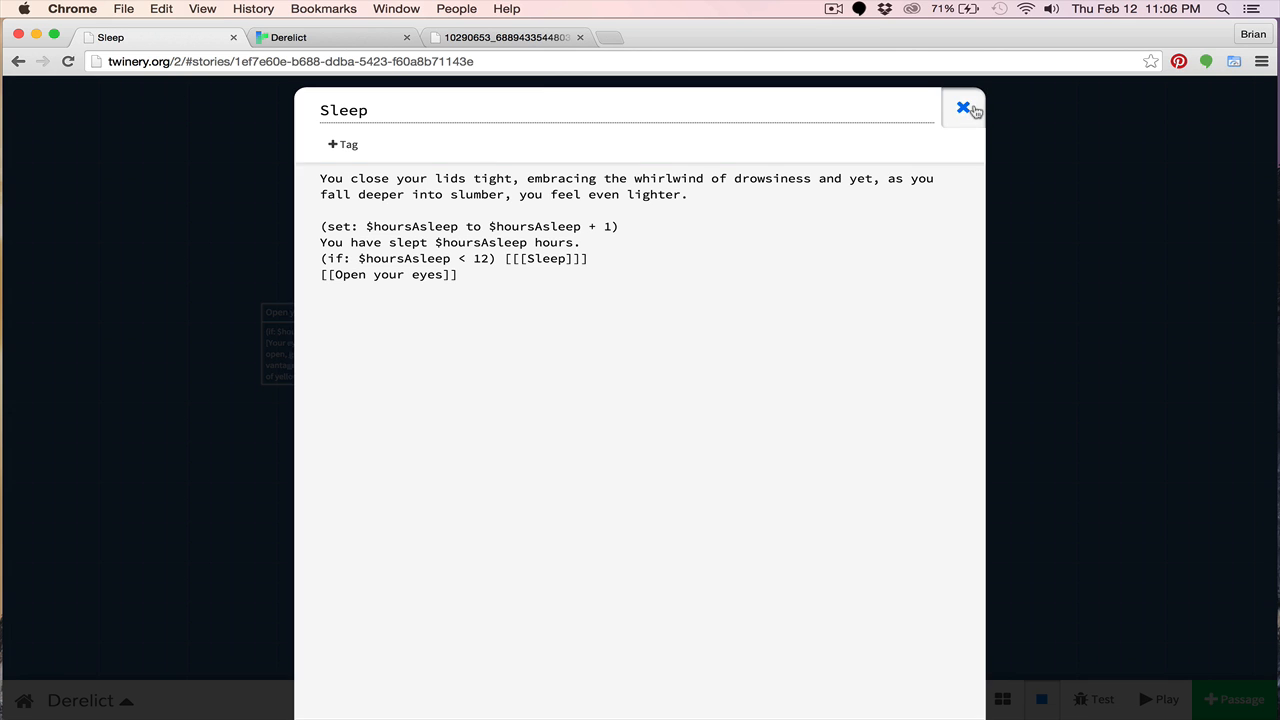
left_click(960, 107)
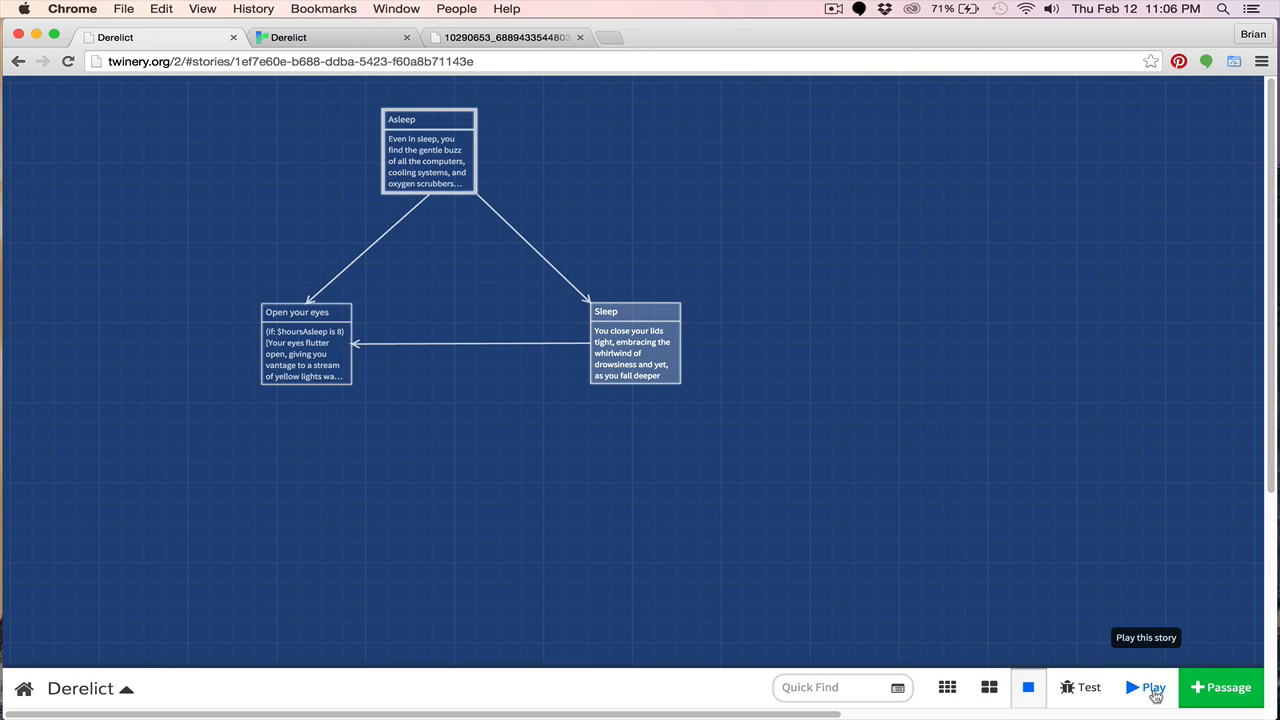
- Playtest by sleeping from 9 to 12 hours, wake up, and return to editing
left_click(1153, 688)
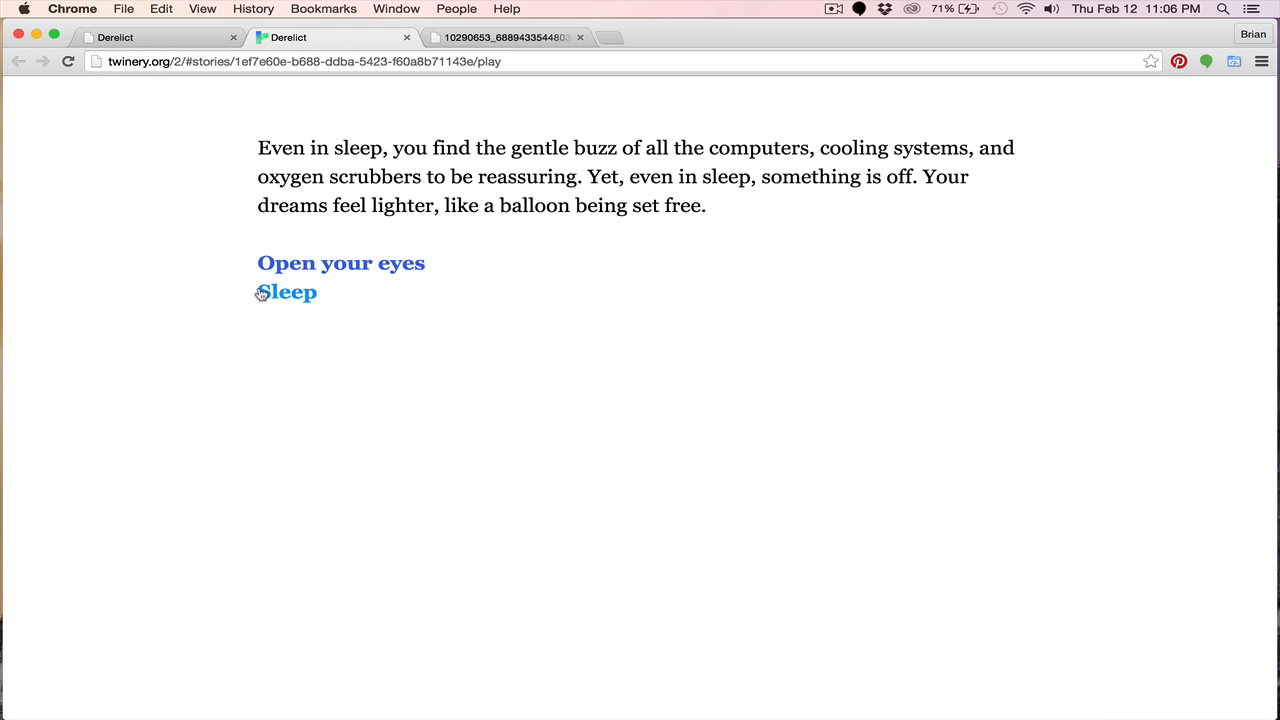
left_click(285, 292)
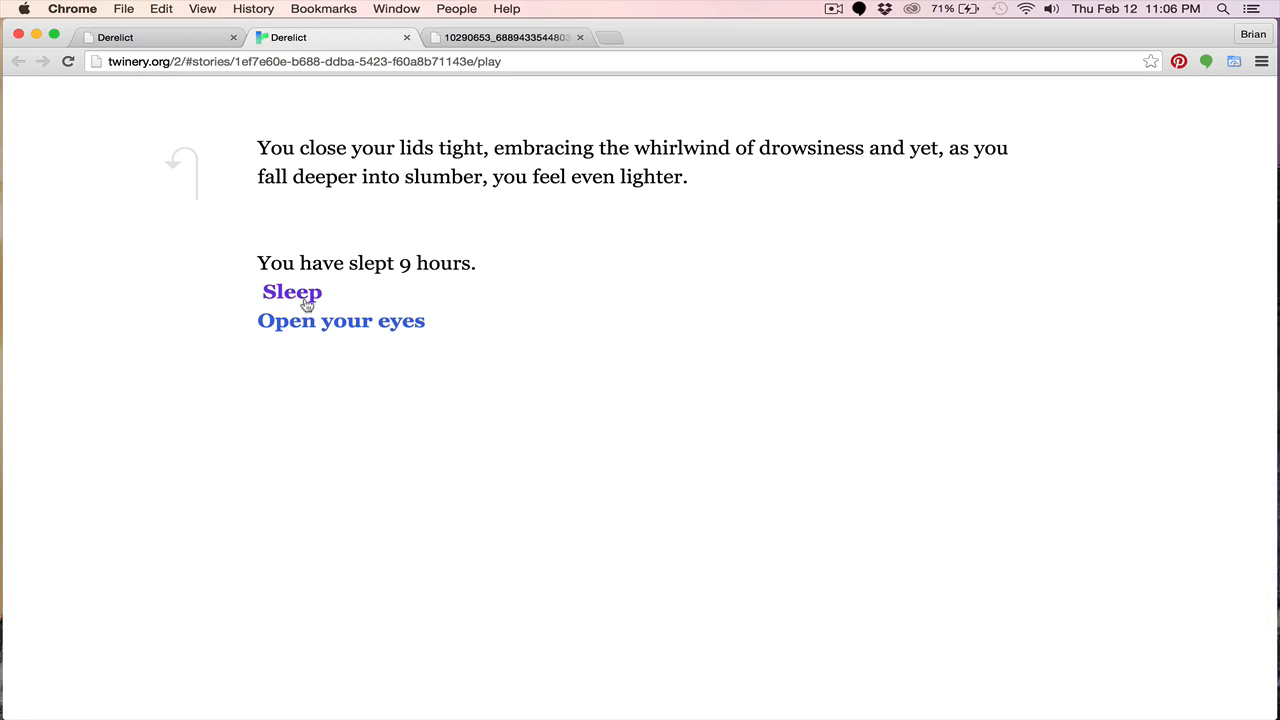
left_click(292, 291)
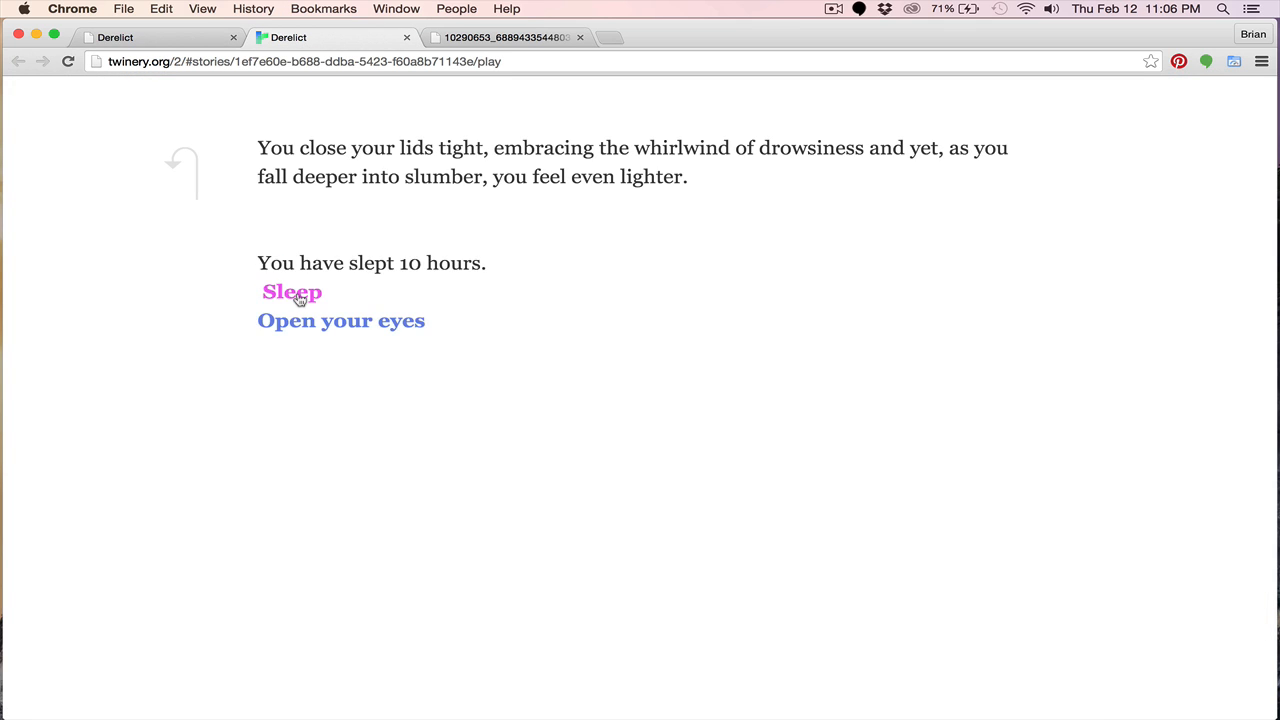
left_click(291, 291)
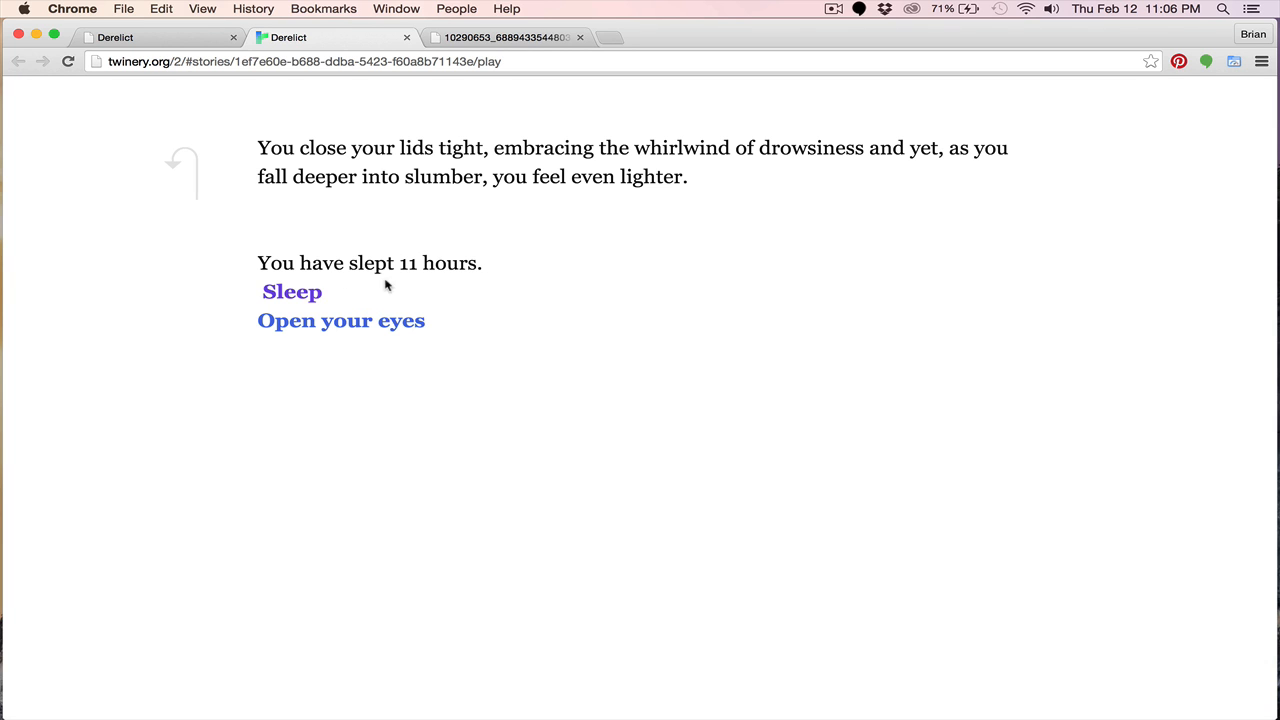
left_click(291, 291)
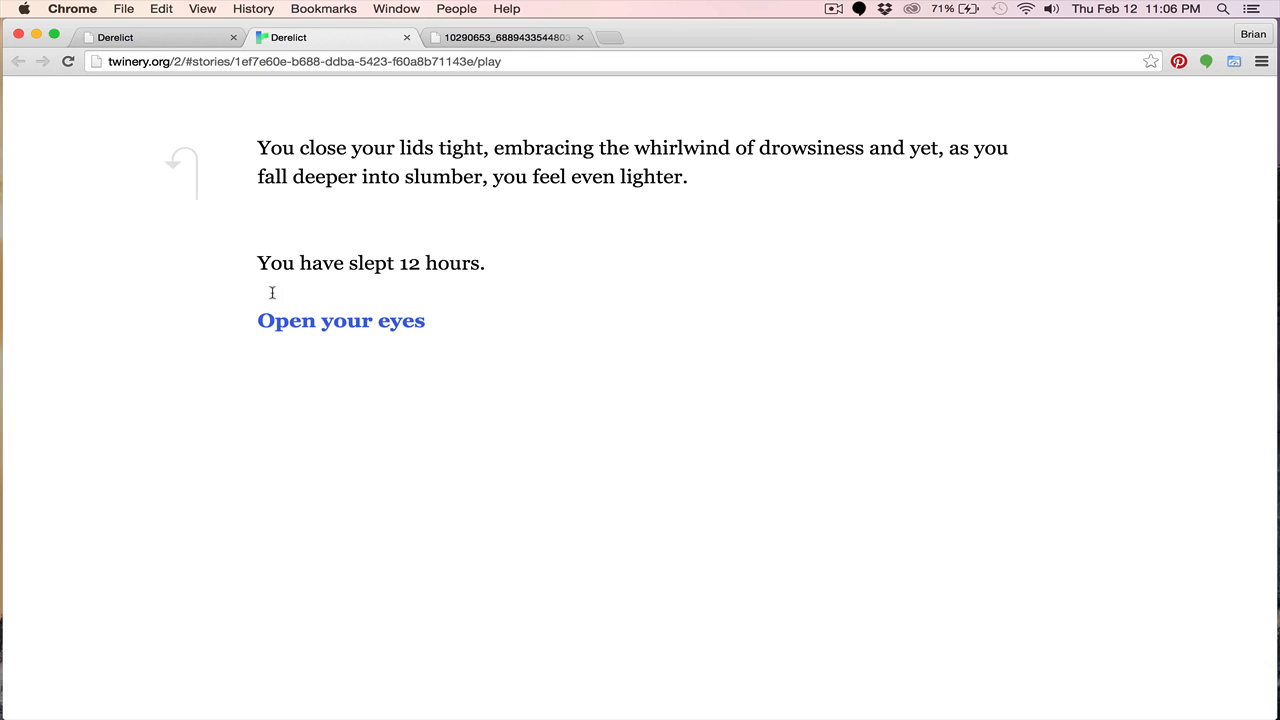
mouse_move(700, 340)
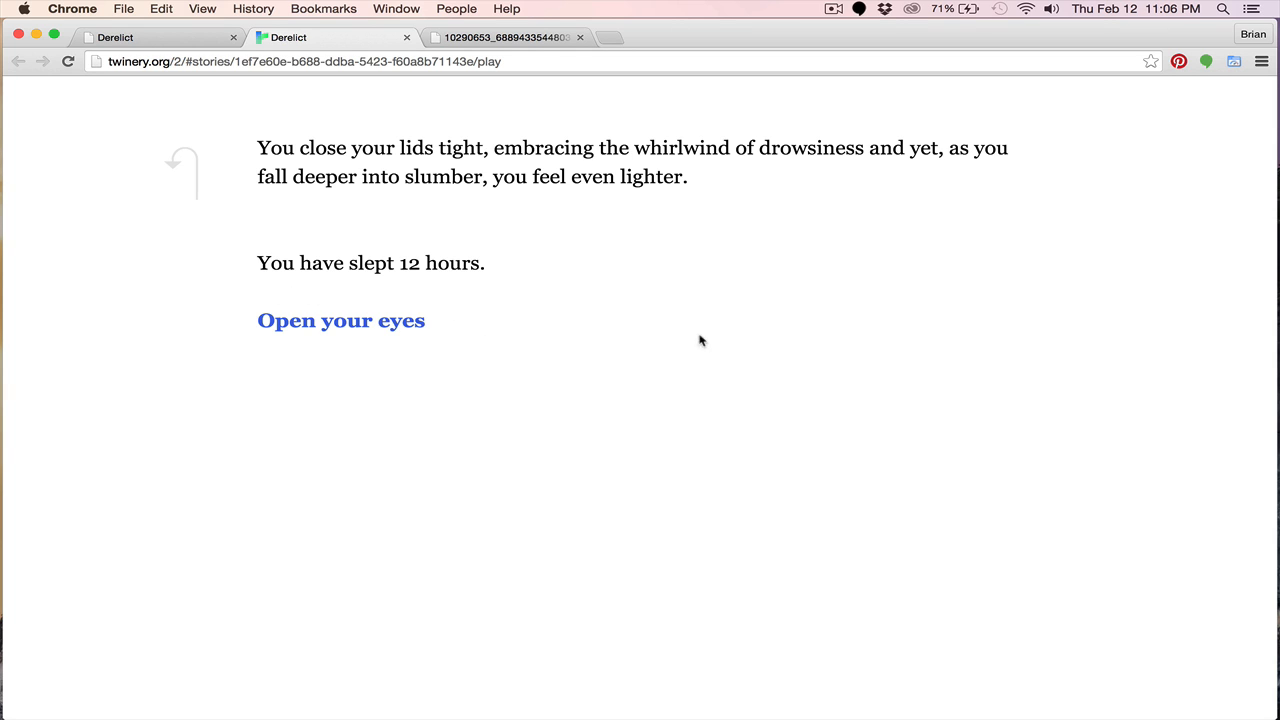
left_click(340, 320)
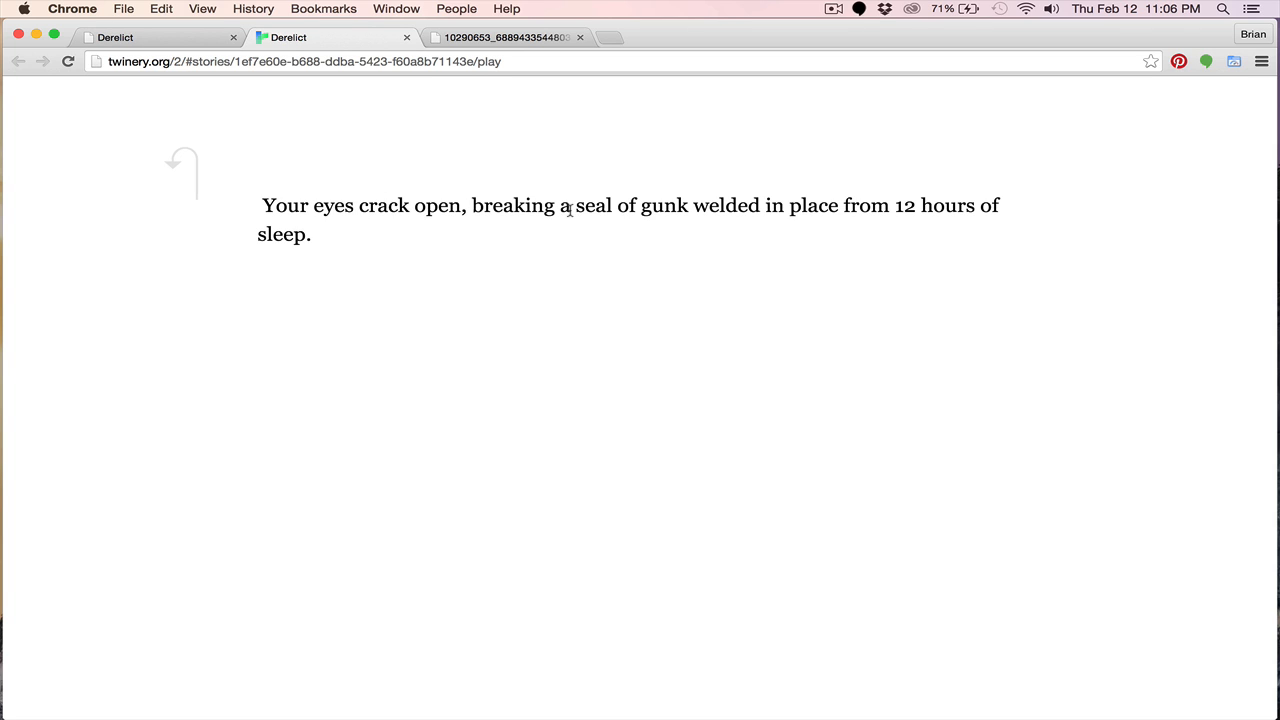
mouse_move(325, 247)
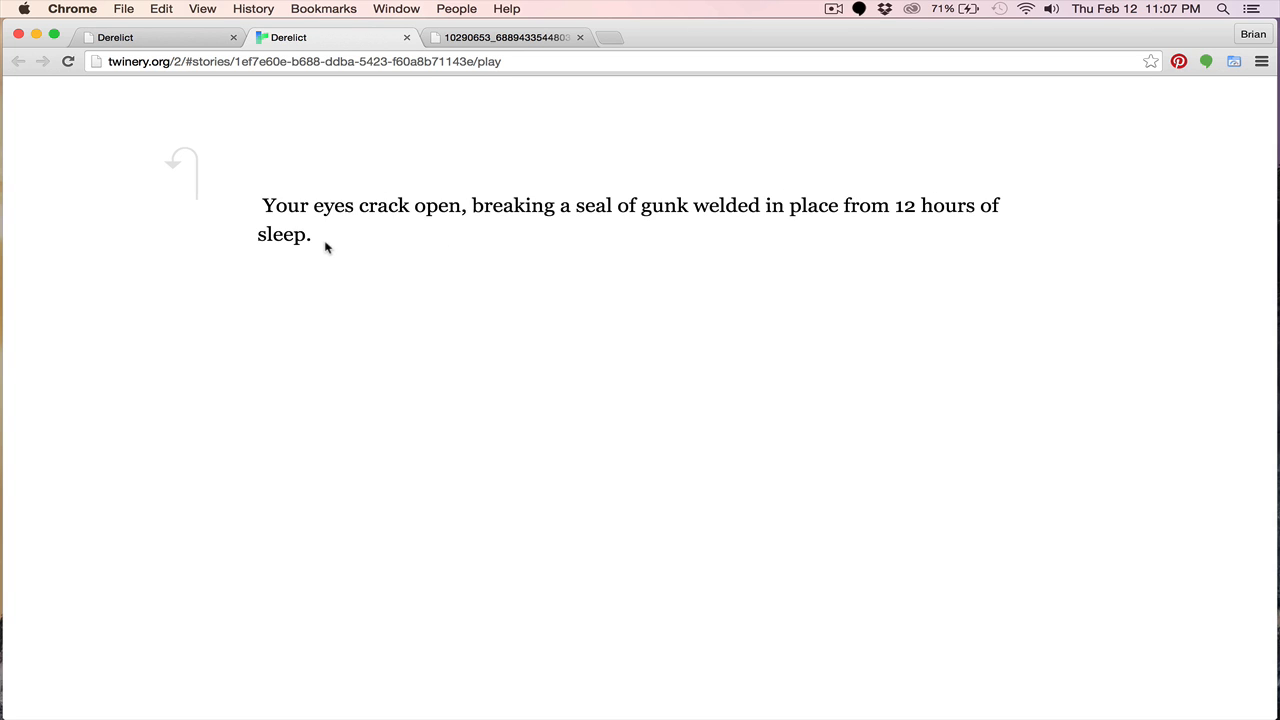
mouse_move(388, 252)
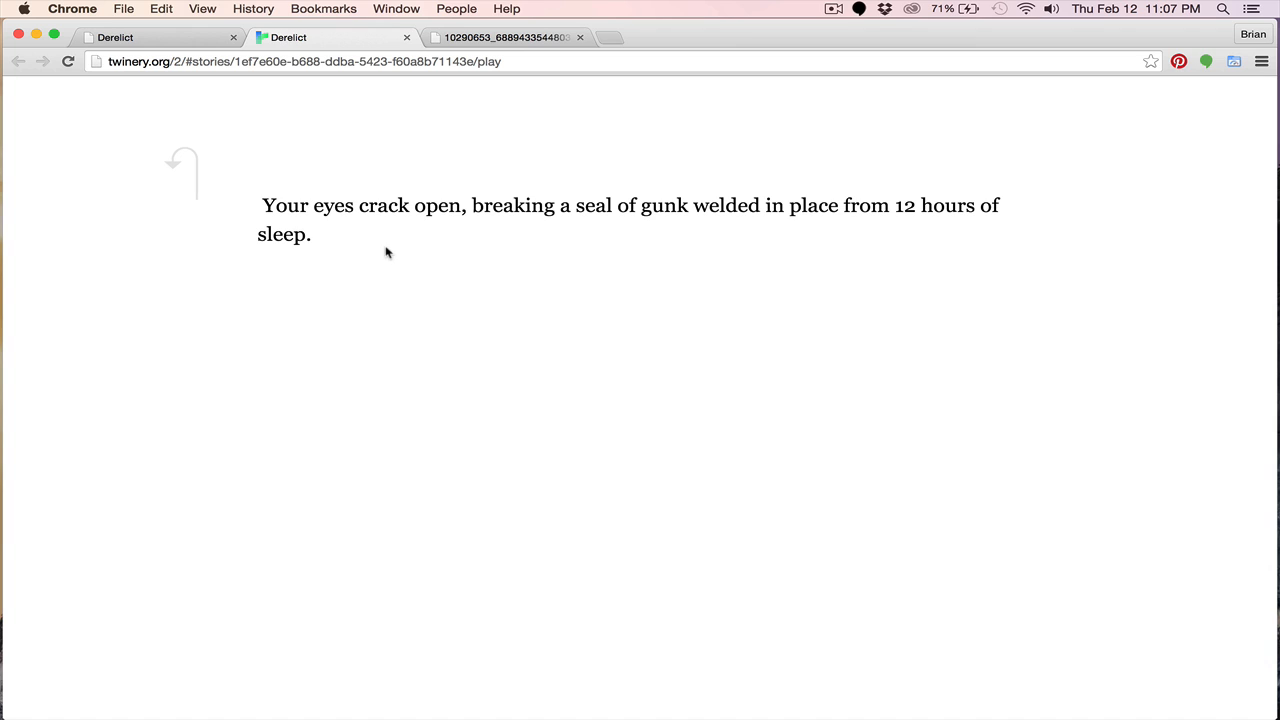
mouse_move(489, 210)
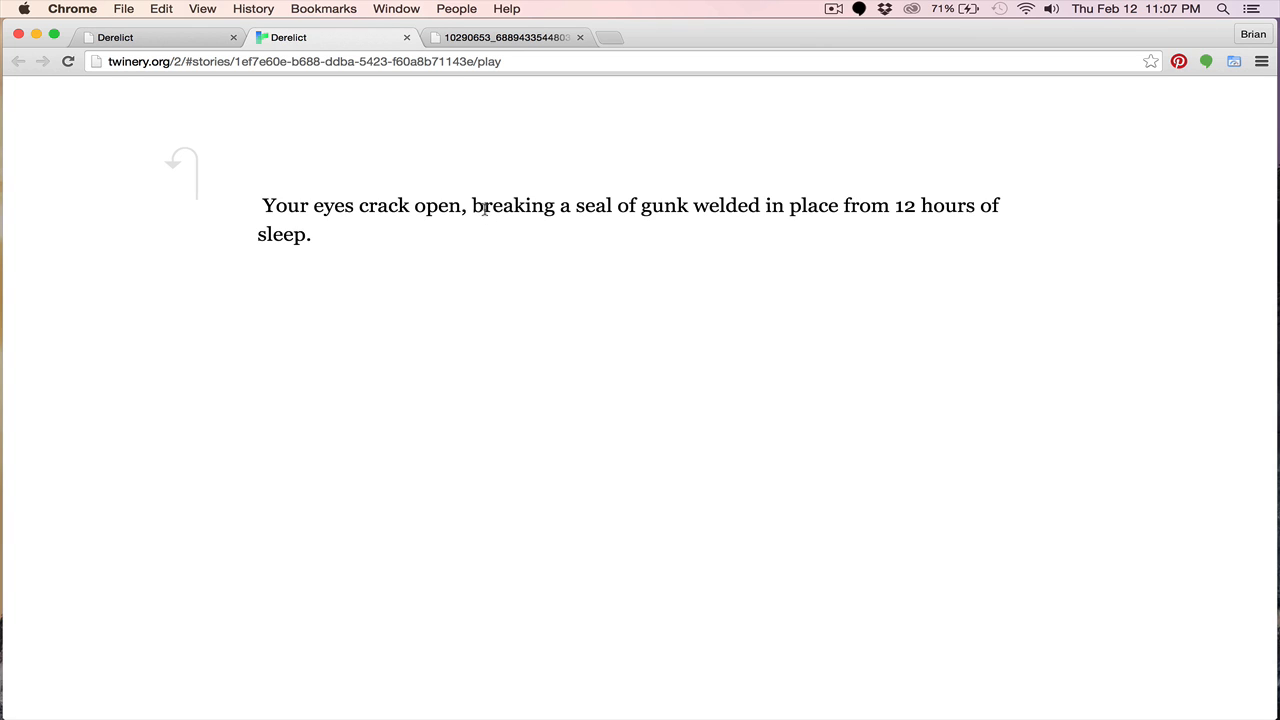
mouse_move(684, 224)
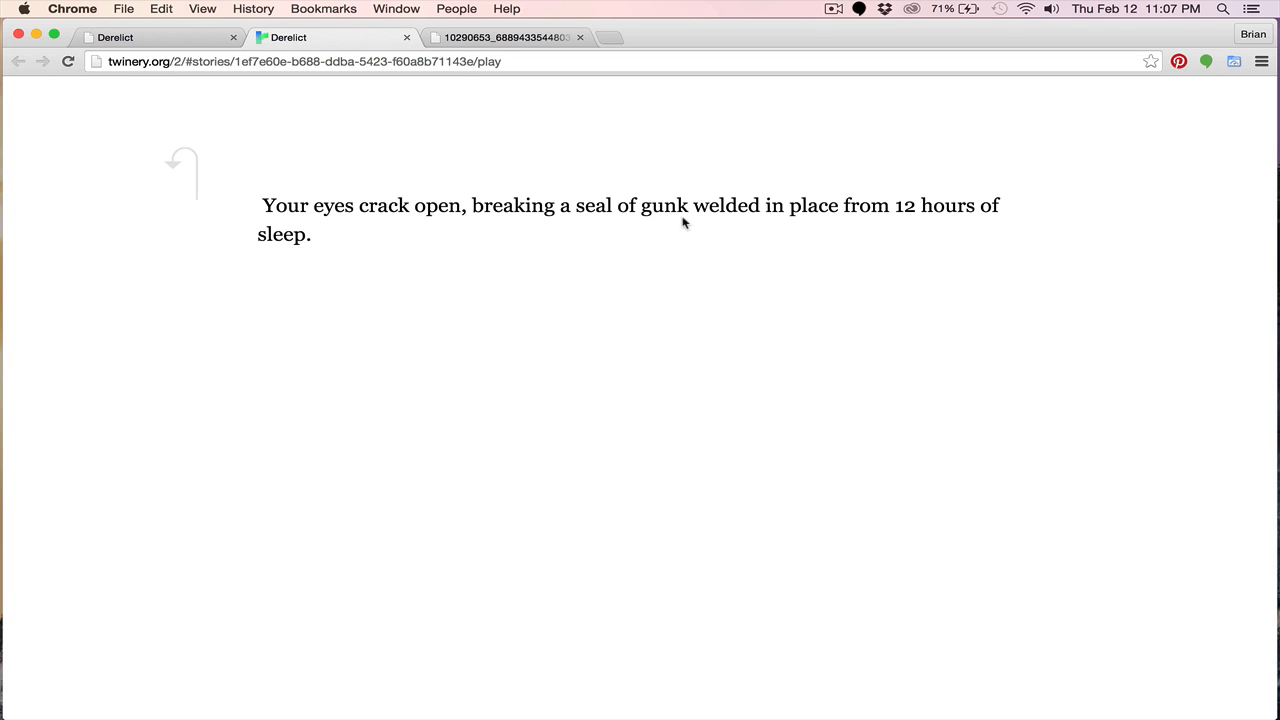
mouse_move(898, 205)
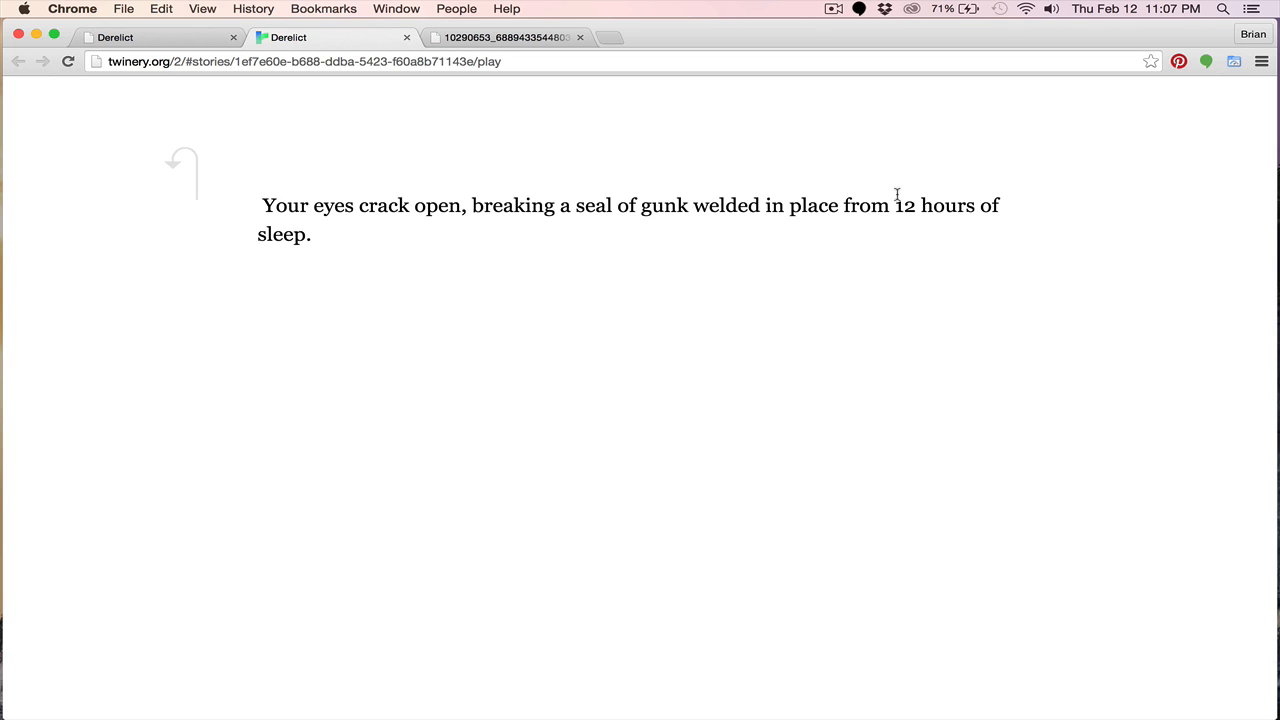
mouse_move(899, 205)
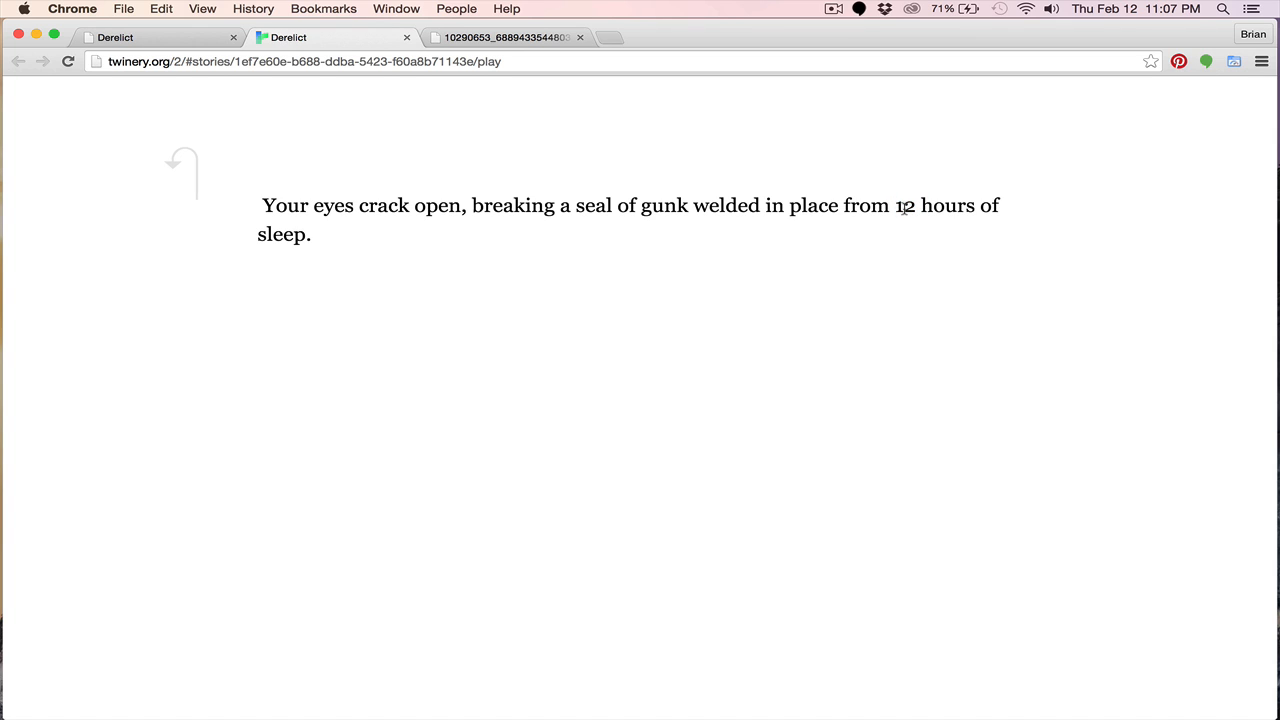
mouse_move(477, 139)
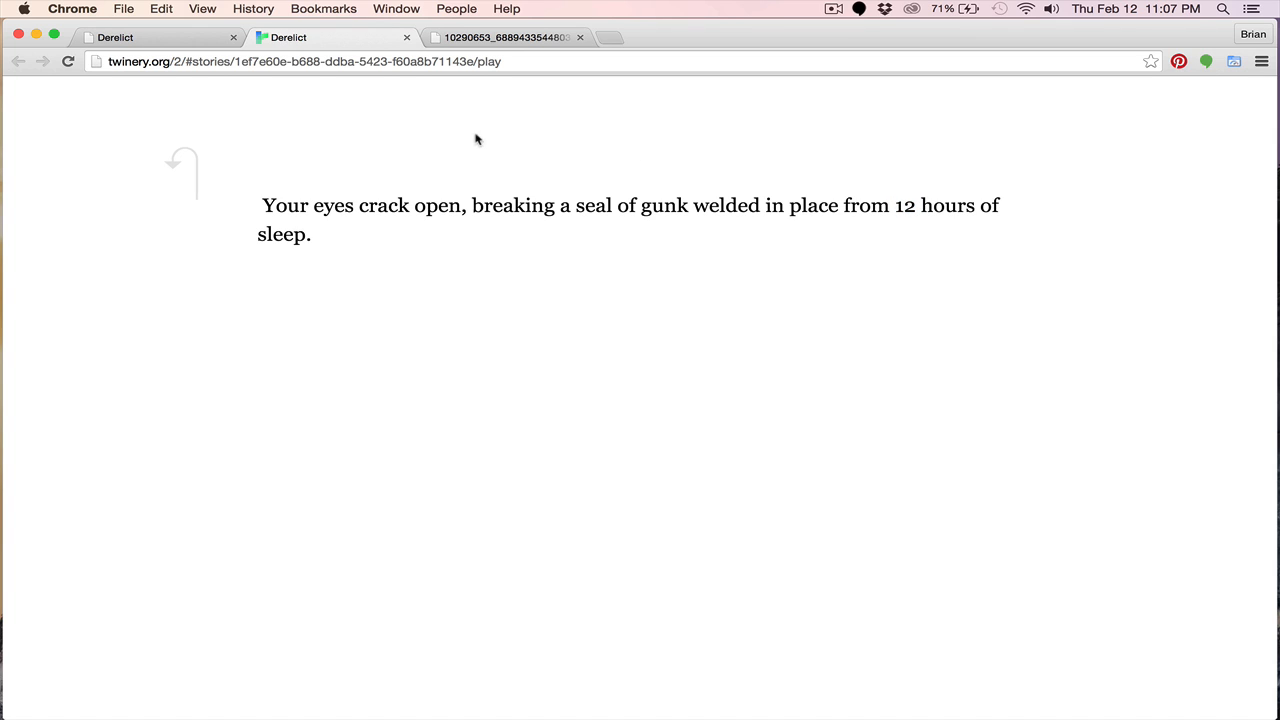
left_click(16, 75)
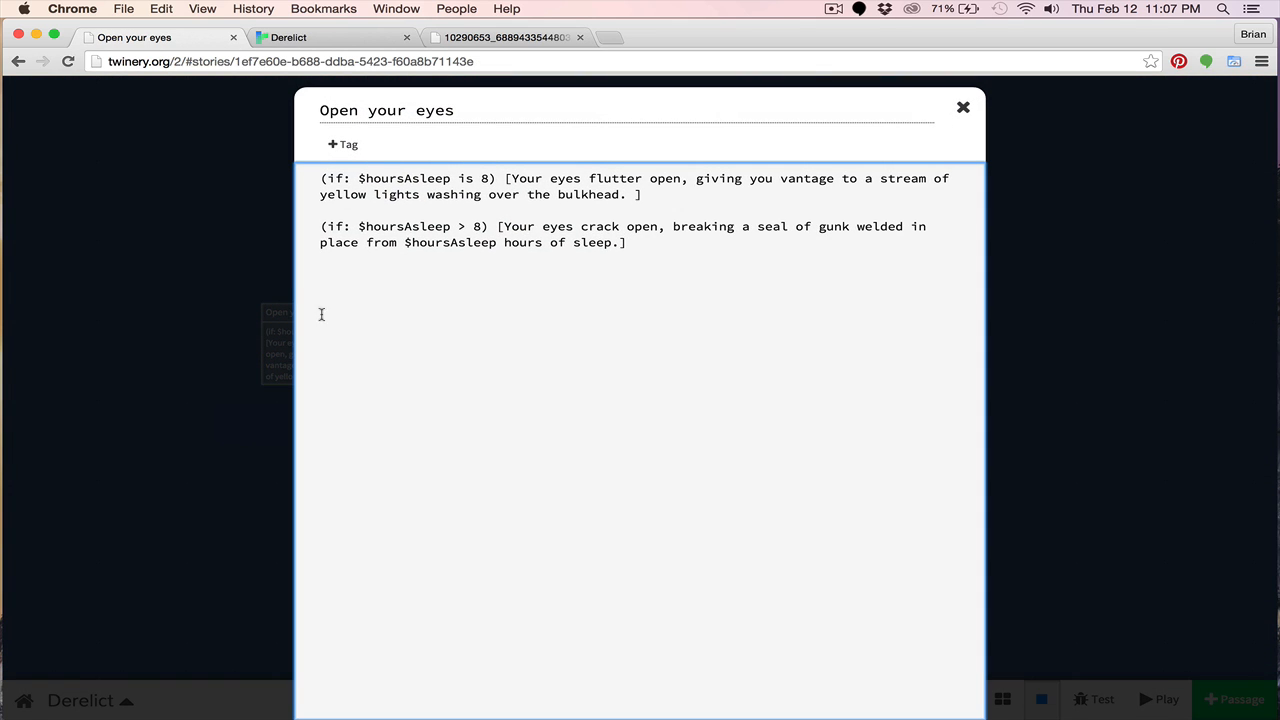
- Add (set: $hoursAsNumber to "eight") at the top of Open your eyes
left_click(320, 210)
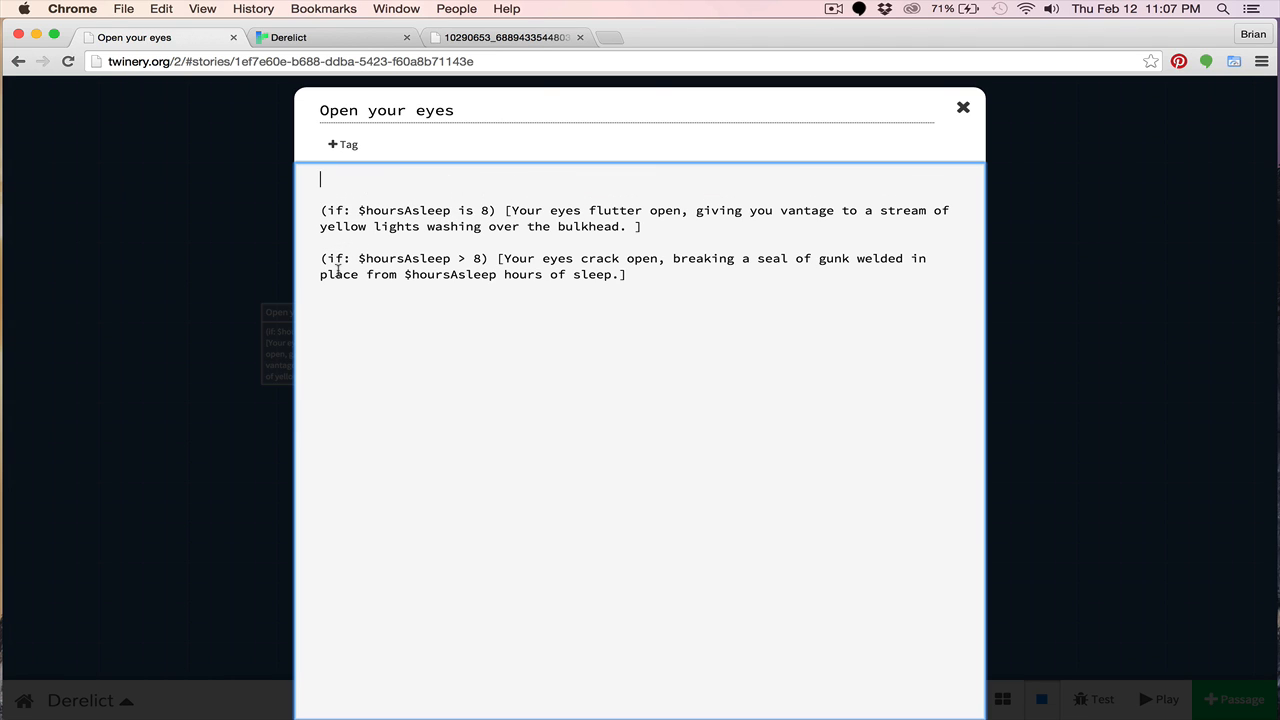
mouse_move(308, 283)
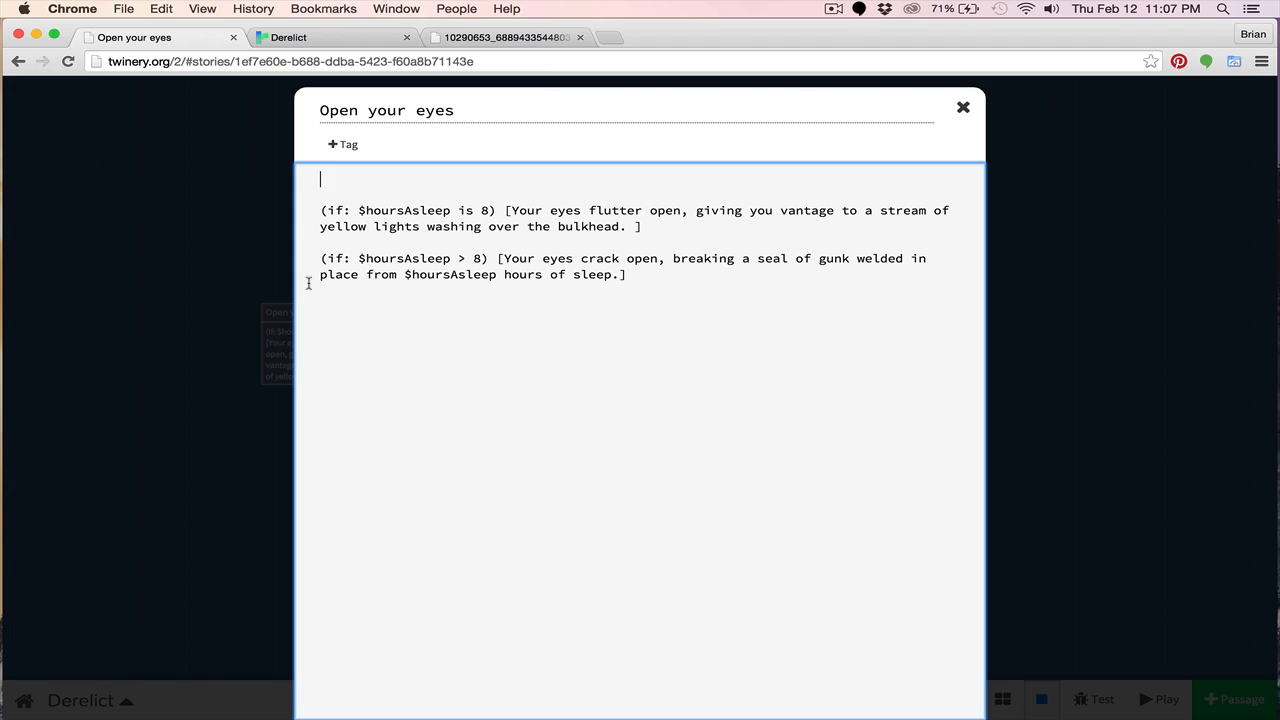
type("(set")
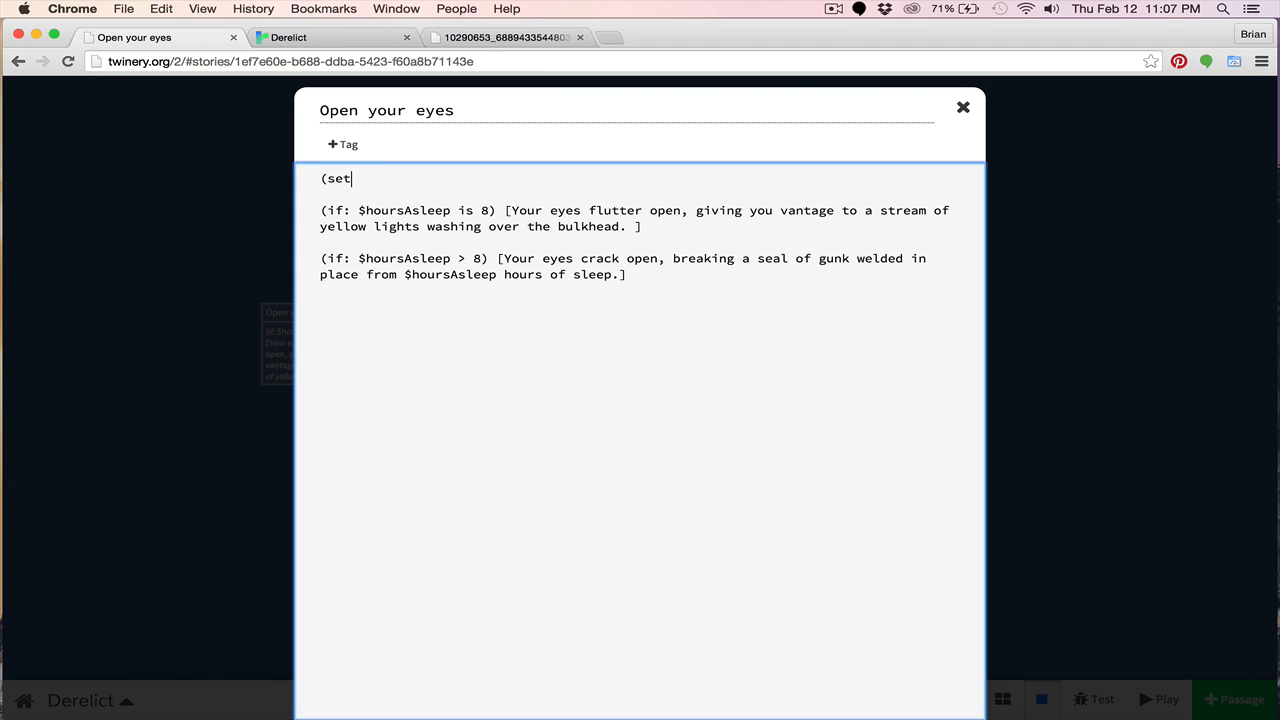
type("$h")
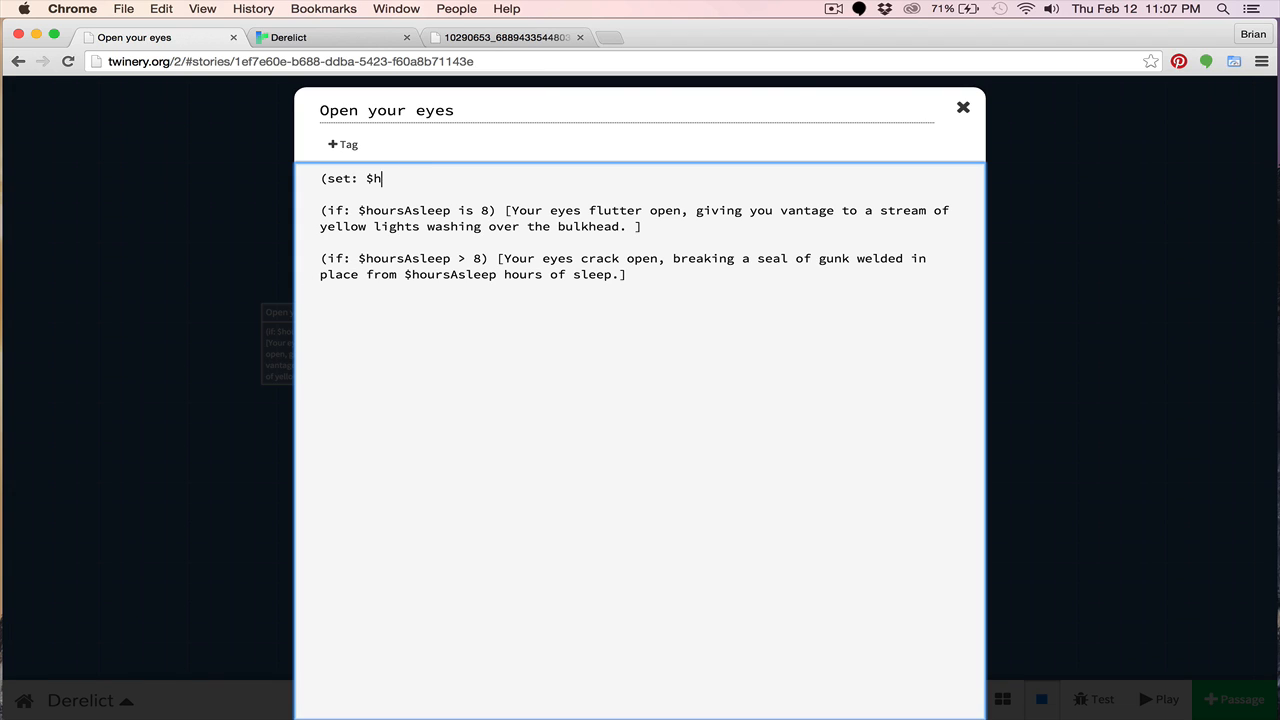
type("oursAsNumb")
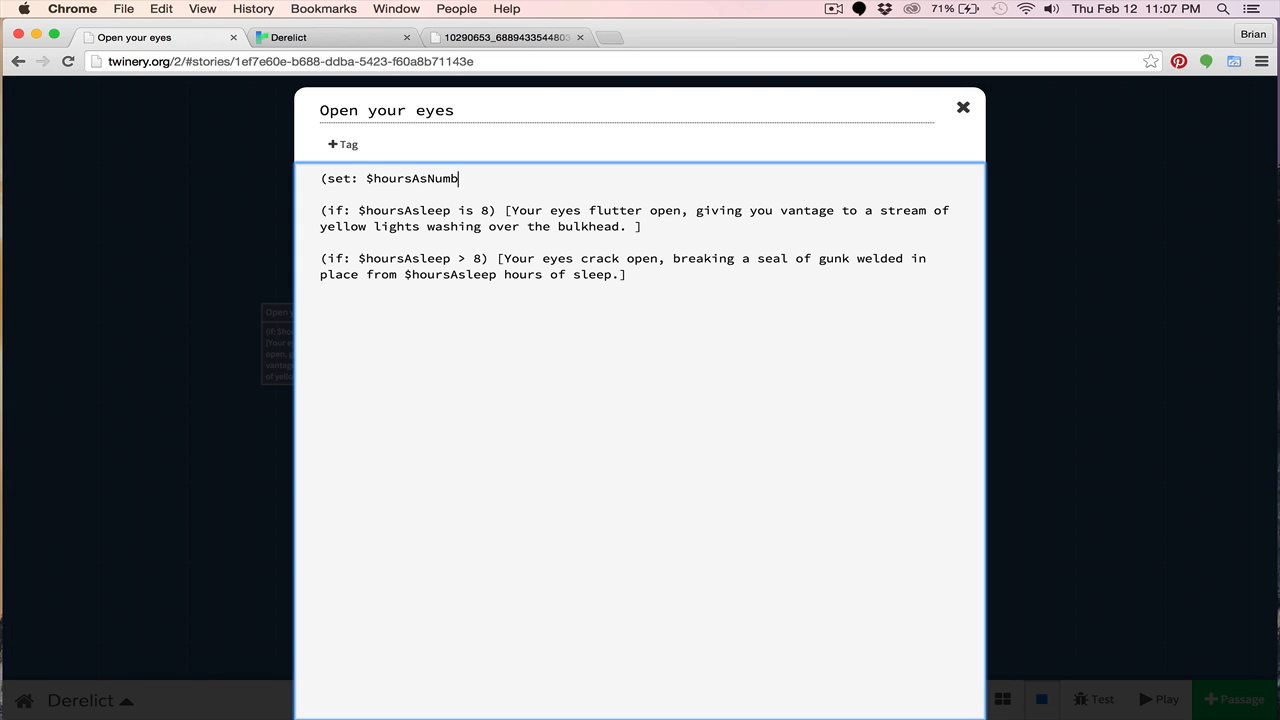
type("er to \"")
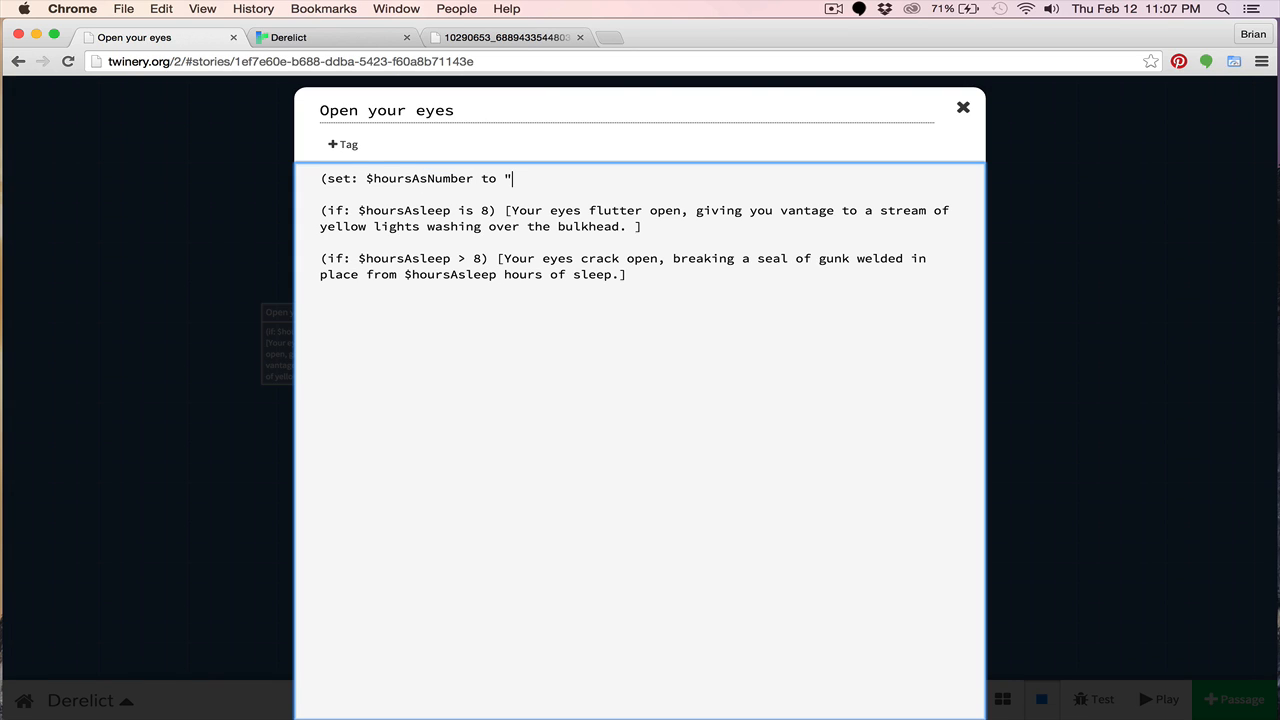
type("eight")
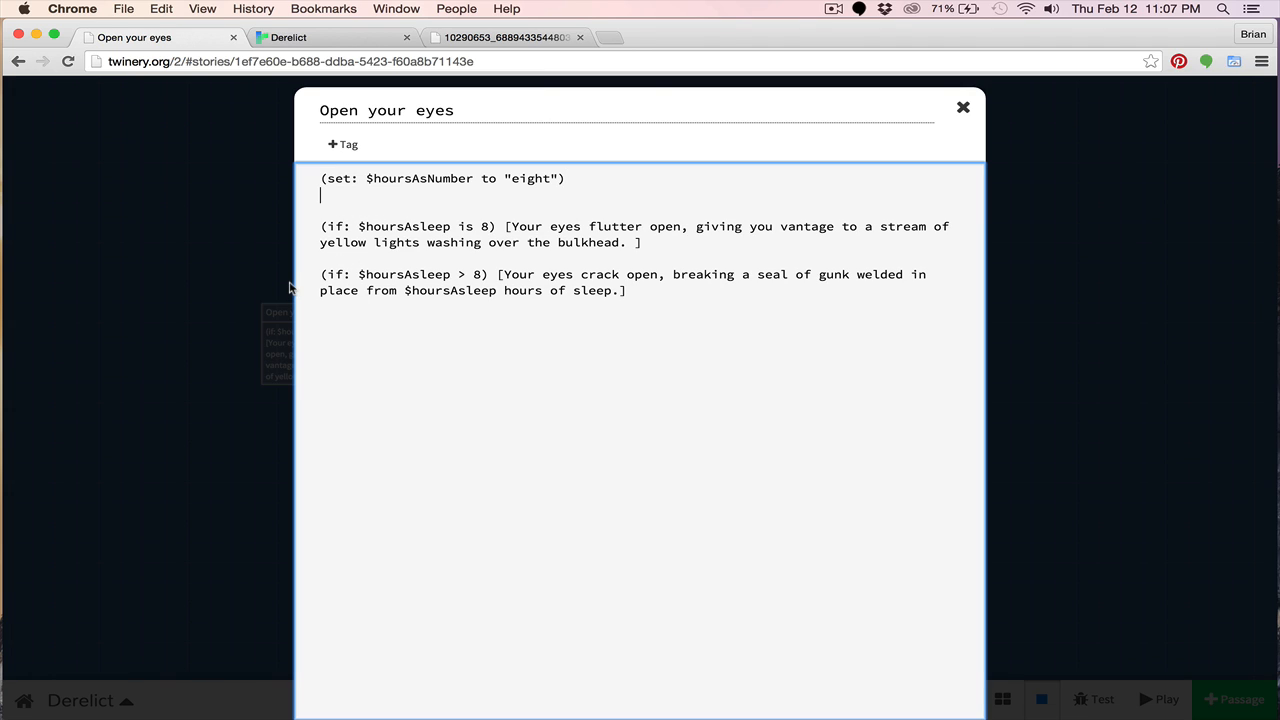
- Add an (if: $hoursAsleep is 9) hook setting $hoursAsNumber to "nine"
type("if")
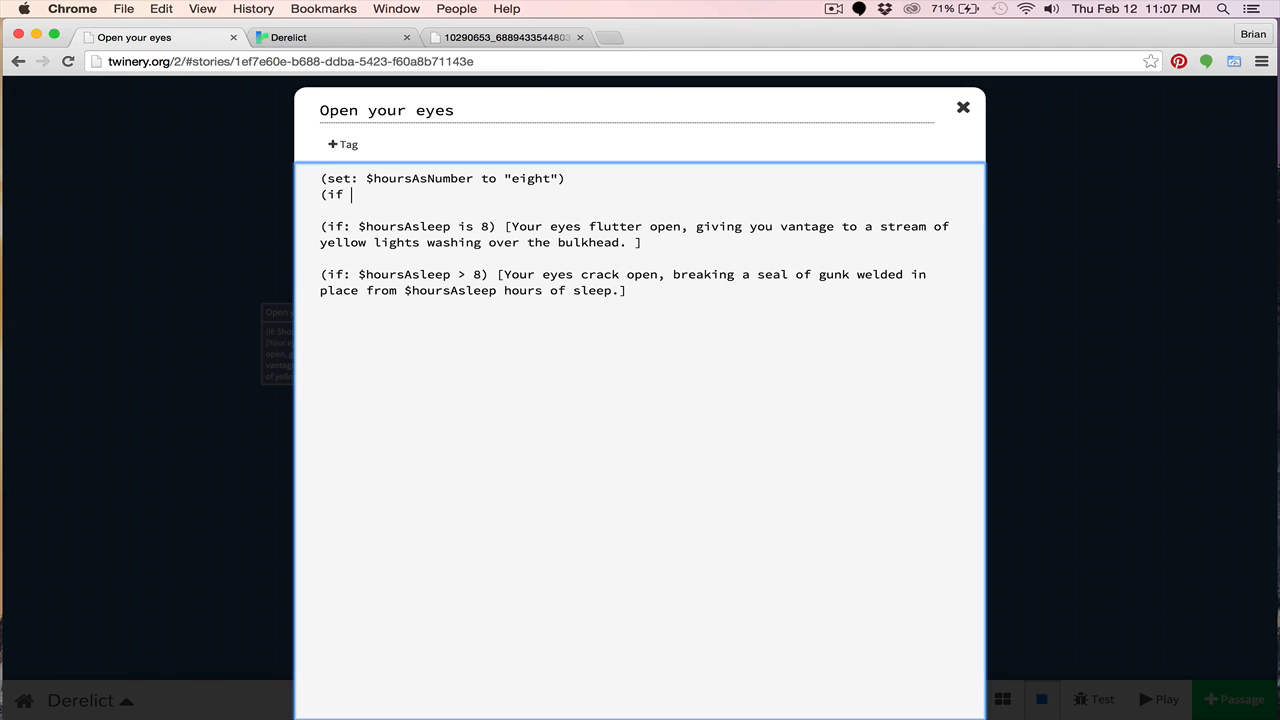
type("$h")
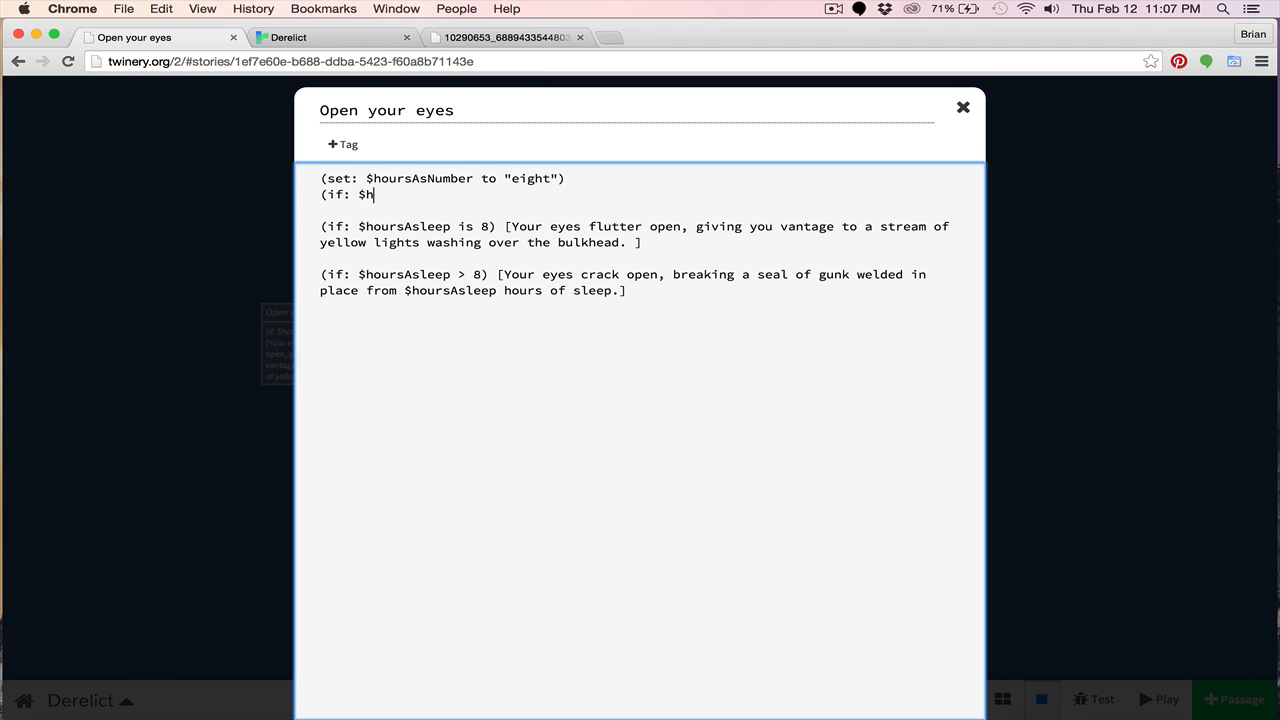
type("oursAsleep")
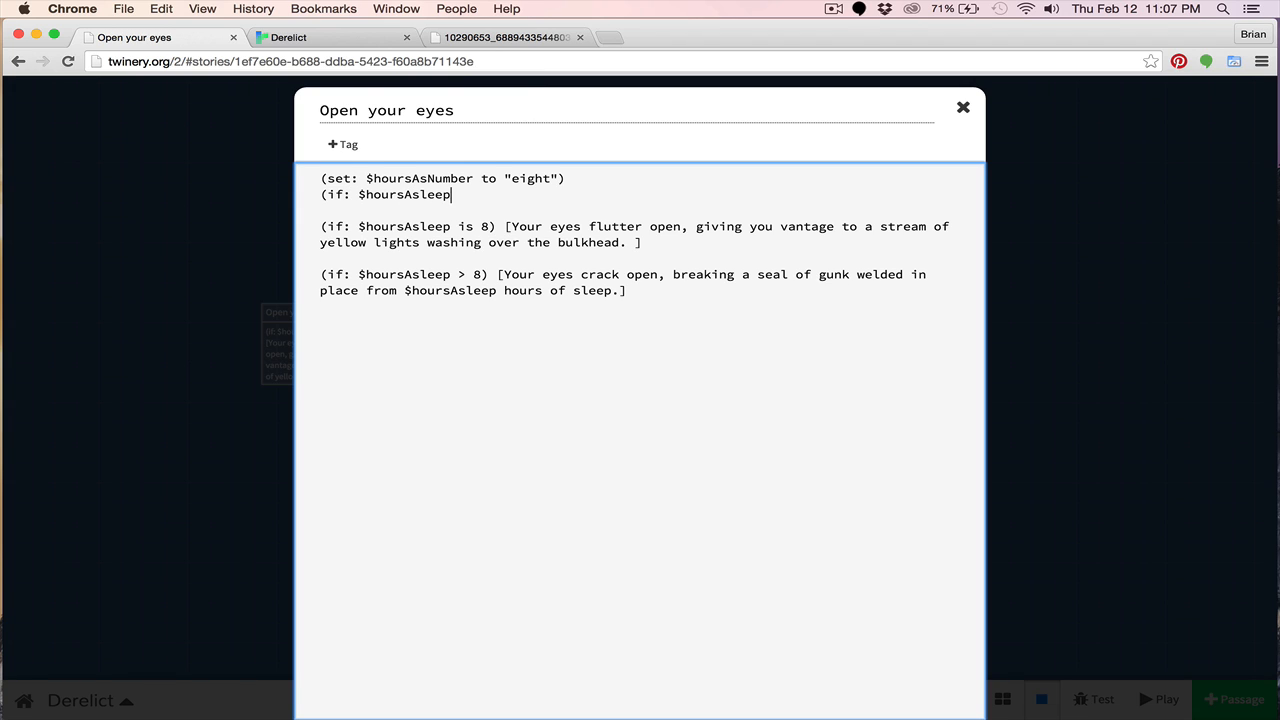
type("is")
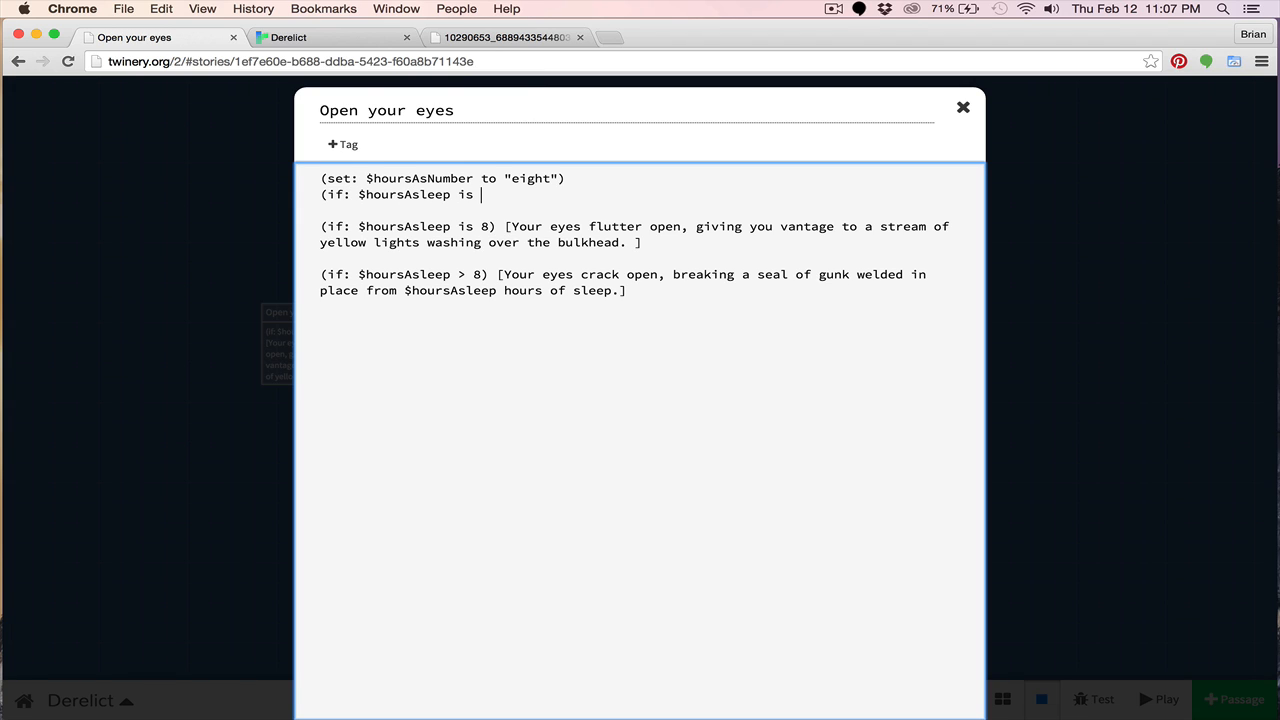
type("9")
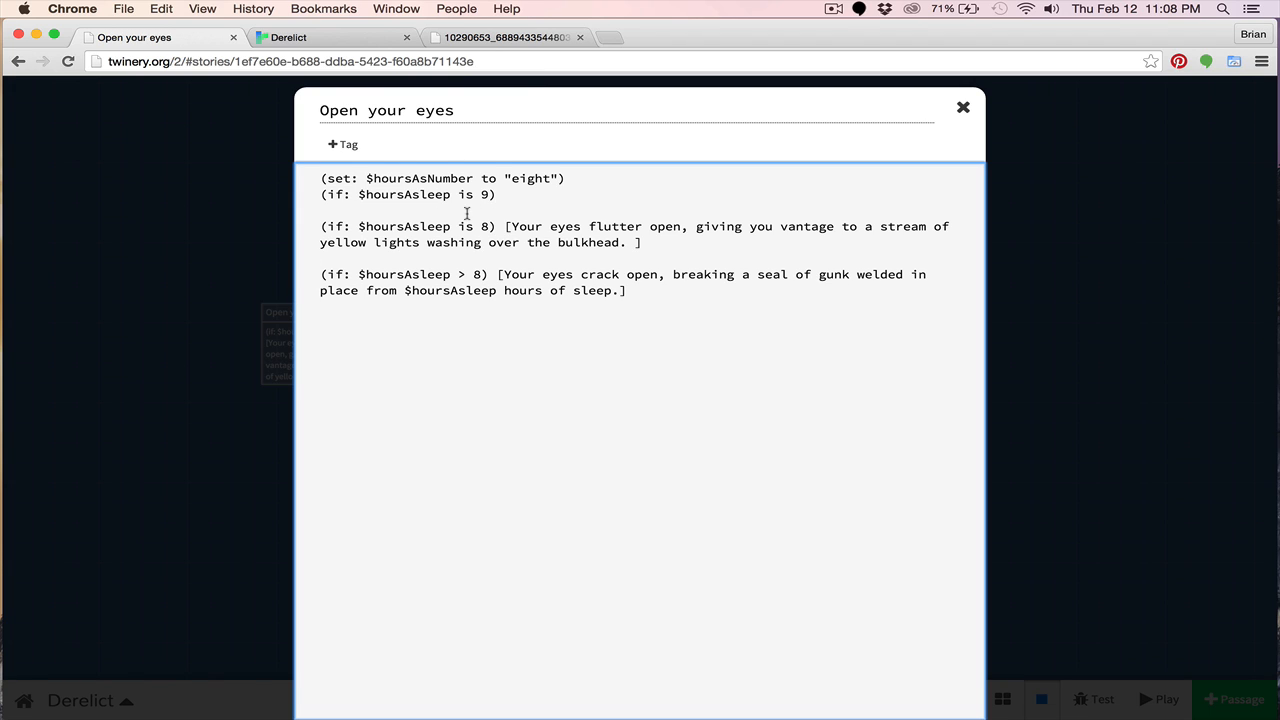
type("[")
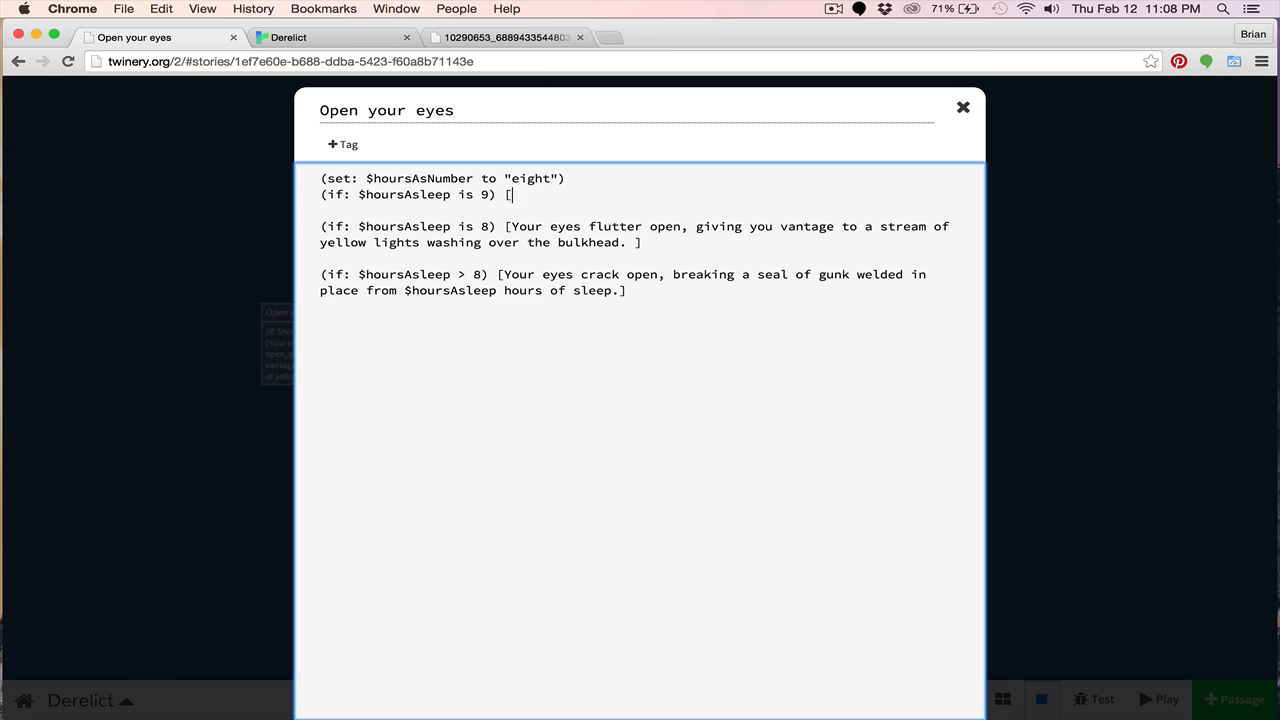
type("$")
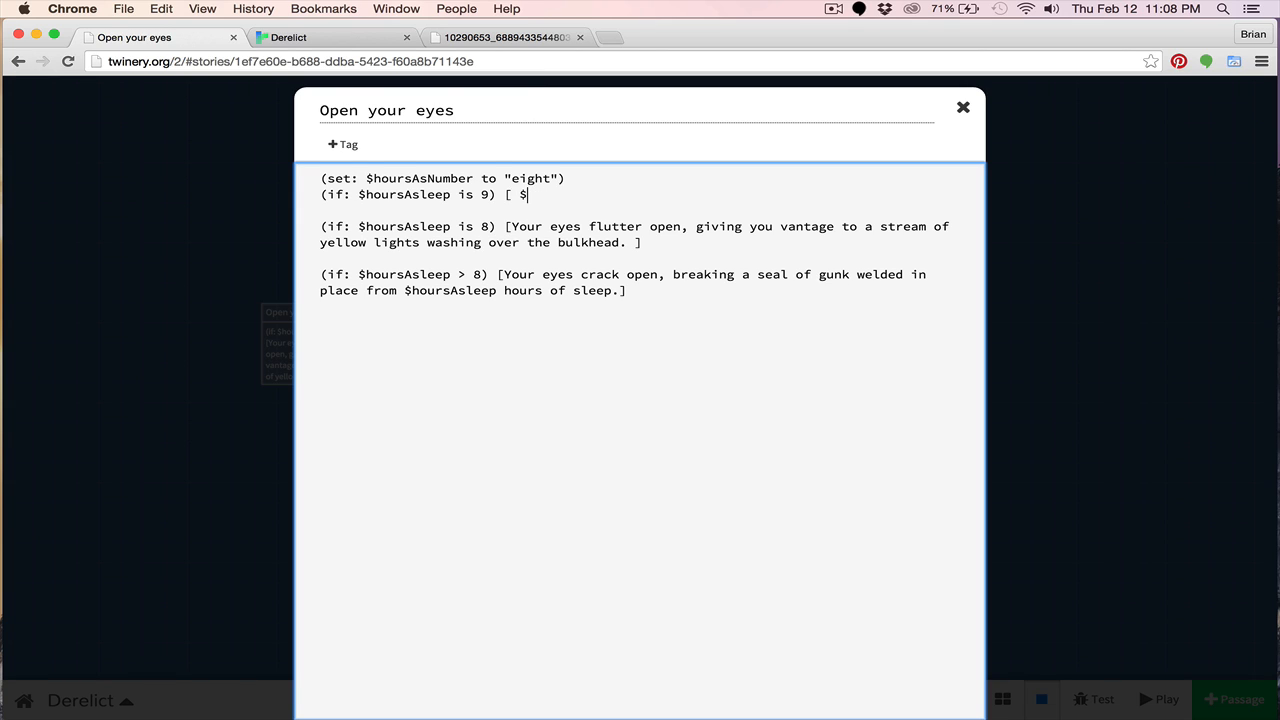
type("(")
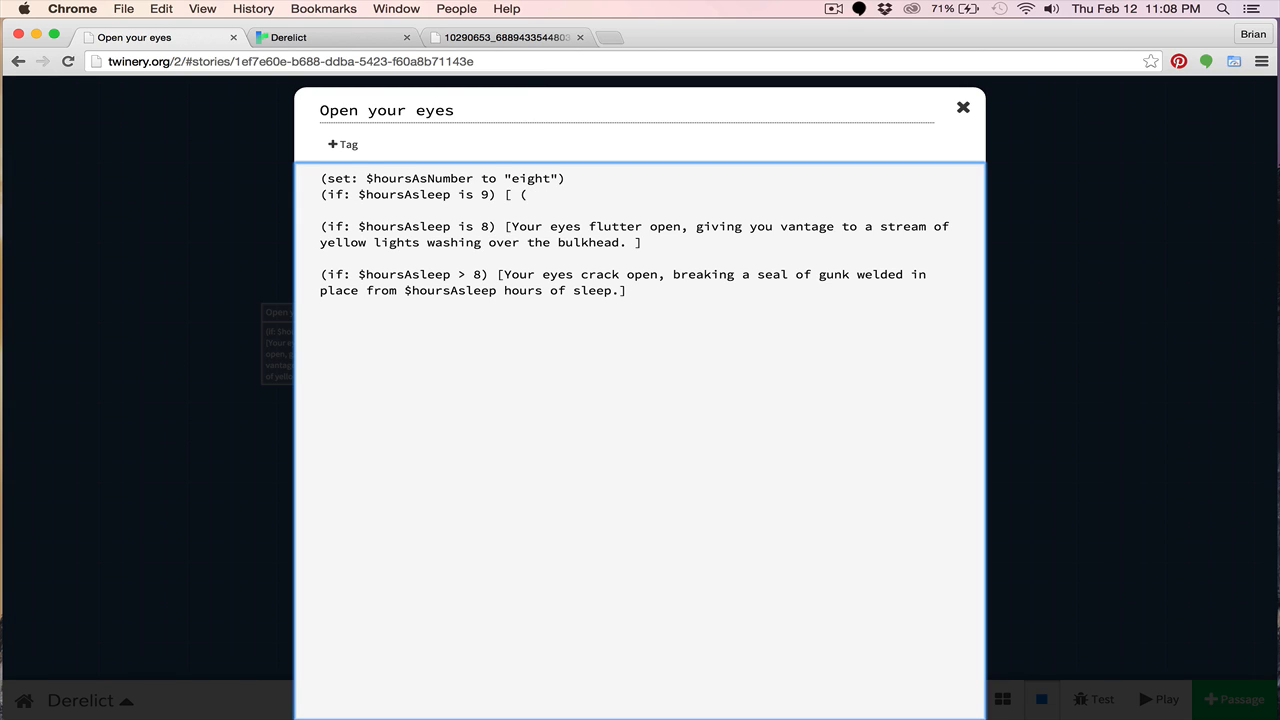
type("set")
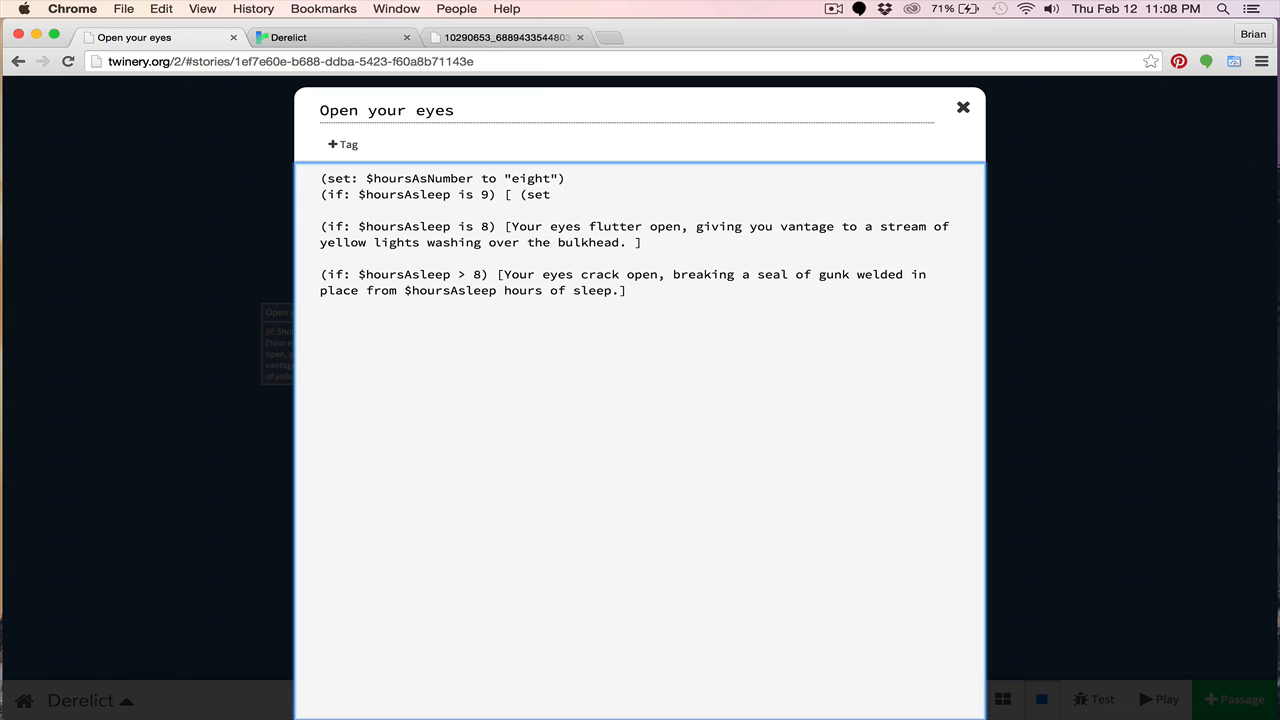
type("L")
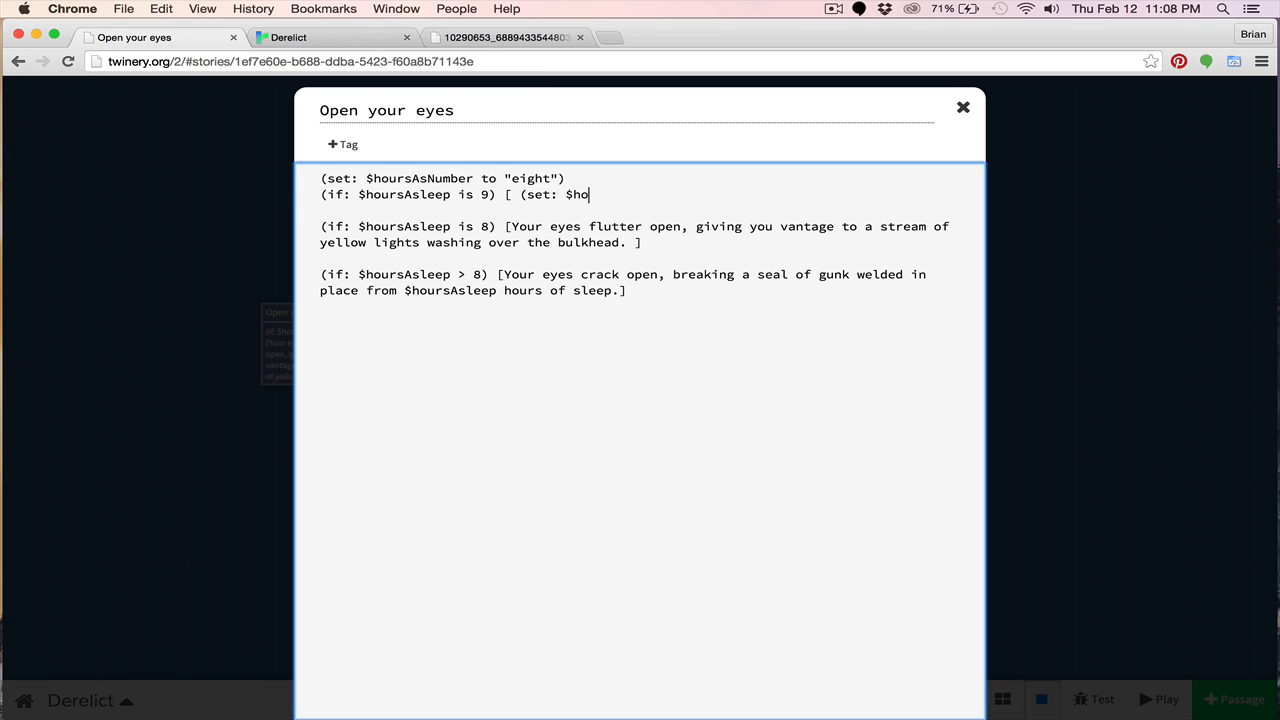
type("ursAsNumber to \"")
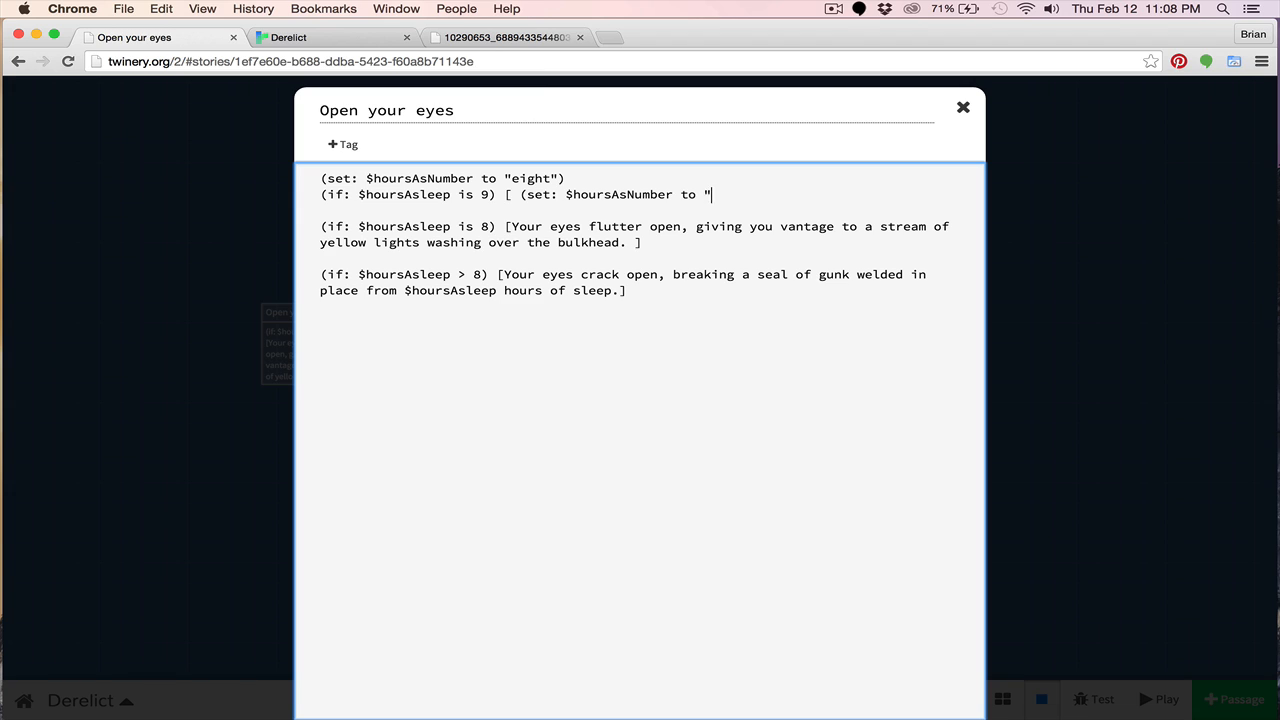
type("nine\")")
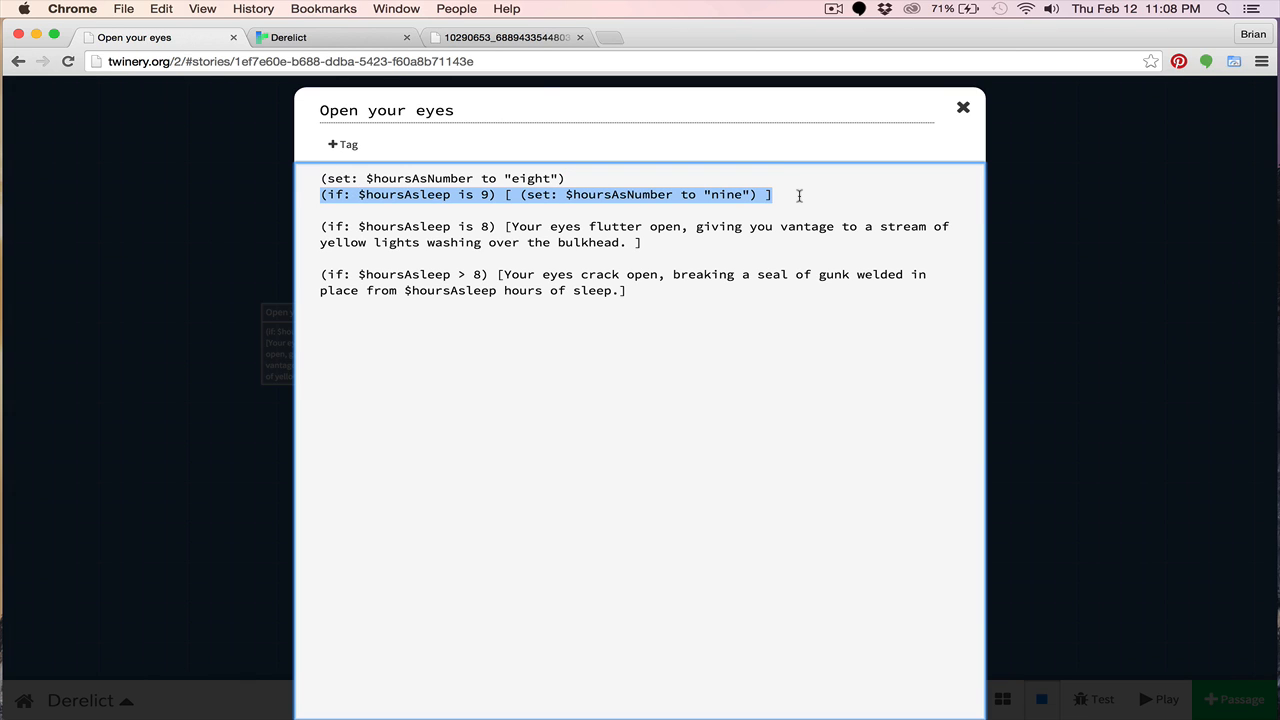
- Duplicate the nine hook for 10/"ten", 11/"eleven" and 12/"twelve"
left_click(798, 195)
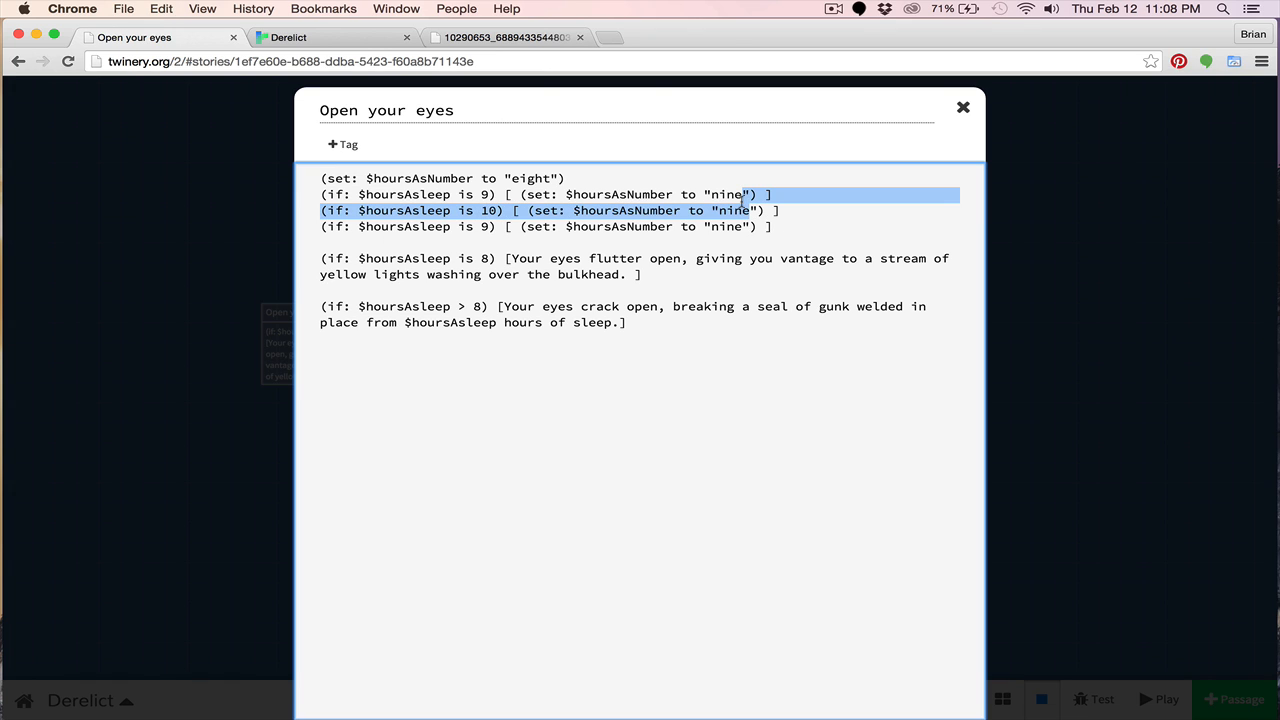
type("ten")
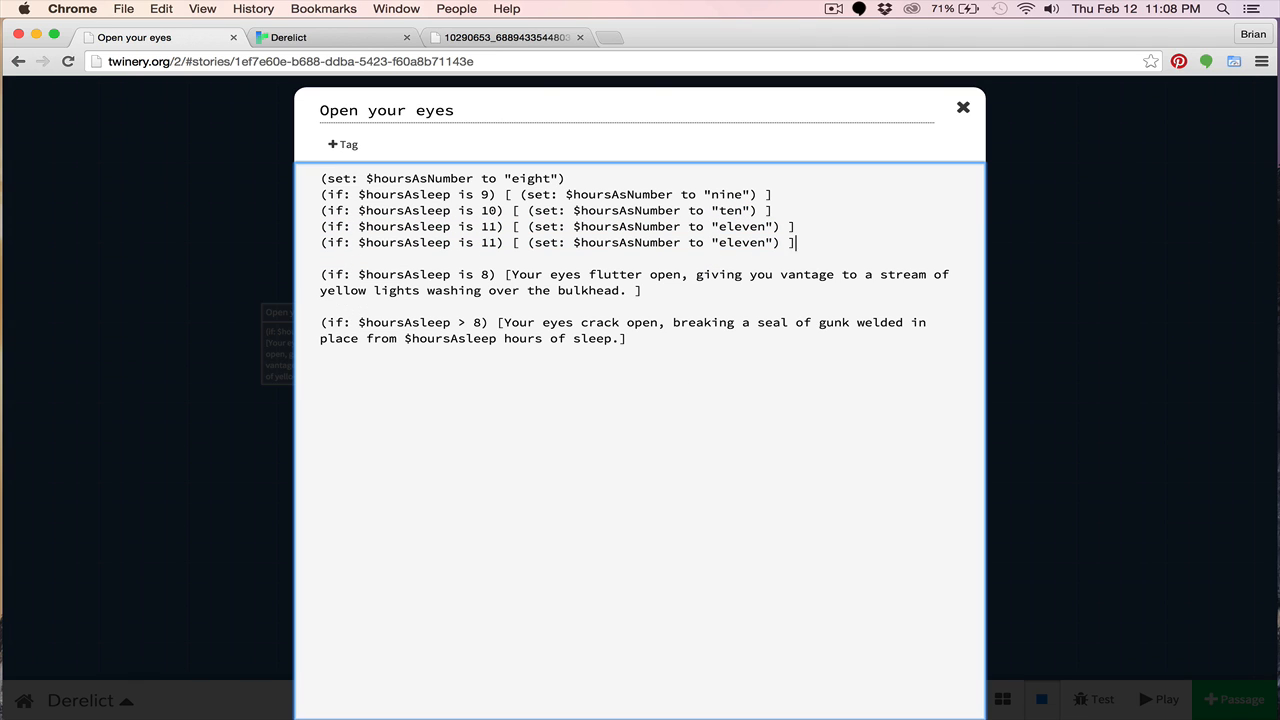
type("twelve")
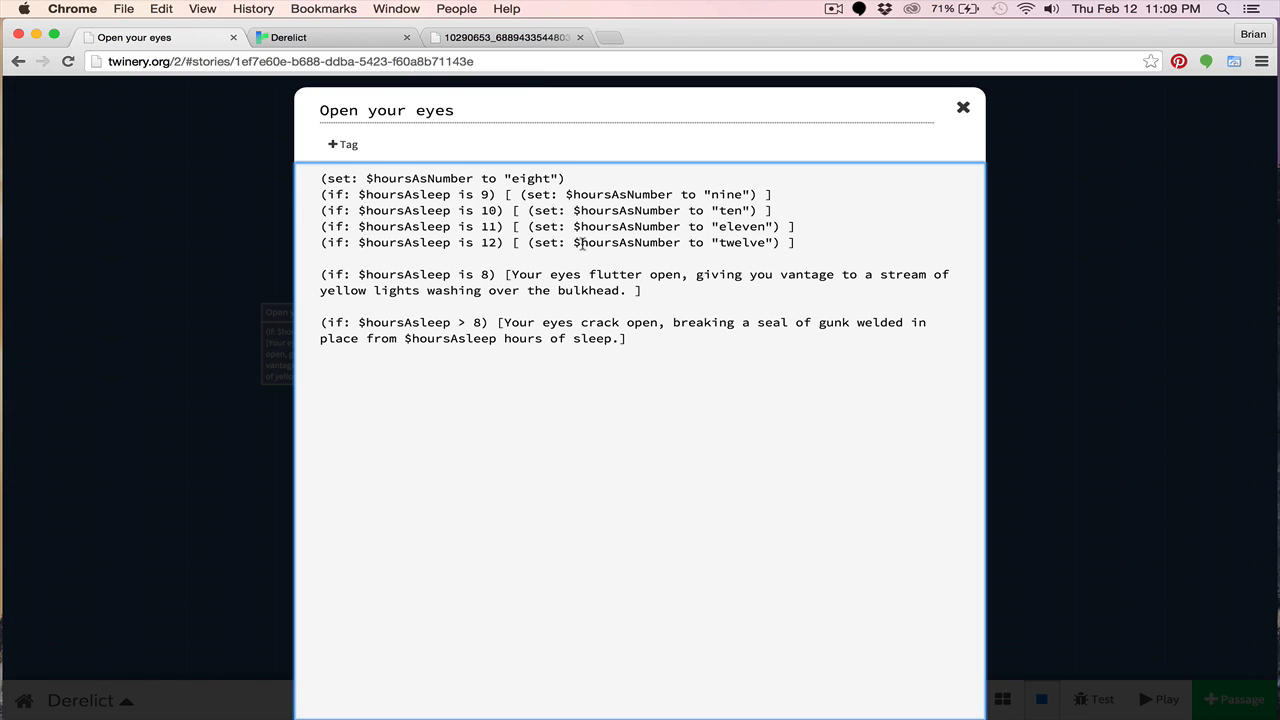
double_click(626, 242)
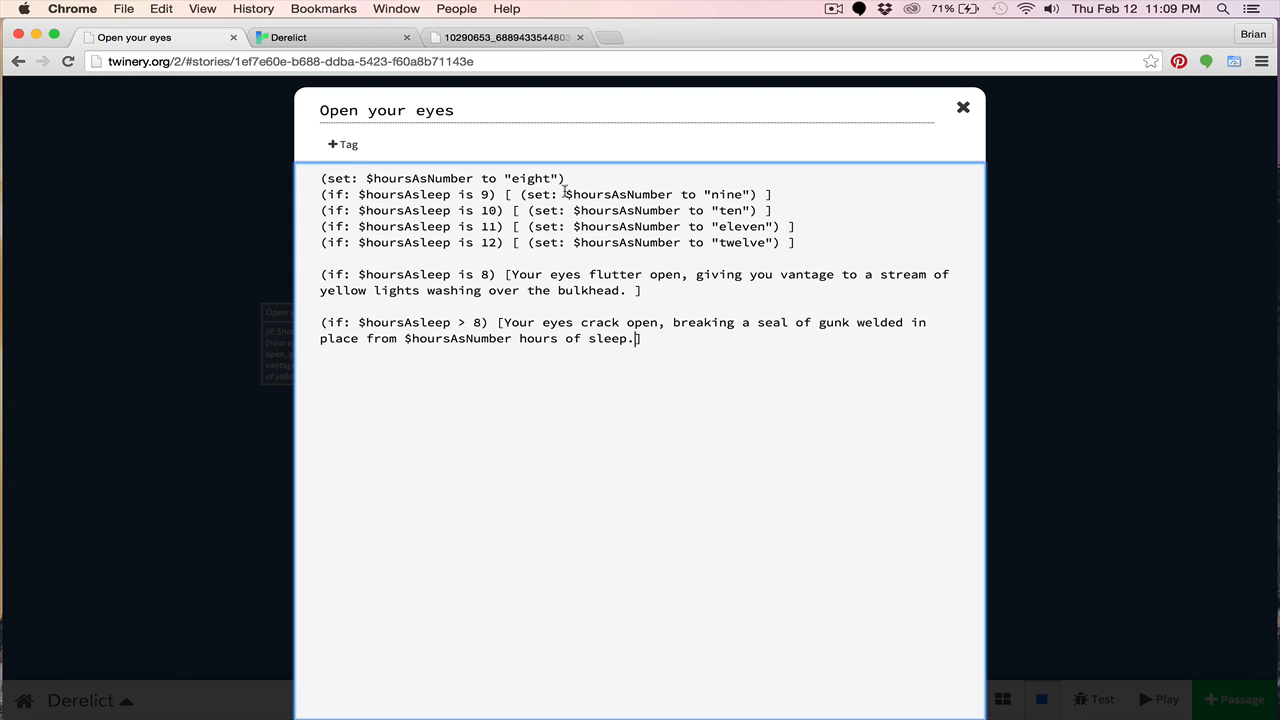
mouse_move(606, 210)
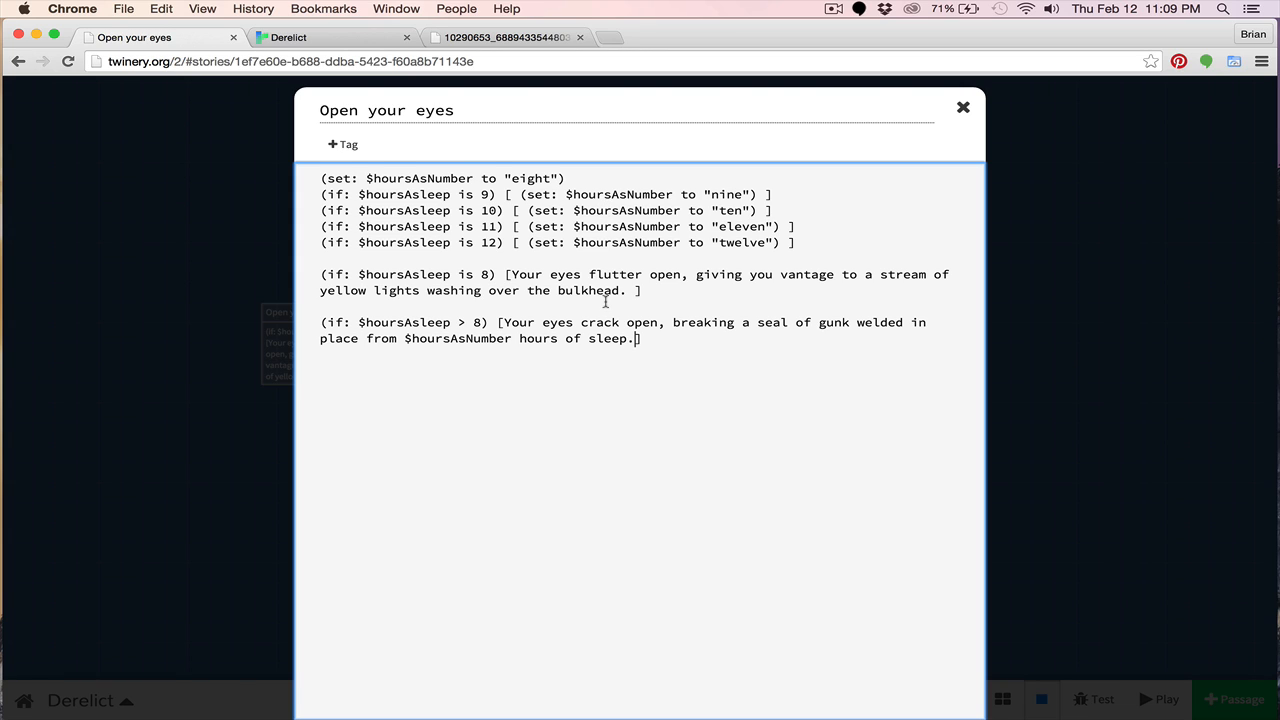
mouse_move(610, 300)
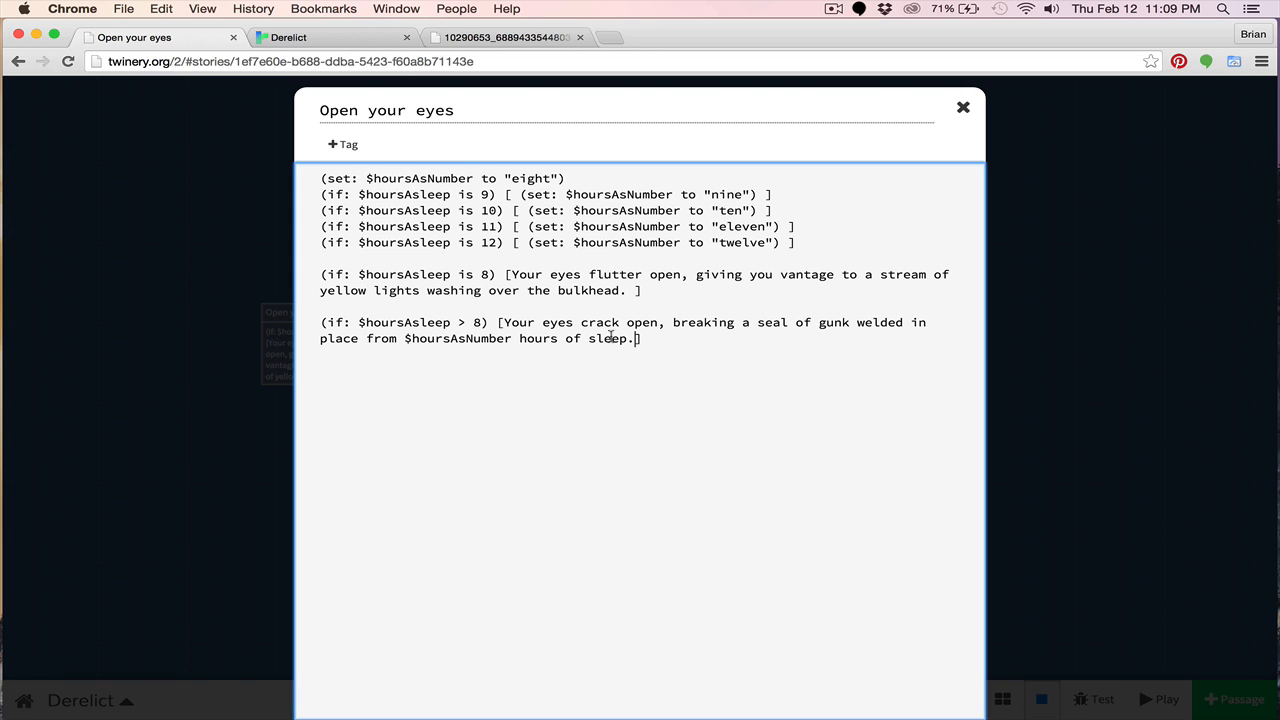
- Close the Open your eyes editor after switching the wake-up text to $hoursAsNumber
left_click(963, 106)
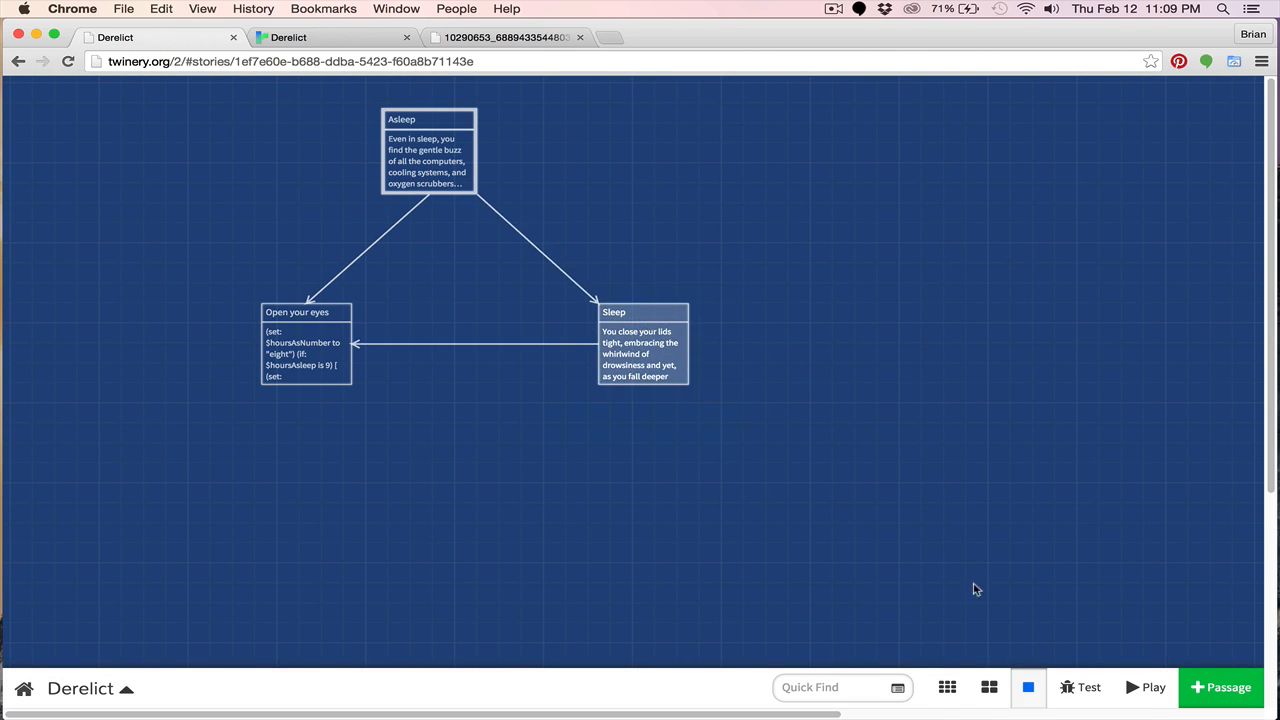
- Playtest two sleeps to reach 10 hours and wake to "ten hours of sleep"
left_click(1148, 688)
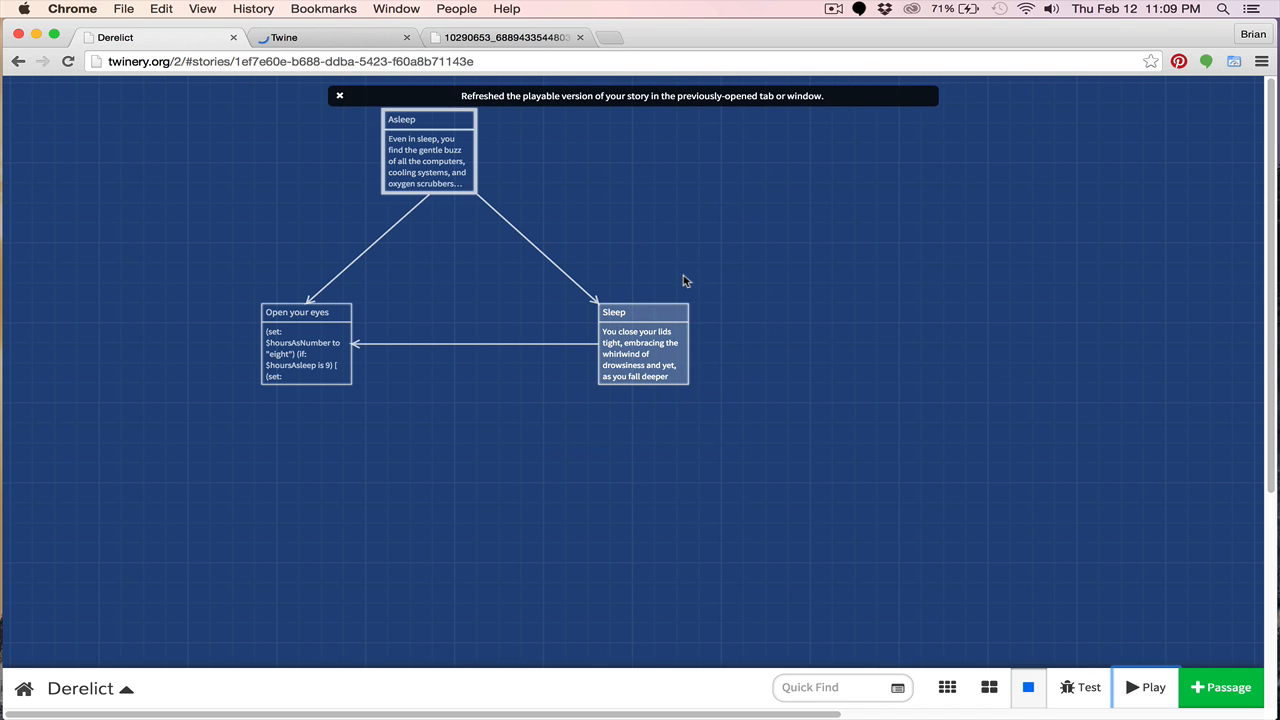
left_click(1145, 688)
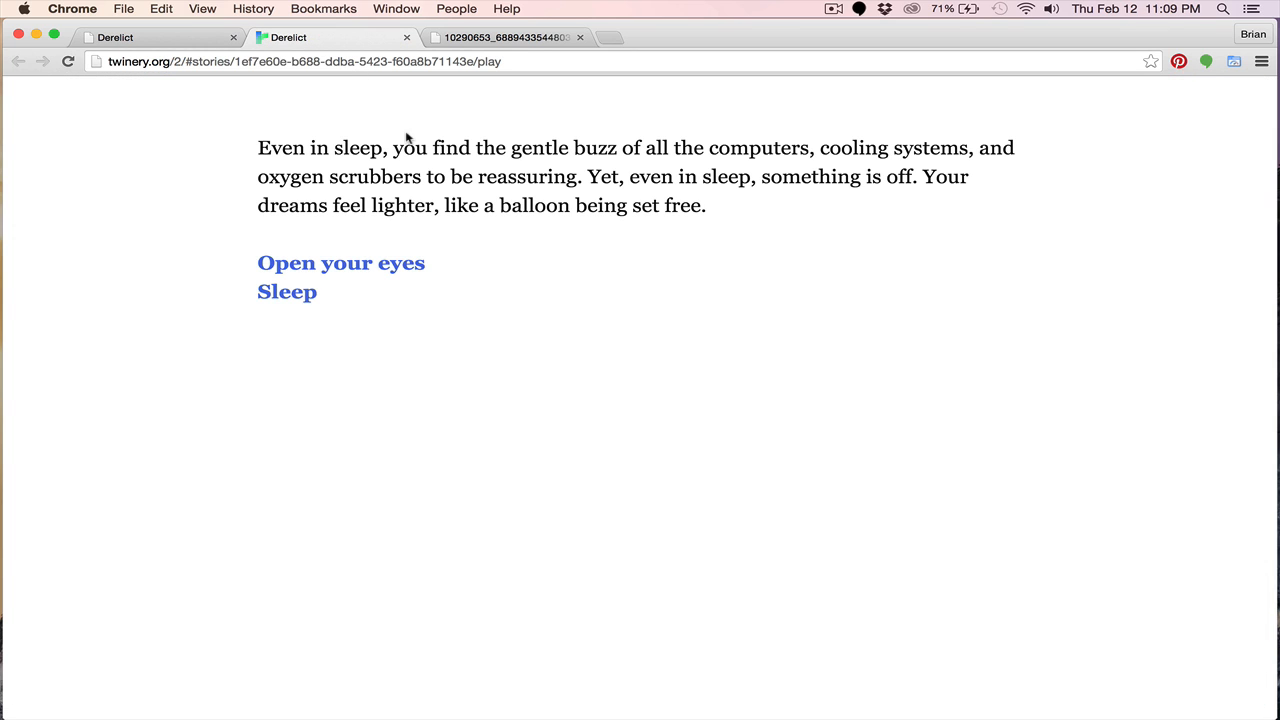
left_click(287, 291)
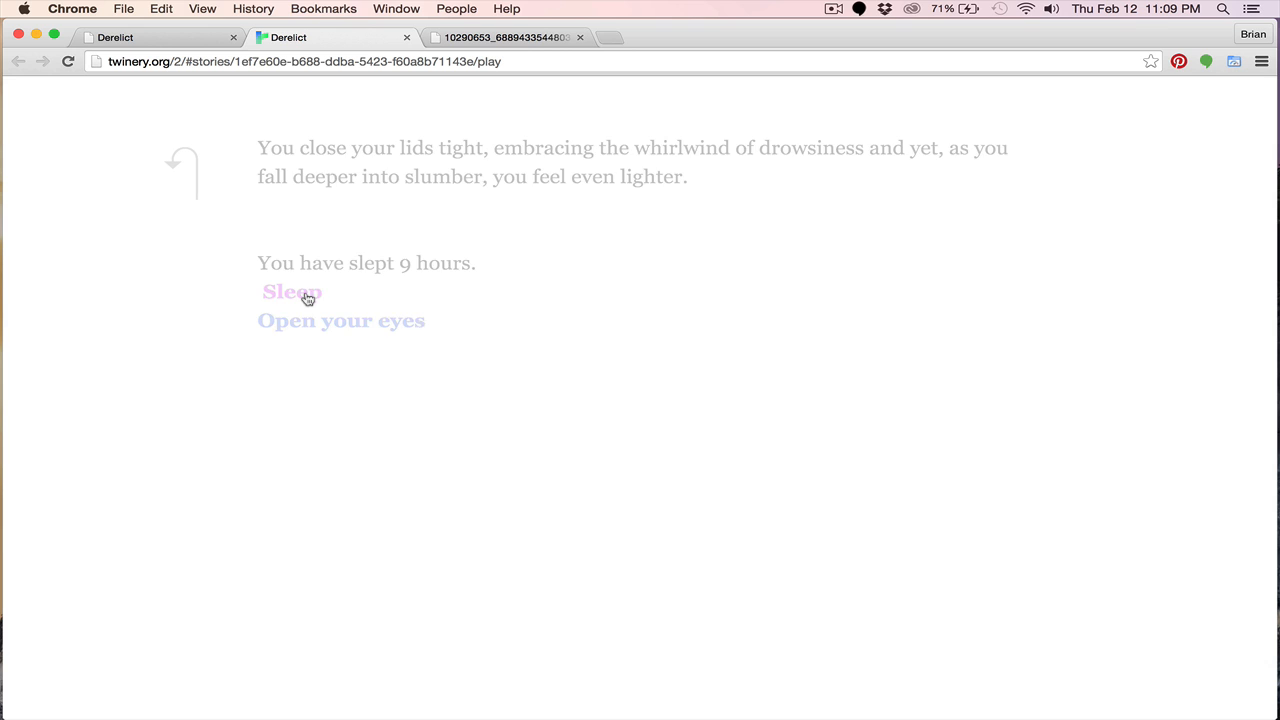
left_click(292, 291)
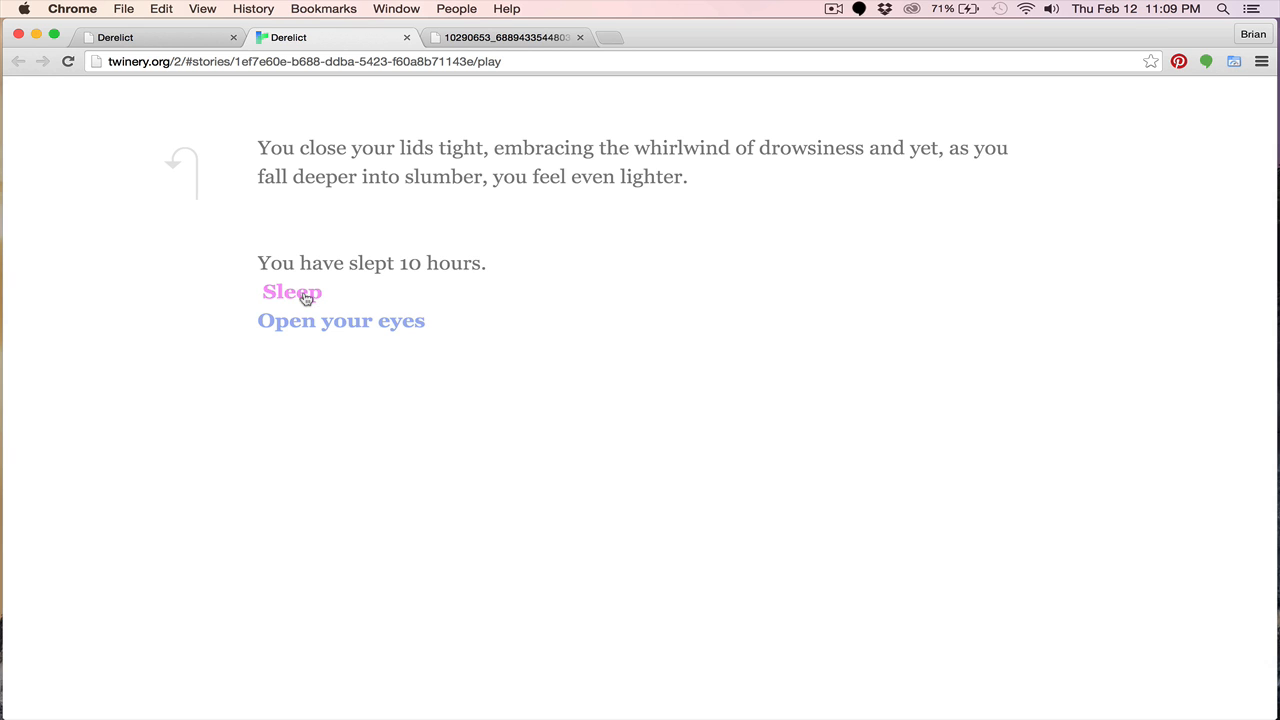
left_click(340, 320)
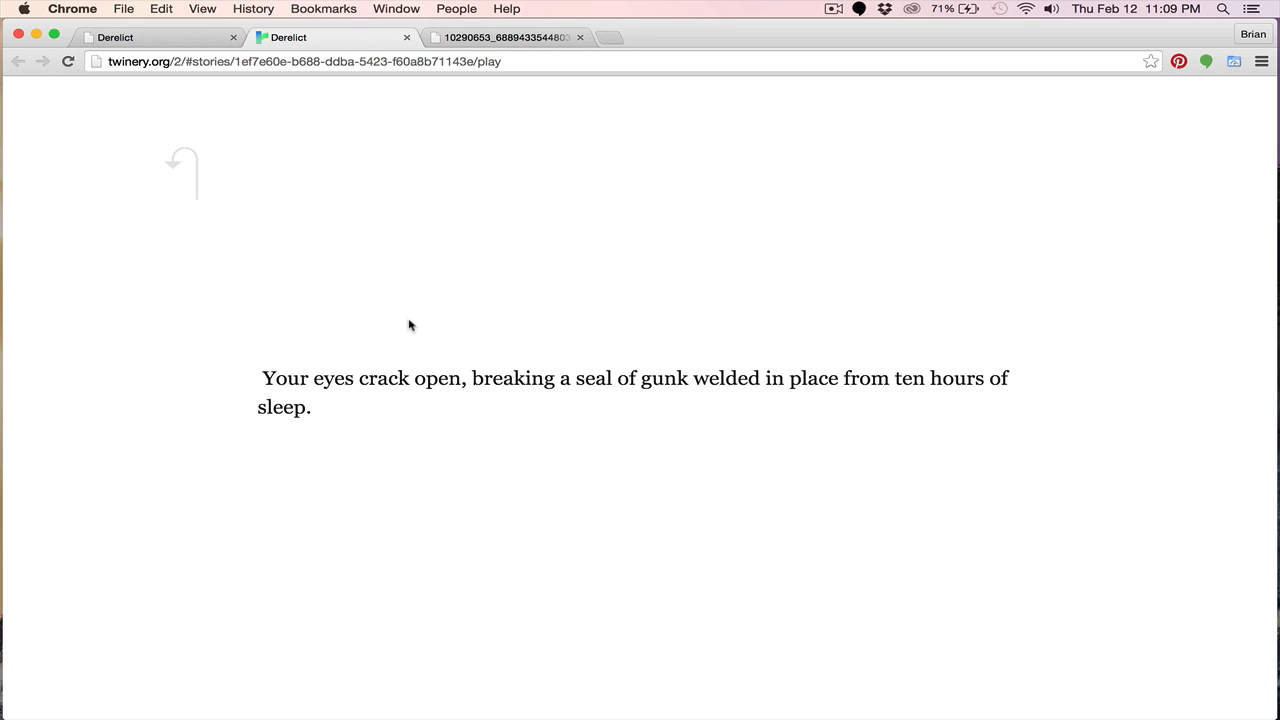
mouse_move(451, 393)
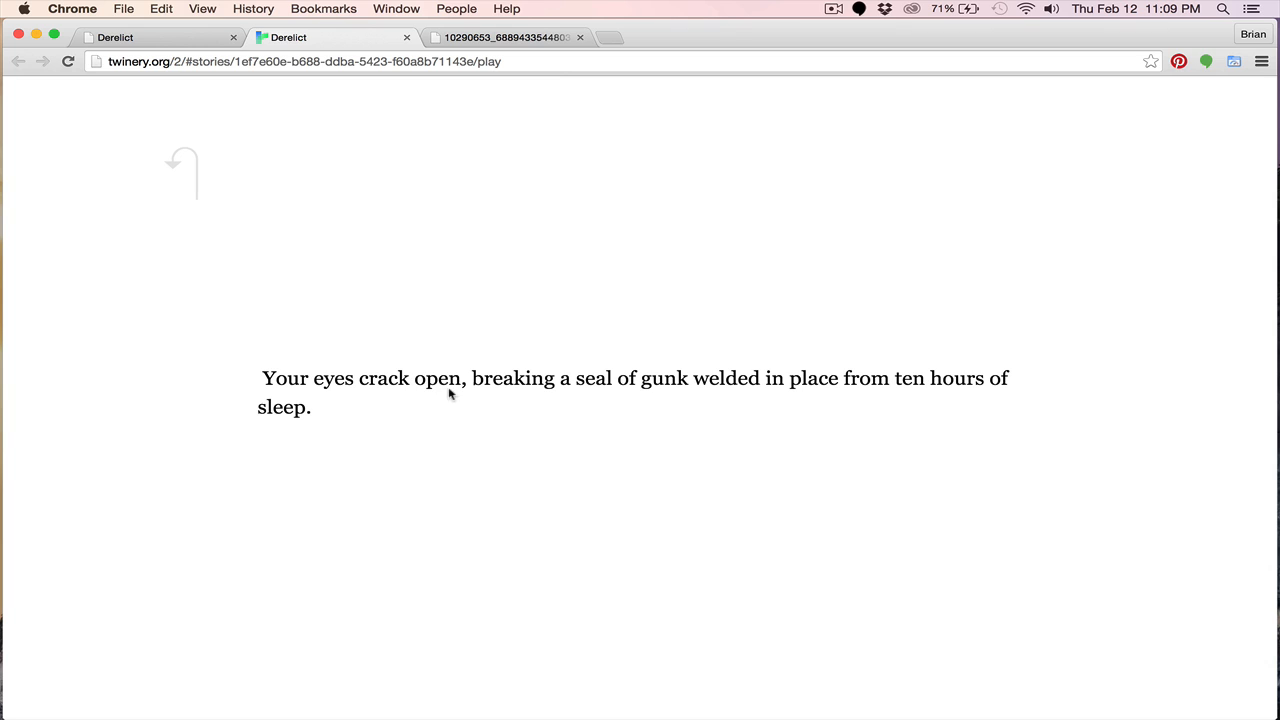
mouse_move(815, 386)
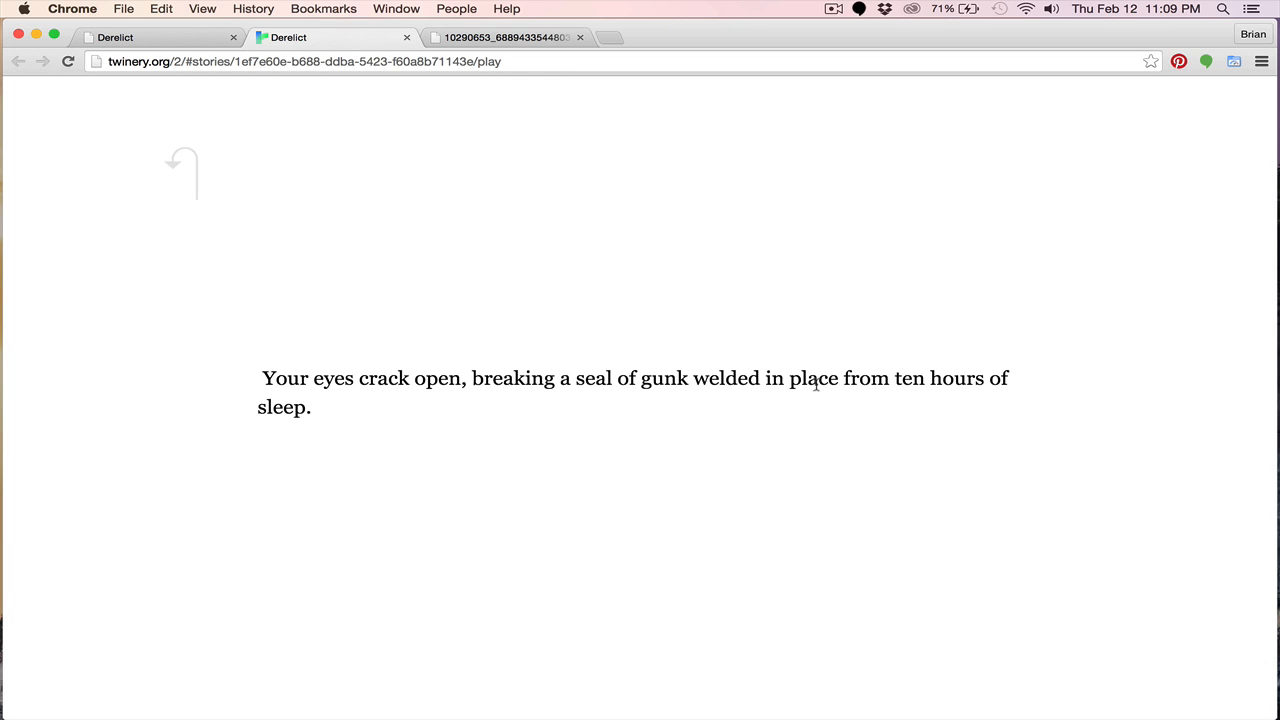
mouse_move(571, 415)
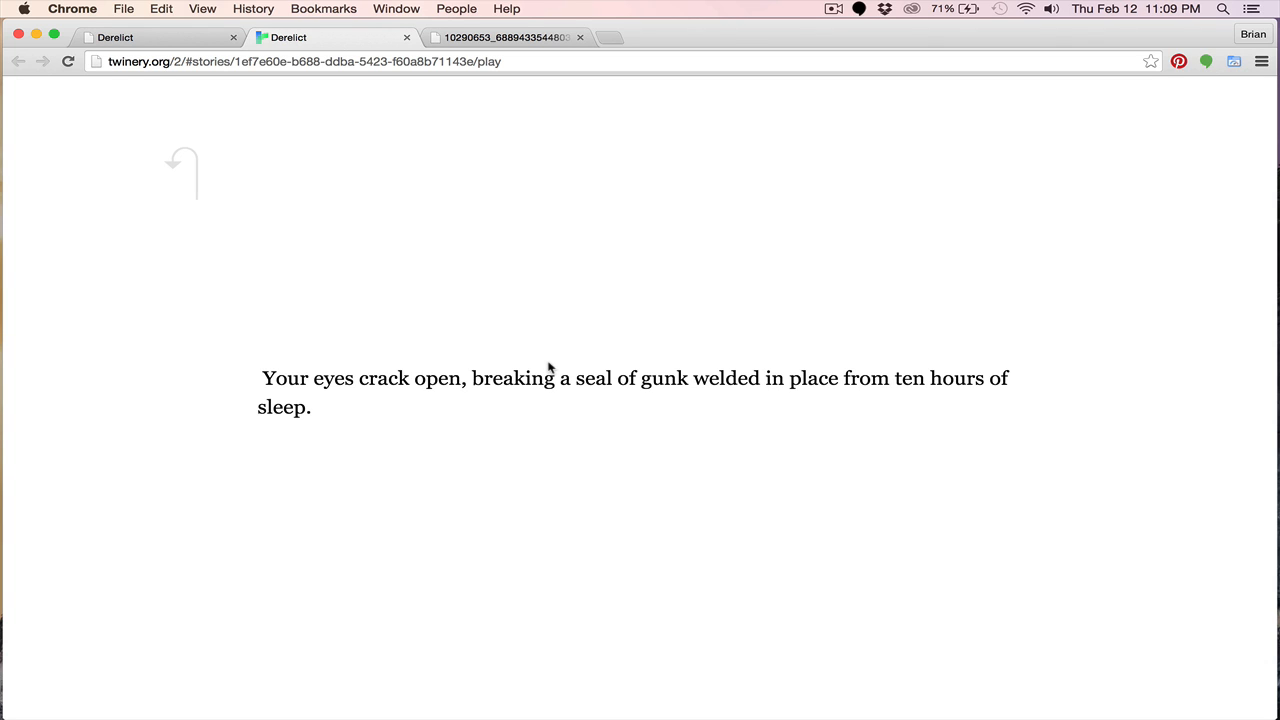
mouse_move(550, 359)
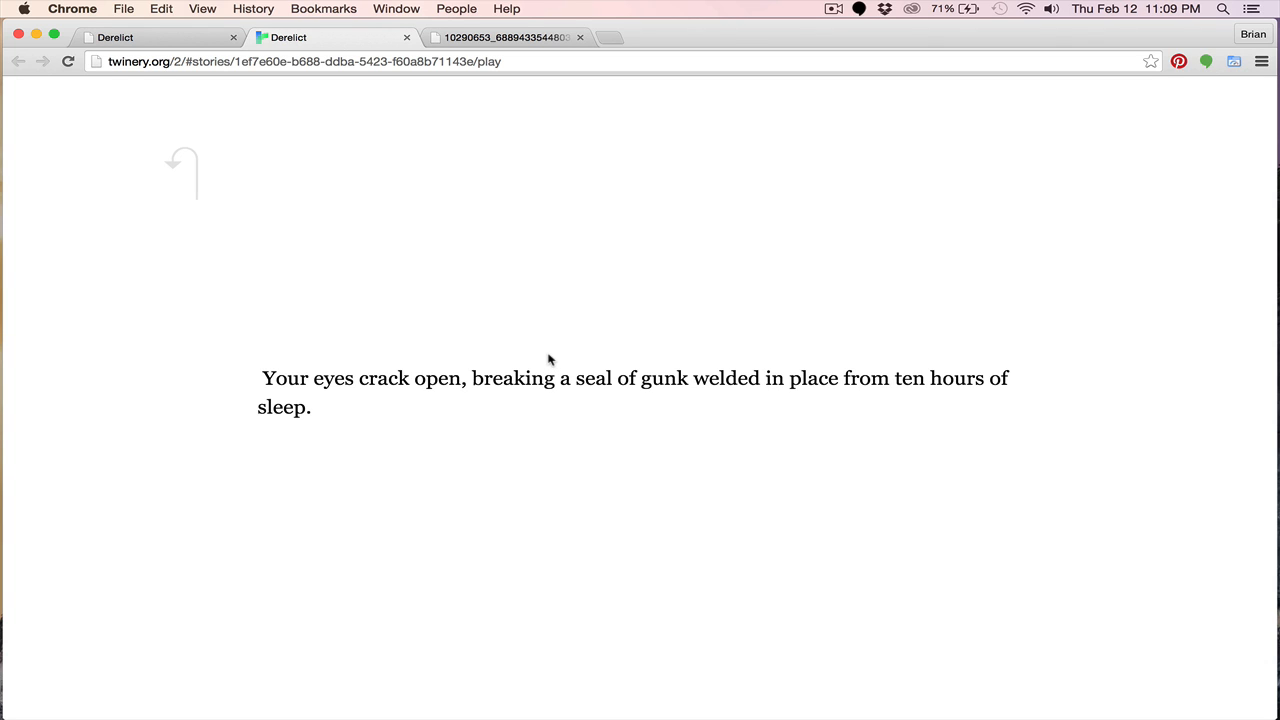